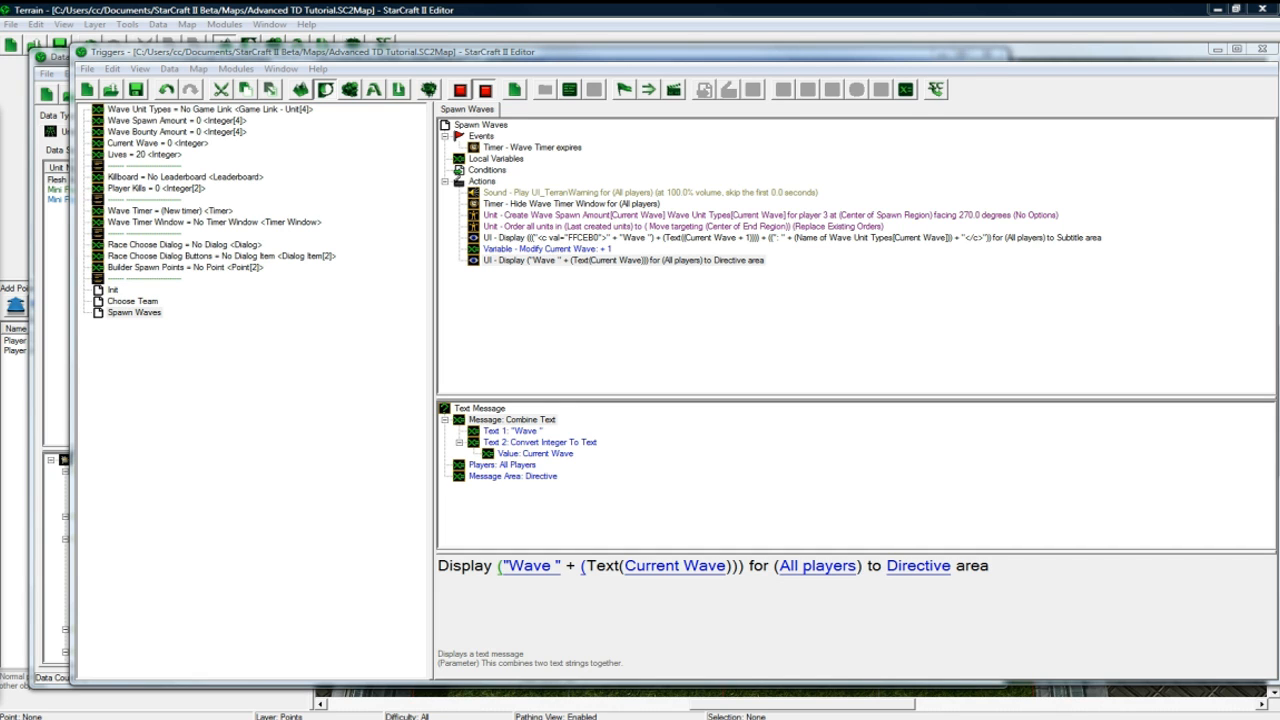
- Create a new trigger named Enemy Unit Dies and begin adding its event
right_click(134, 312)
text(Enemy Unit Dies)
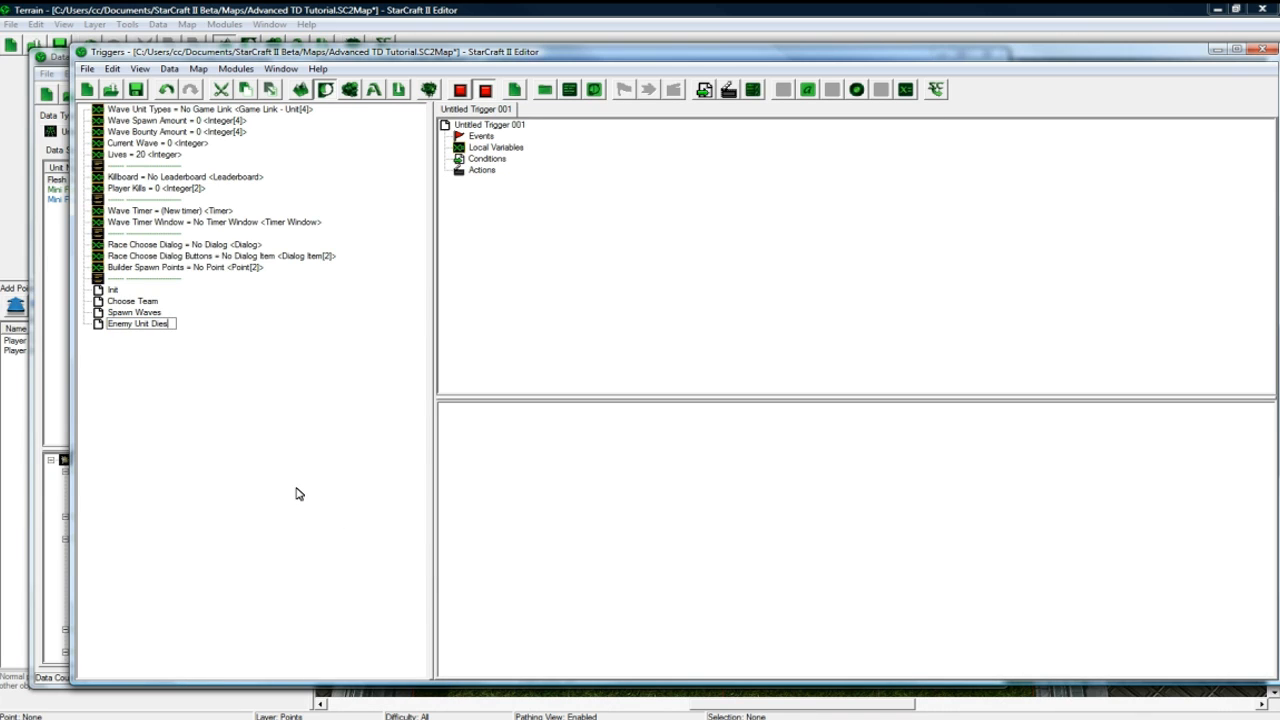
right_click(480, 136)
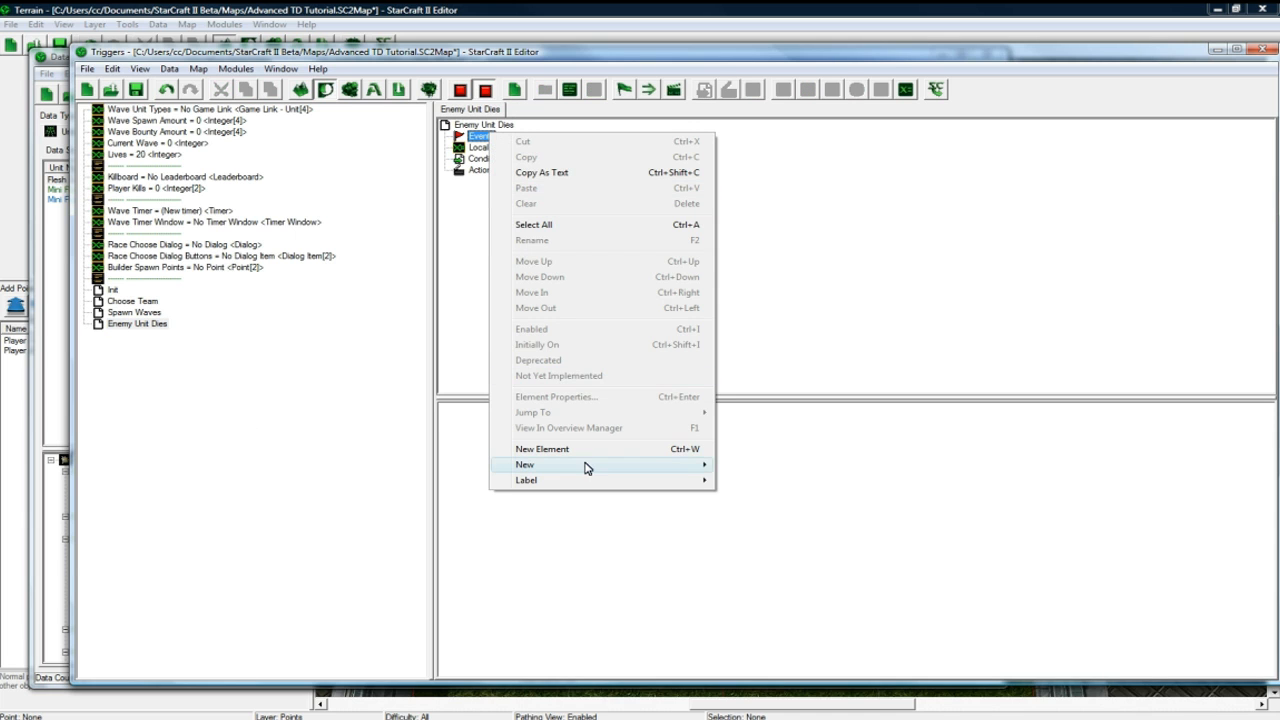
click(524, 464)
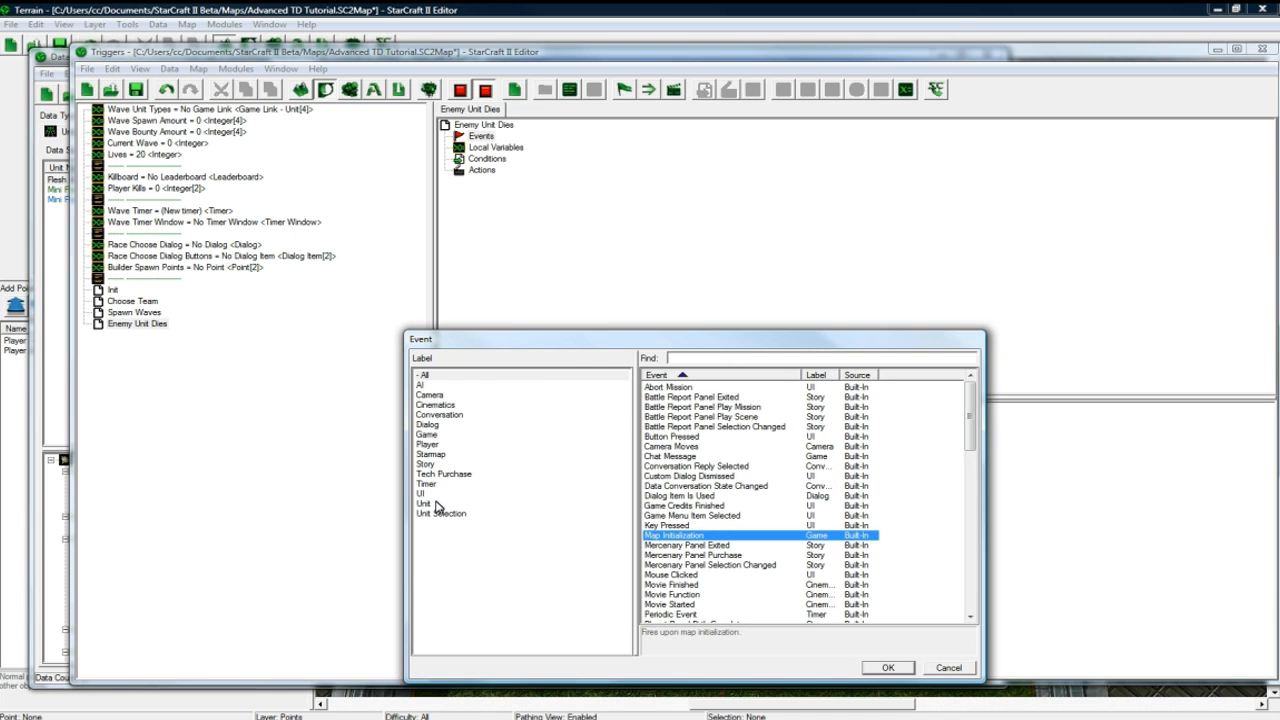
- Add the Unit Dies event and a condition that the triggering unit's owner is player 3
click(424, 504)
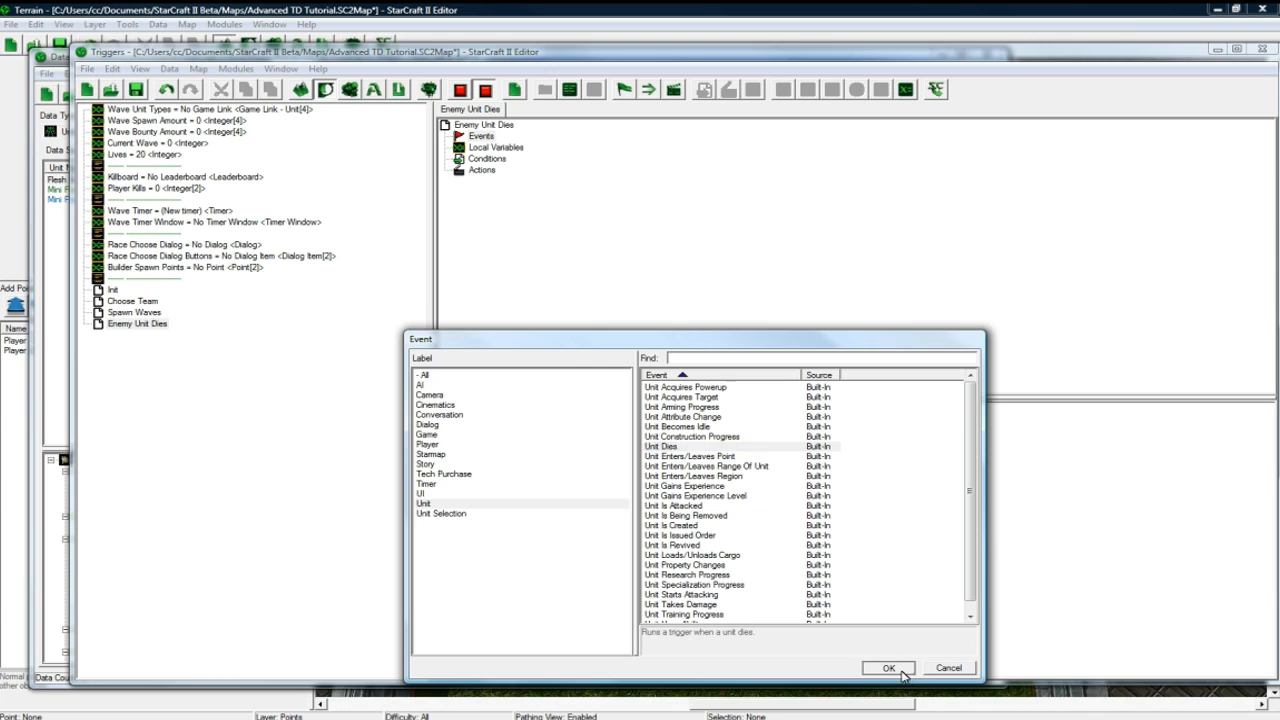
click(888, 668)
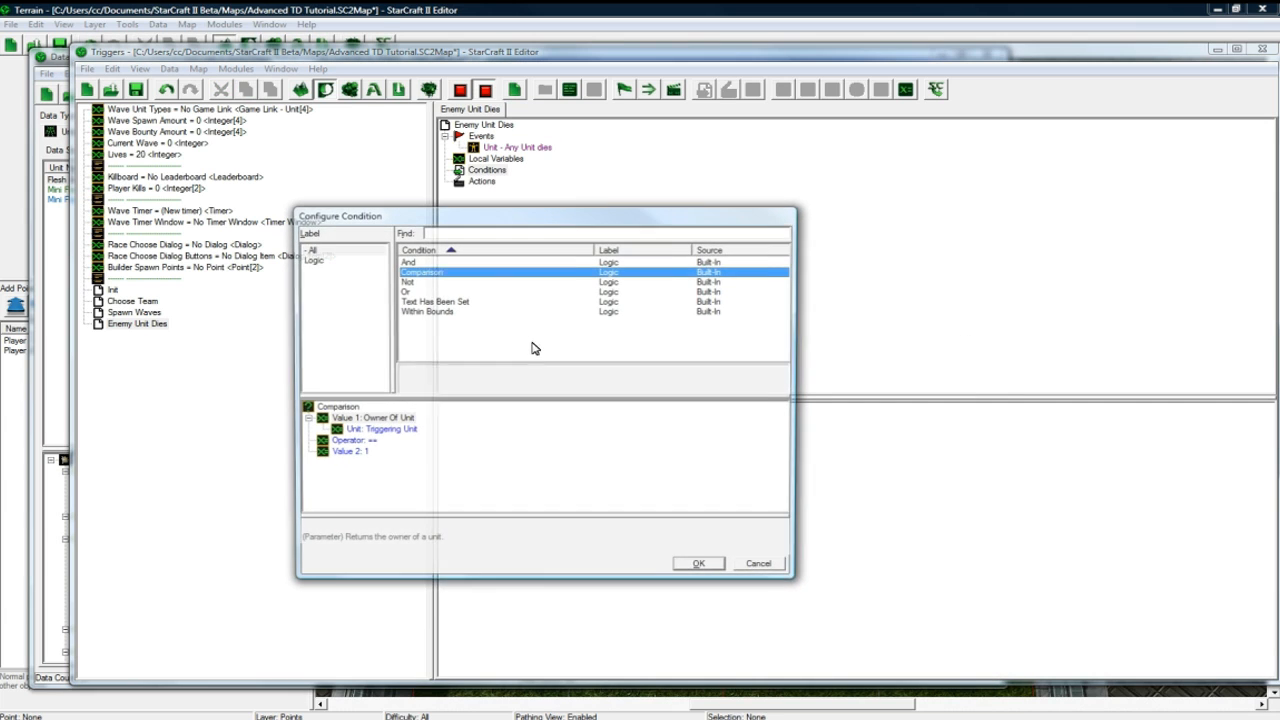
click(698, 564)
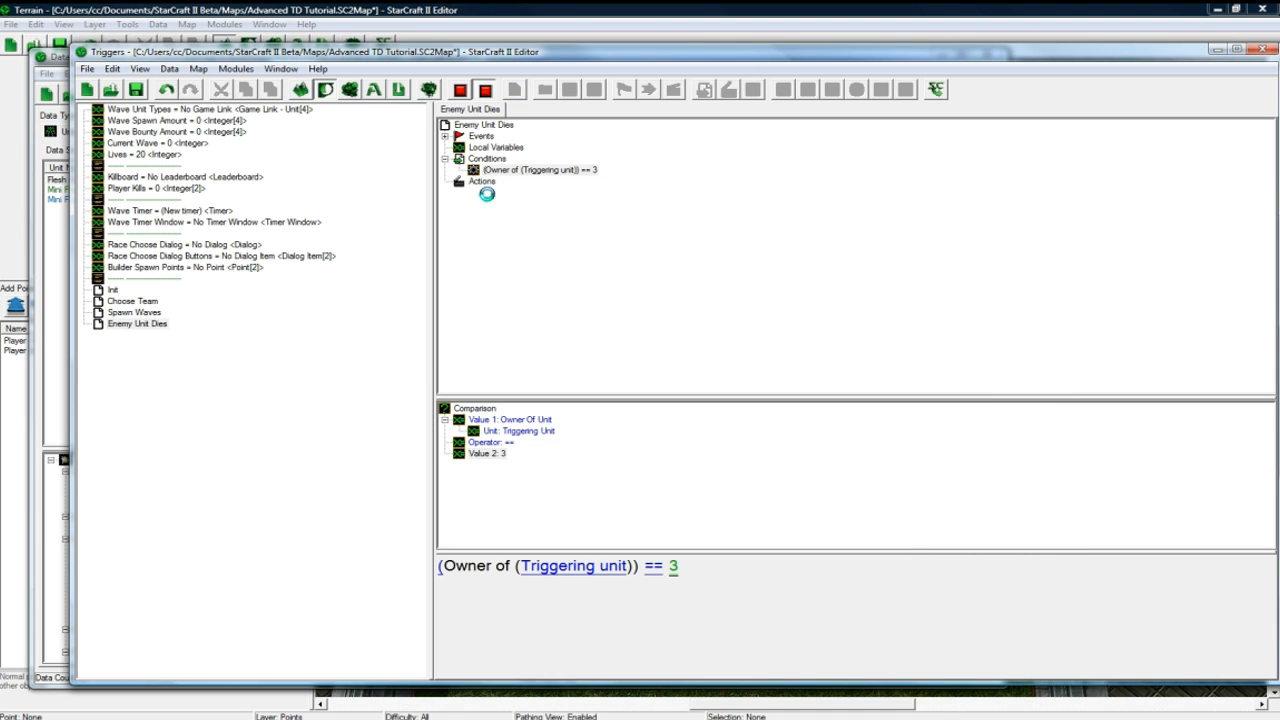
- Add a new player action to Enemy Unit Dies from the Player category
click(482, 180)
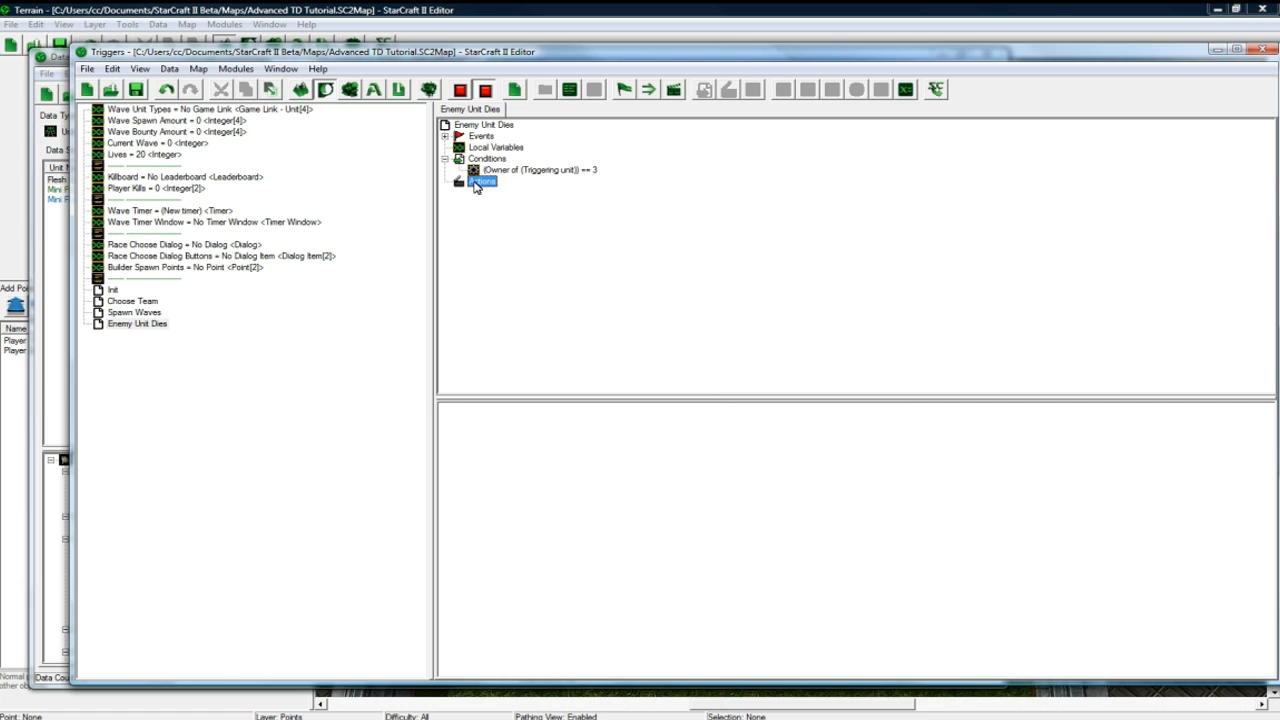
double_click(482, 182)
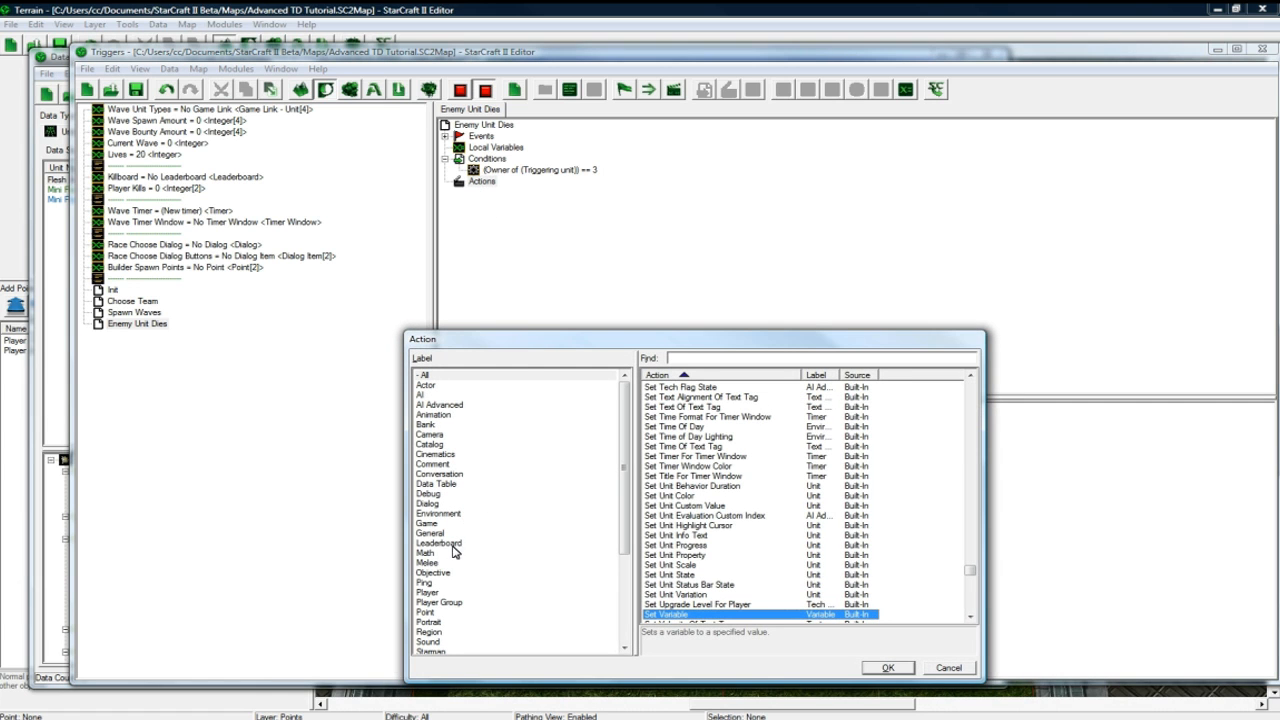
click(428, 592)
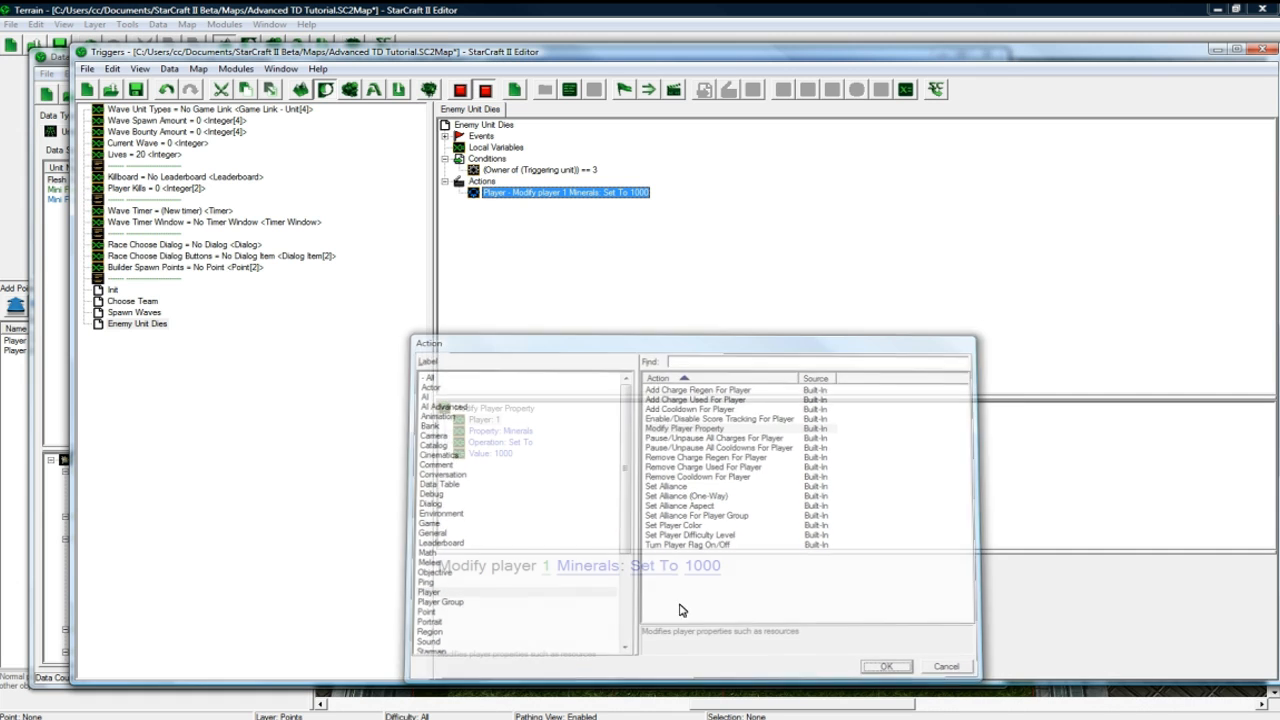
- Make it a Modify Player Property action giving the killing player 1000 minerals
click(884, 666)
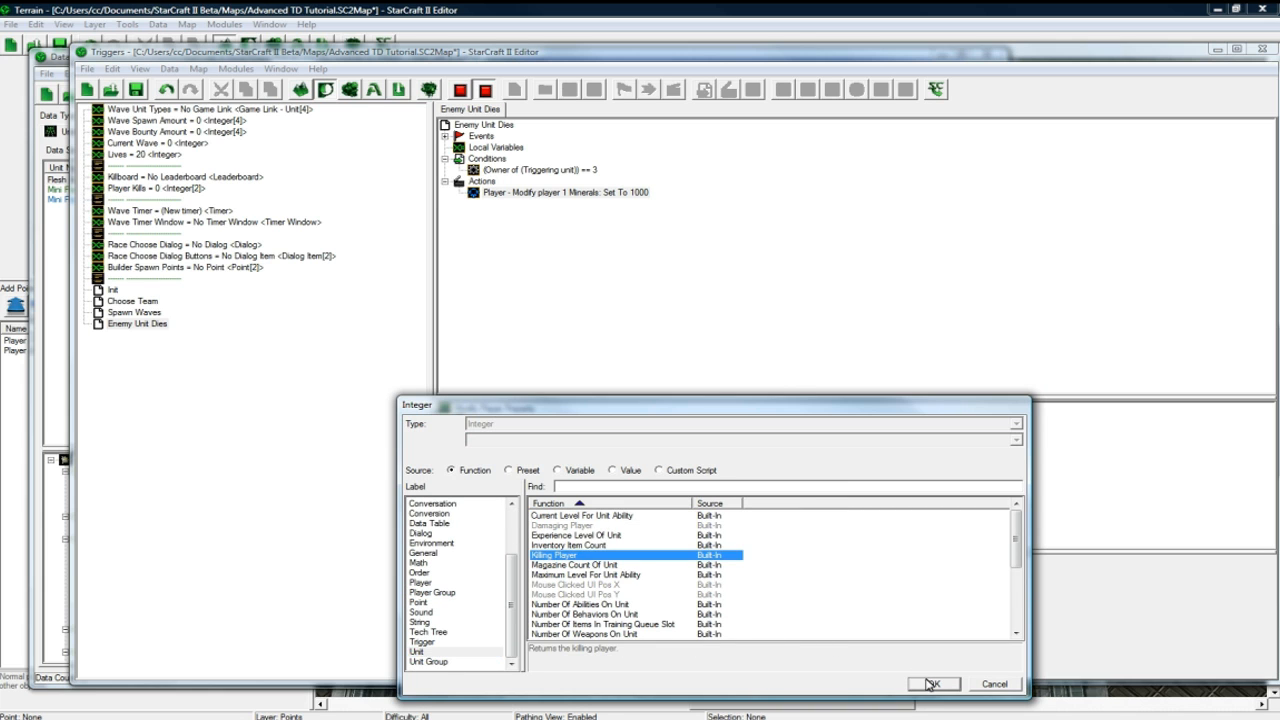
click(932, 684)
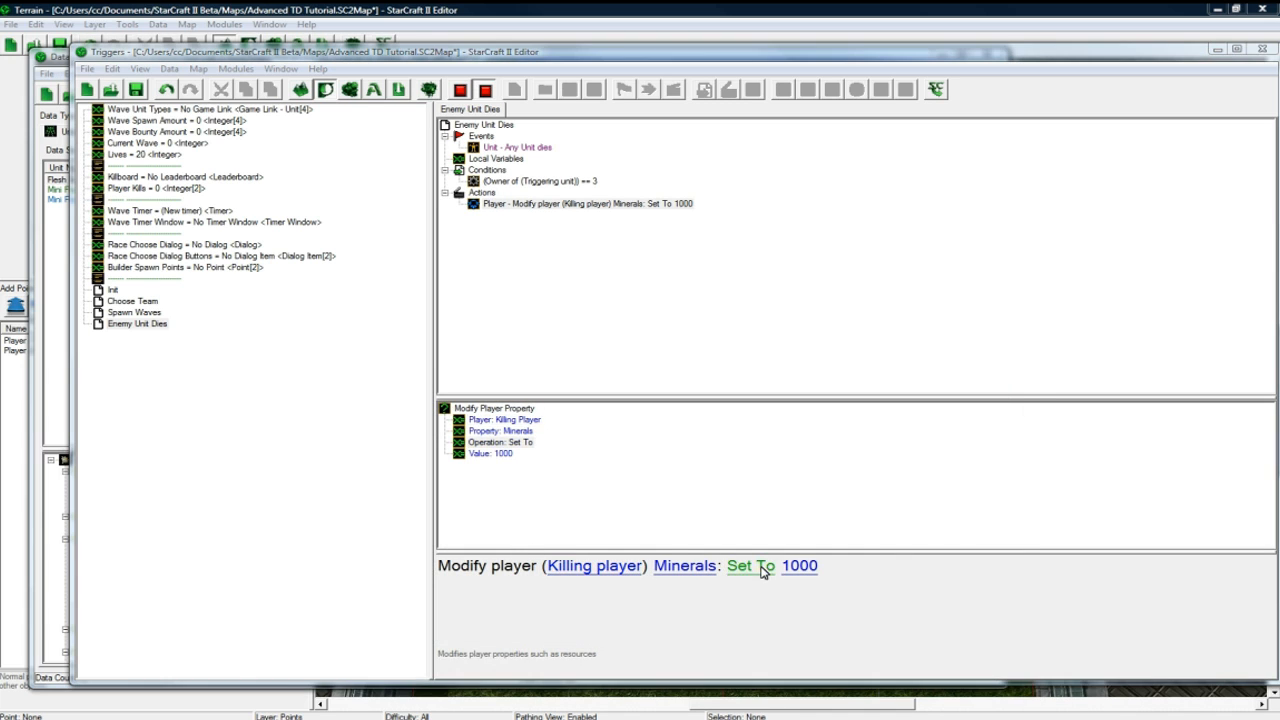
click(748, 566)
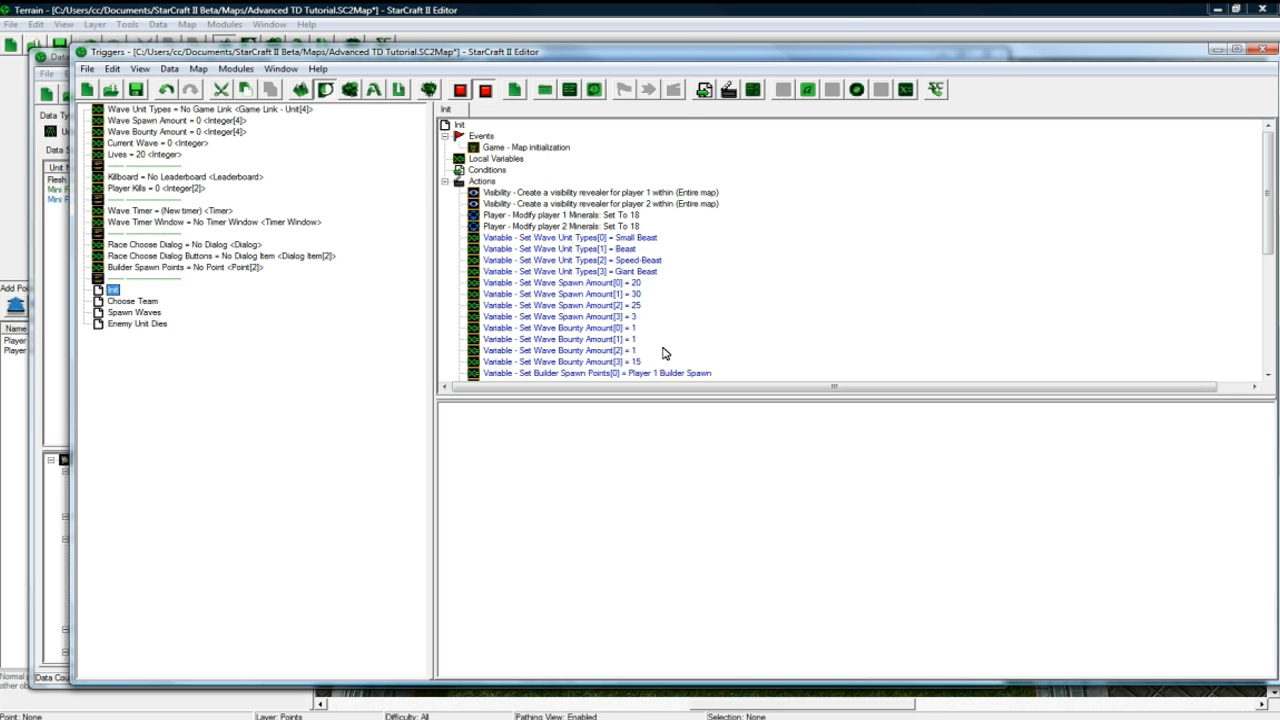
- Set the mineral value to Wave Bounty Amount indexed by Arithmetic Current Wave - 1
click(136, 324)
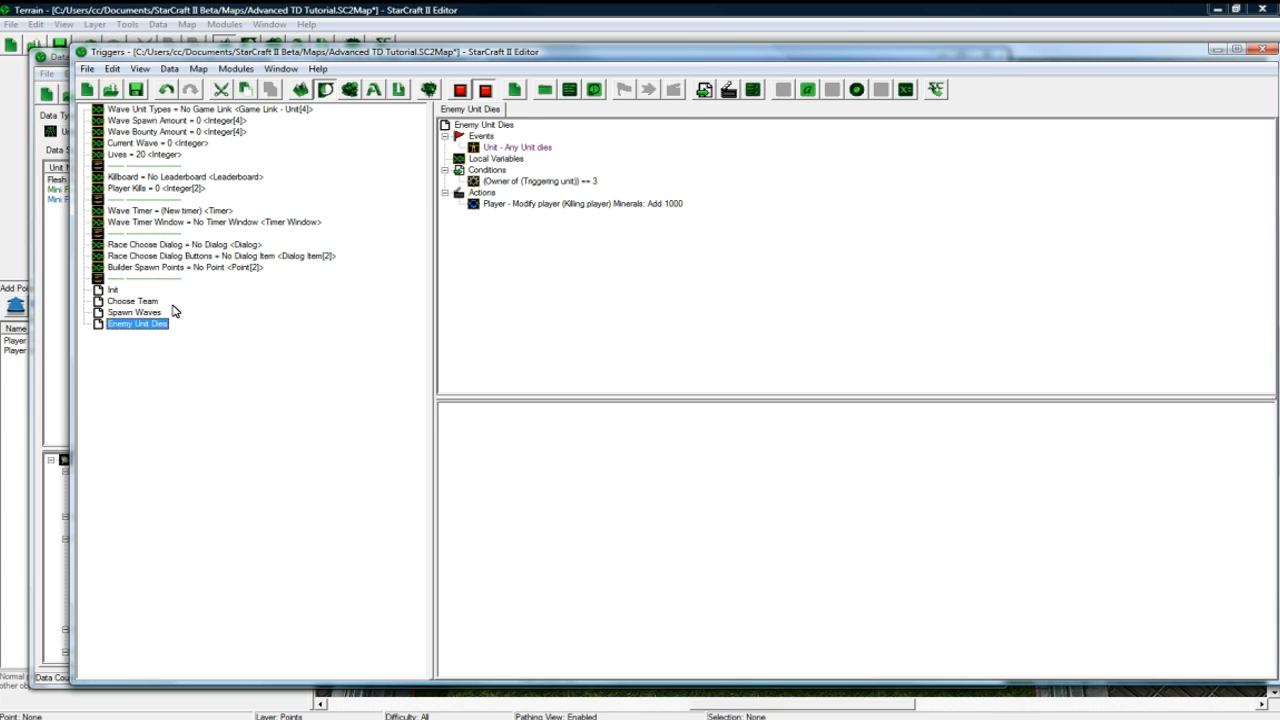
click(580, 204)
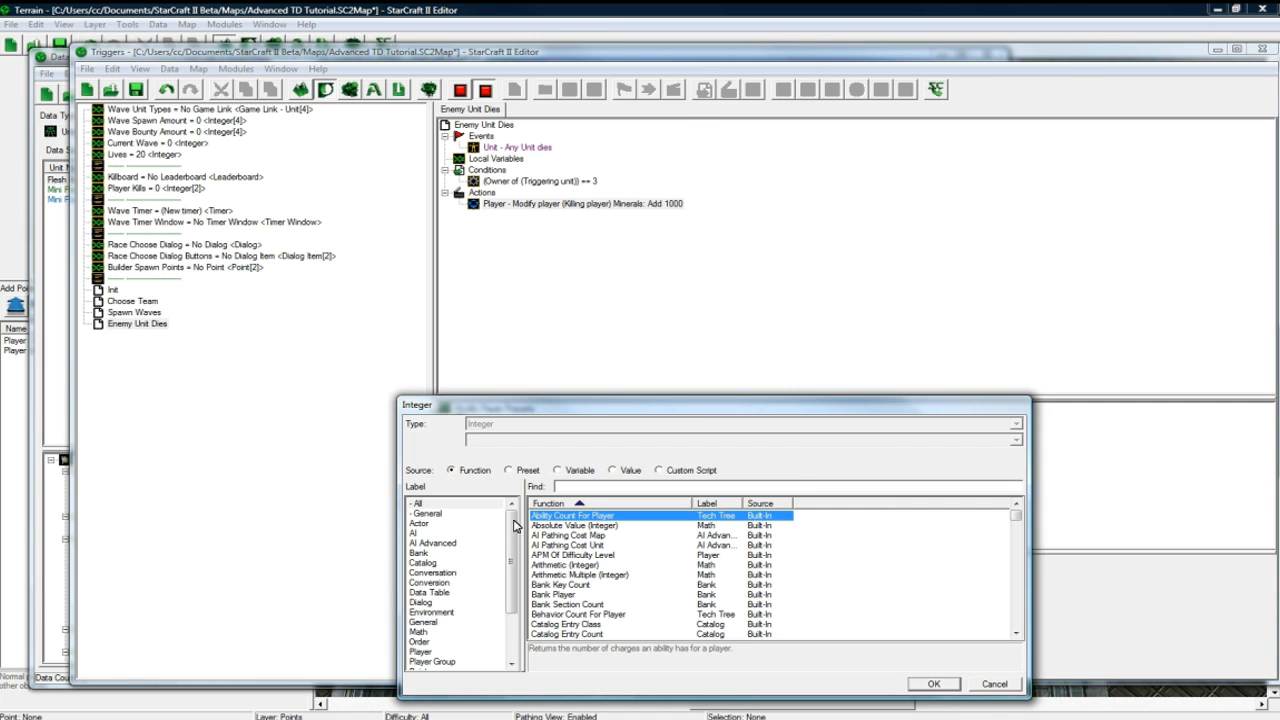
click(560, 470)
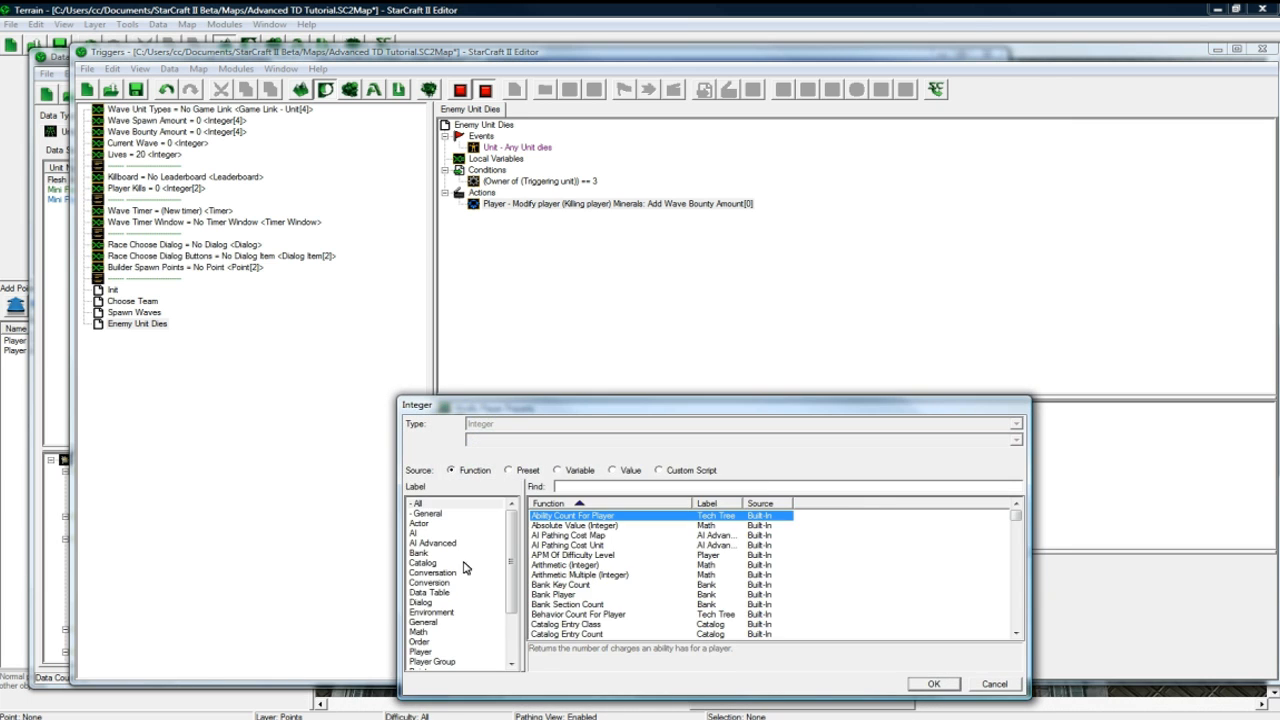
click(416, 632)
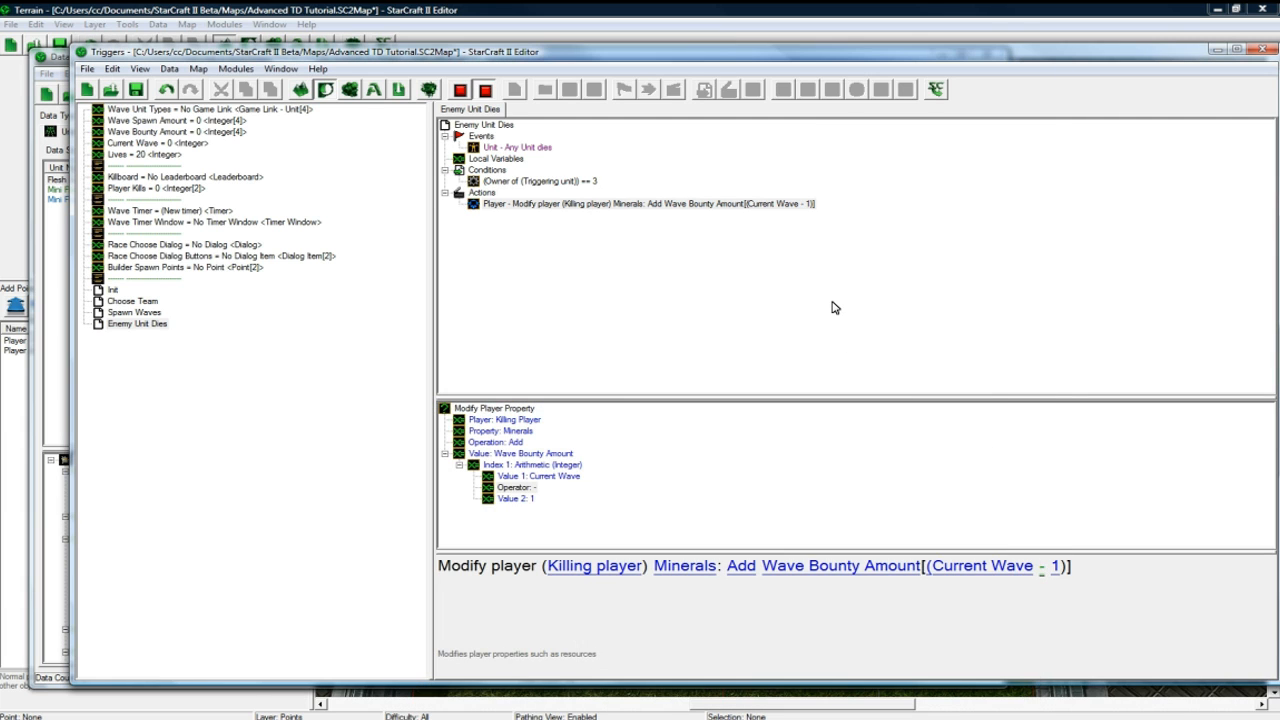
mouse_move(276, 320)
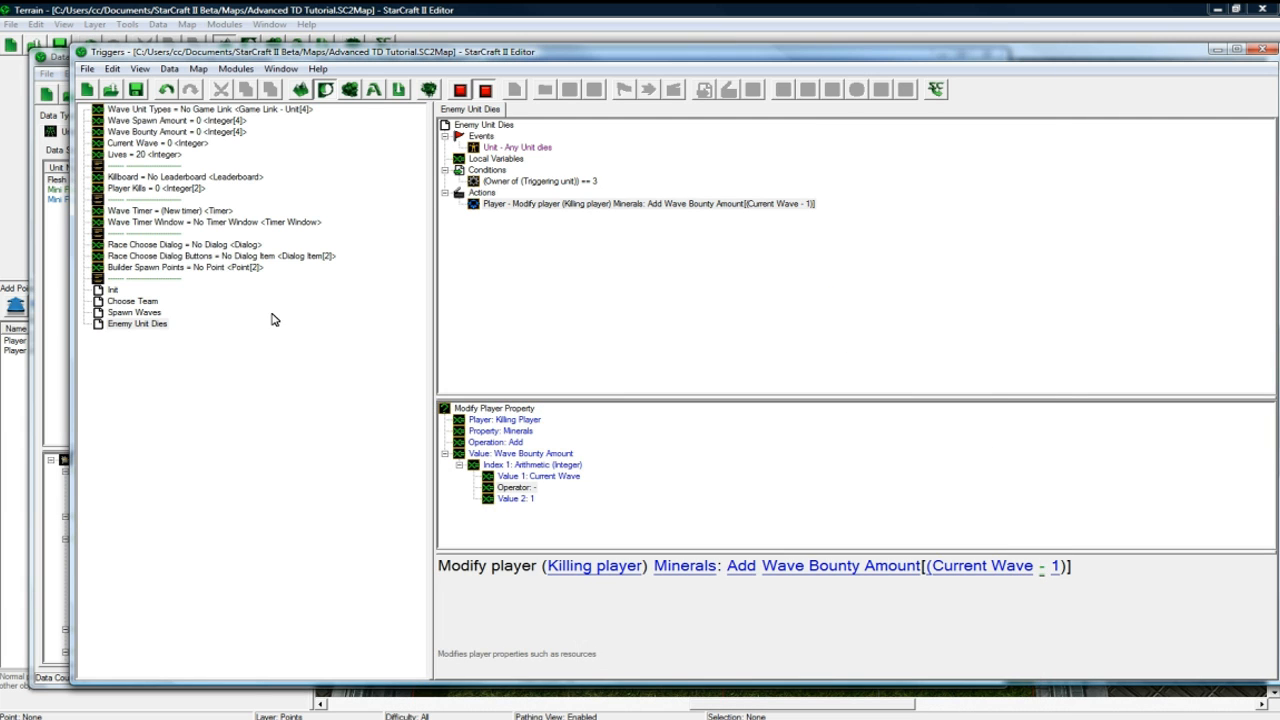
- Check the Spawn Waves trigger, then return and select the mineral reward action
click(134, 312)
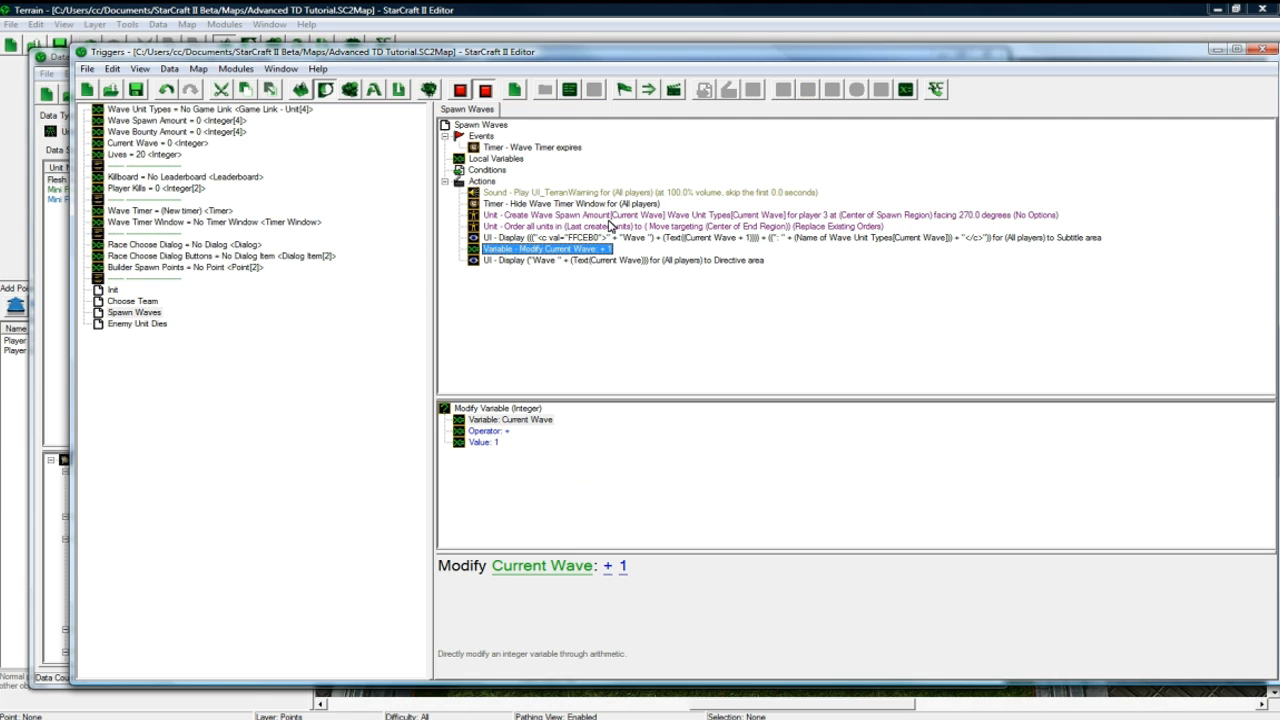
click(136, 324)
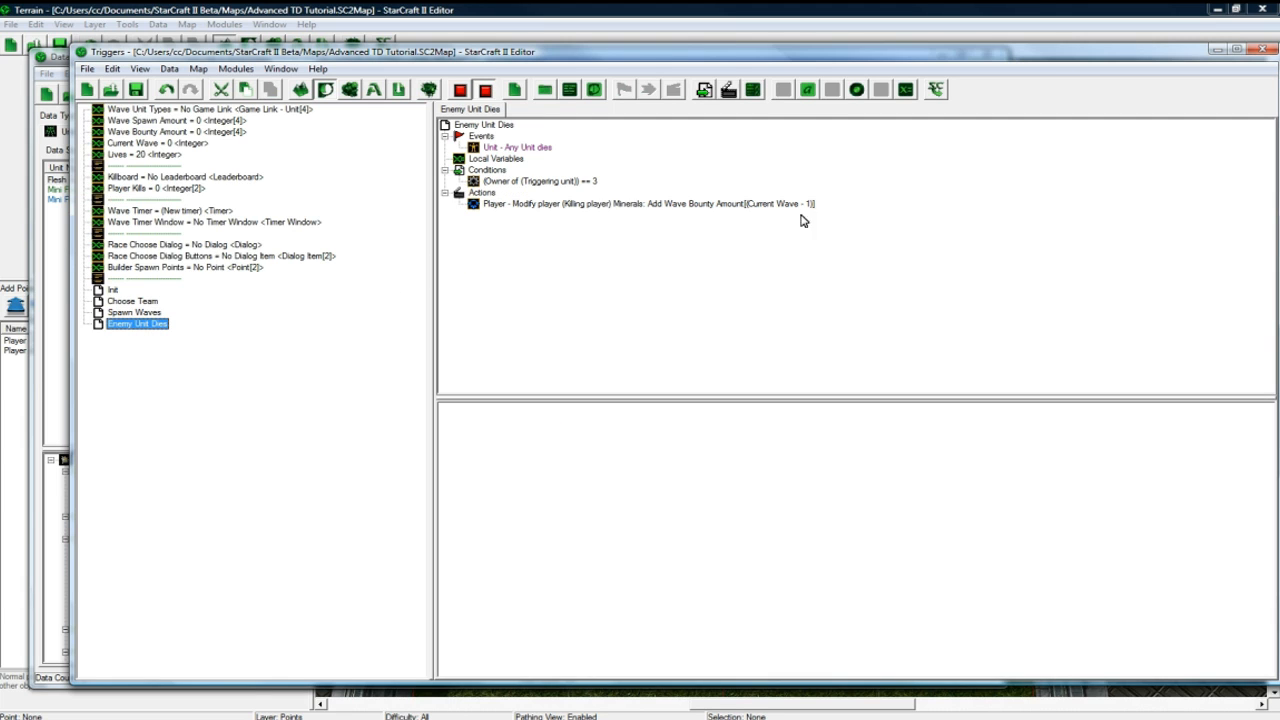
click(644, 204)
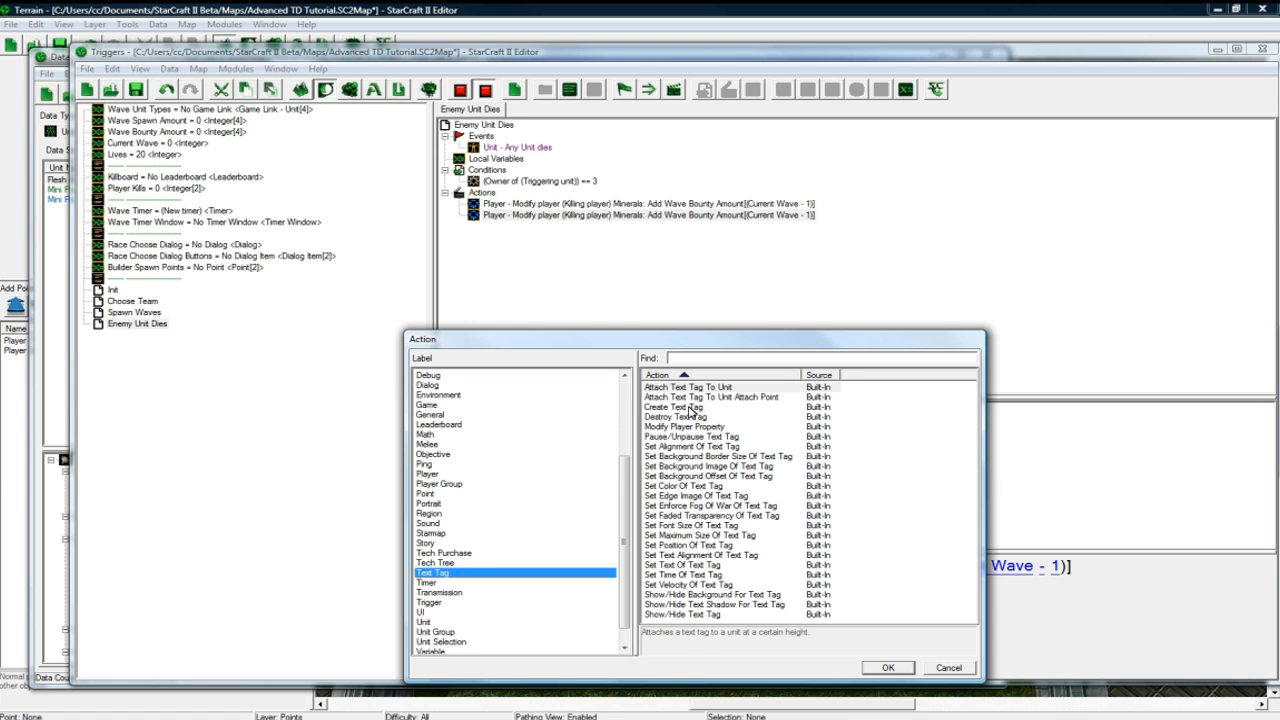
- Add a Create Text Tag action whose text combines "$" with an integer converted to text
click(886, 668)
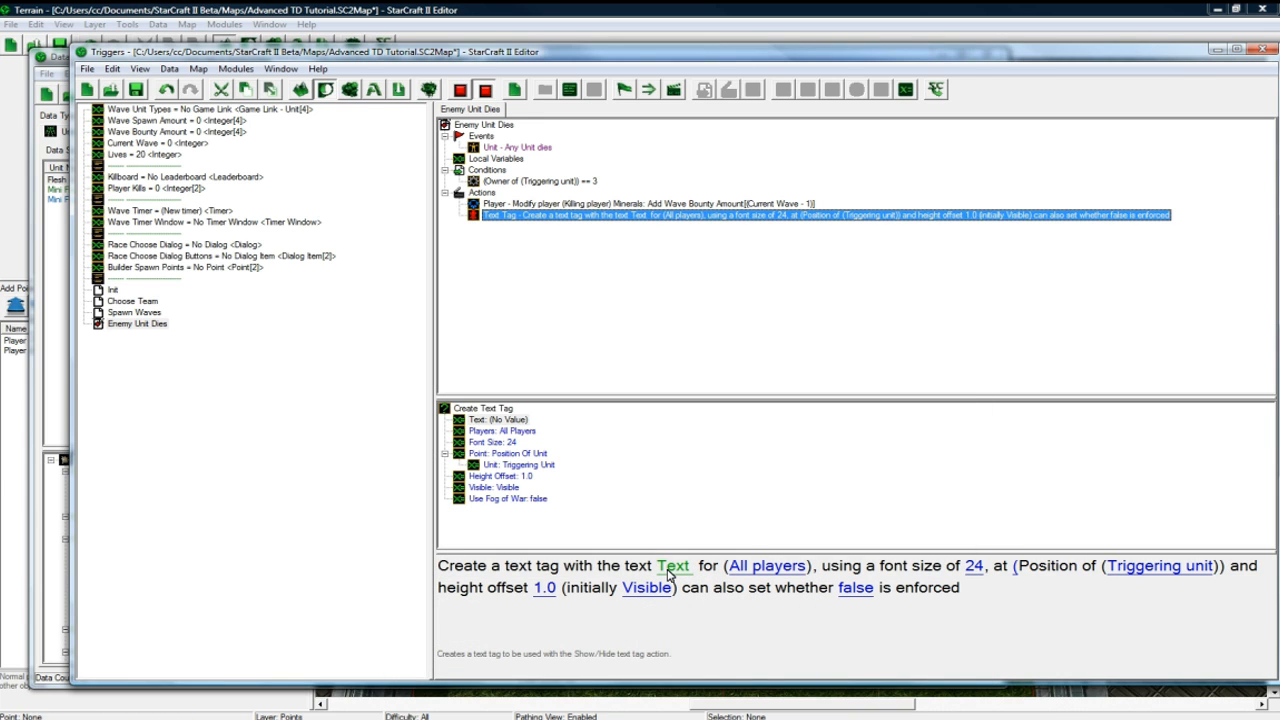
click(672, 564)
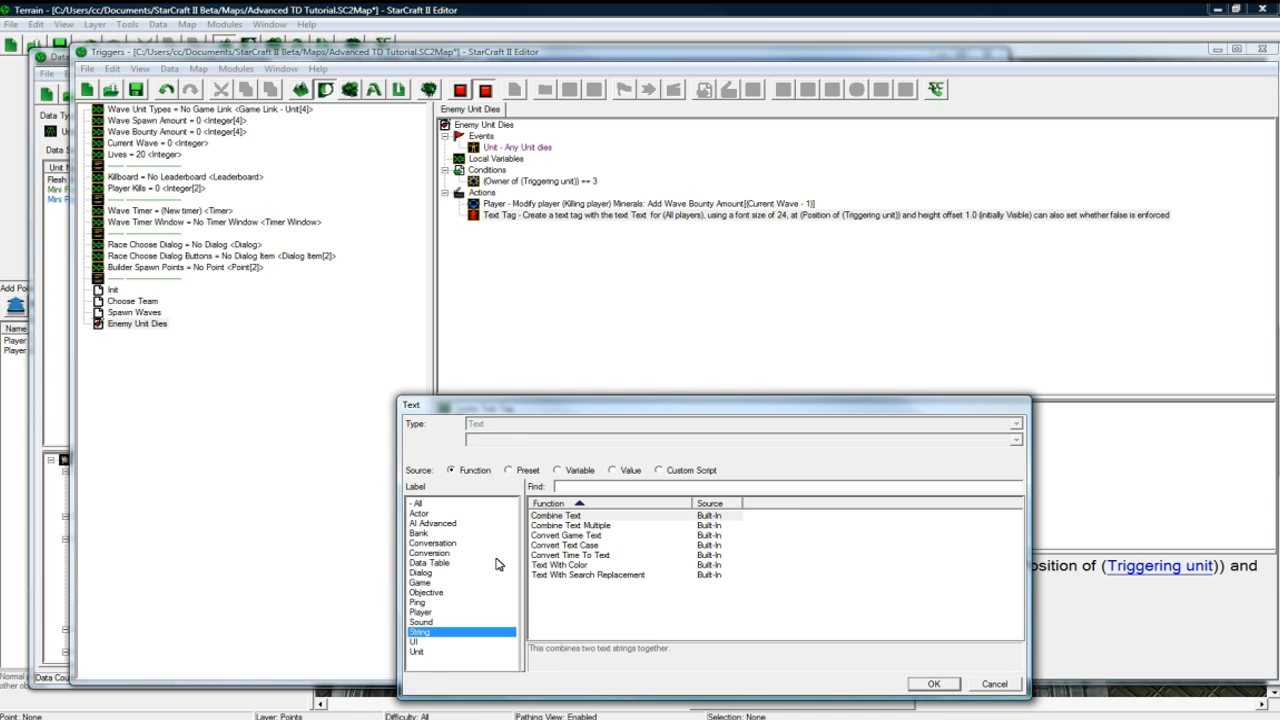
click(932, 684)
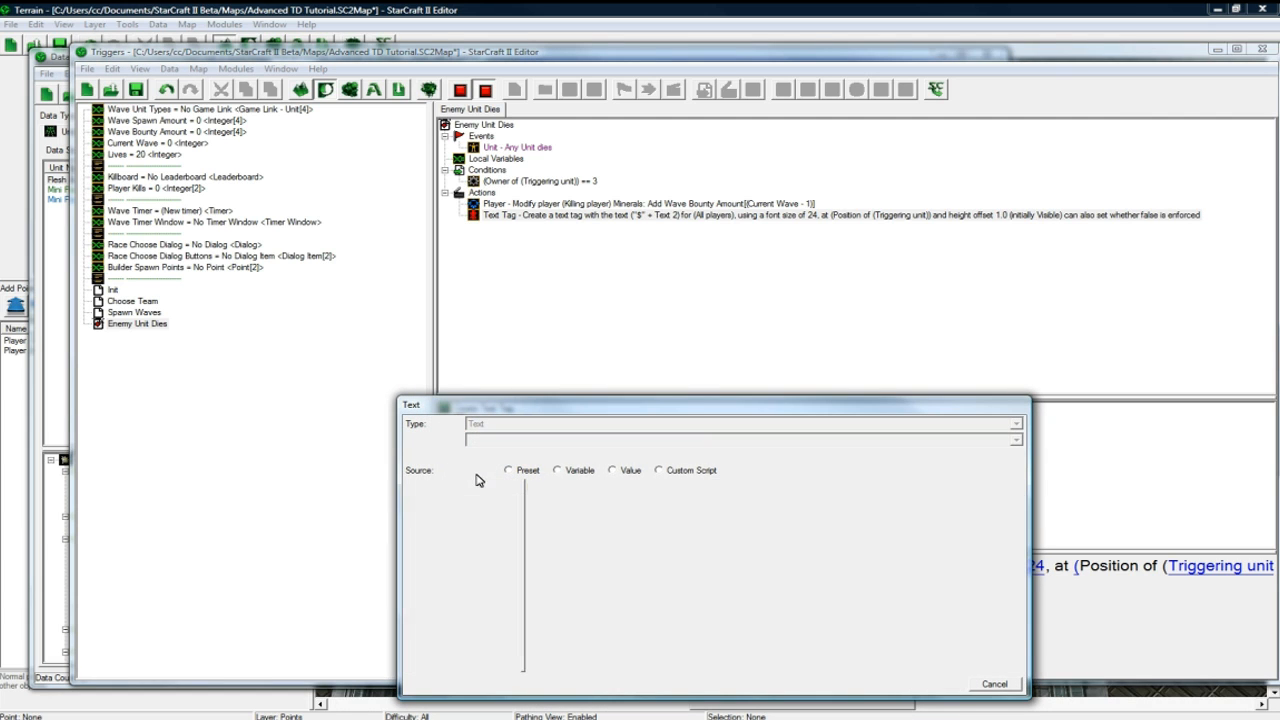
click(452, 470)
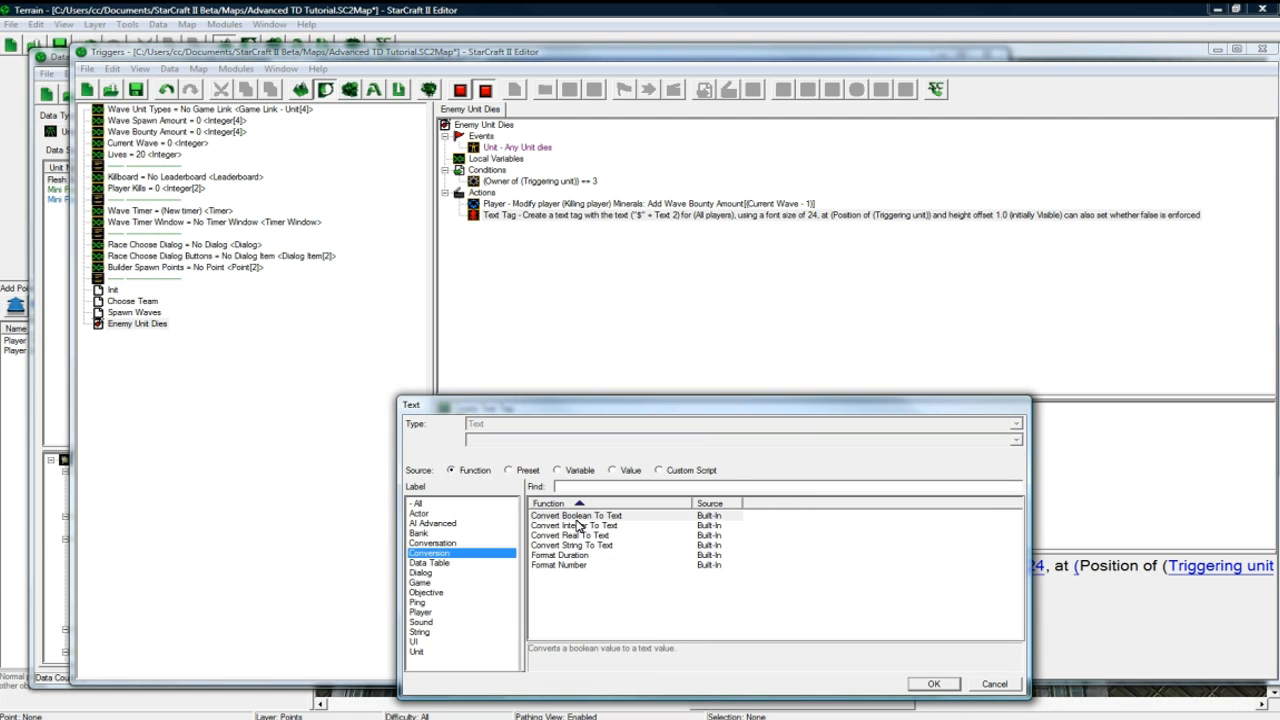
click(932, 684)
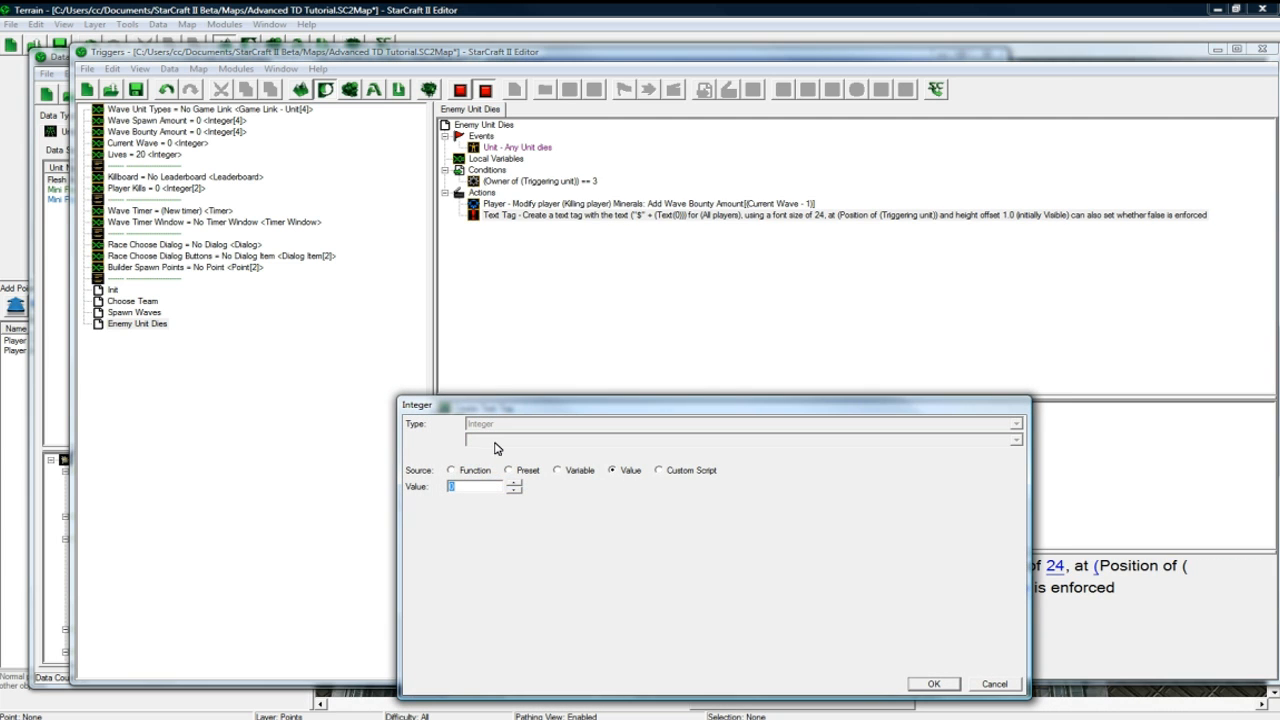
- Use Wave Bounty Amount[Current Wave - 1] as the number and adjust the tag's height offset
click(556, 470)
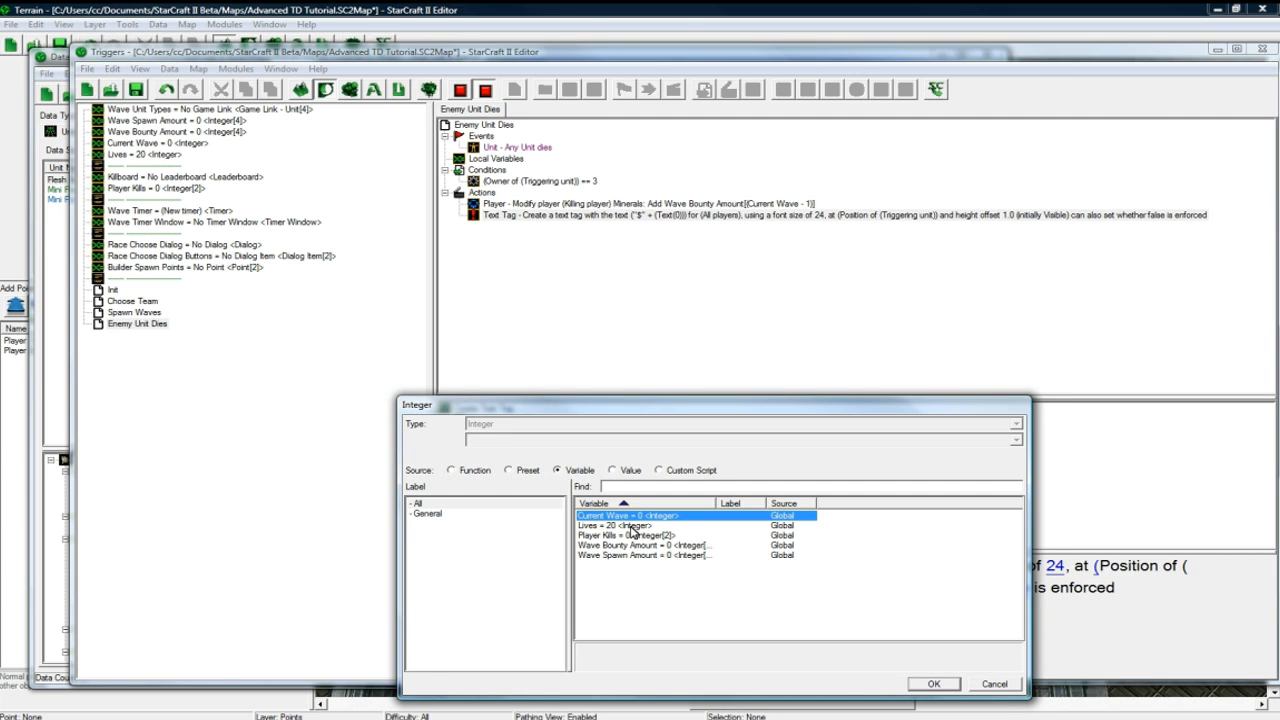
click(932, 684)
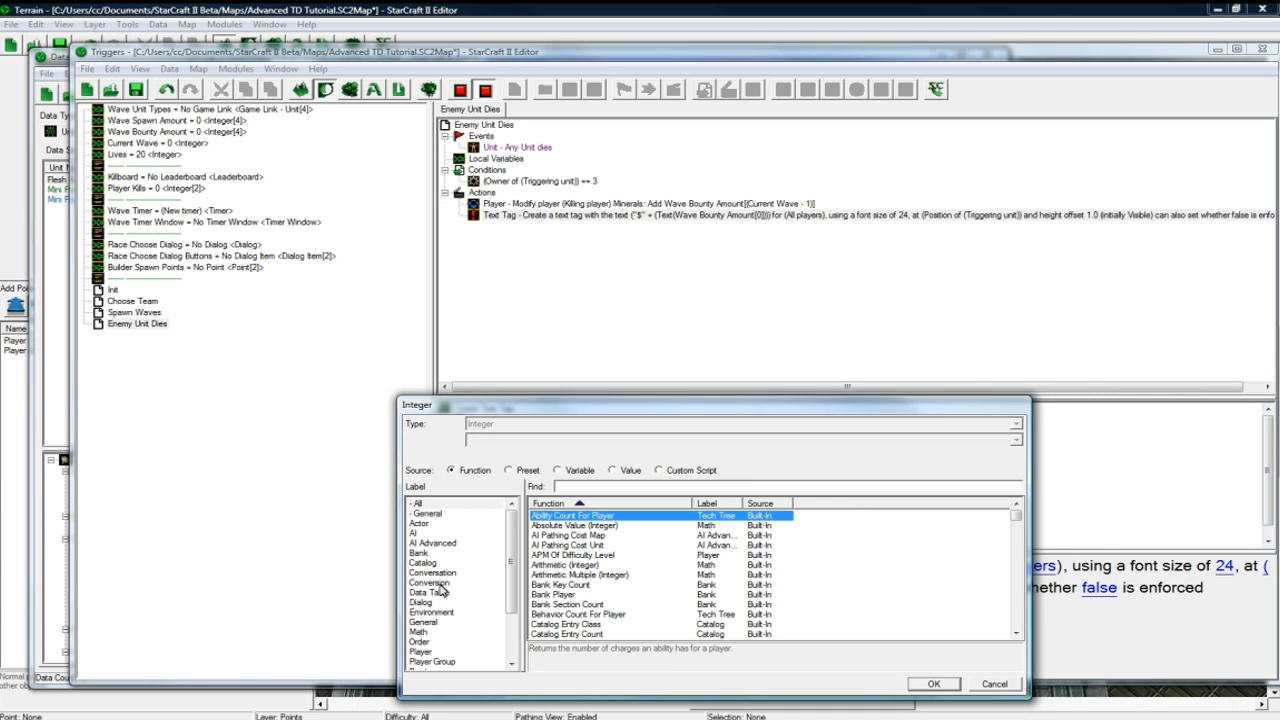
click(418, 632)
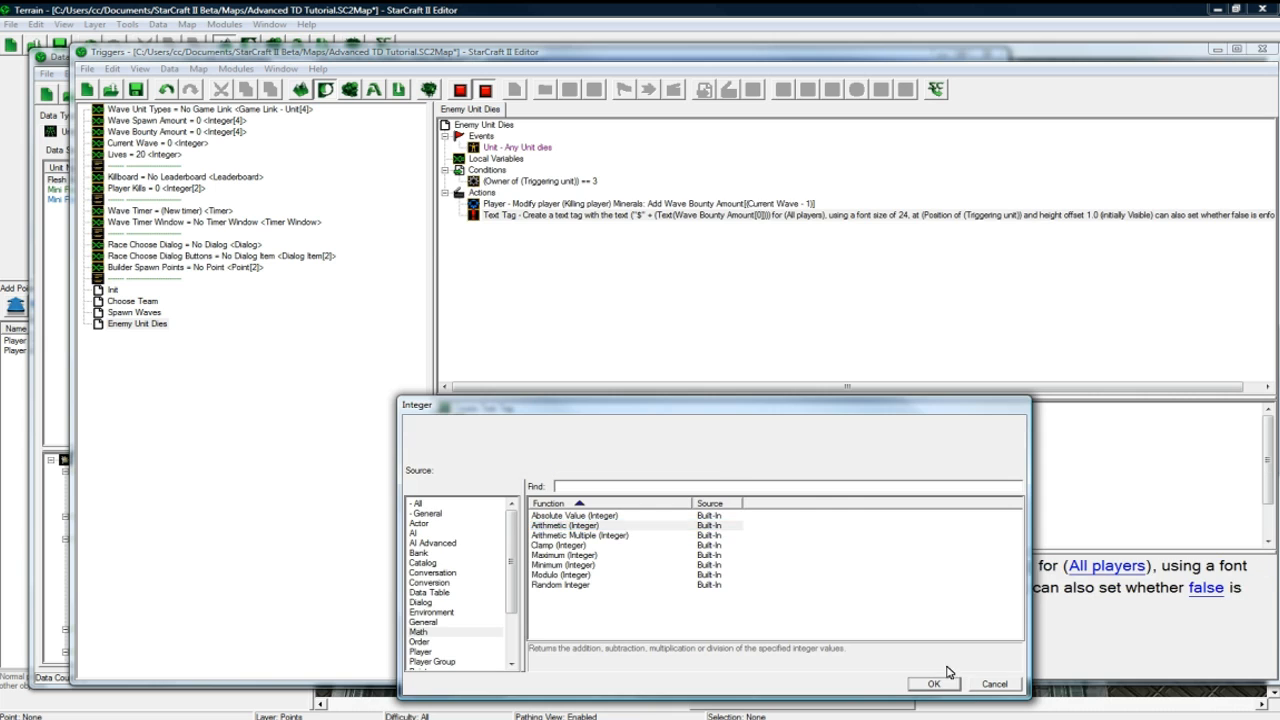
click(932, 684)
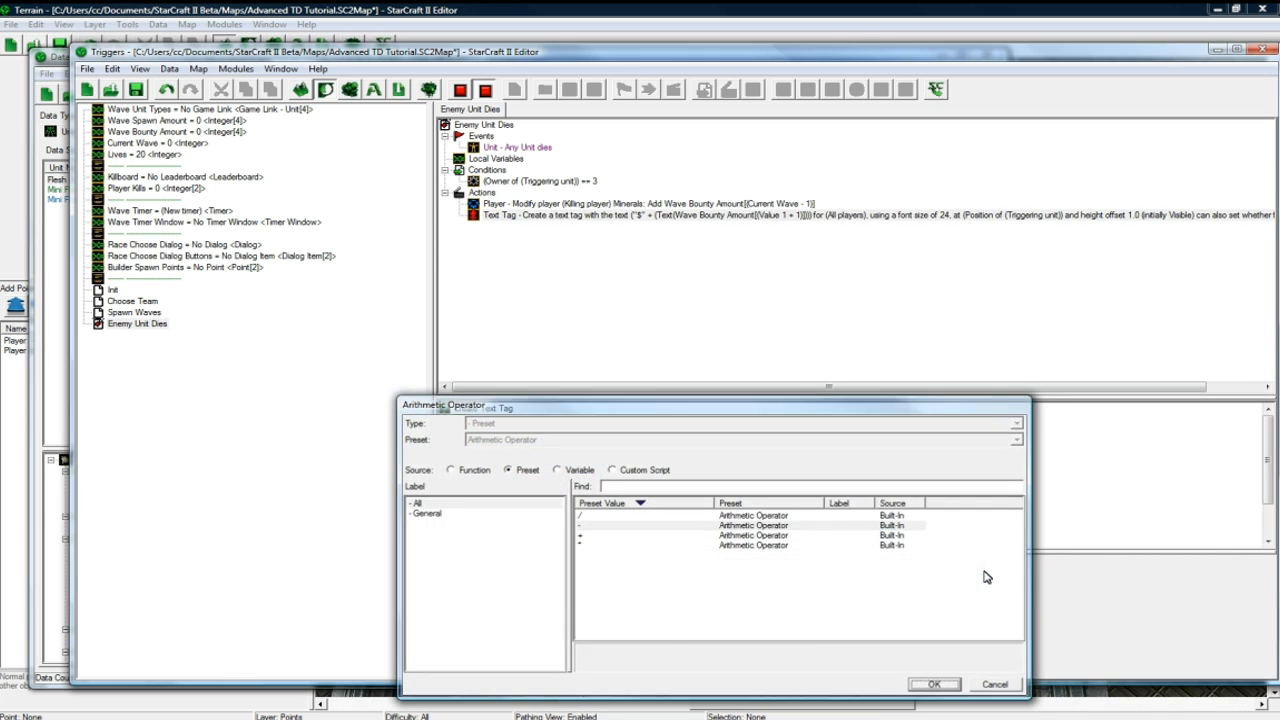
click(556, 470)
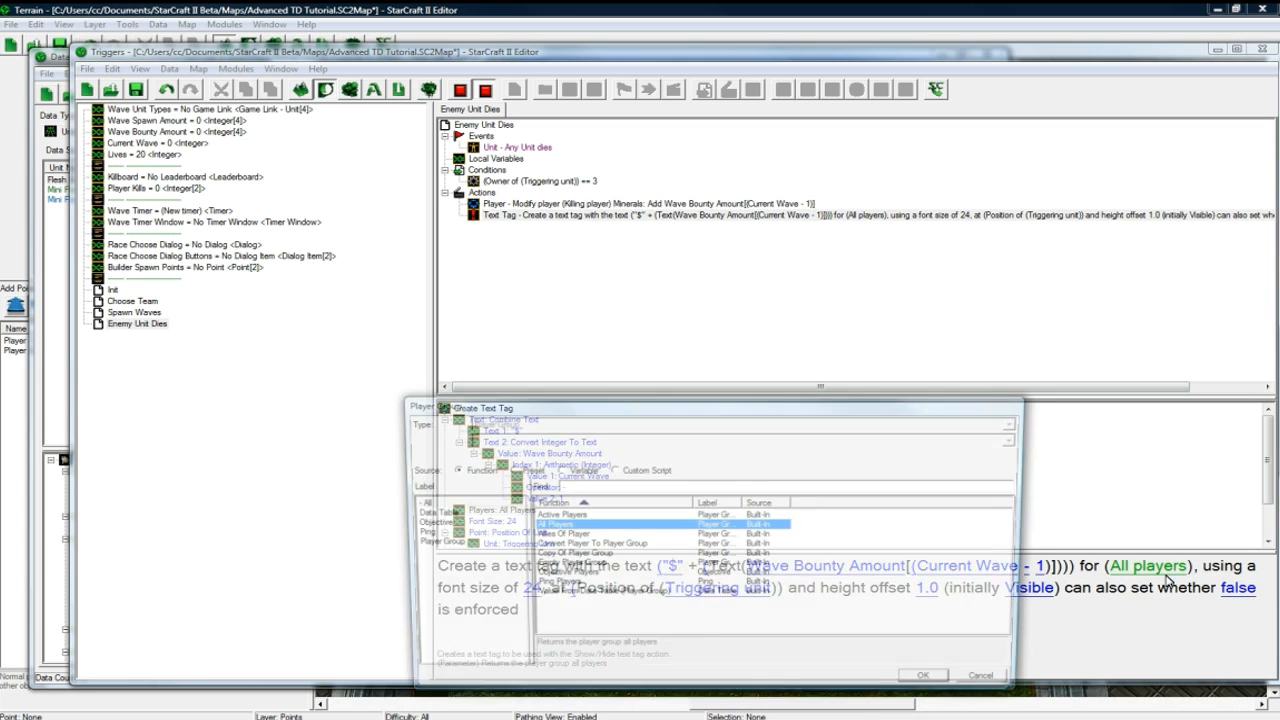
click(920, 674)
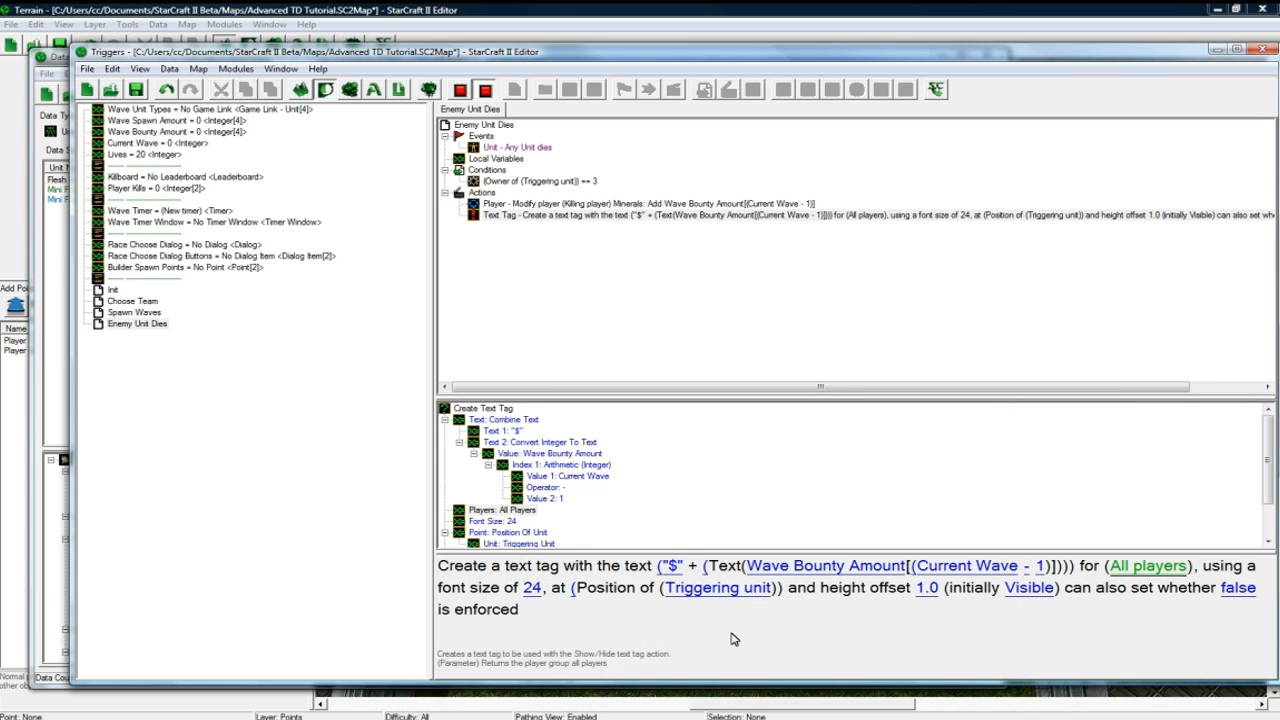
mouse_move(704, 600)
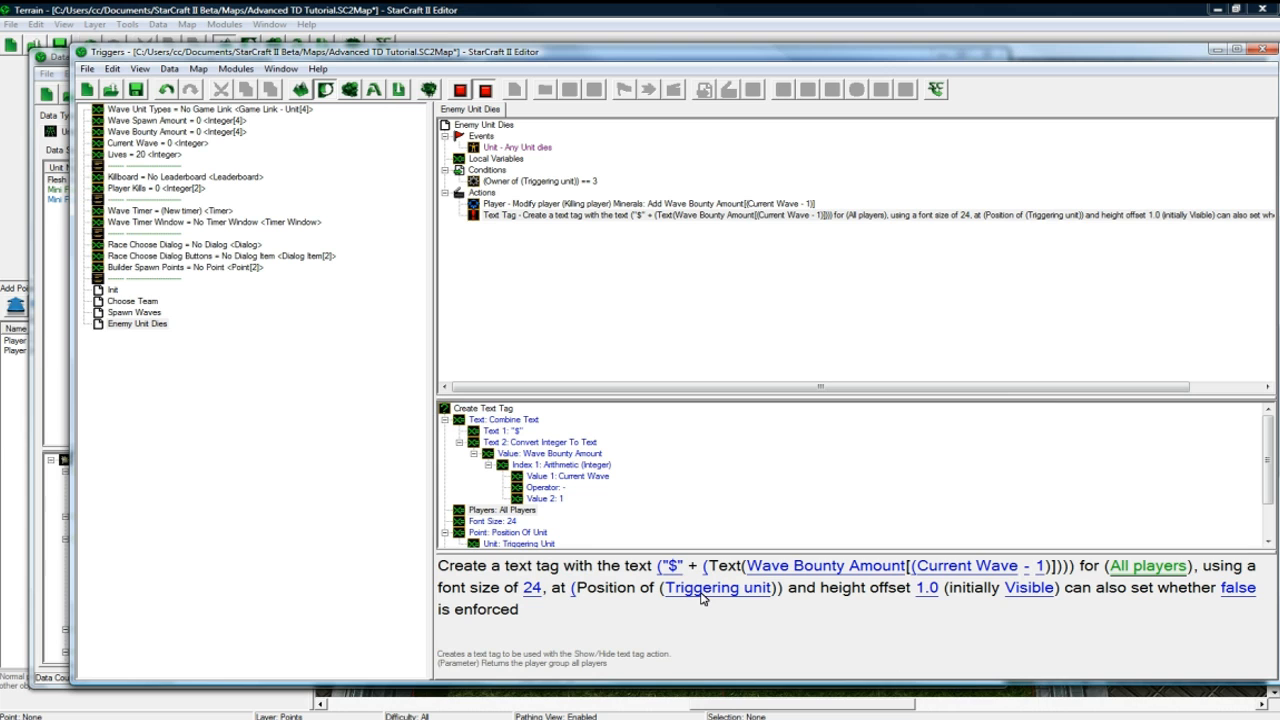
click(924, 588)
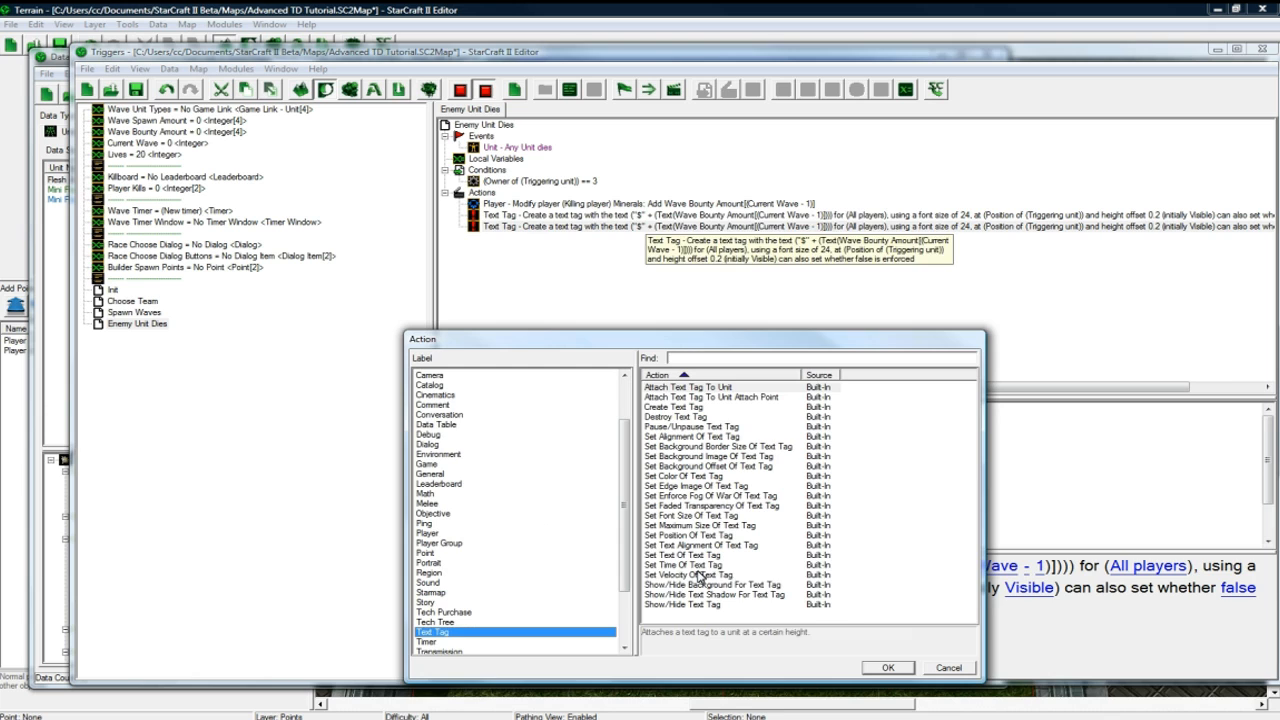
- Set the last created text tag's velocity to 0.8 at 90 degrees
click(886, 668)
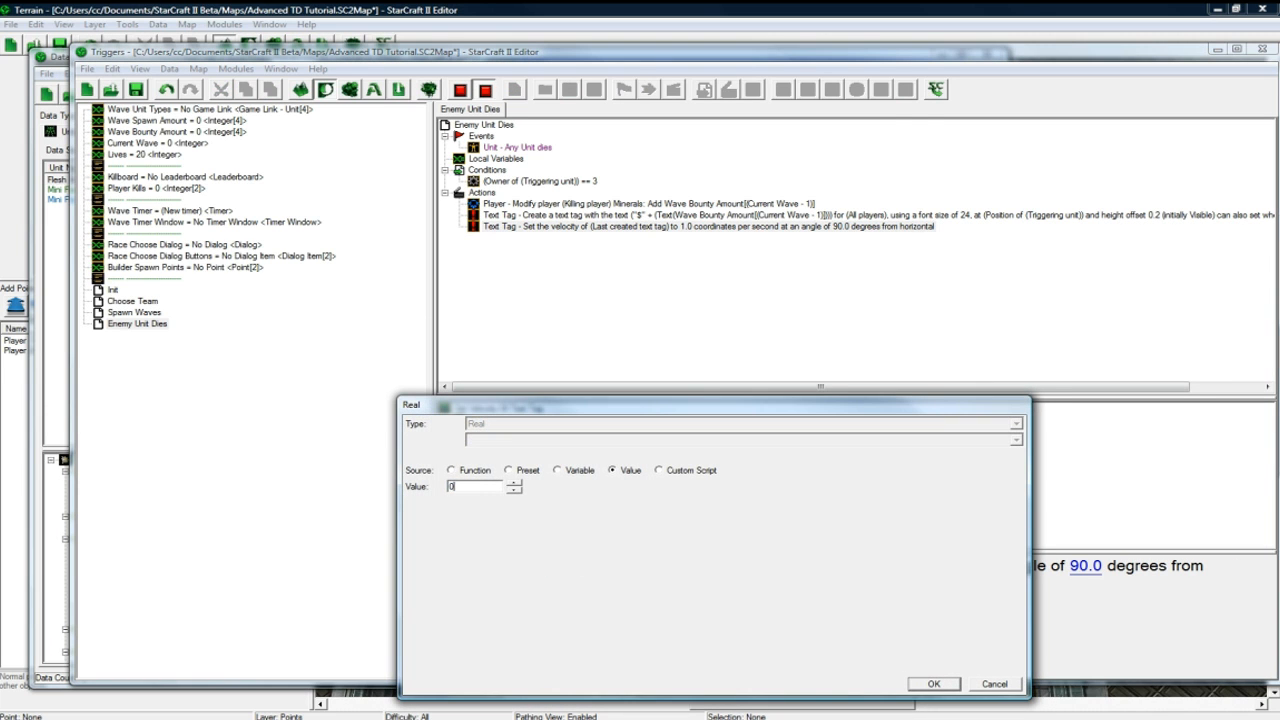
click(932, 684)
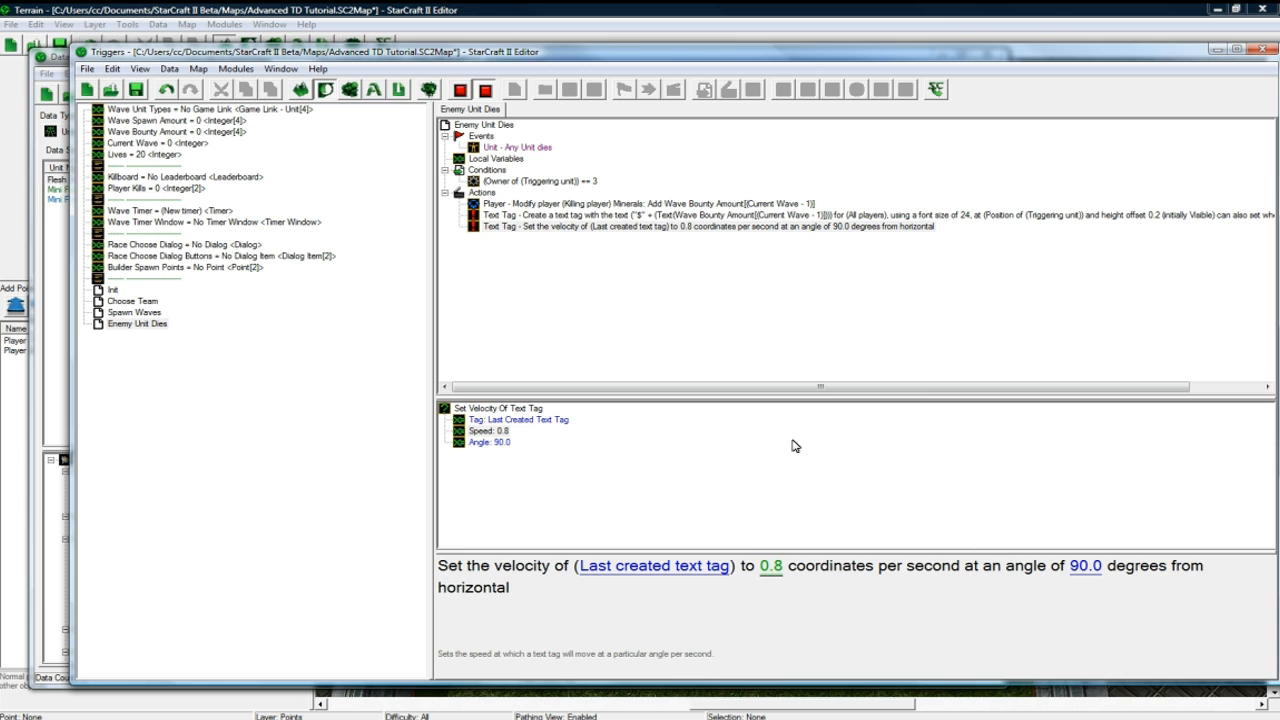
click(620, 226)
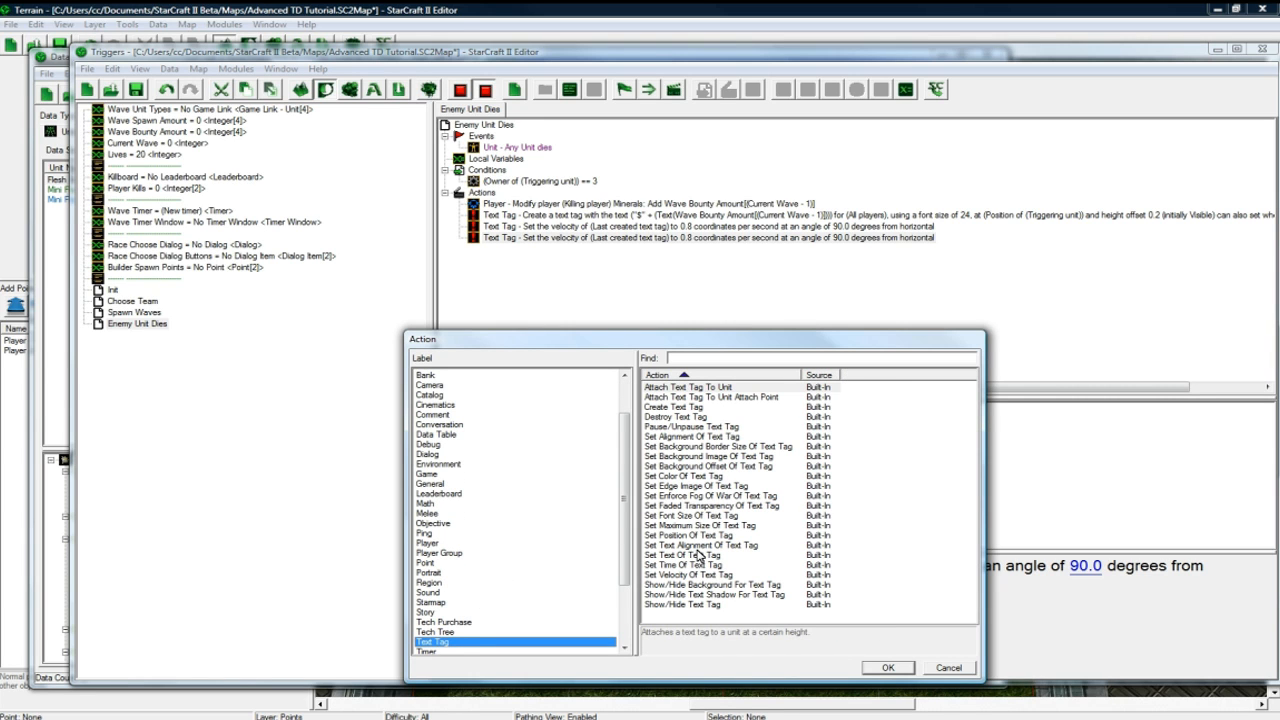
- Add a Set Time Of Text Tag action with a 6.0 second duration
click(886, 668)
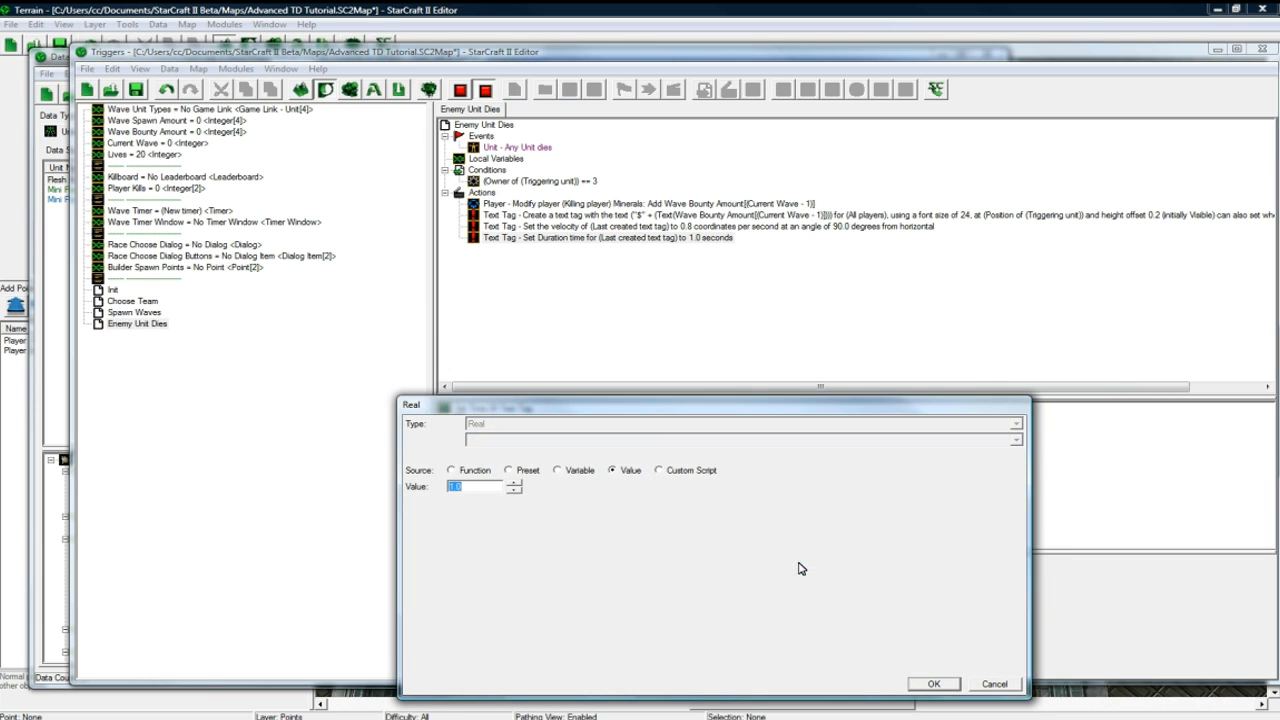
click(932, 684)
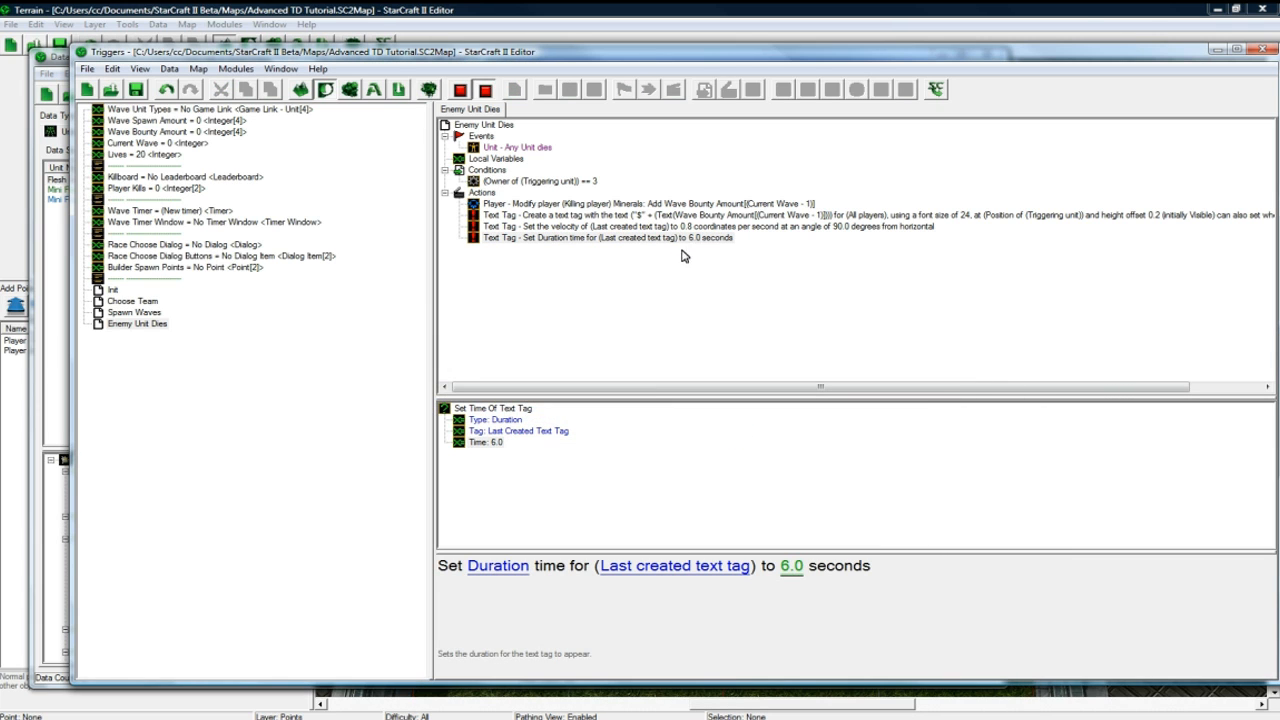
mouse_move(716, 244)
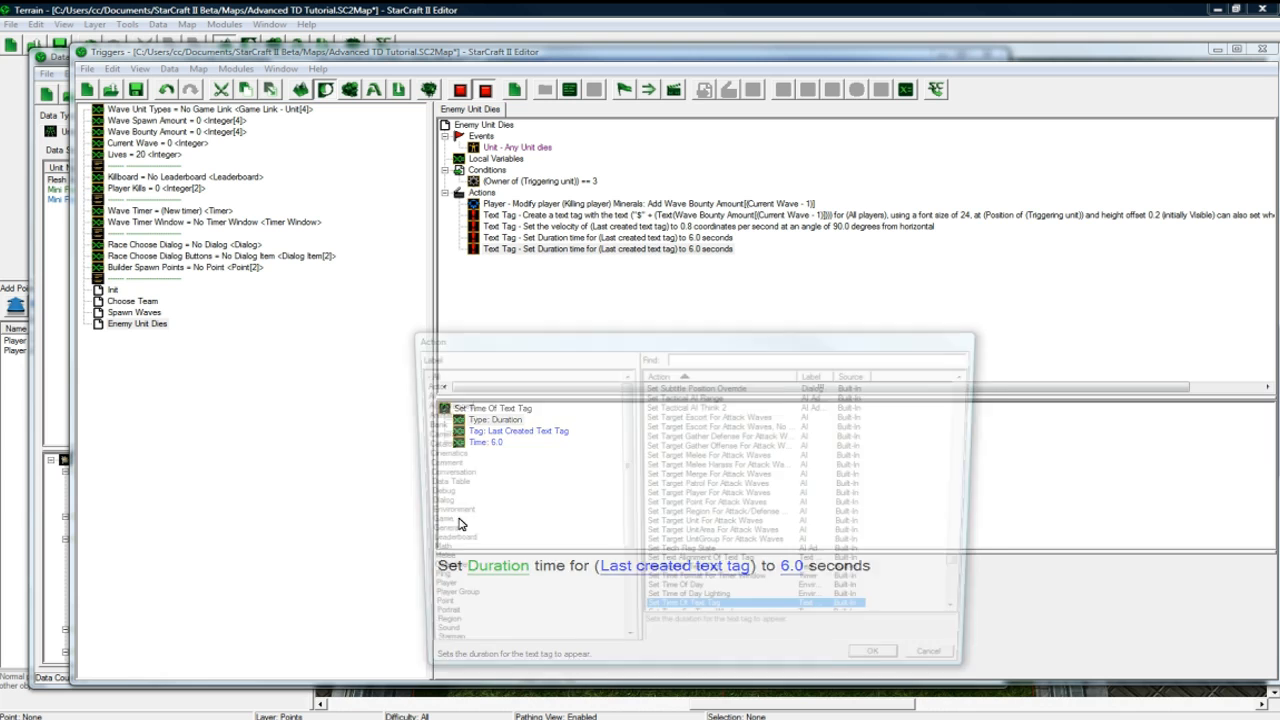
click(432, 552)
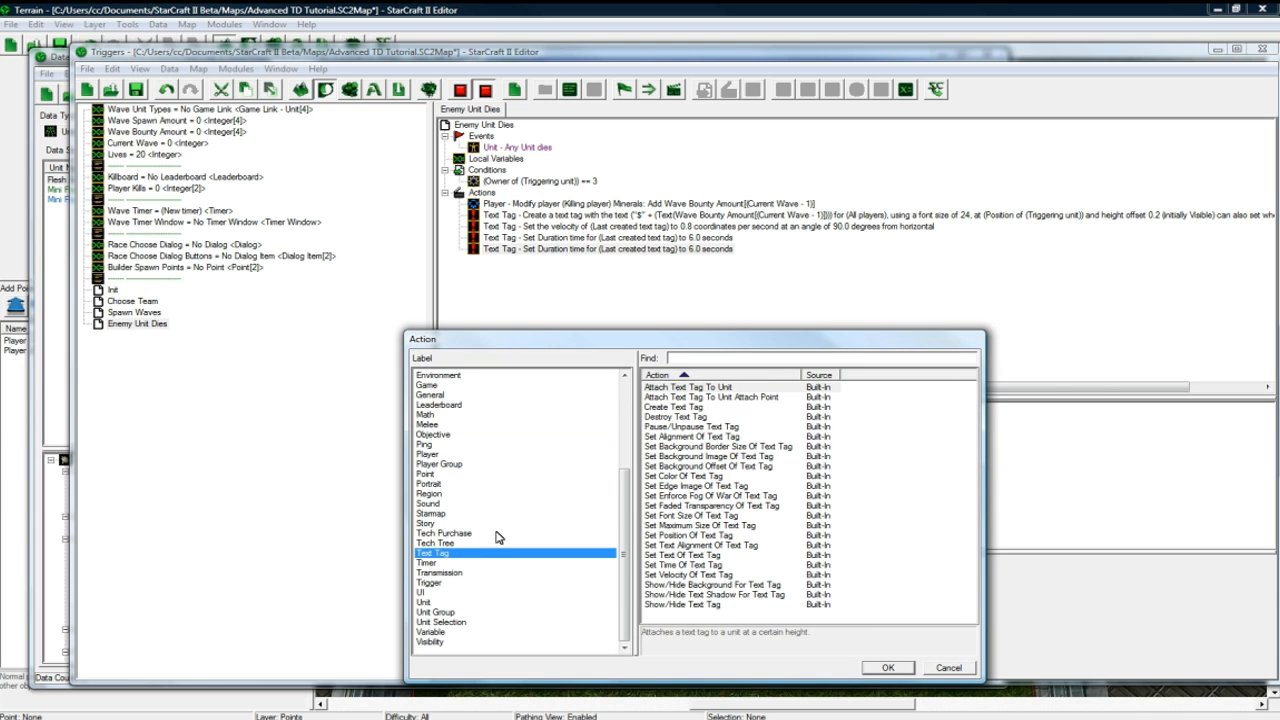
mouse_move(724, 540)
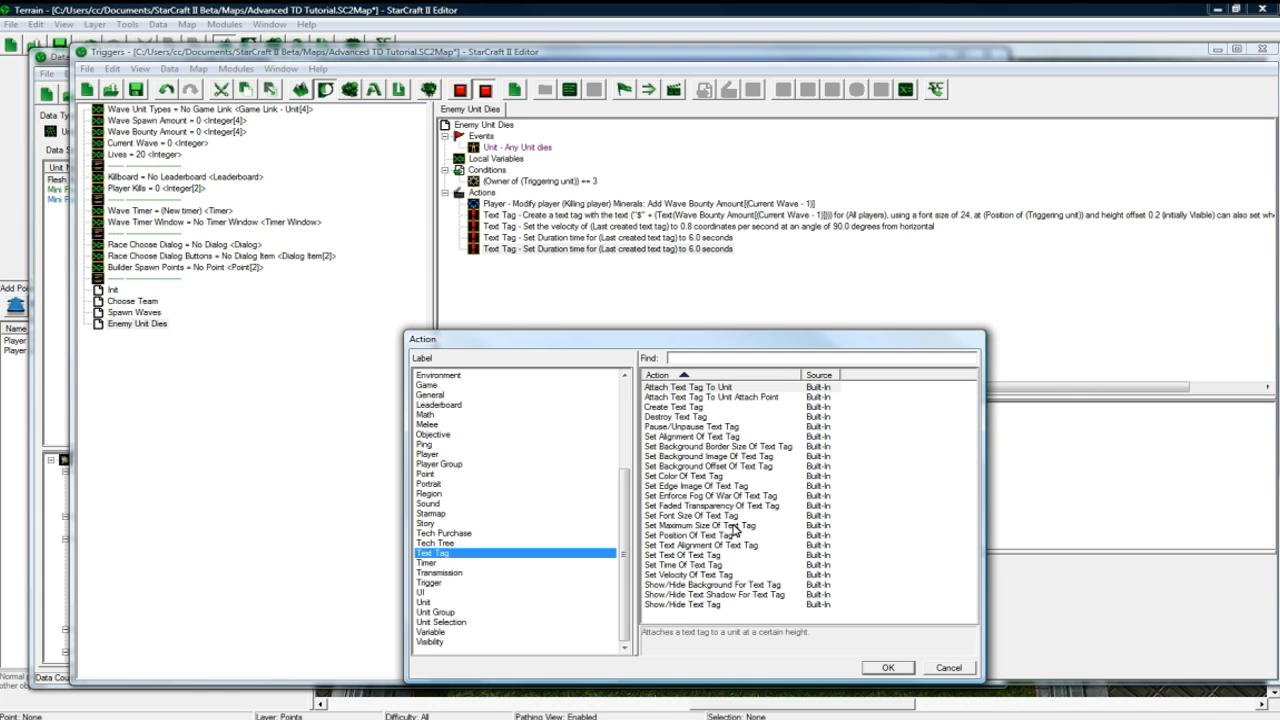
- Add a Set Color Of Text Tag action using the killing player's colour
click(700, 476)
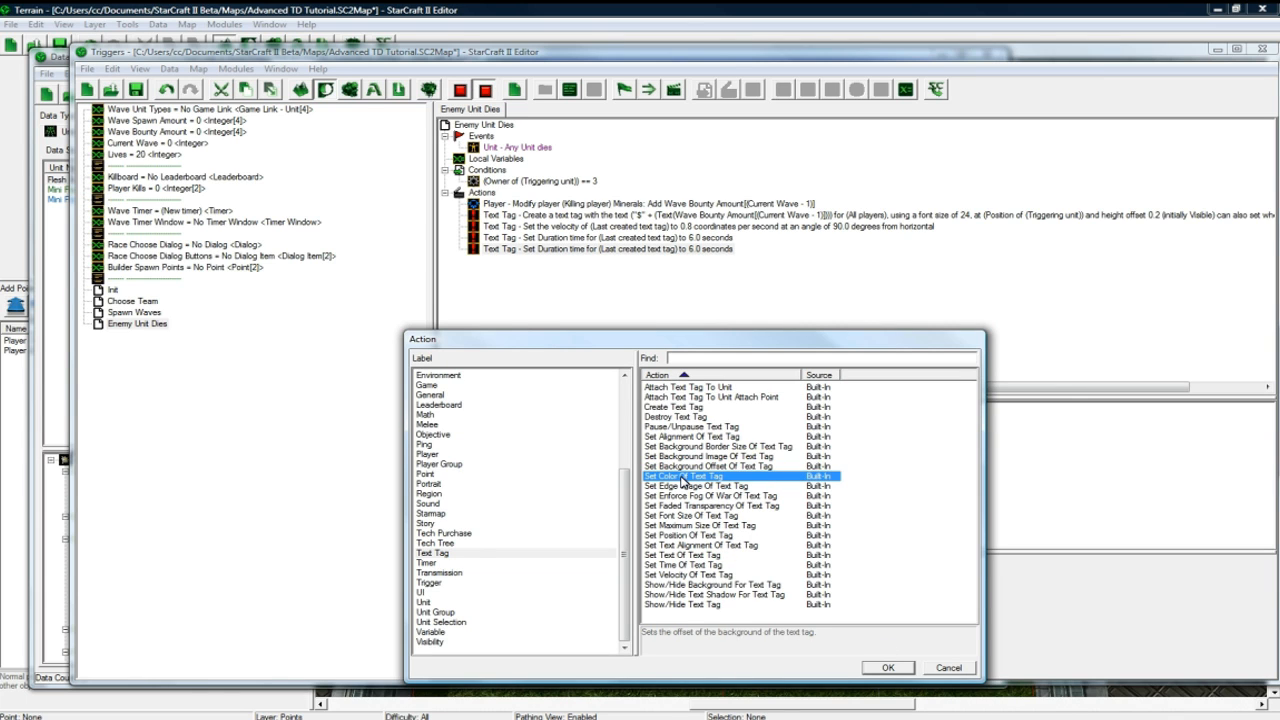
click(886, 668)
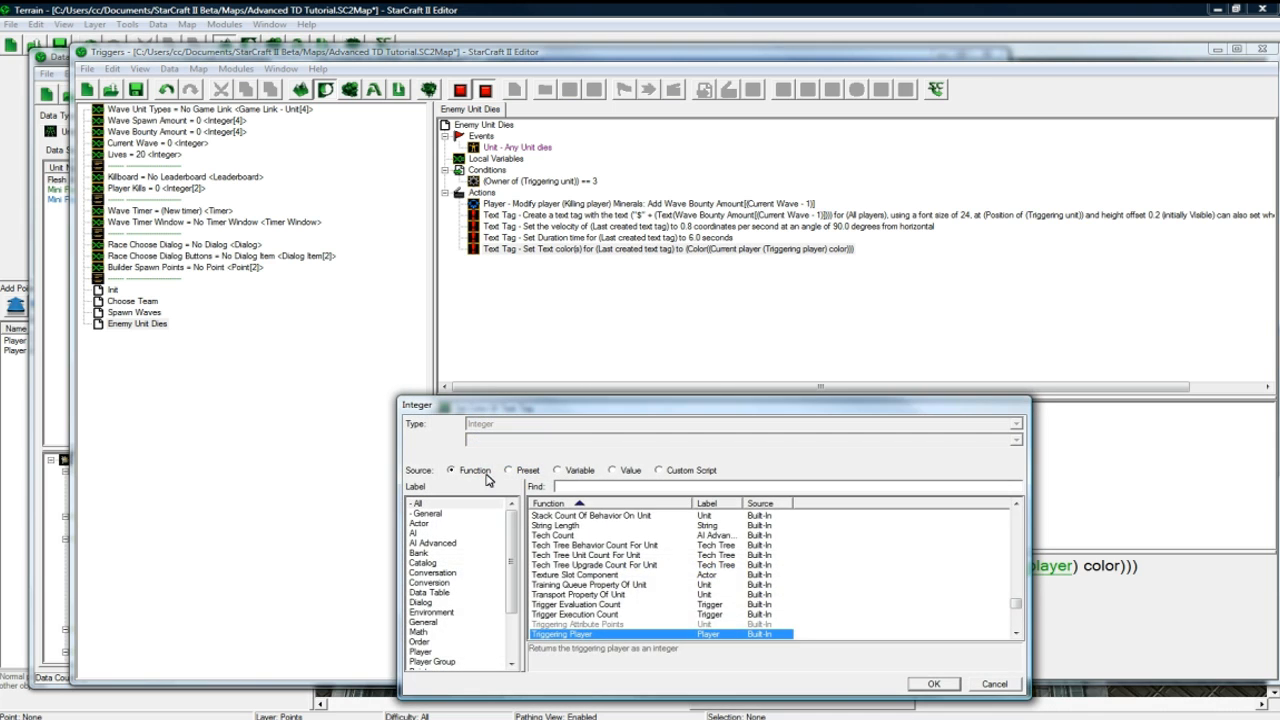
click(418, 652)
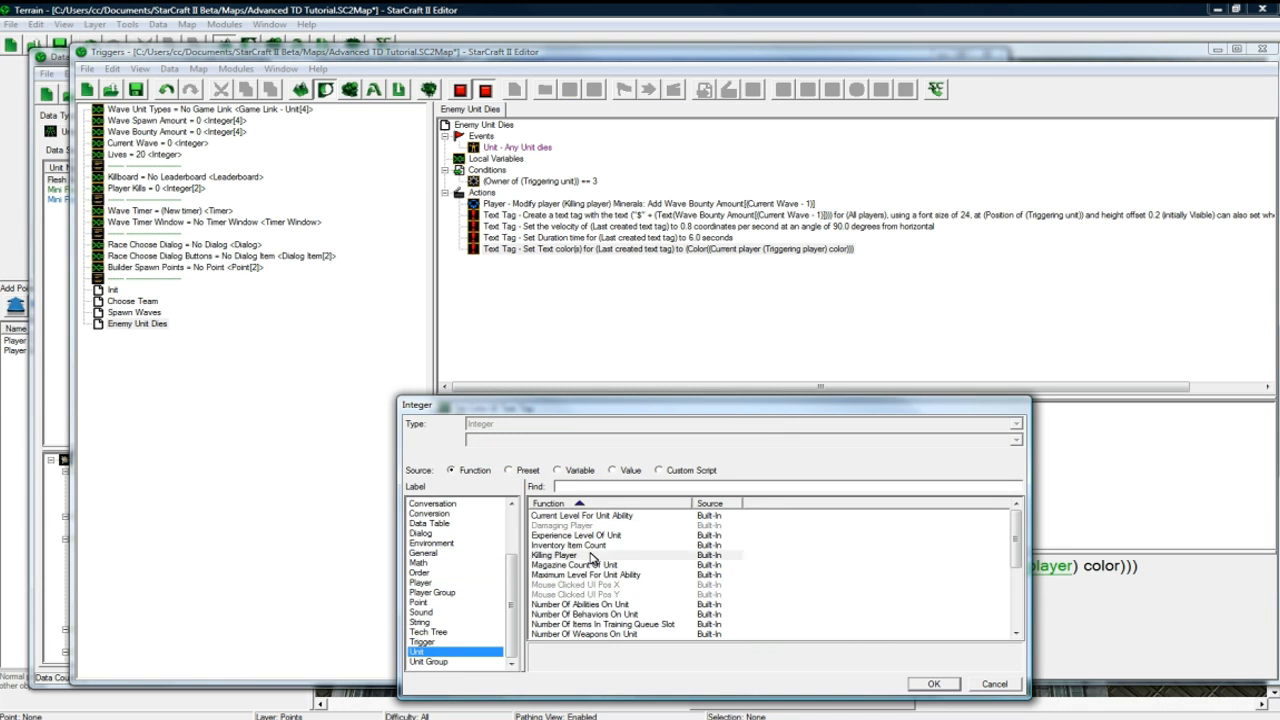
click(932, 684)
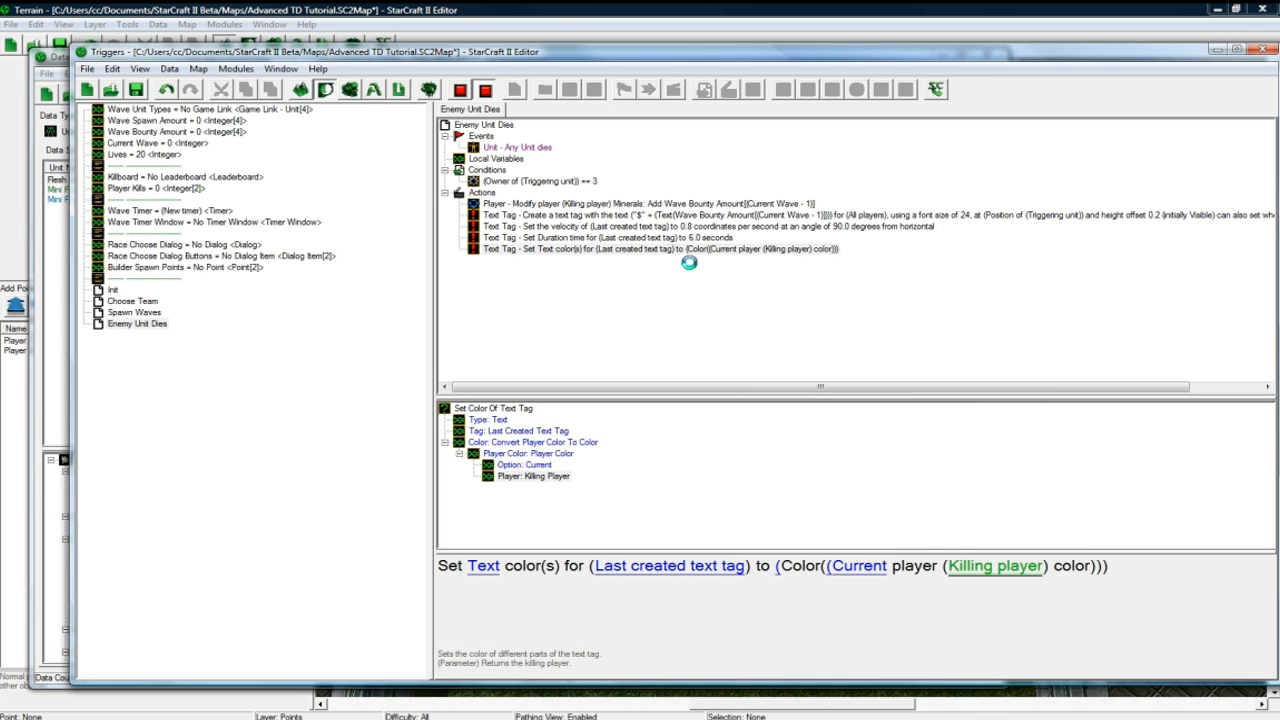
click(640, 248)
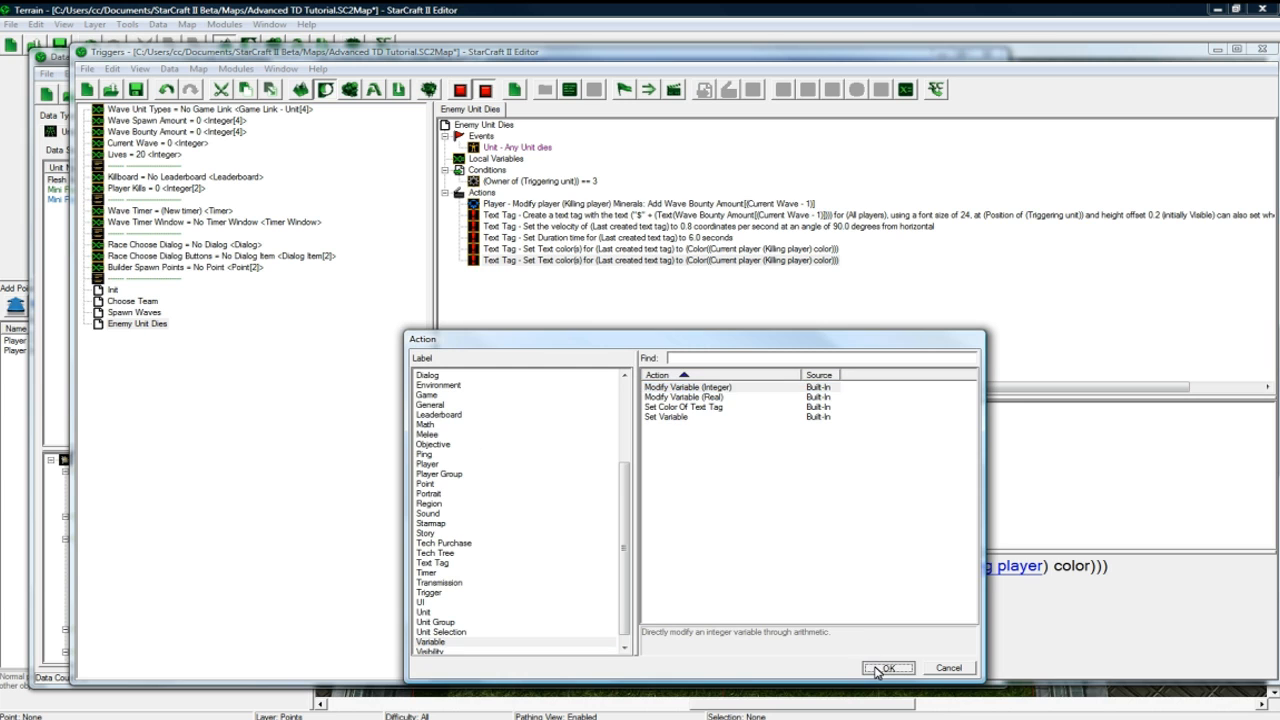
- Add a Modify Variable (Integer) action on Player Kills with an arithmetic index
click(888, 668)
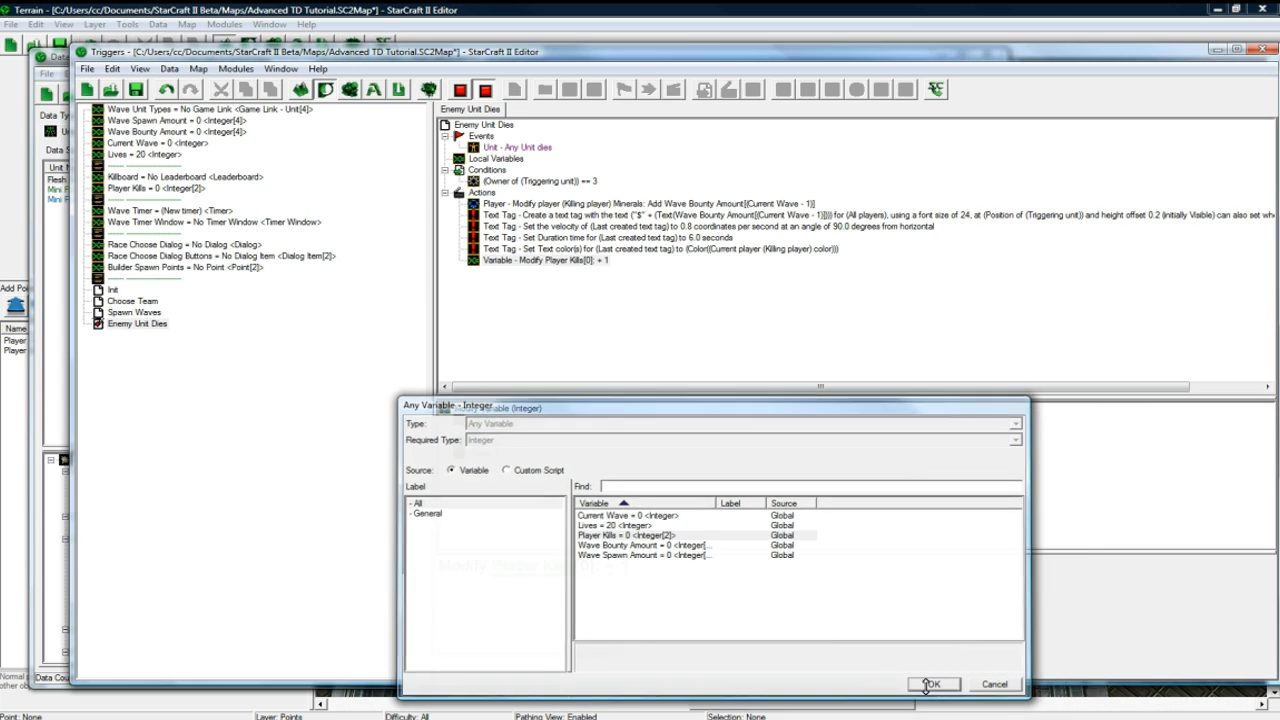
click(932, 684)
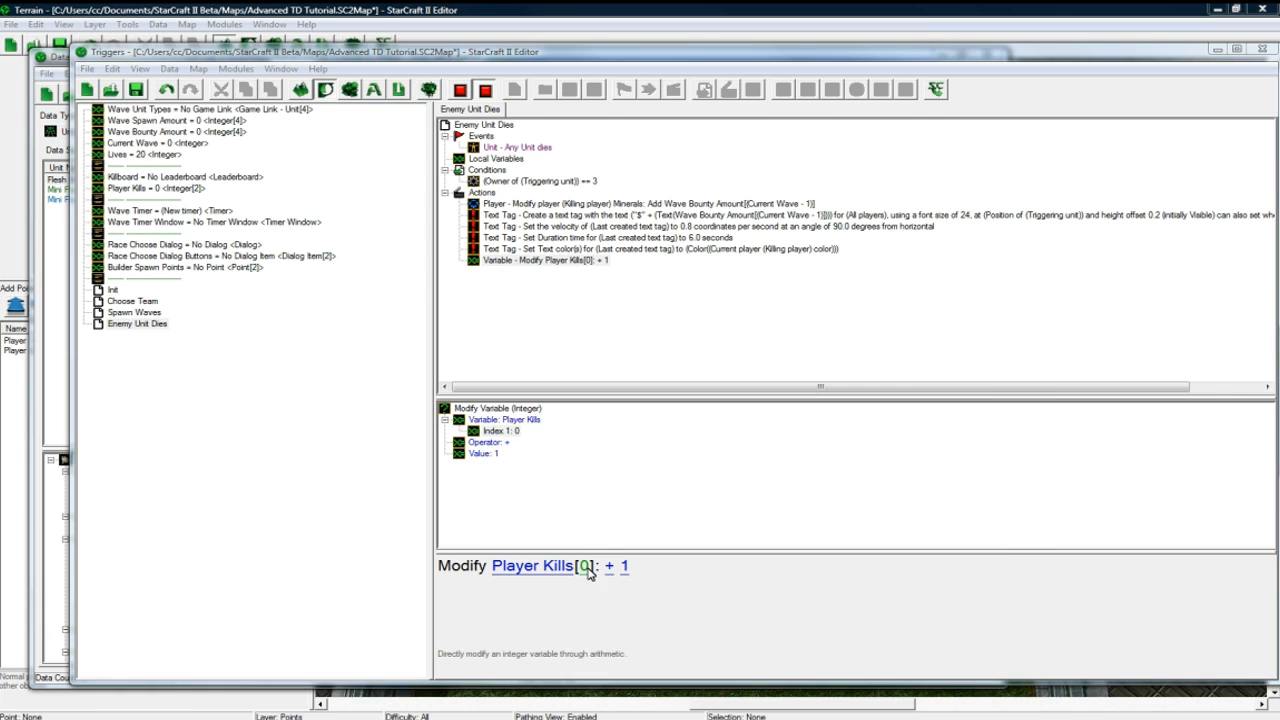
click(588, 564)
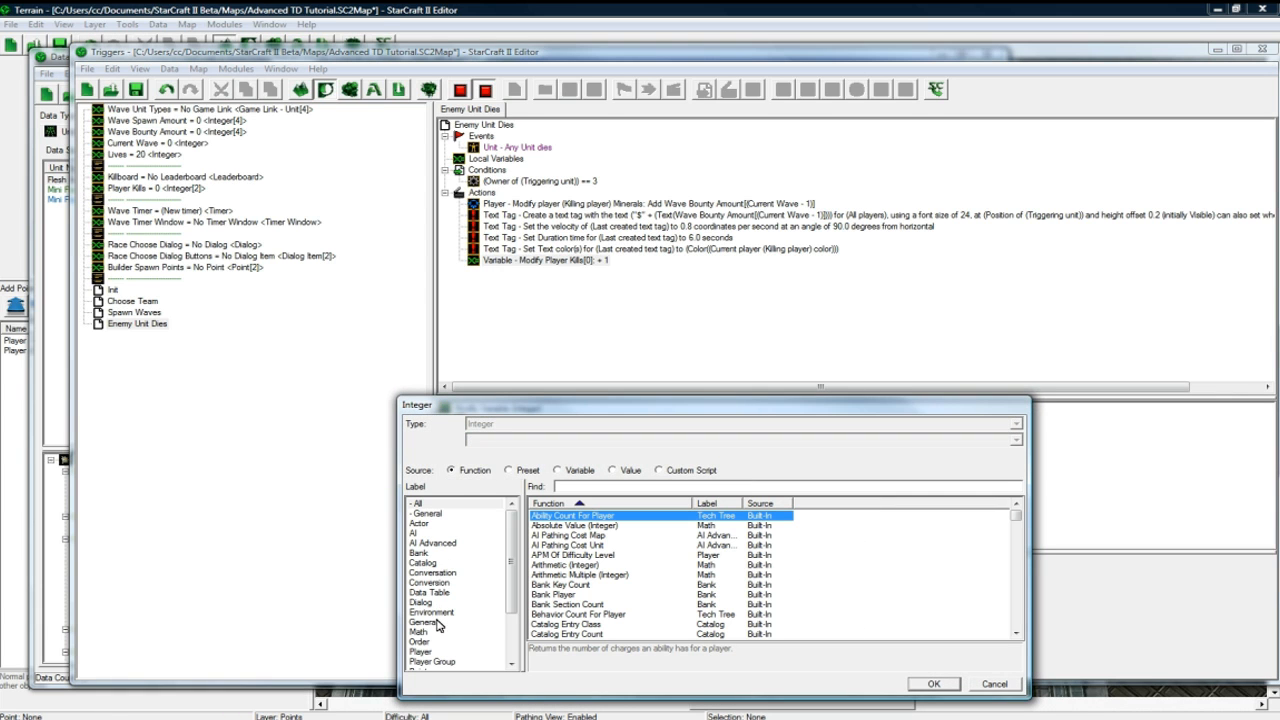
click(416, 632)
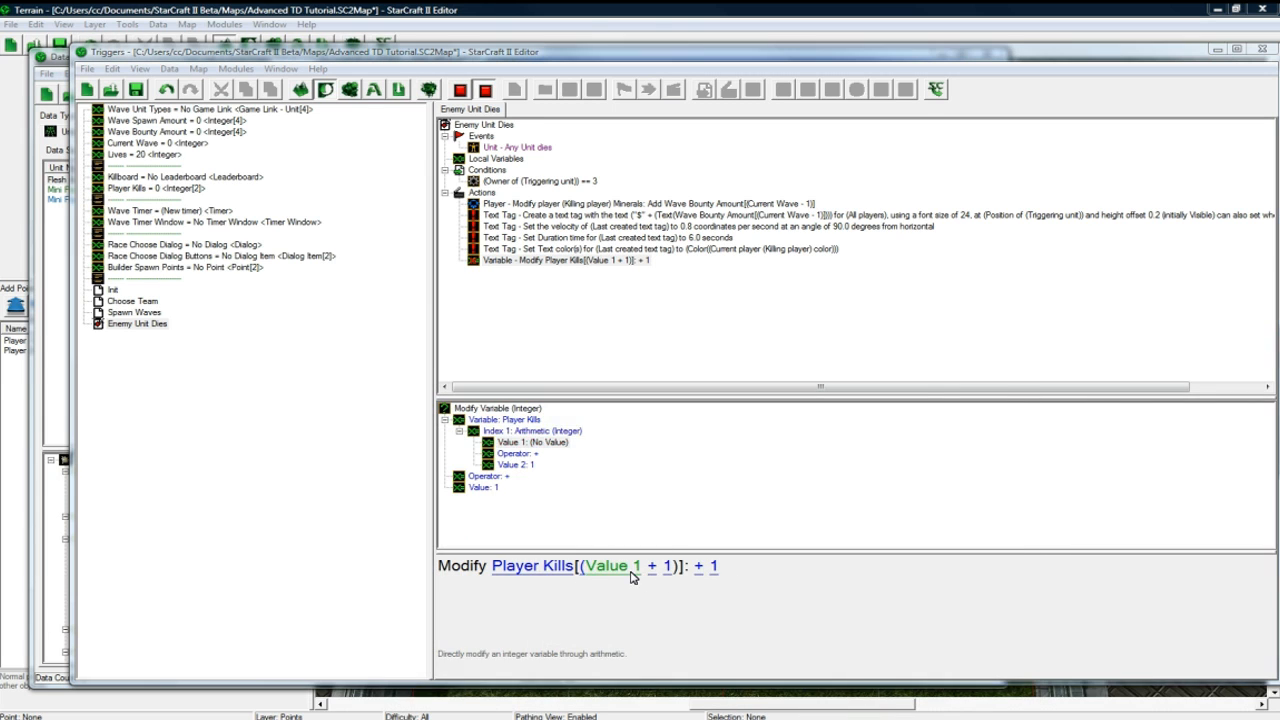
- Make the index's first value the Killing Player function
click(608, 566)
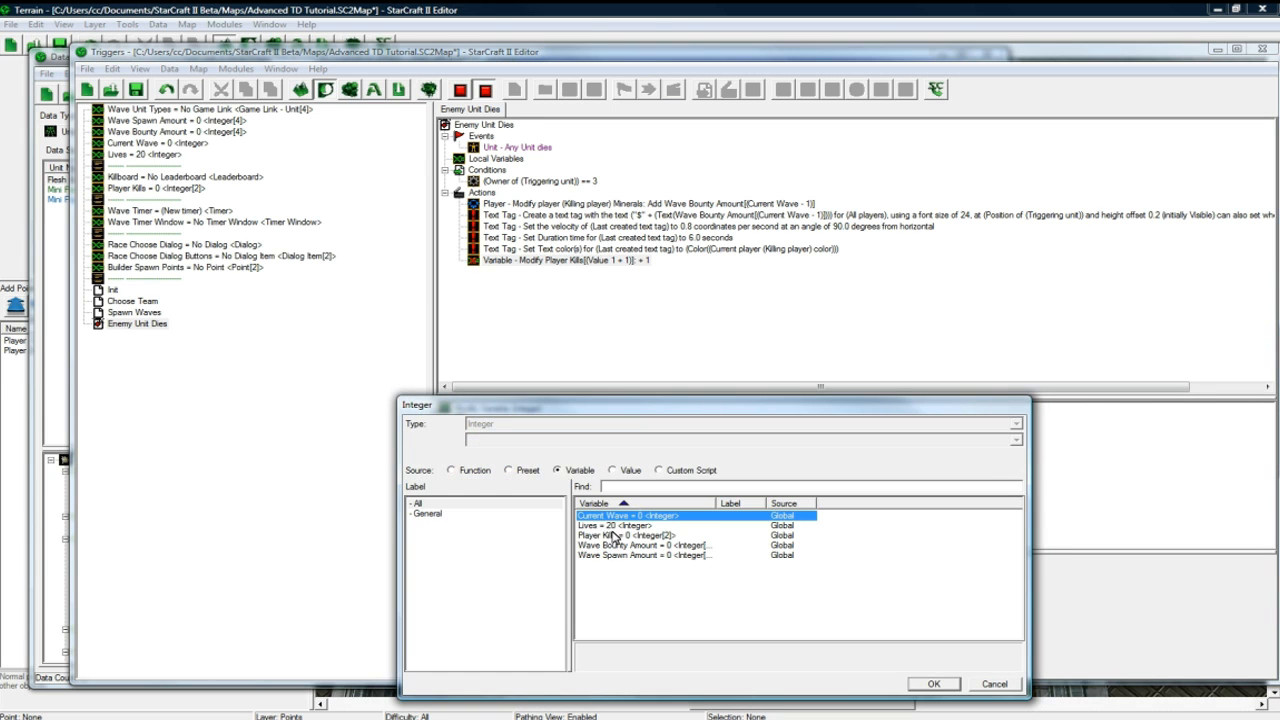
click(452, 470)
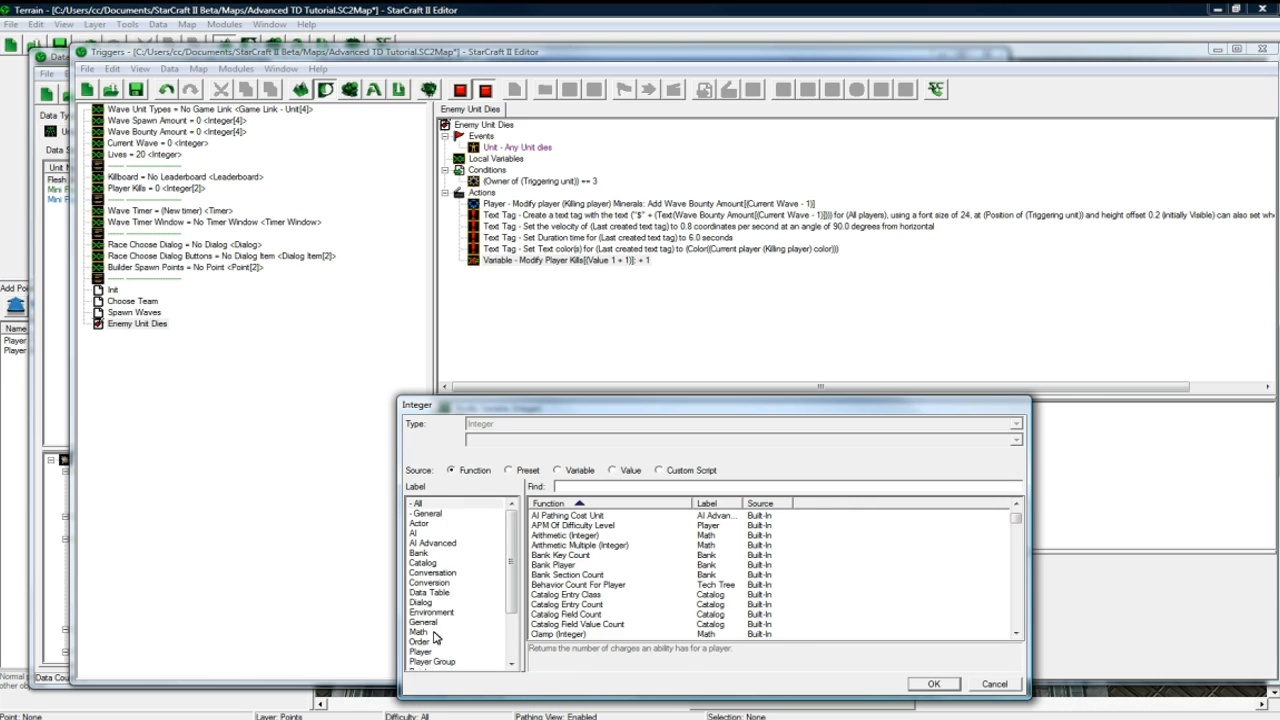
click(416, 652)
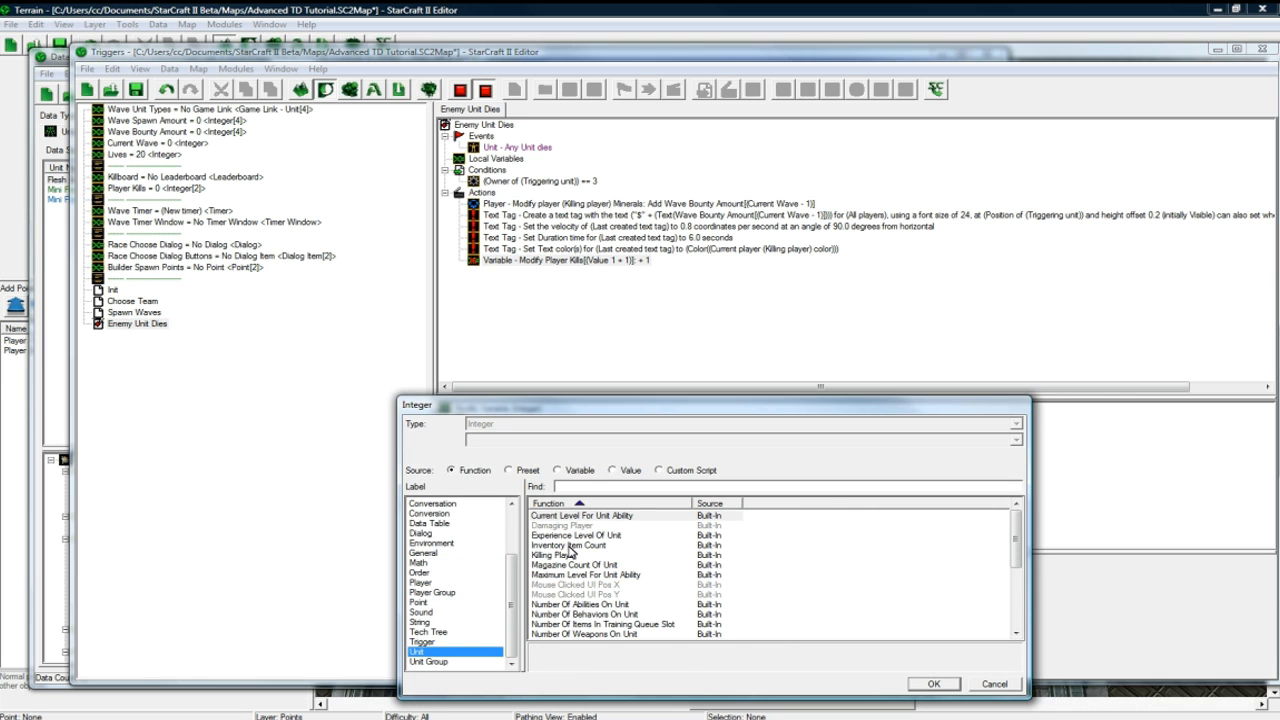
click(932, 684)
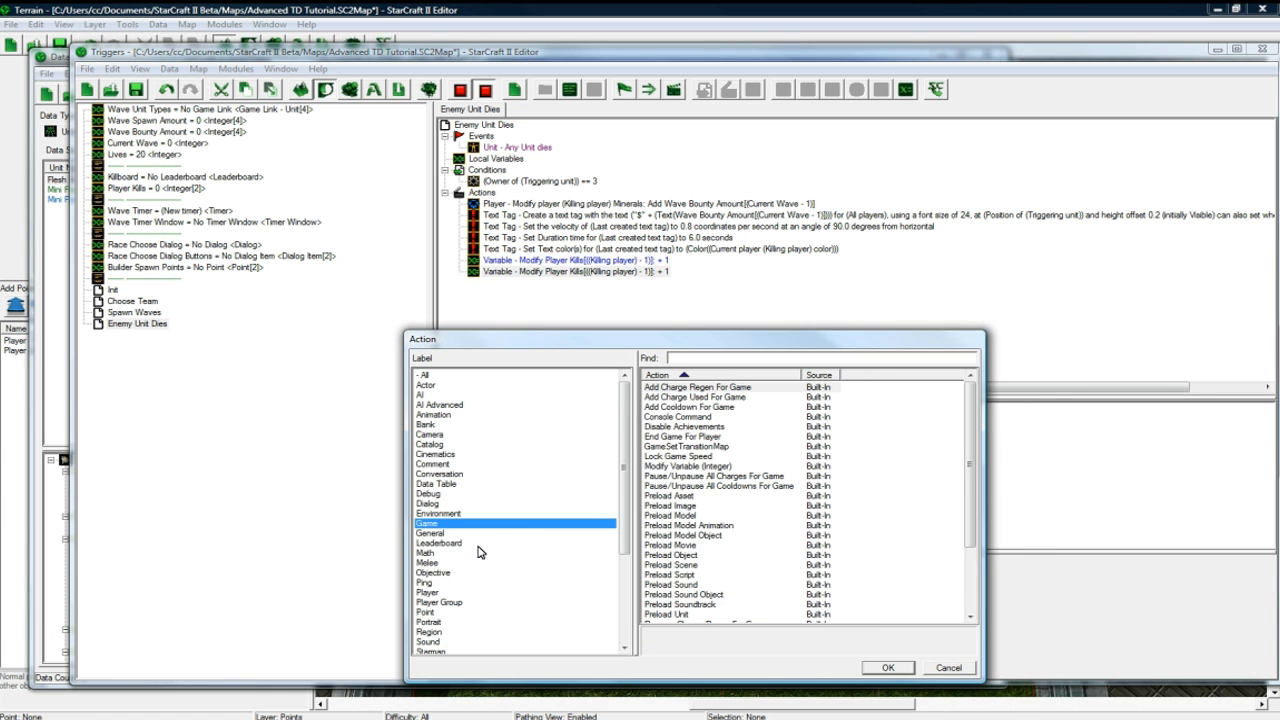
- Set the leaderboard item to column 2 and row Killing player
click(438, 544)
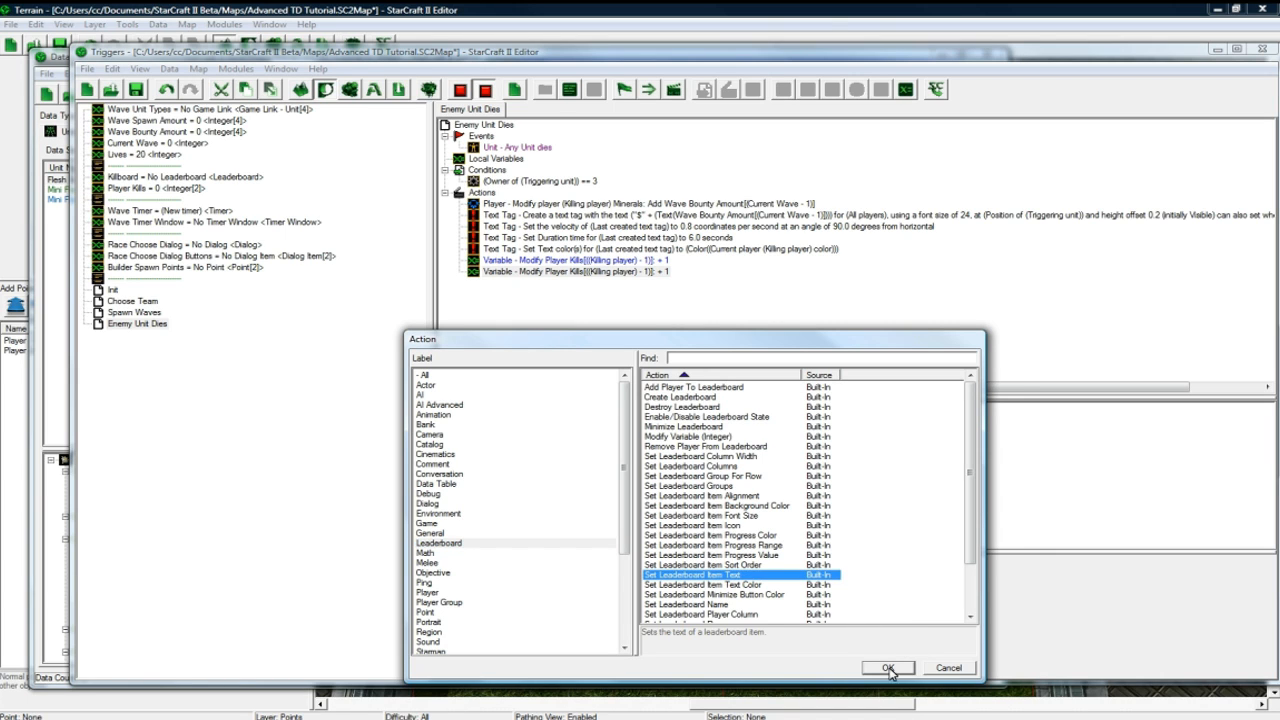
click(888, 668)
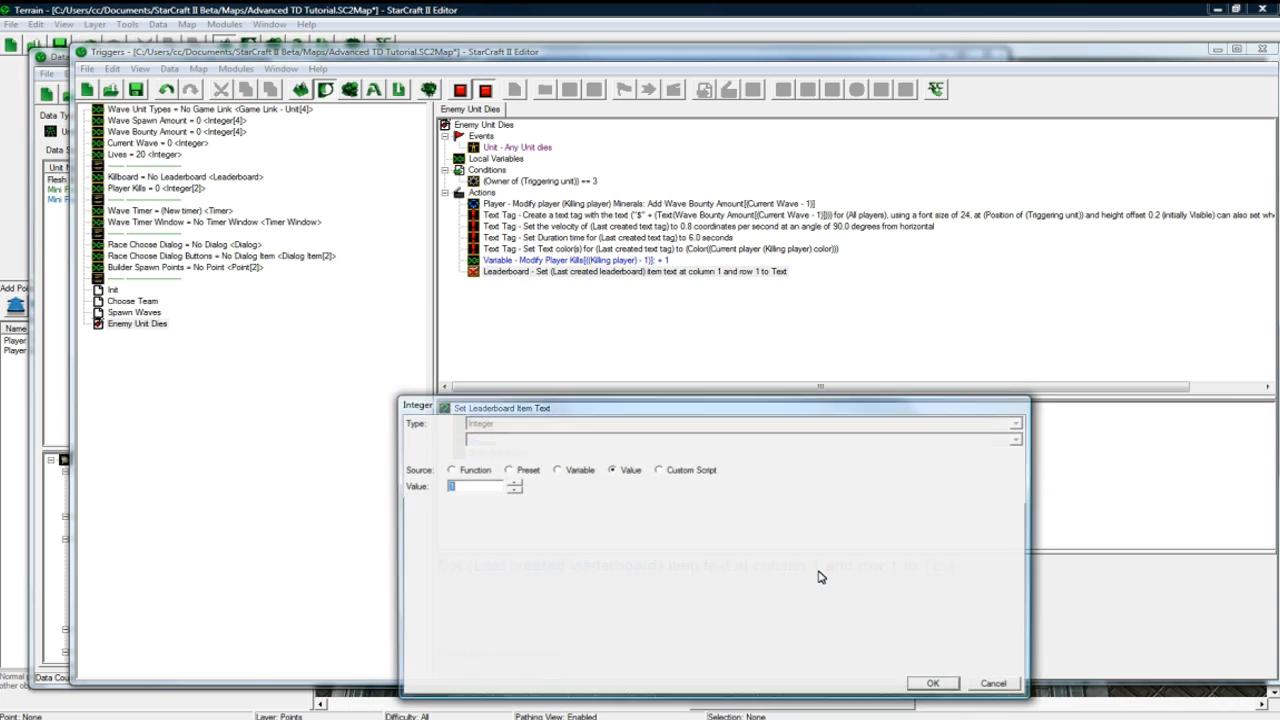
click(932, 684)
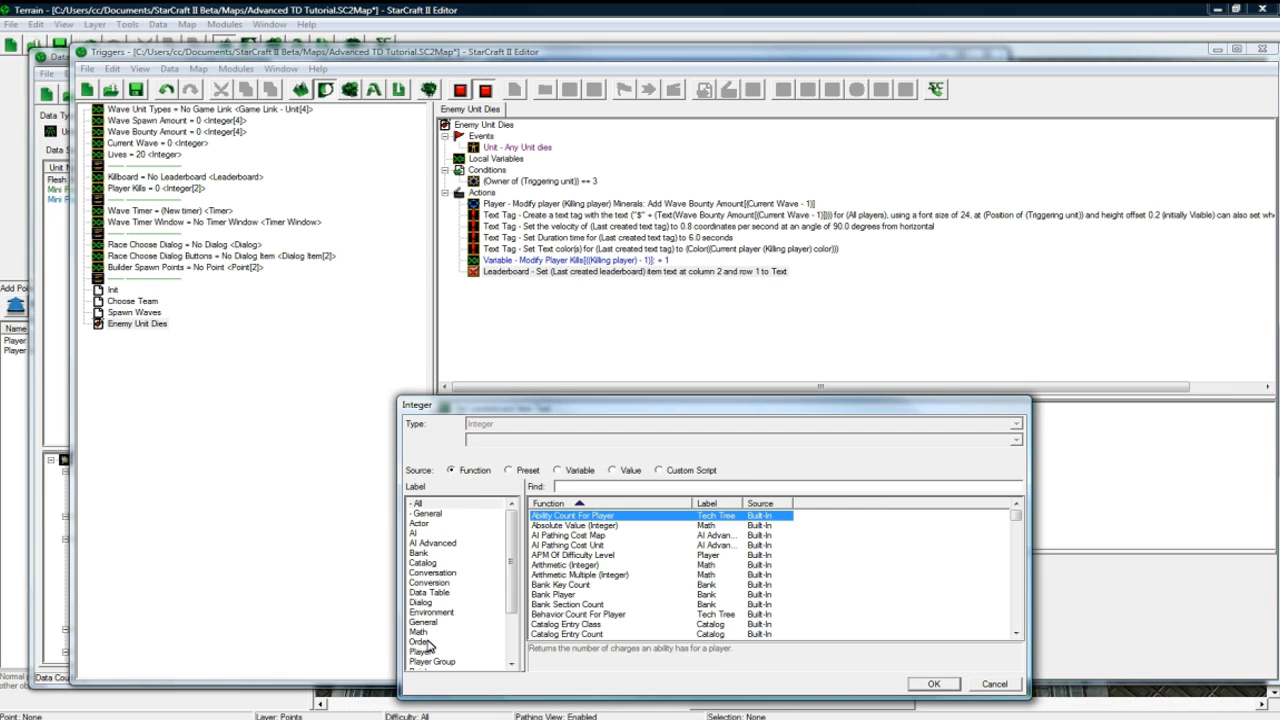
click(420, 592)
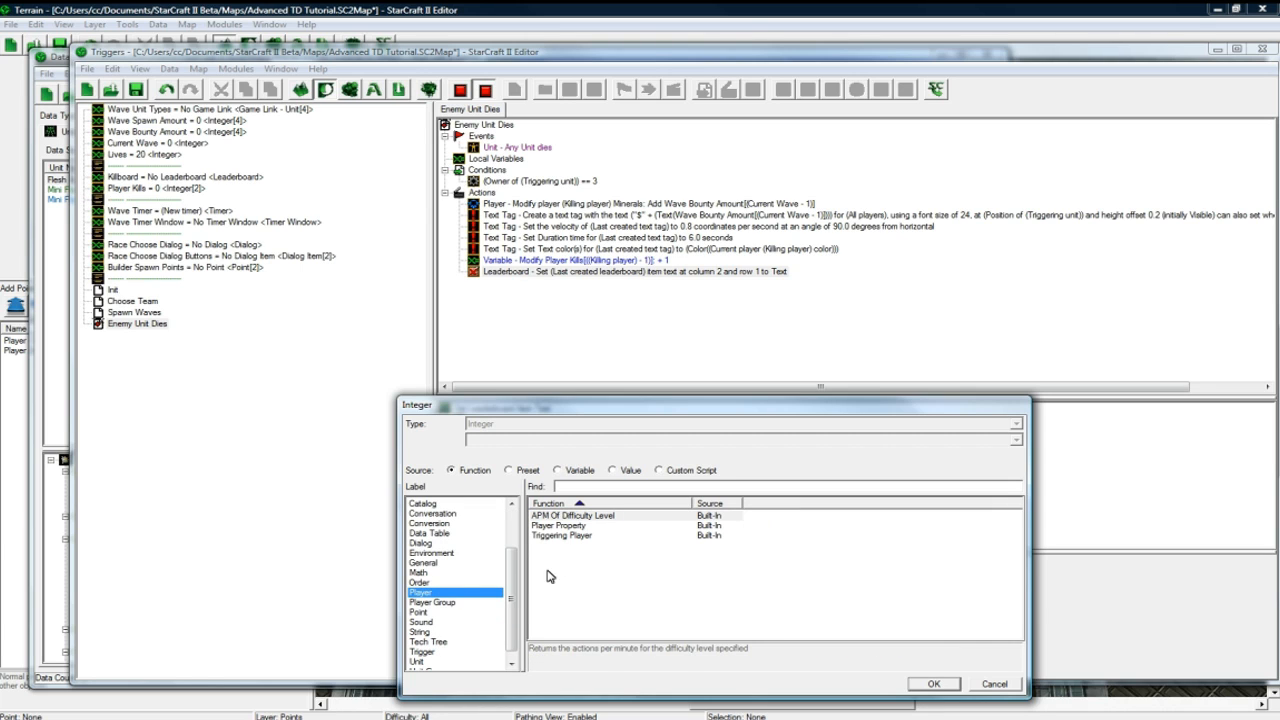
click(416, 652)
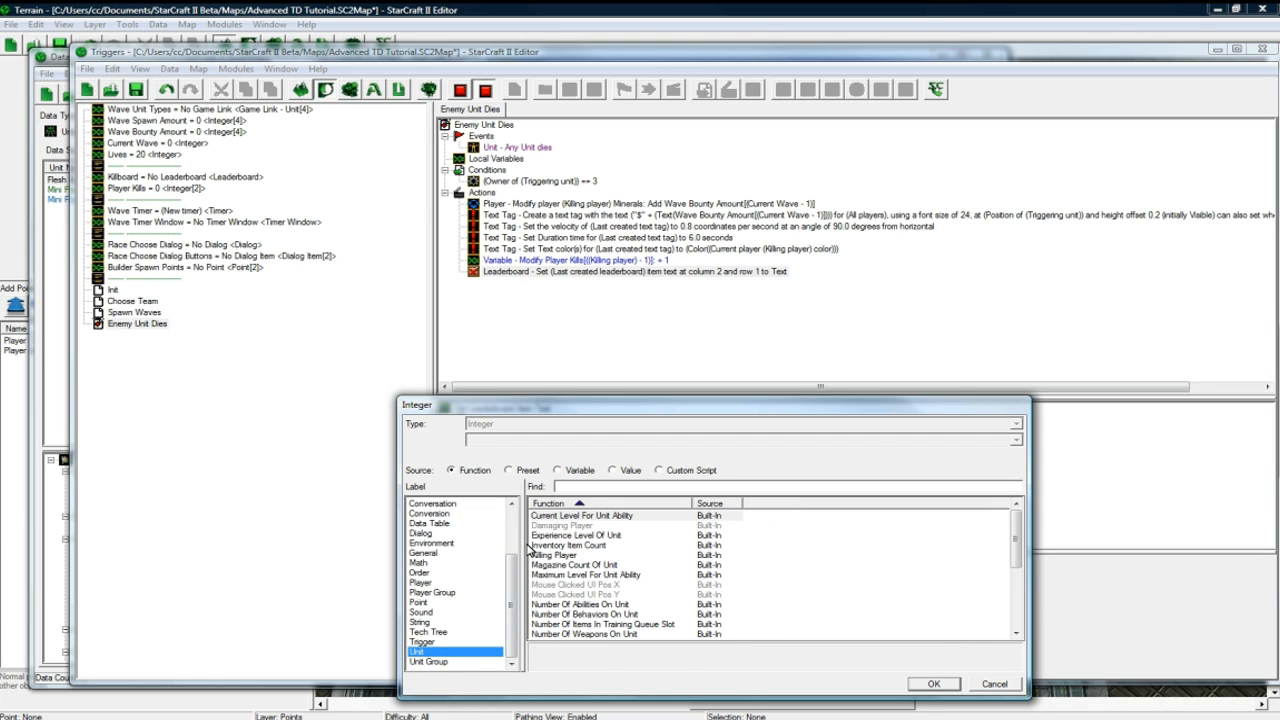
click(932, 684)
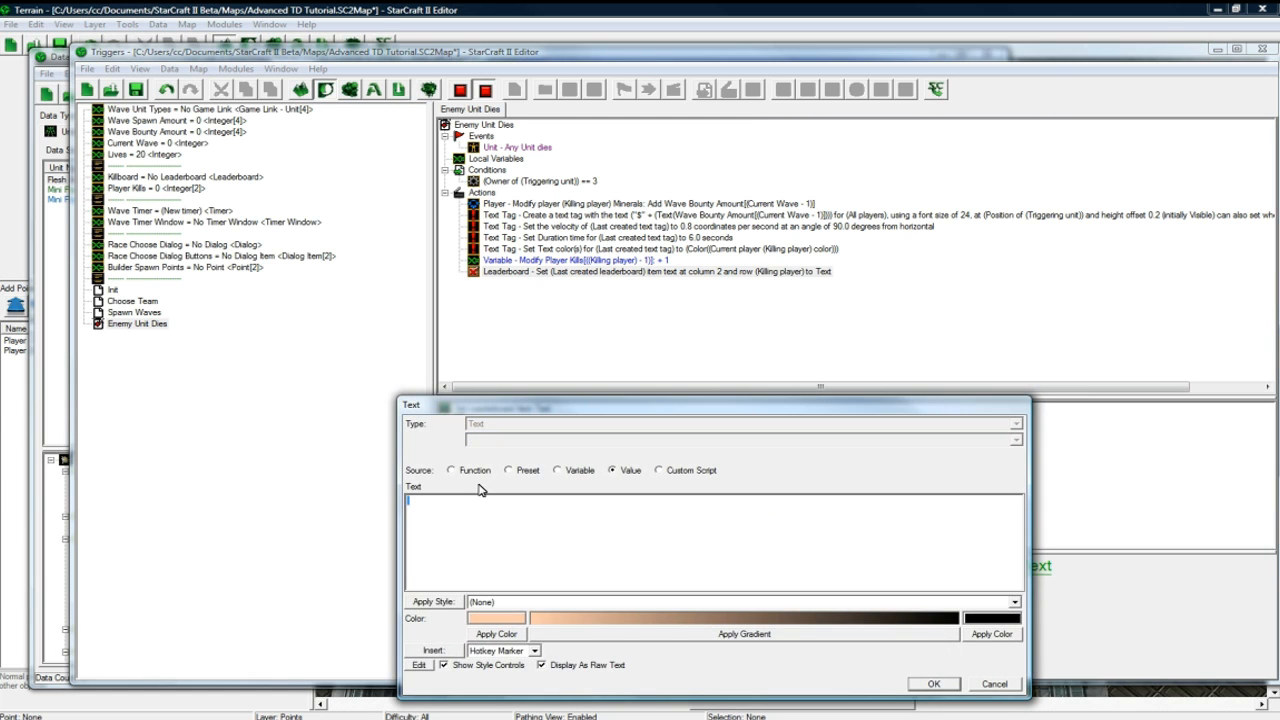
- Set the item text to Convert Integer To Text(Player Kills[Killing player - 1])
click(452, 470)
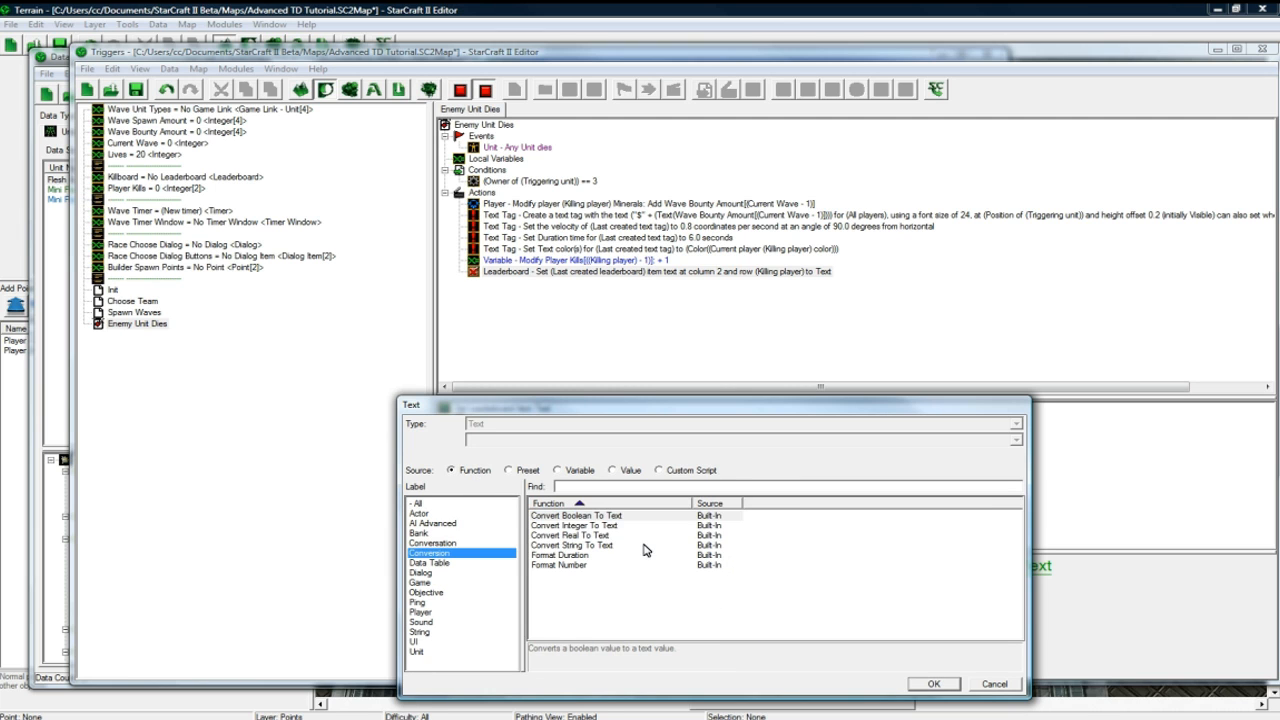
click(932, 684)
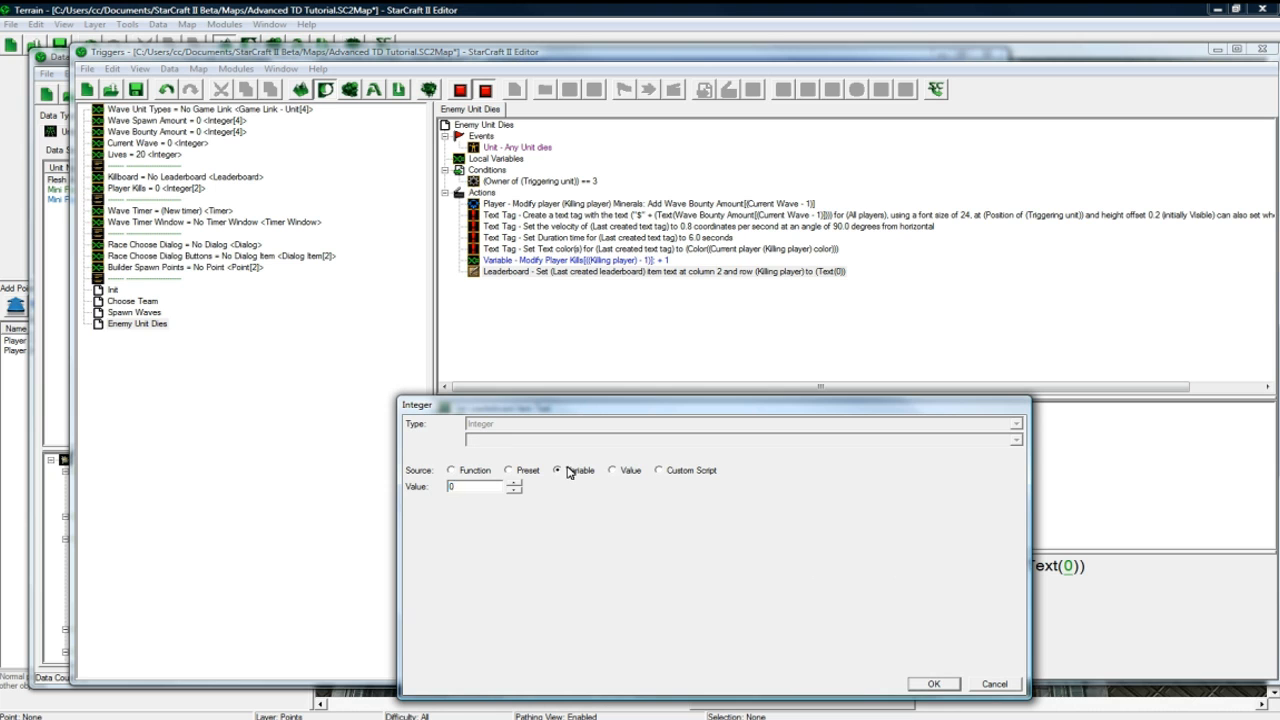
click(932, 684)
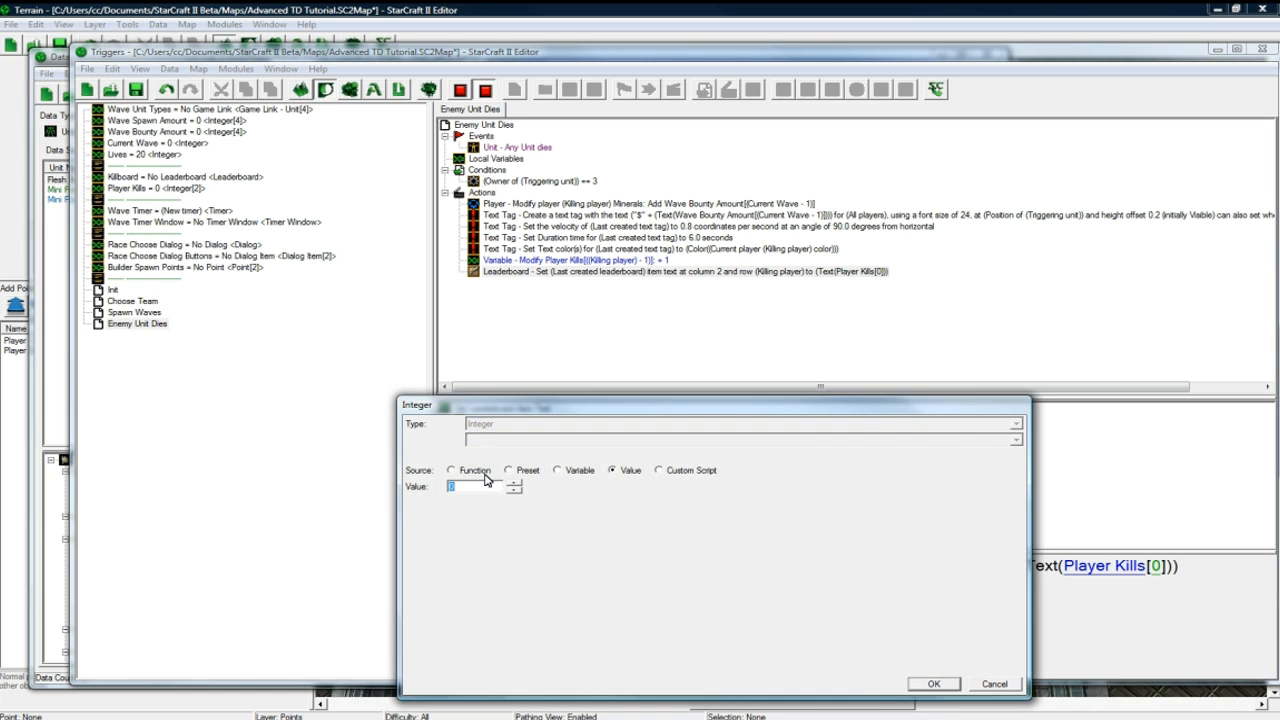
click(452, 470)
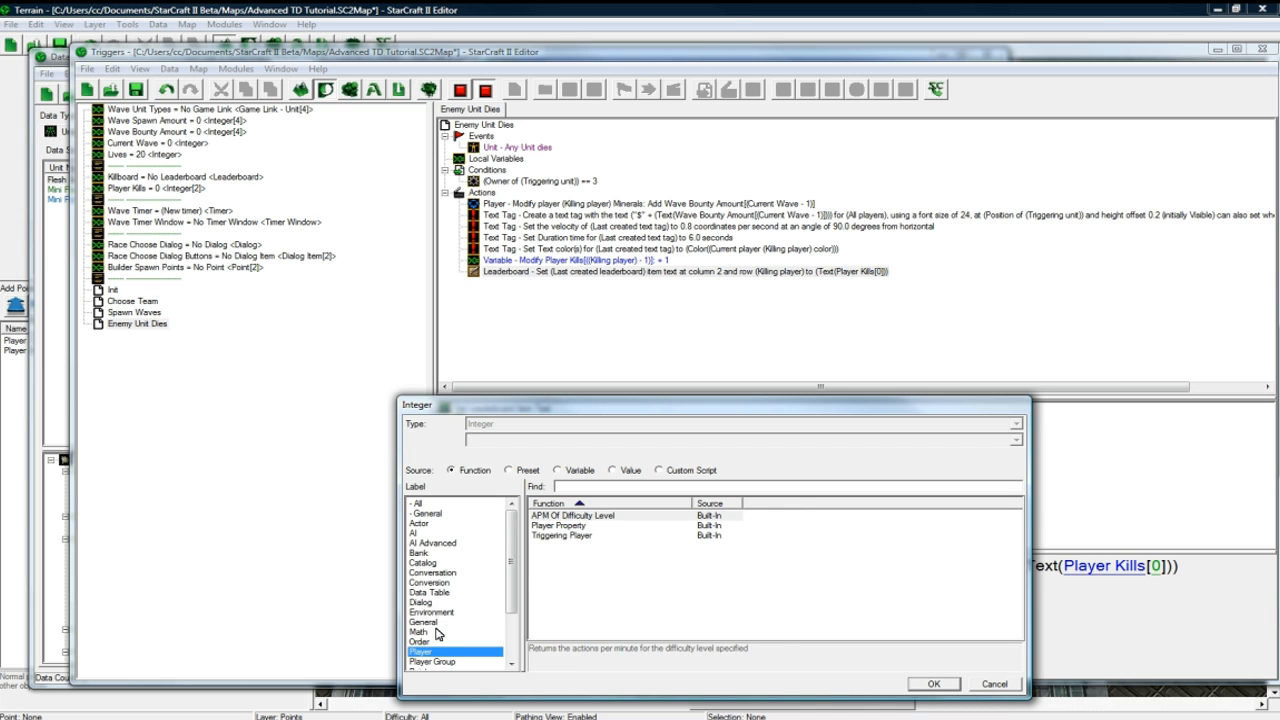
click(418, 632)
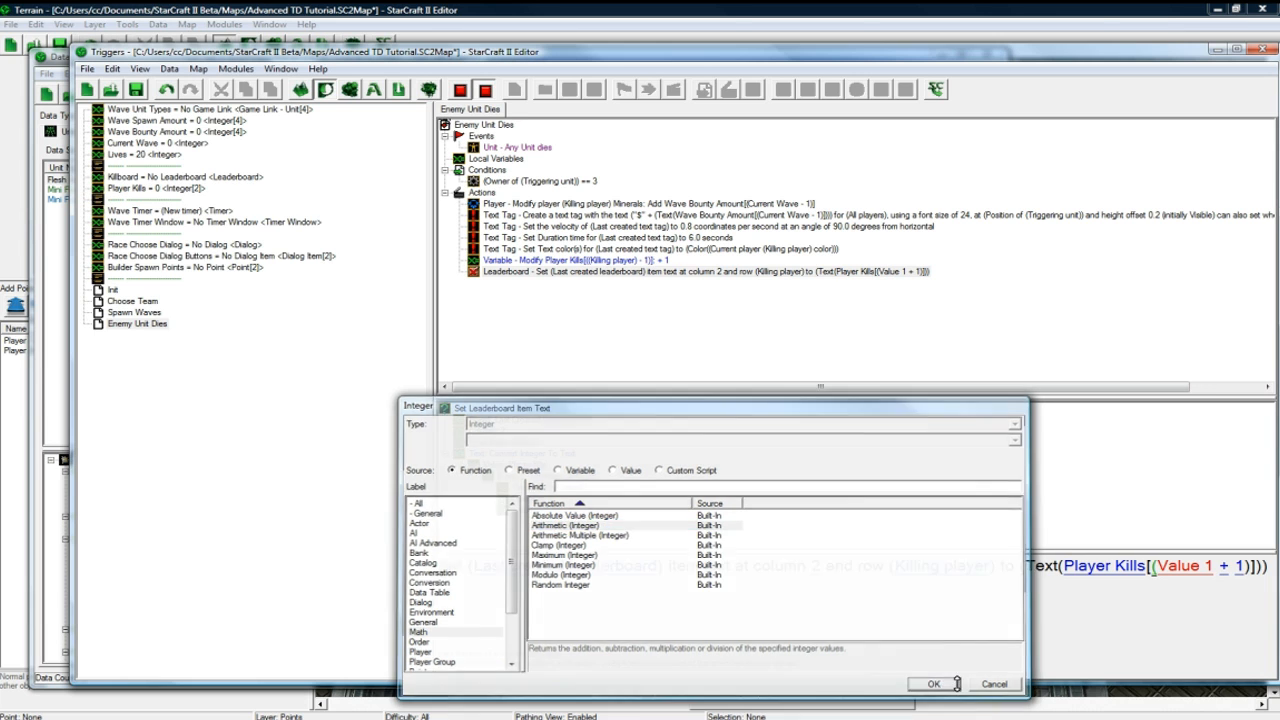
click(612, 470)
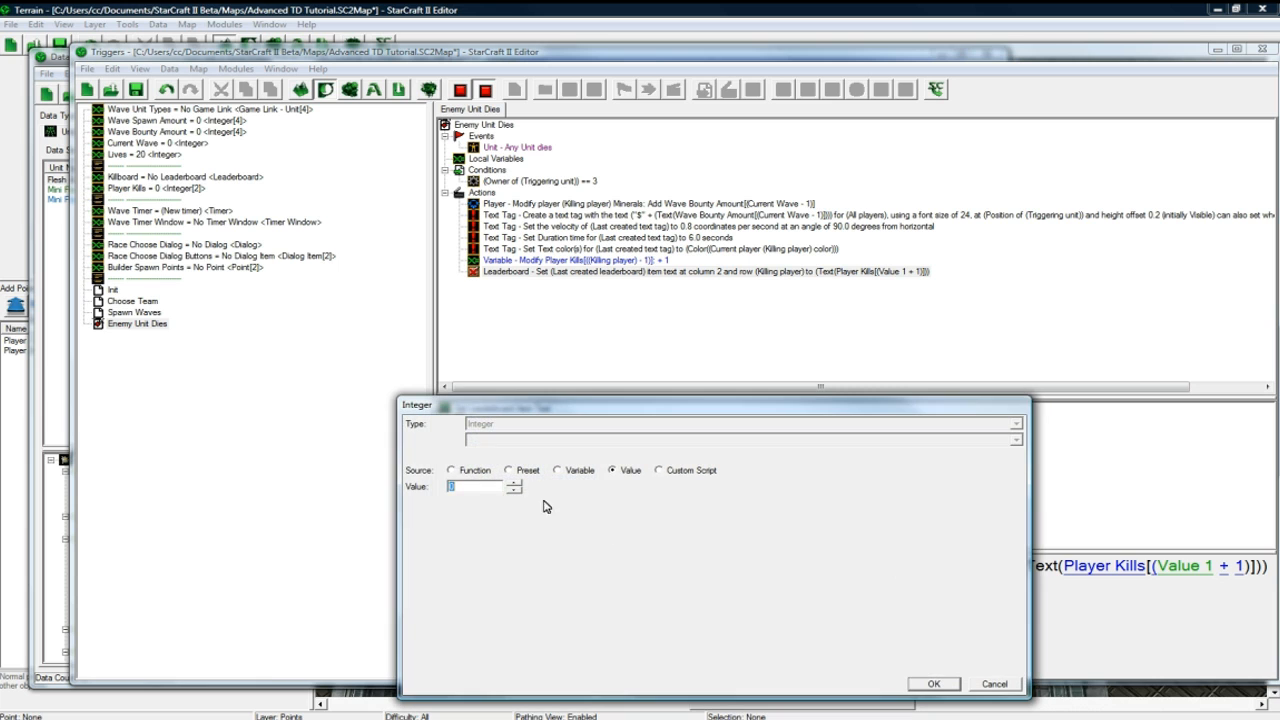
click(452, 470)
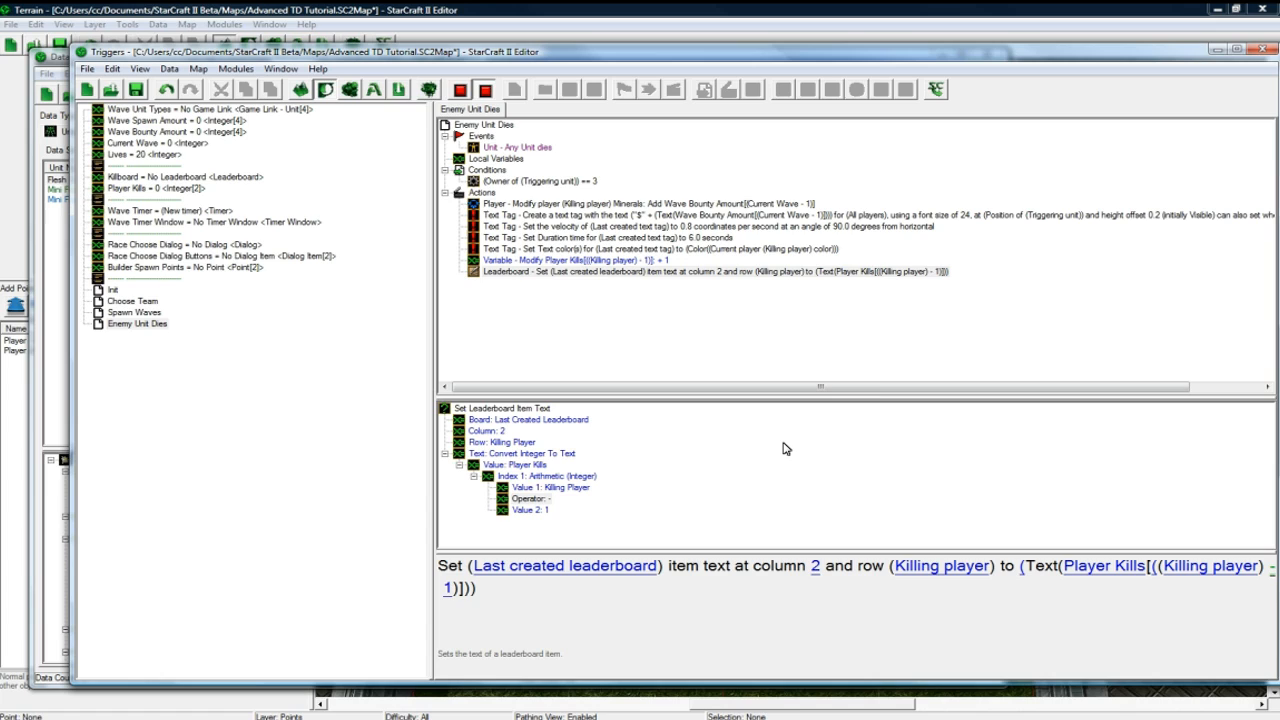
mouse_move(628, 312)
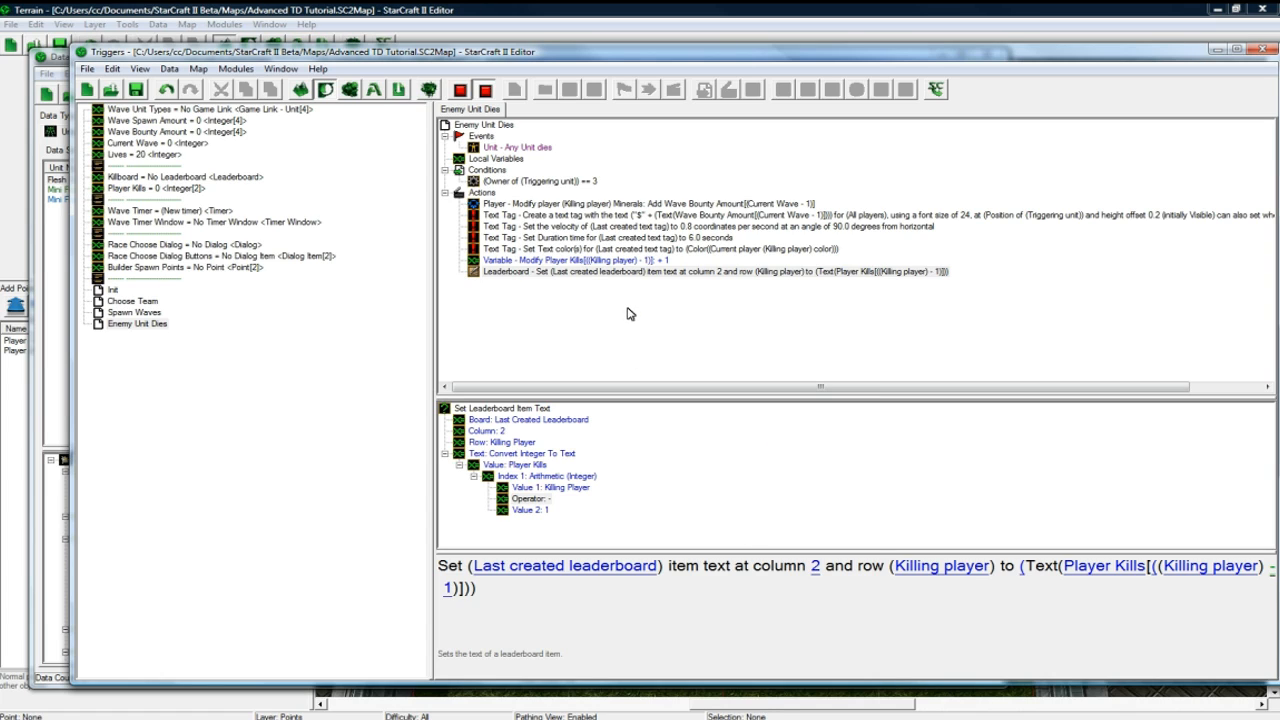
click(700, 272)
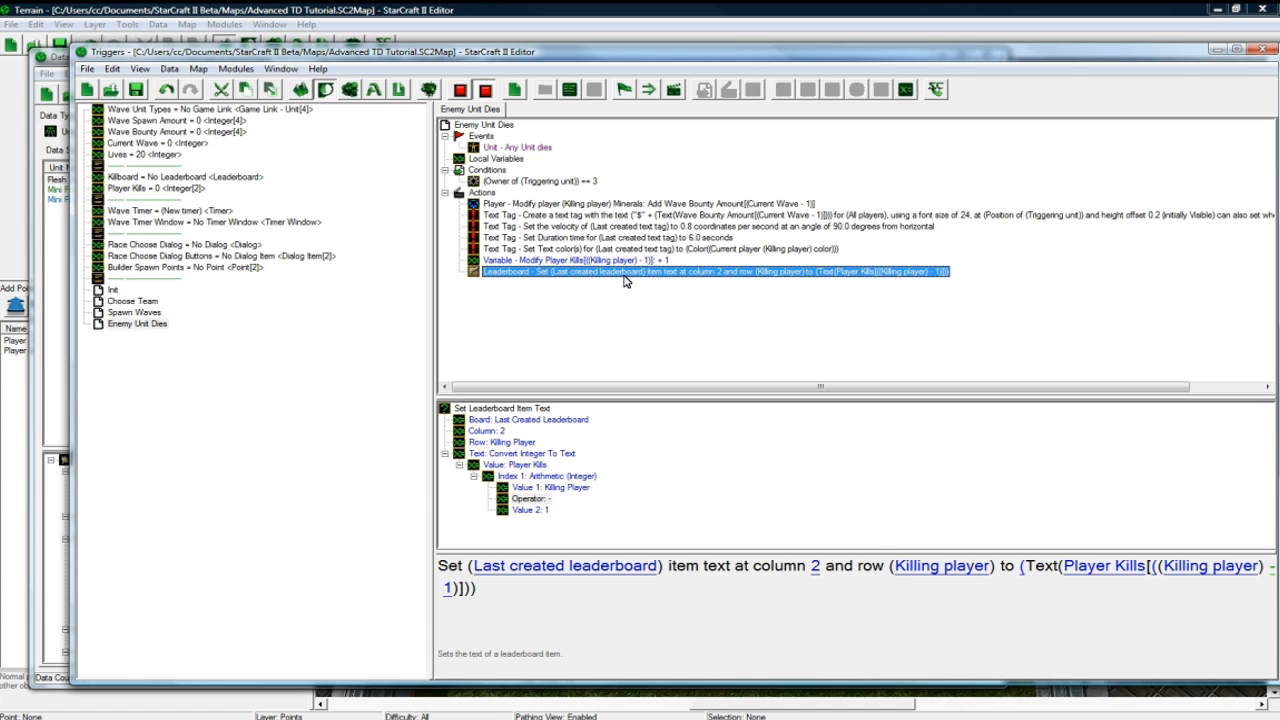
mouse_move(616, 276)
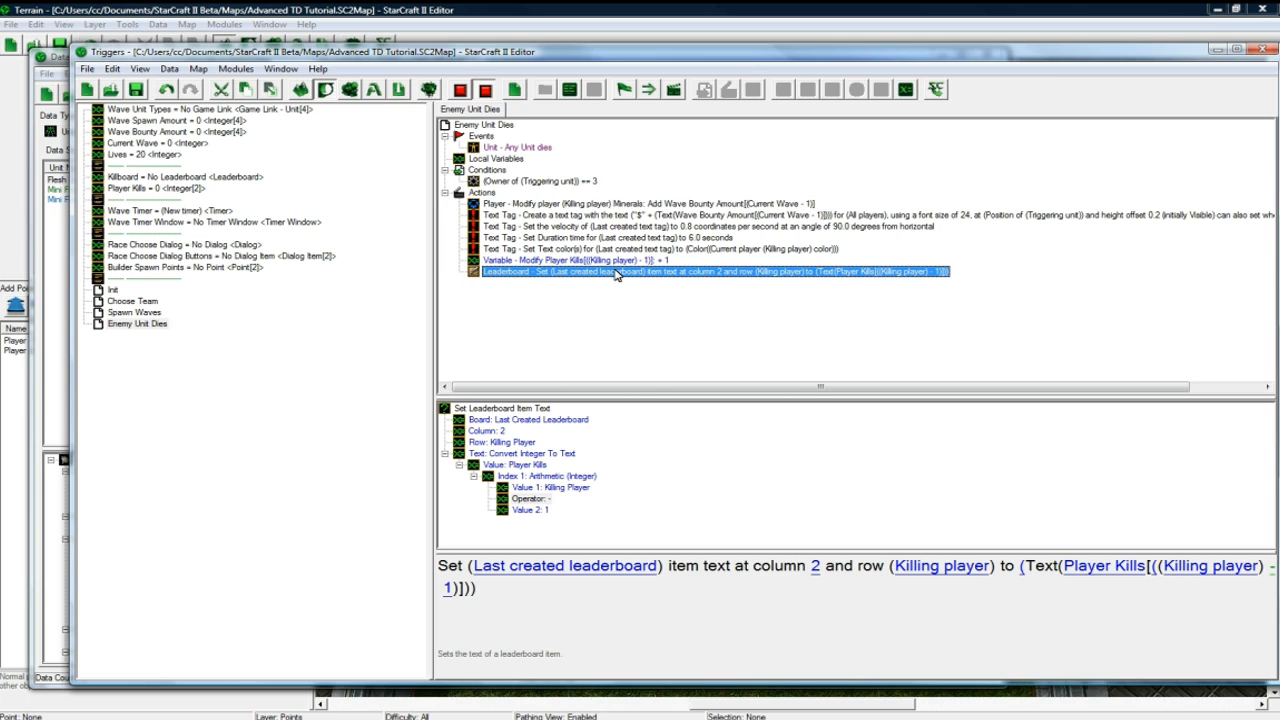
mouse_move(584, 286)
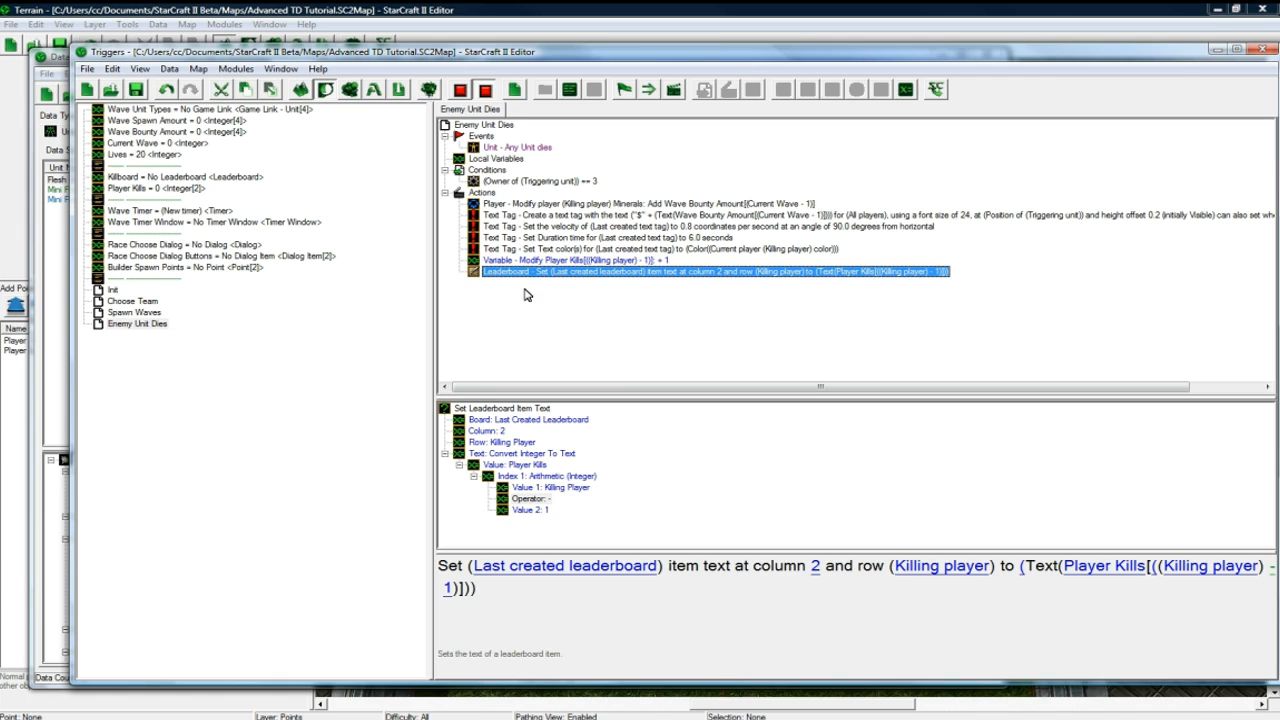
click(140, 324)
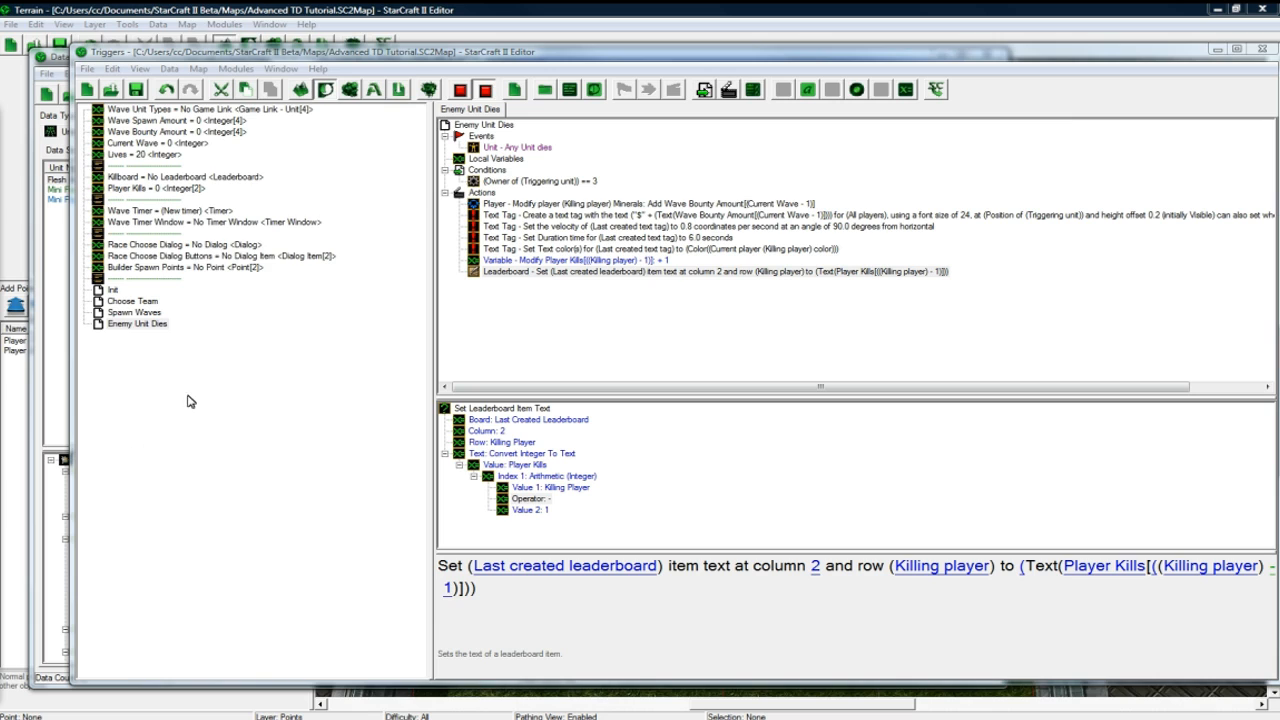
- Create a new trigger named Wave End
right_click(136, 324)
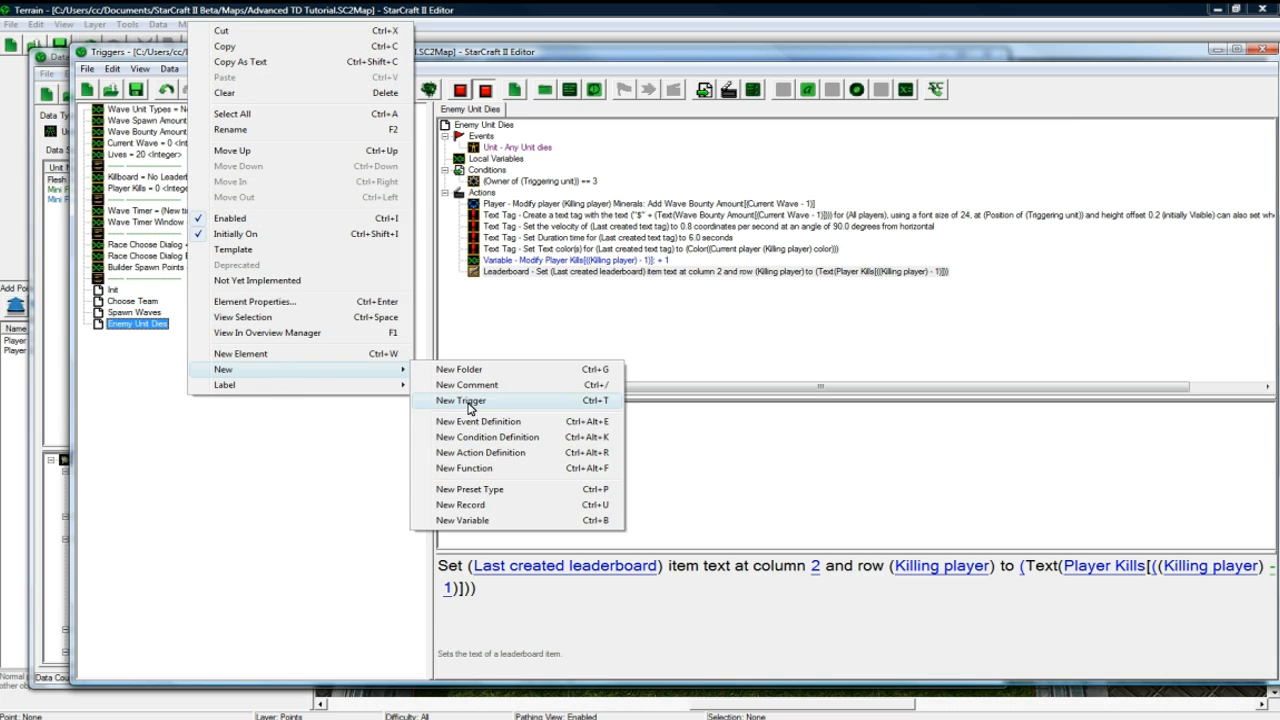
click(460, 400)
text(Wave End)
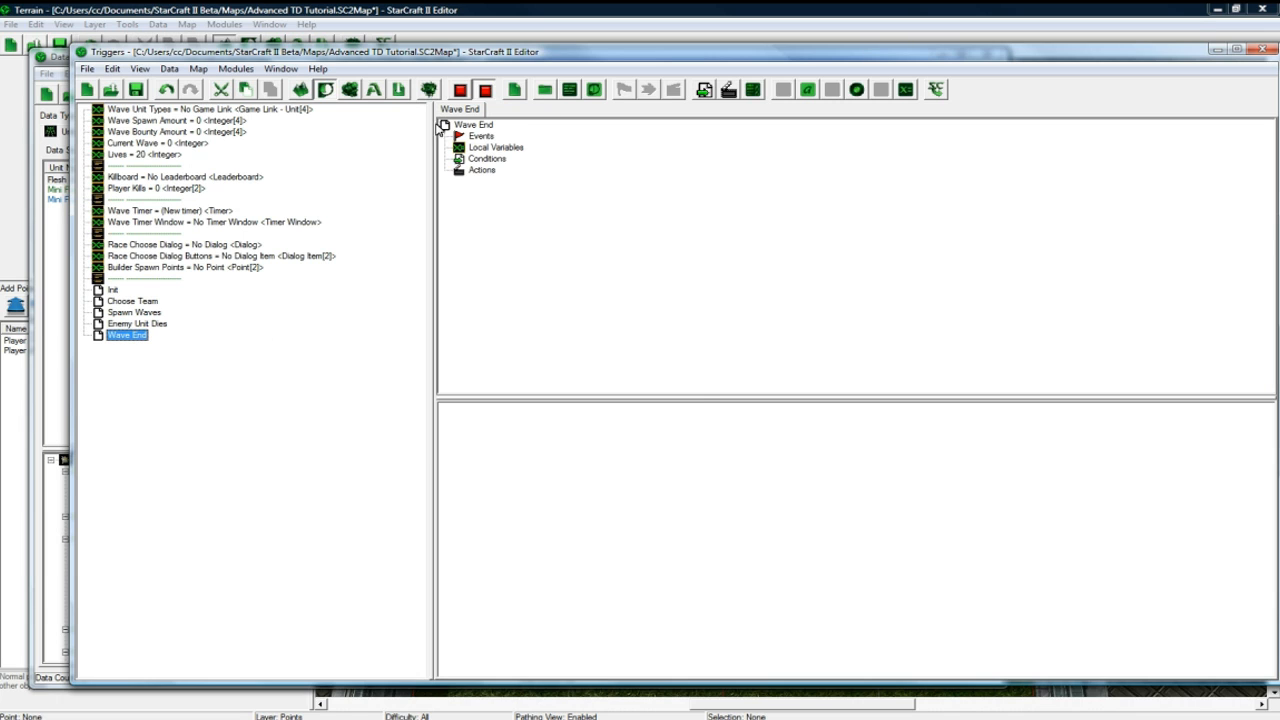
right_click(128, 334)
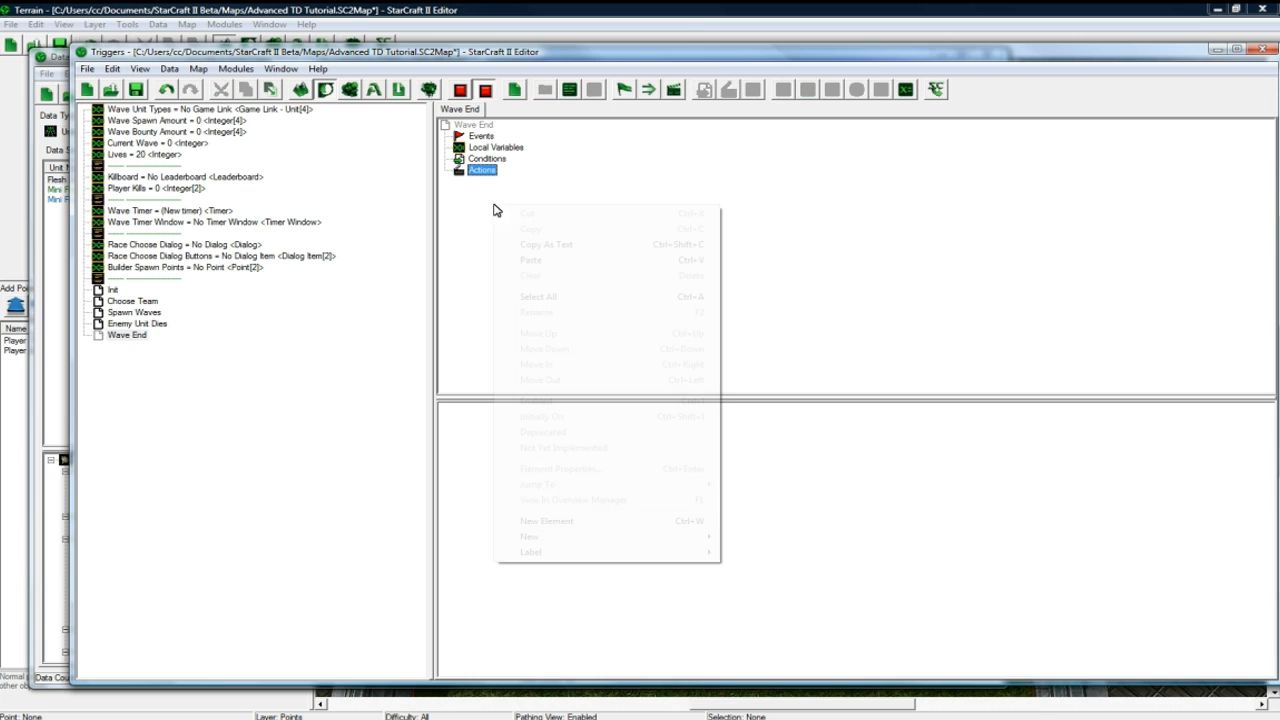
- Add a General If-then-else action as Wave End's first action
click(600, 322)
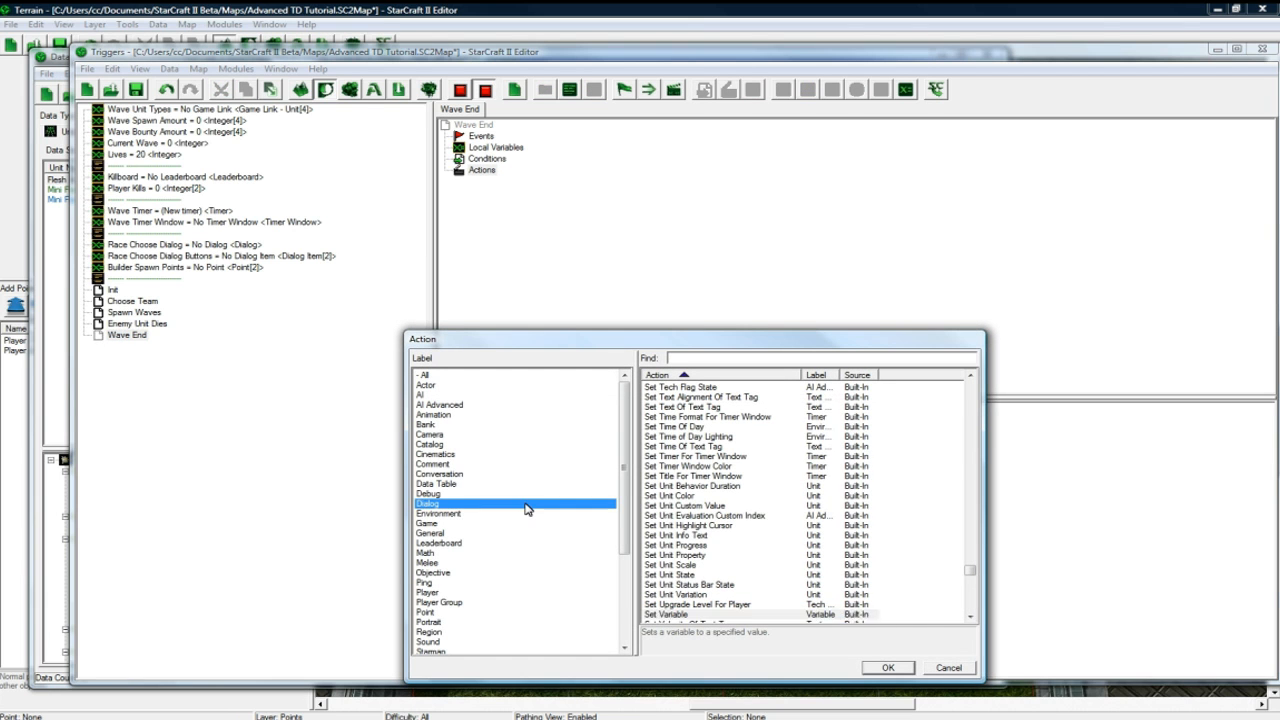
click(428, 504)
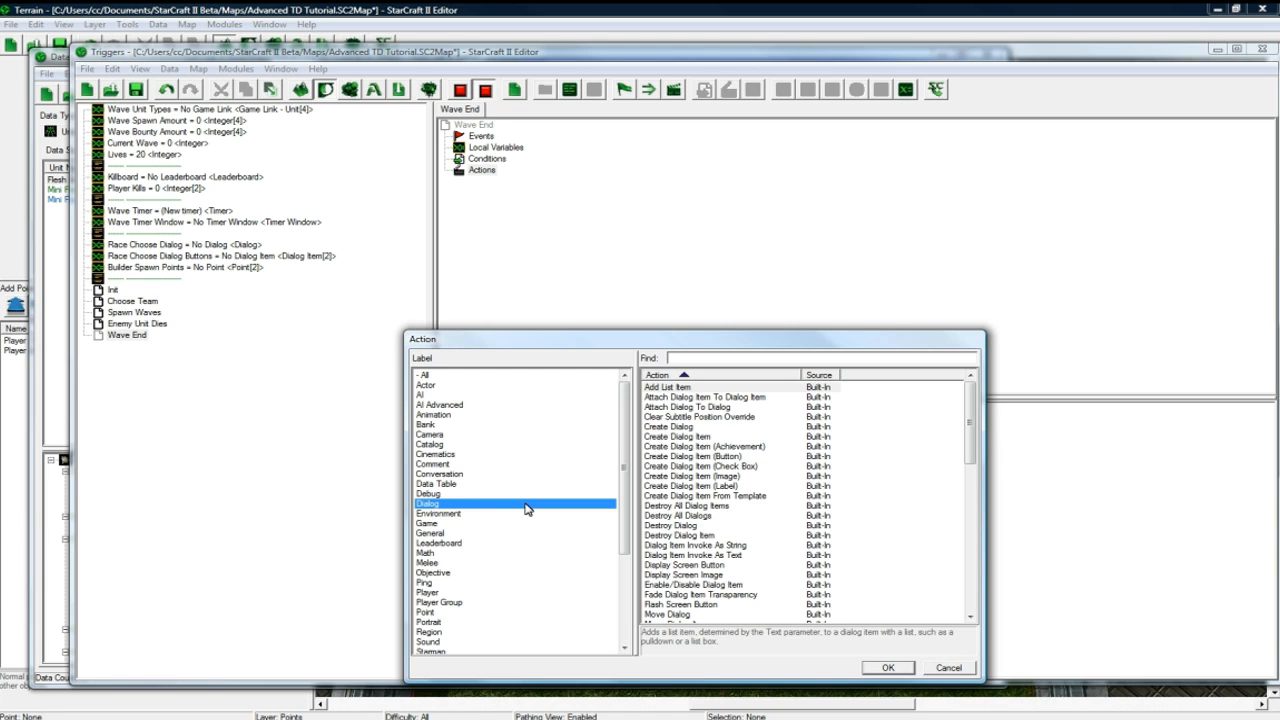
mouse_move(484, 532)
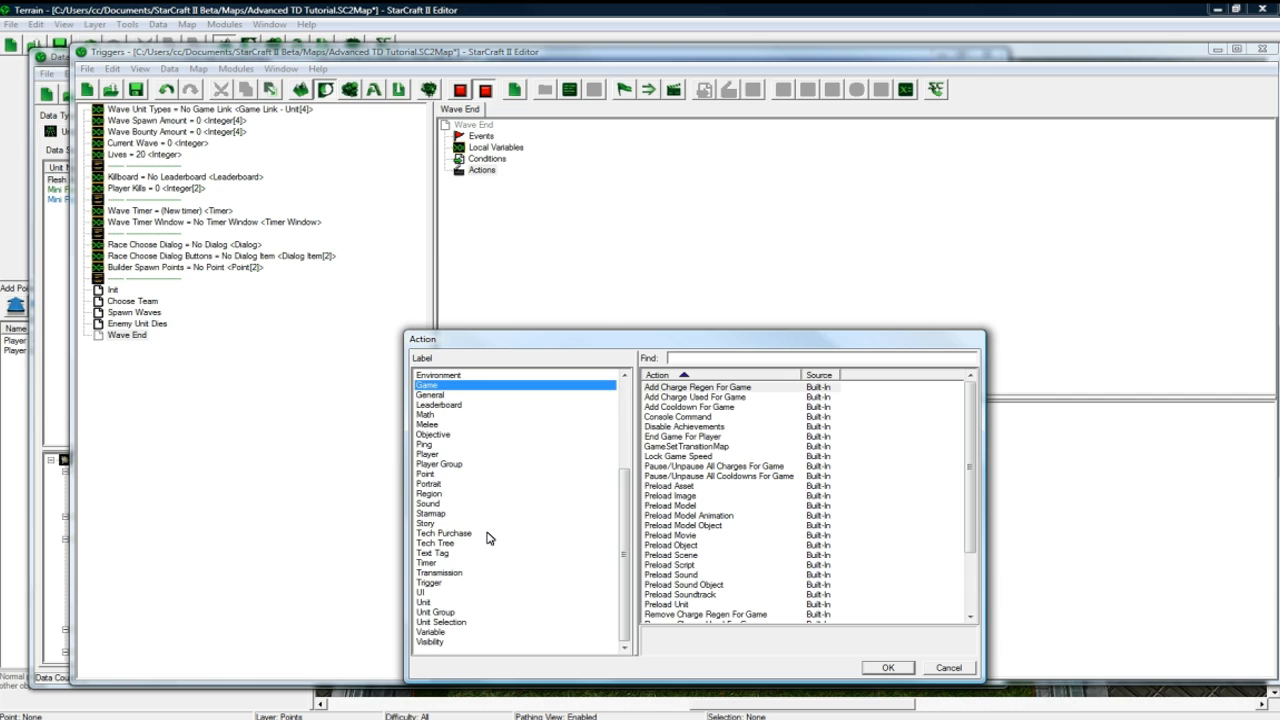
mouse_move(462, 418)
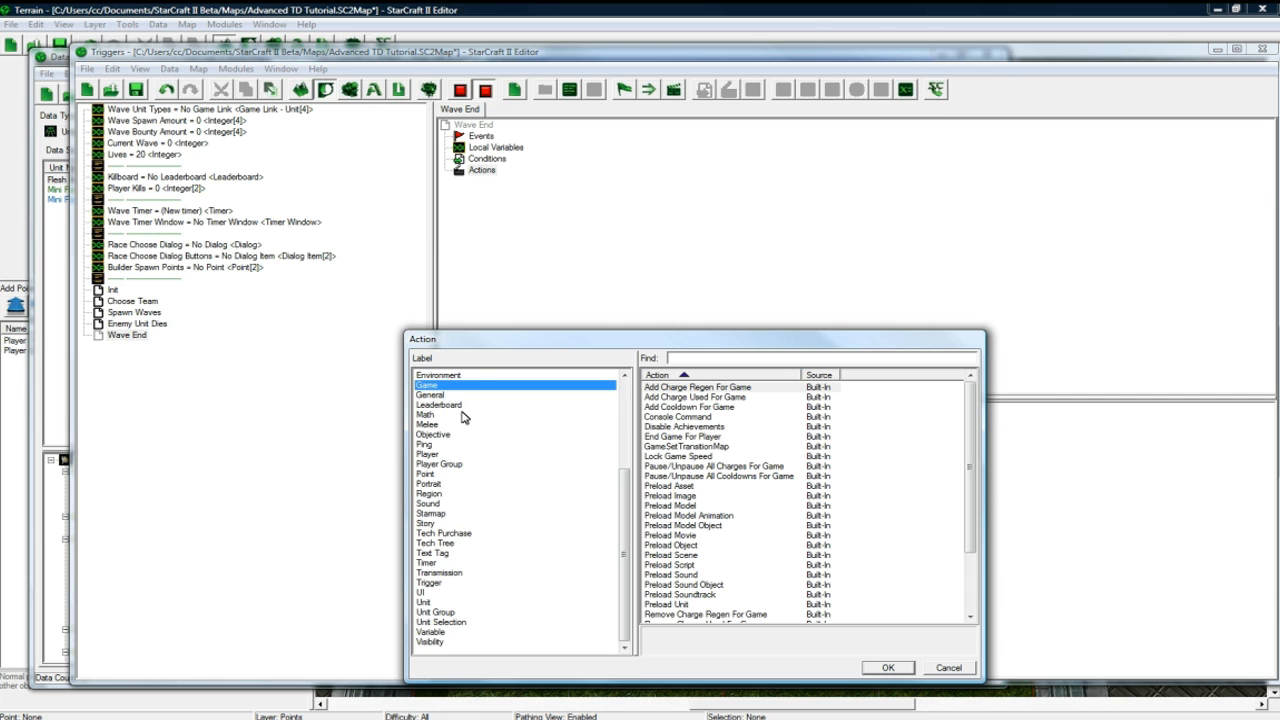
click(430, 396)
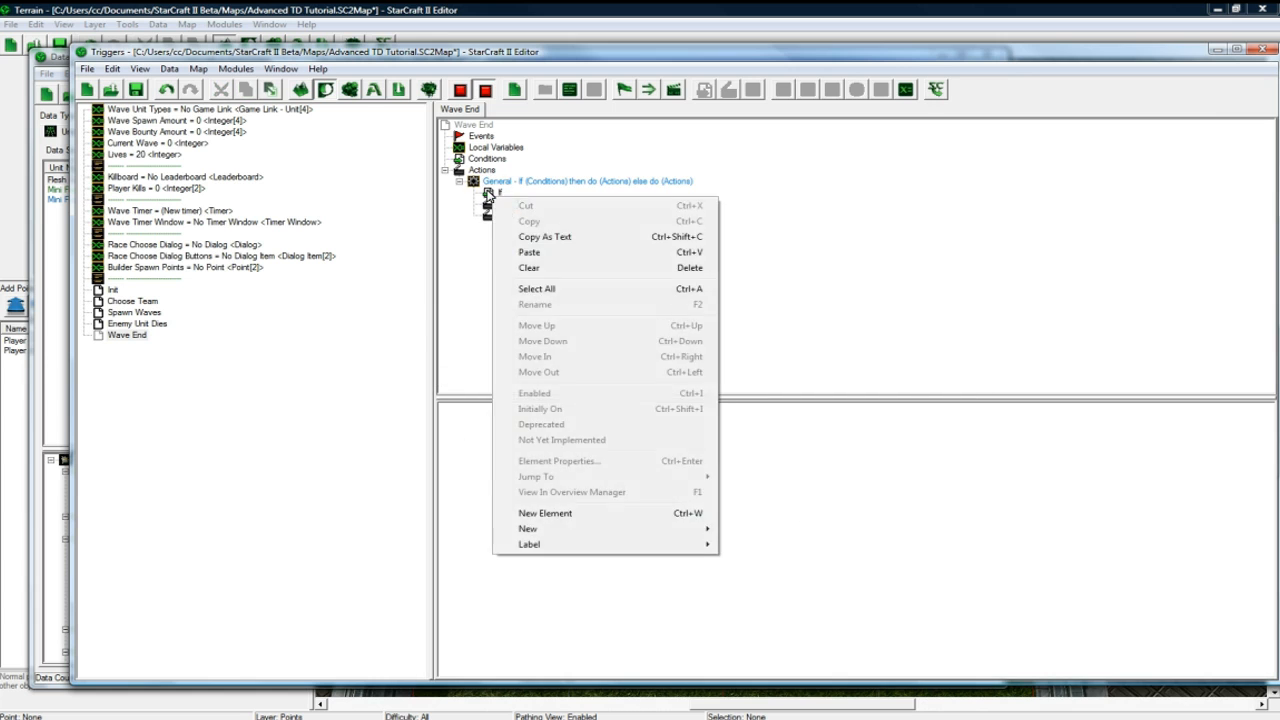
- Compare the count of player 3's units in the entire map matching any type to at most 0
click(544, 512)
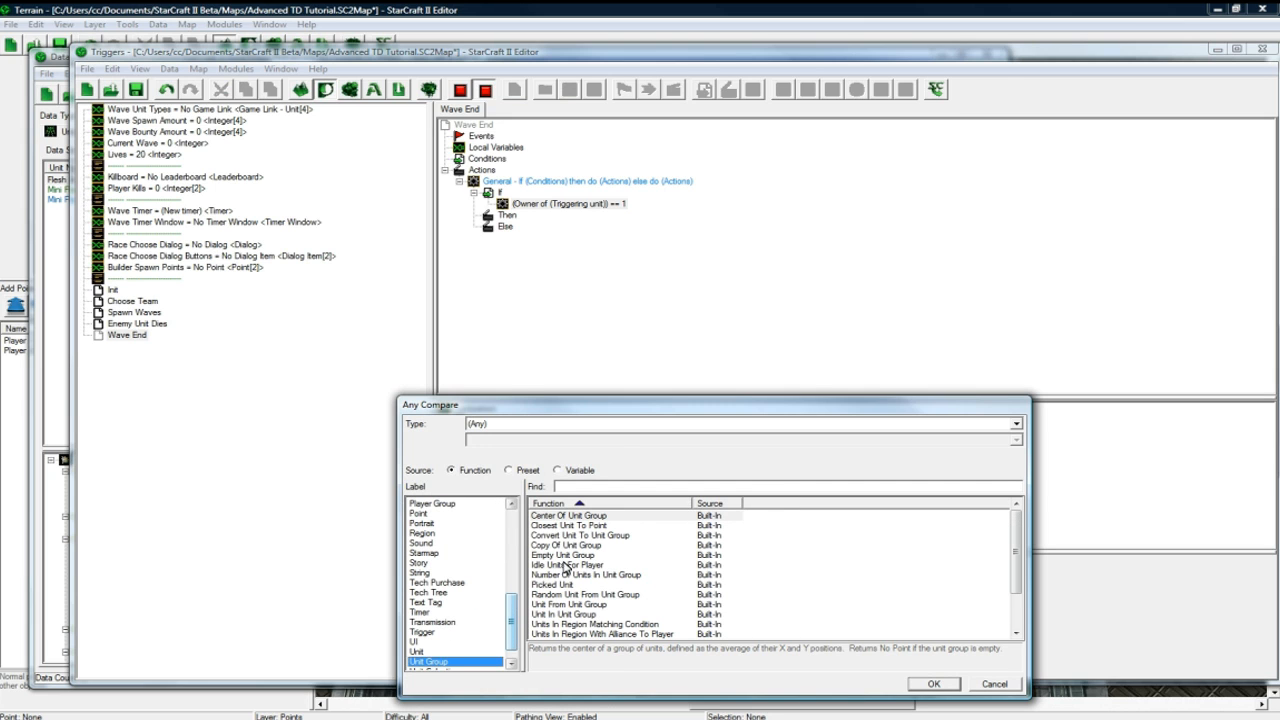
click(588, 574)
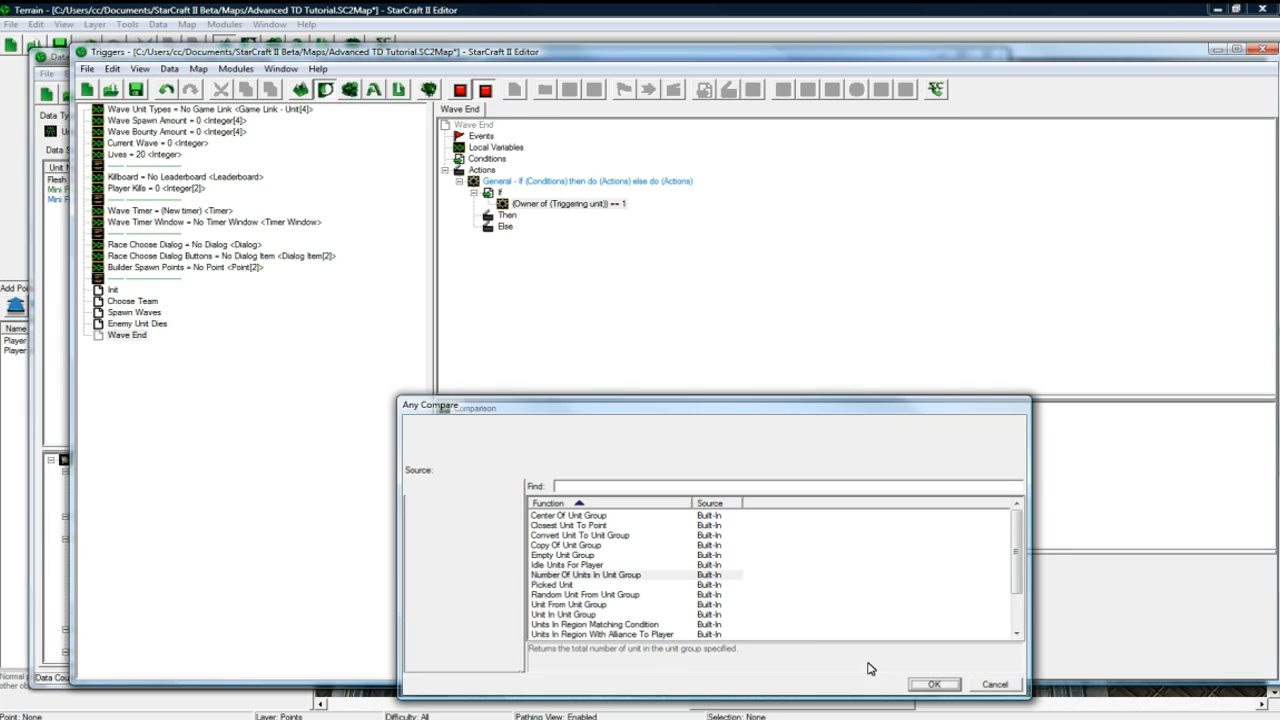
click(932, 684)
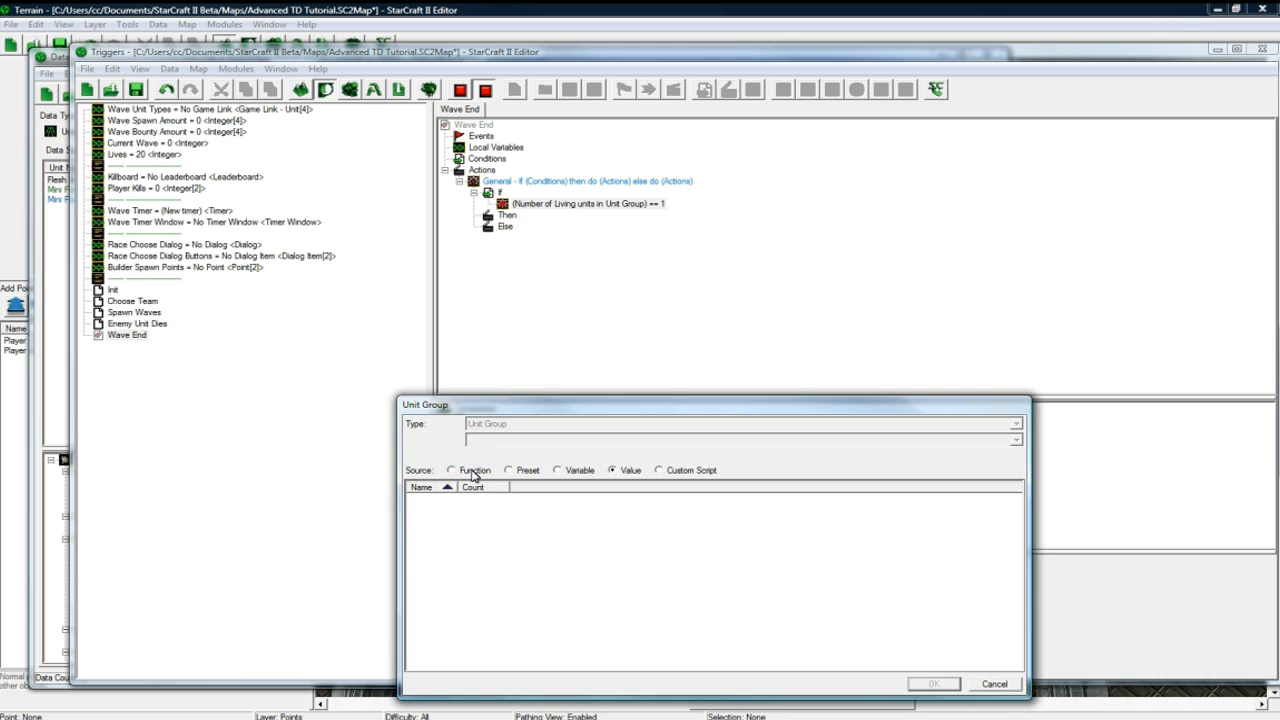
click(452, 470)
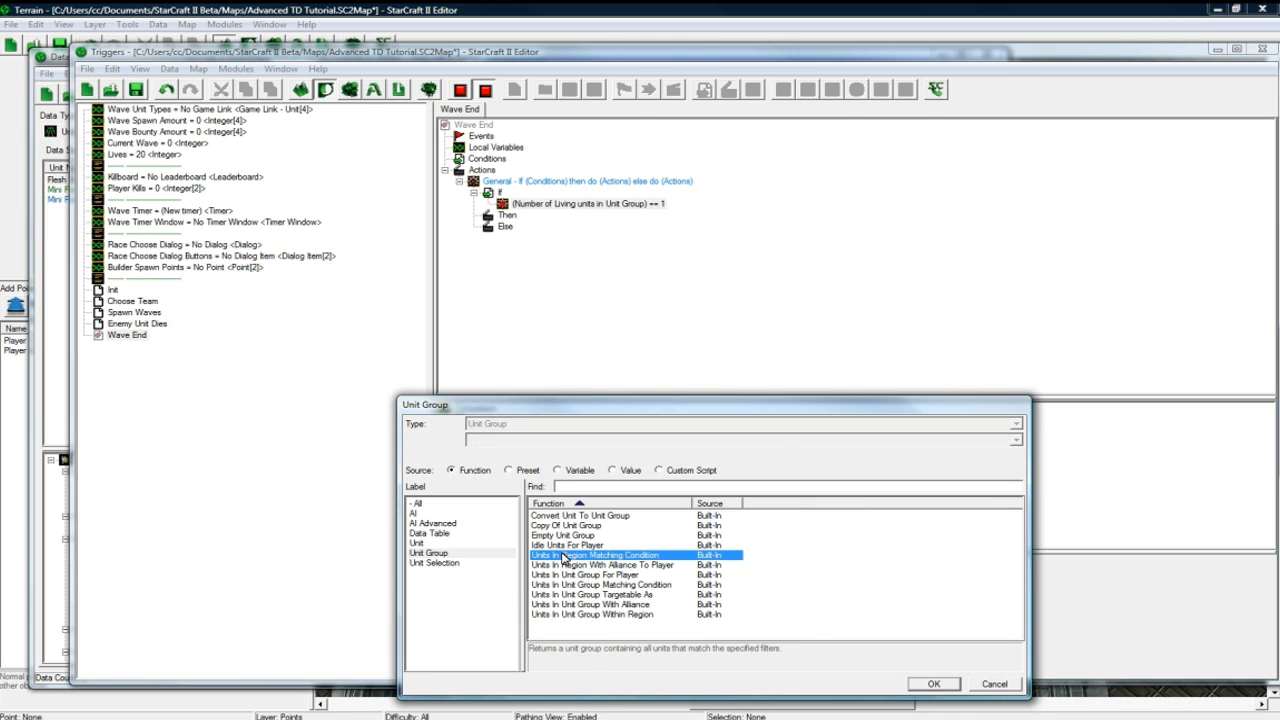
click(932, 684)
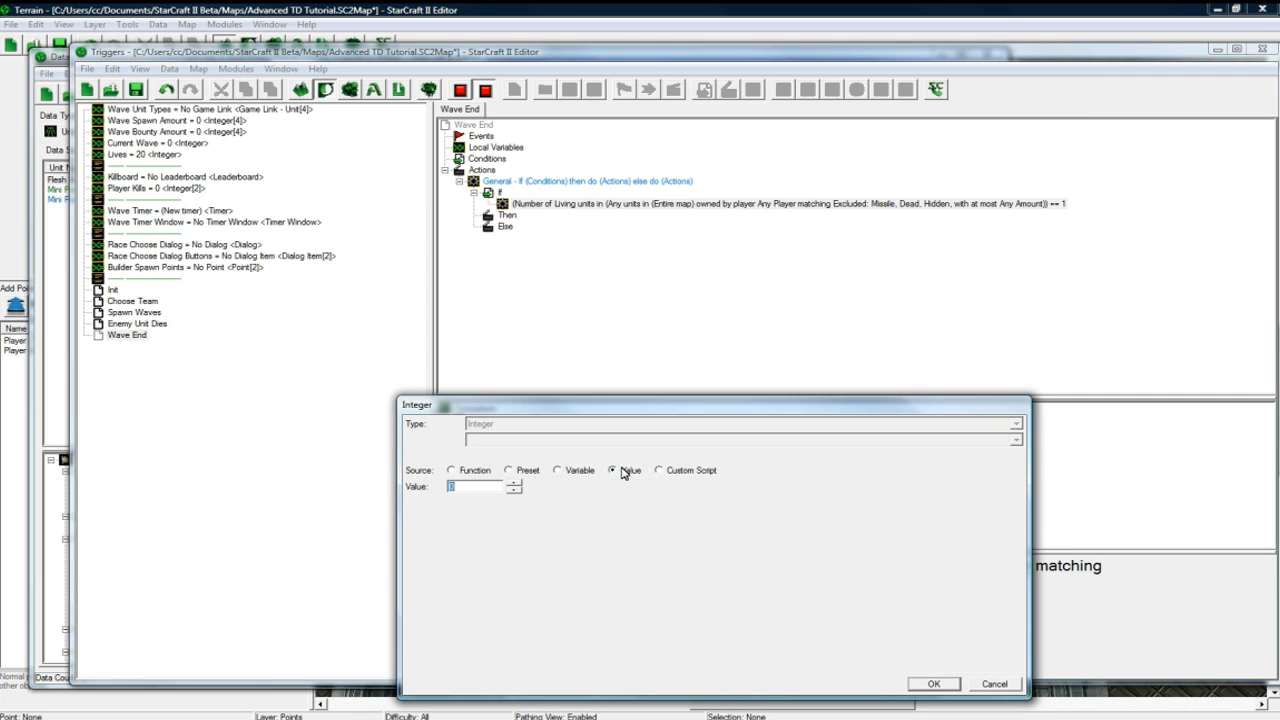
click(932, 684)
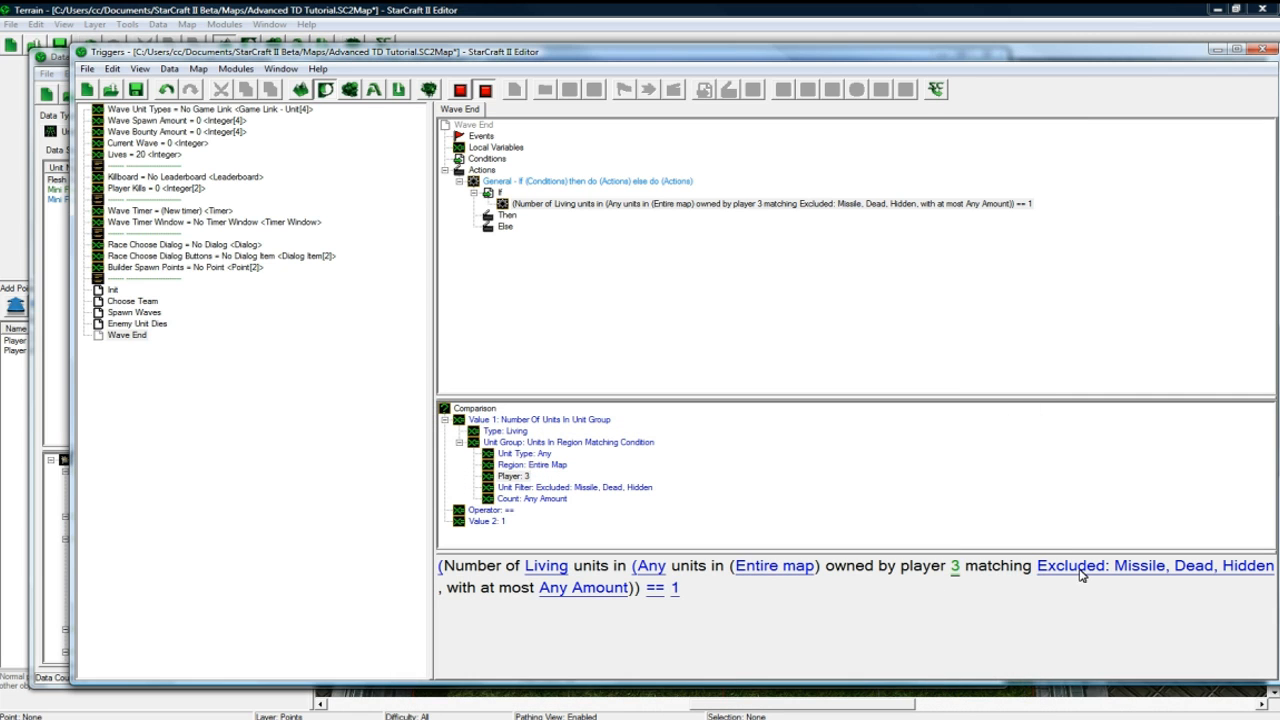
mouse_move(992, 580)
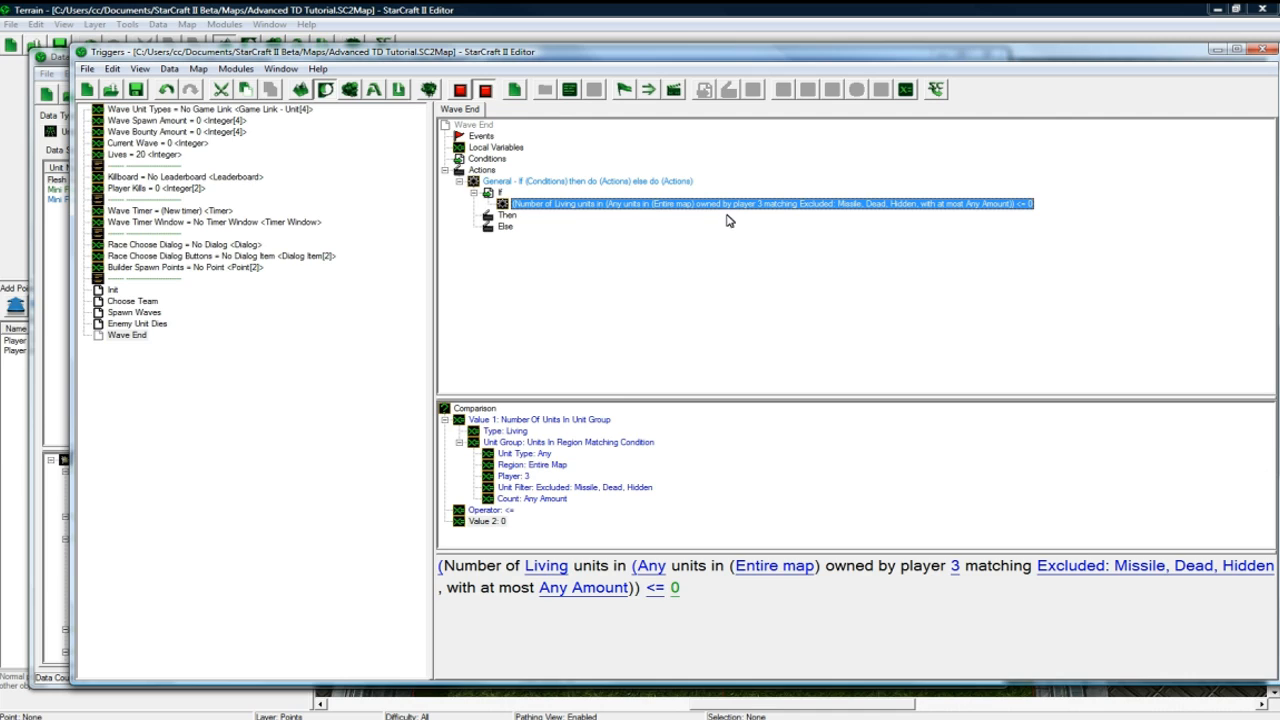
mouse_move(752, 220)
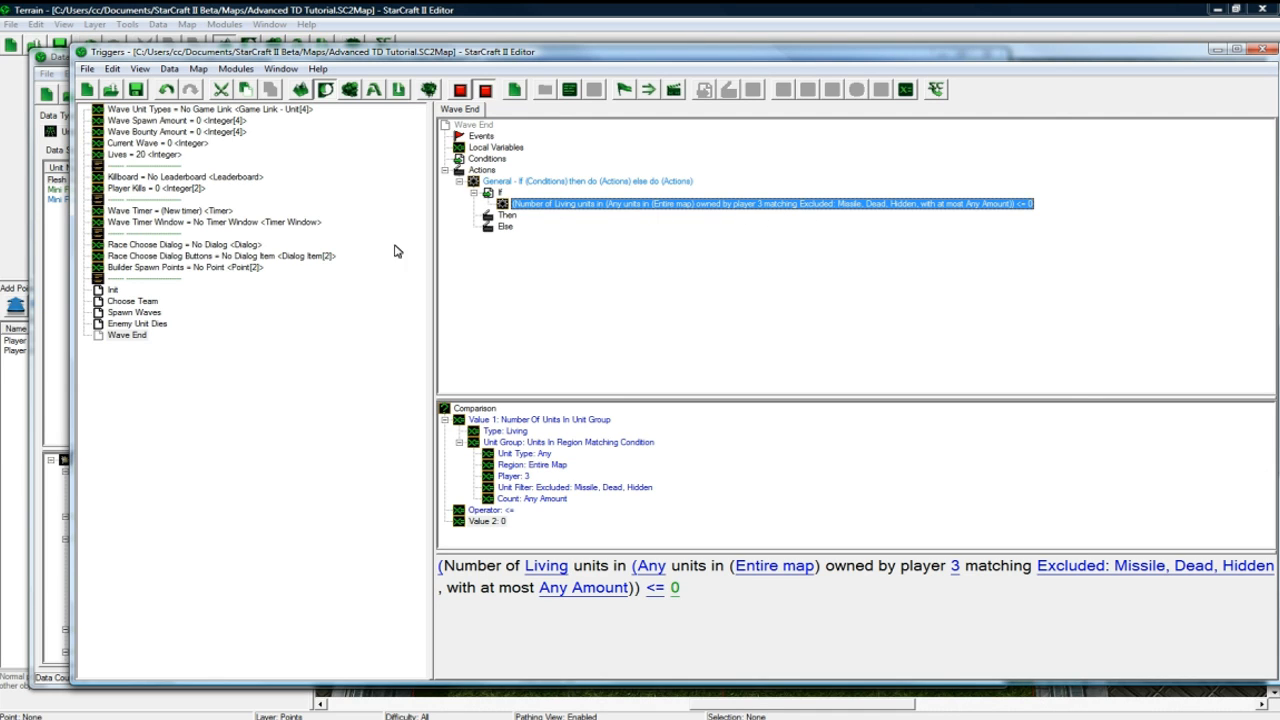
click(138, 324)
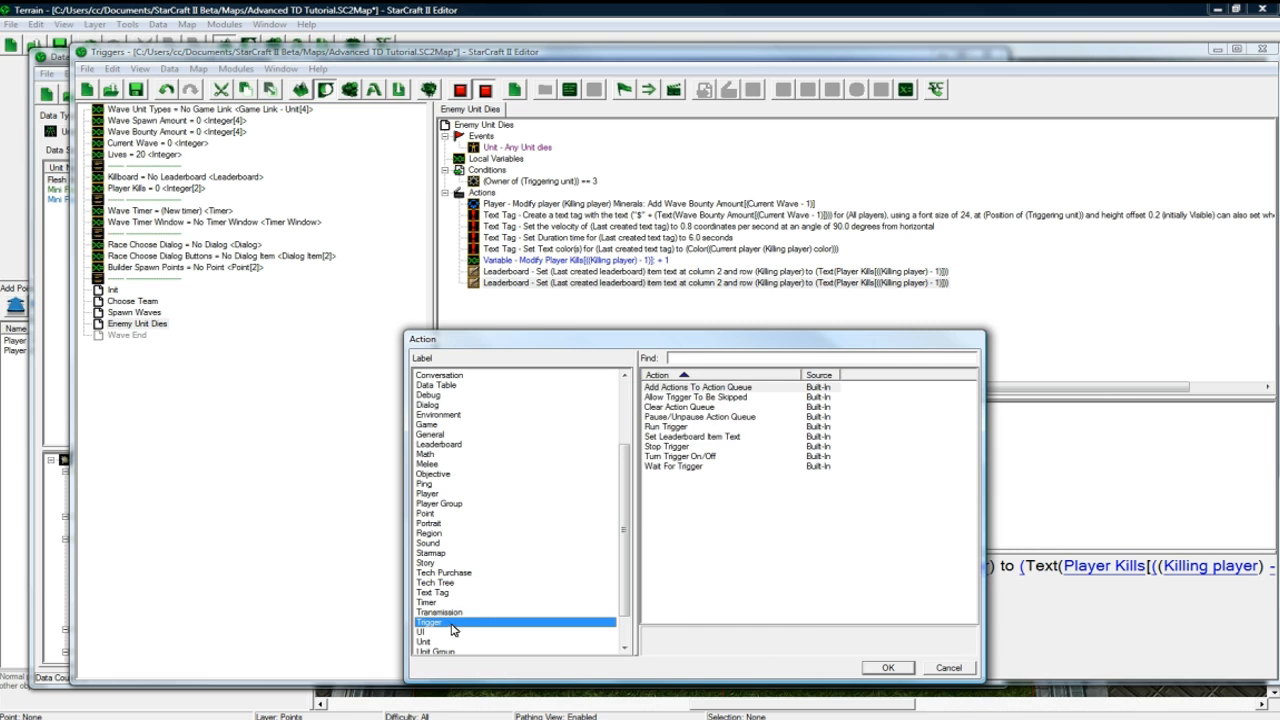
mouse_move(710, 476)
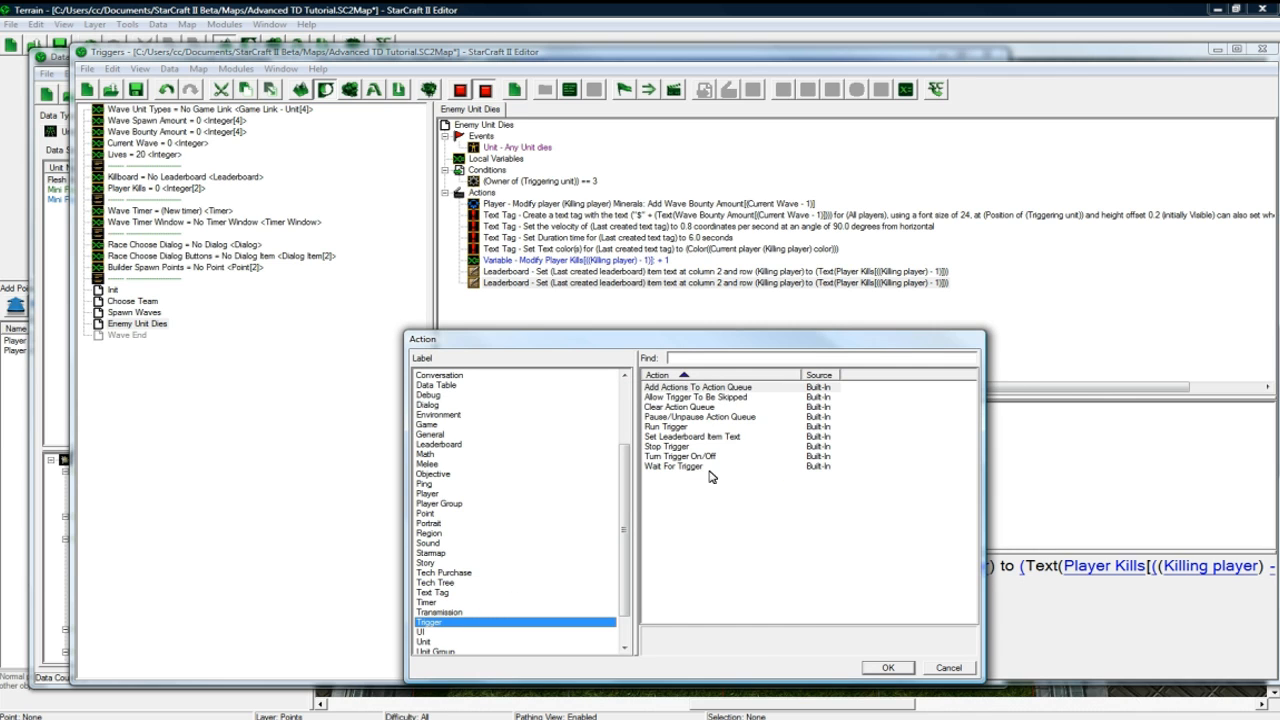
- Add a Run Trigger action running Wave End, checking conditions and waiting until it finishes
click(664, 426)
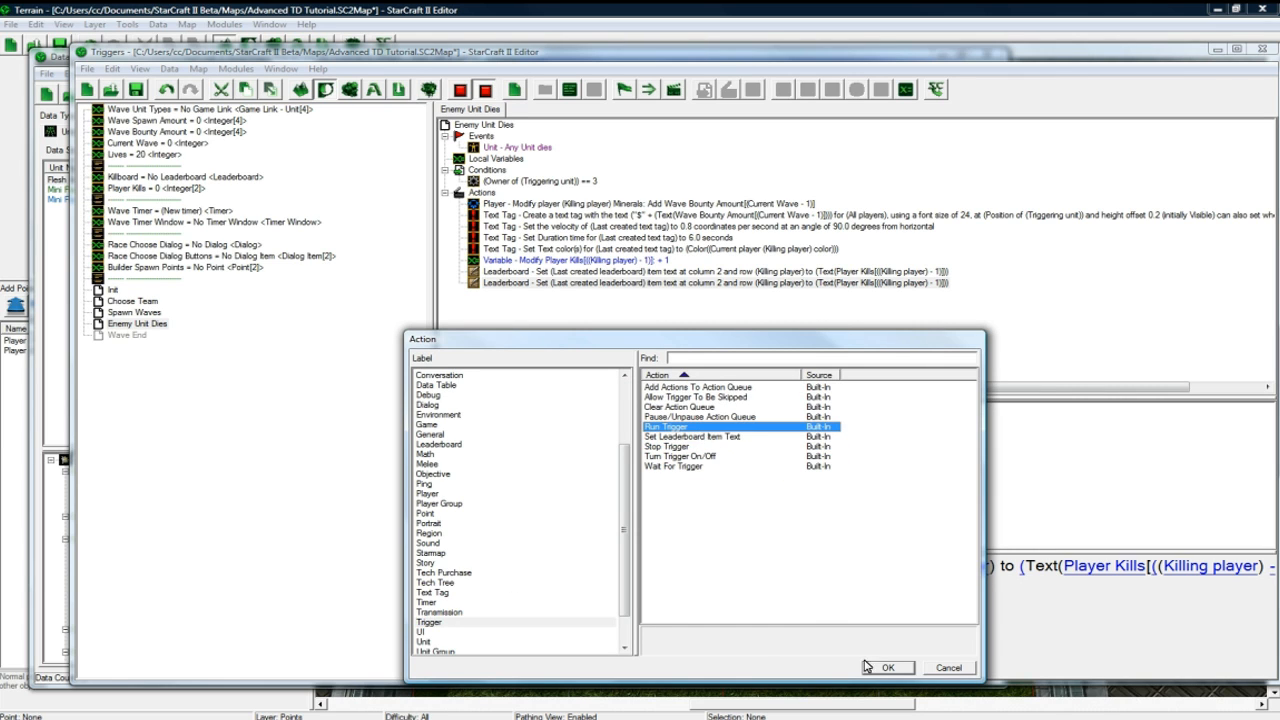
click(886, 668)
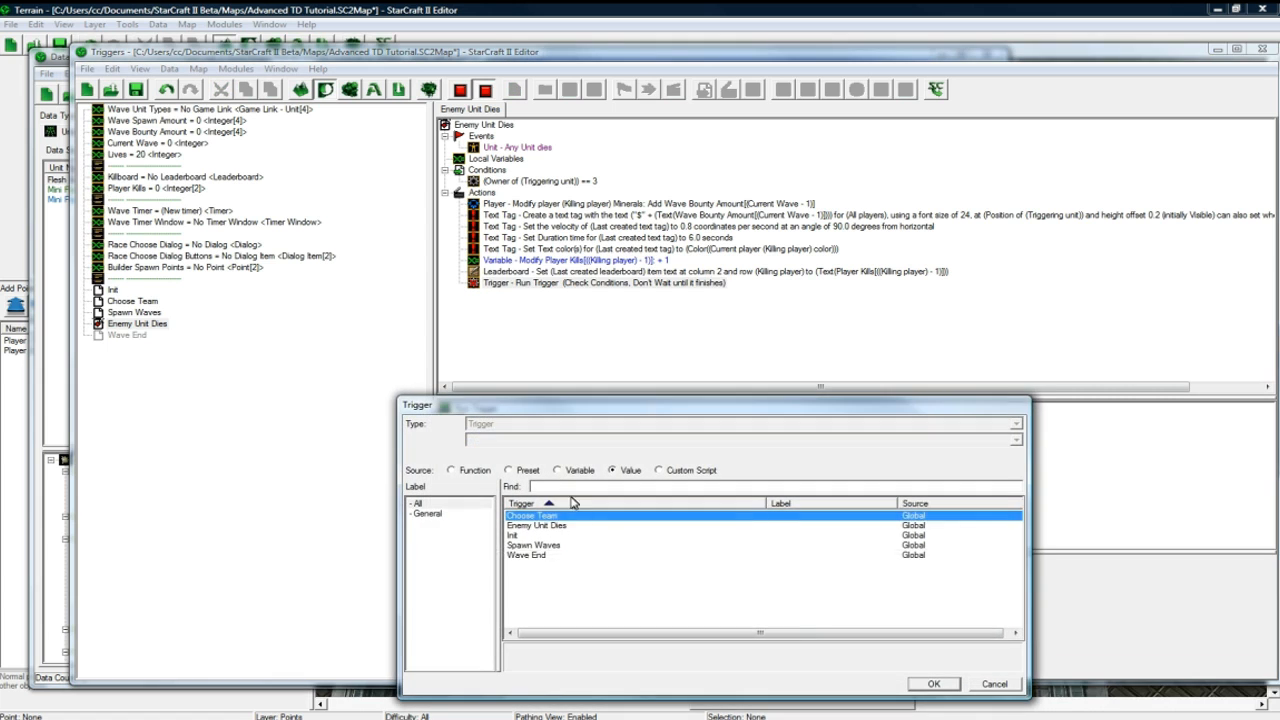
click(932, 684)
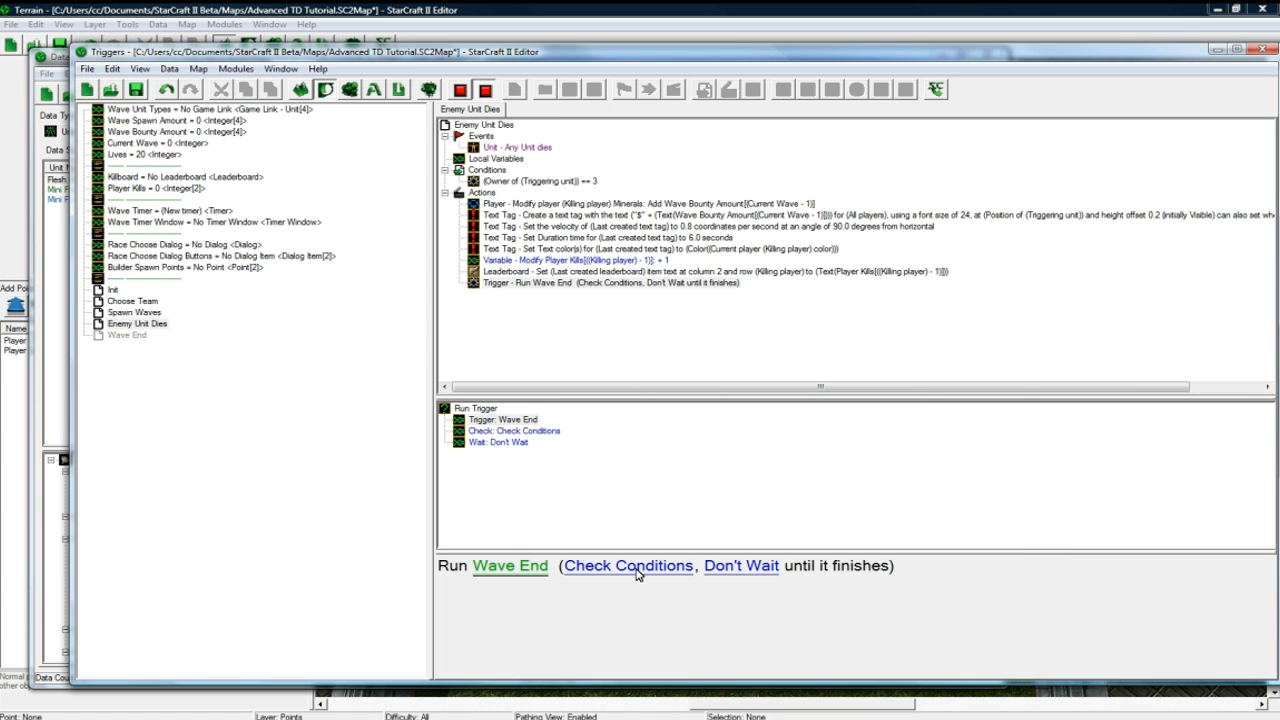
click(740, 564)
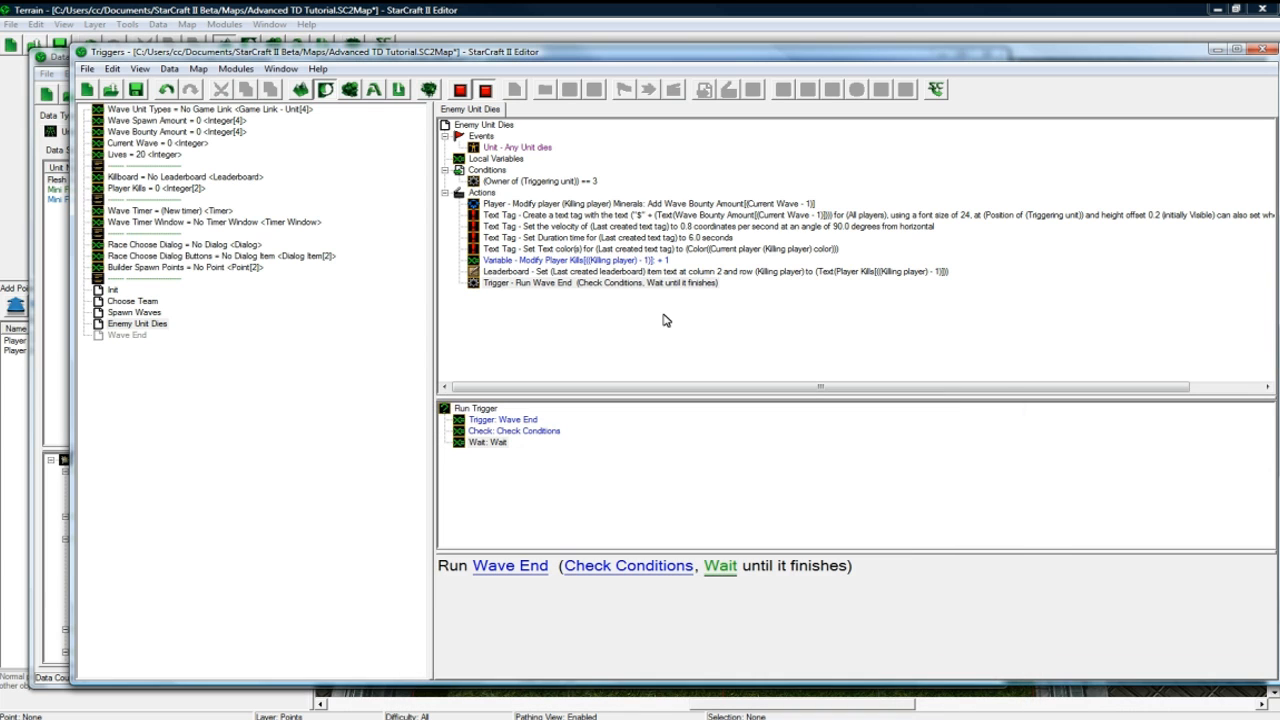
click(598, 282)
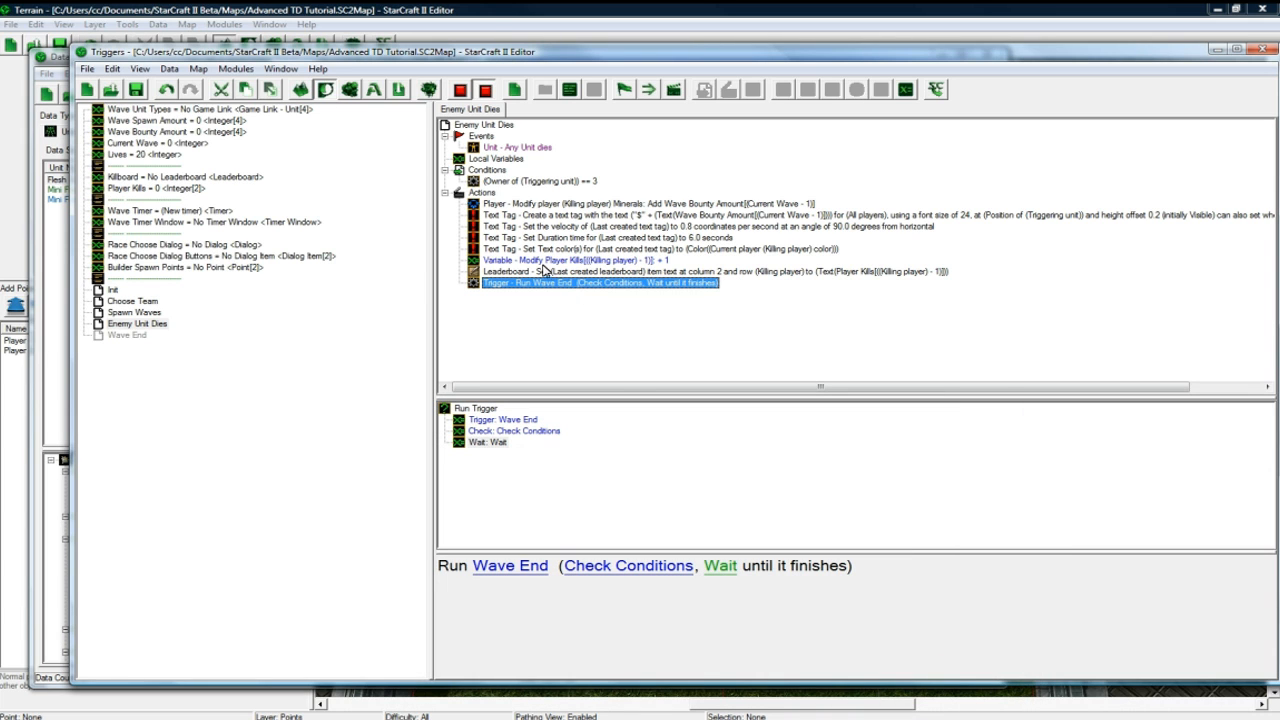
mouse_move(532, 204)
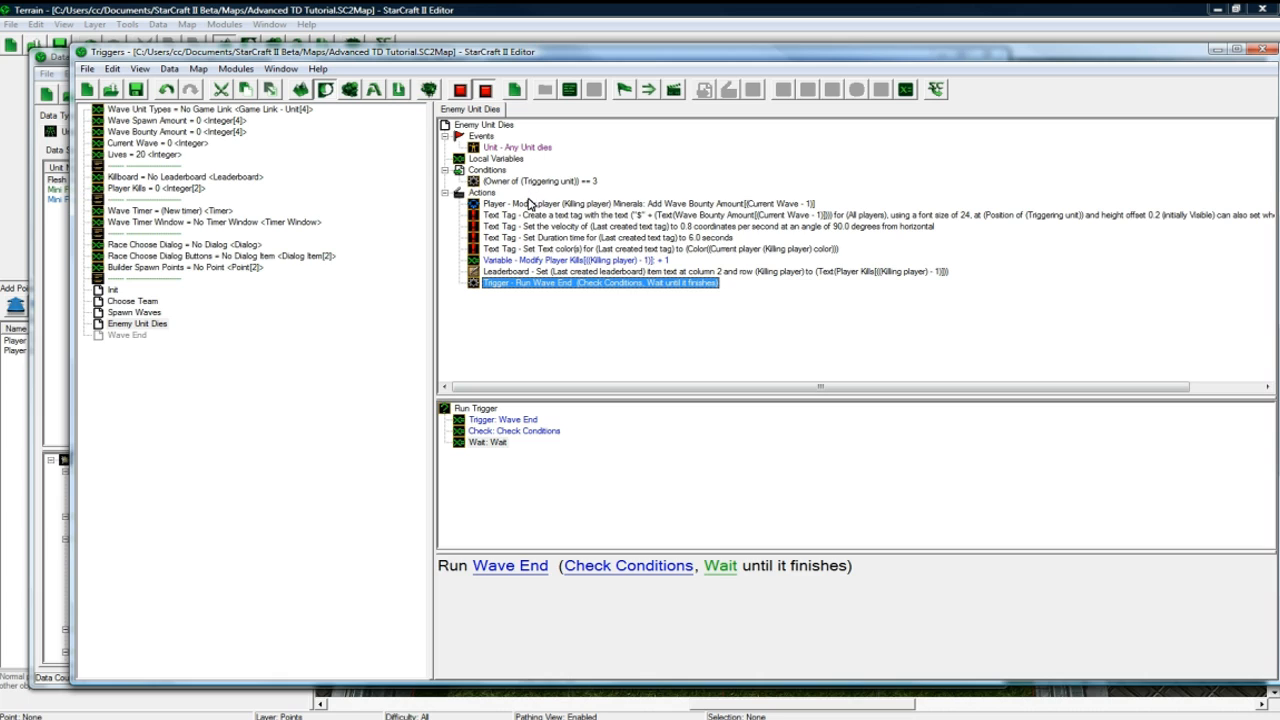
click(128, 334)
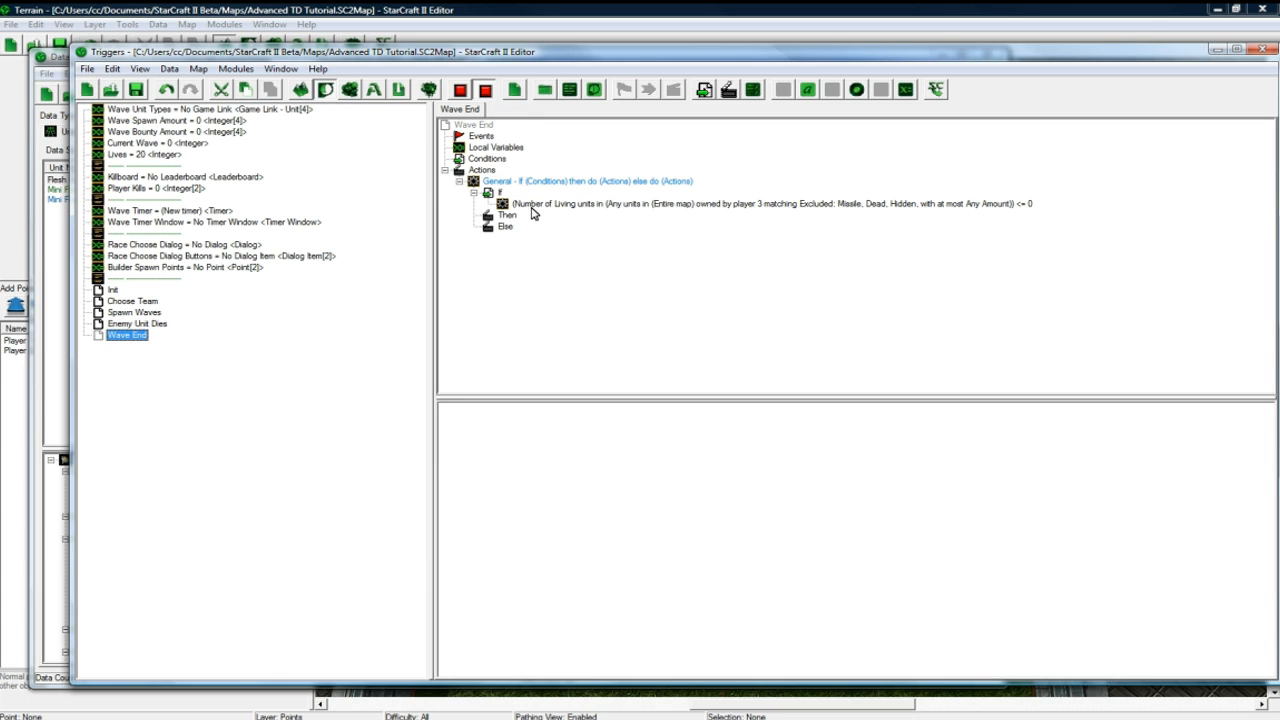
click(584, 180)
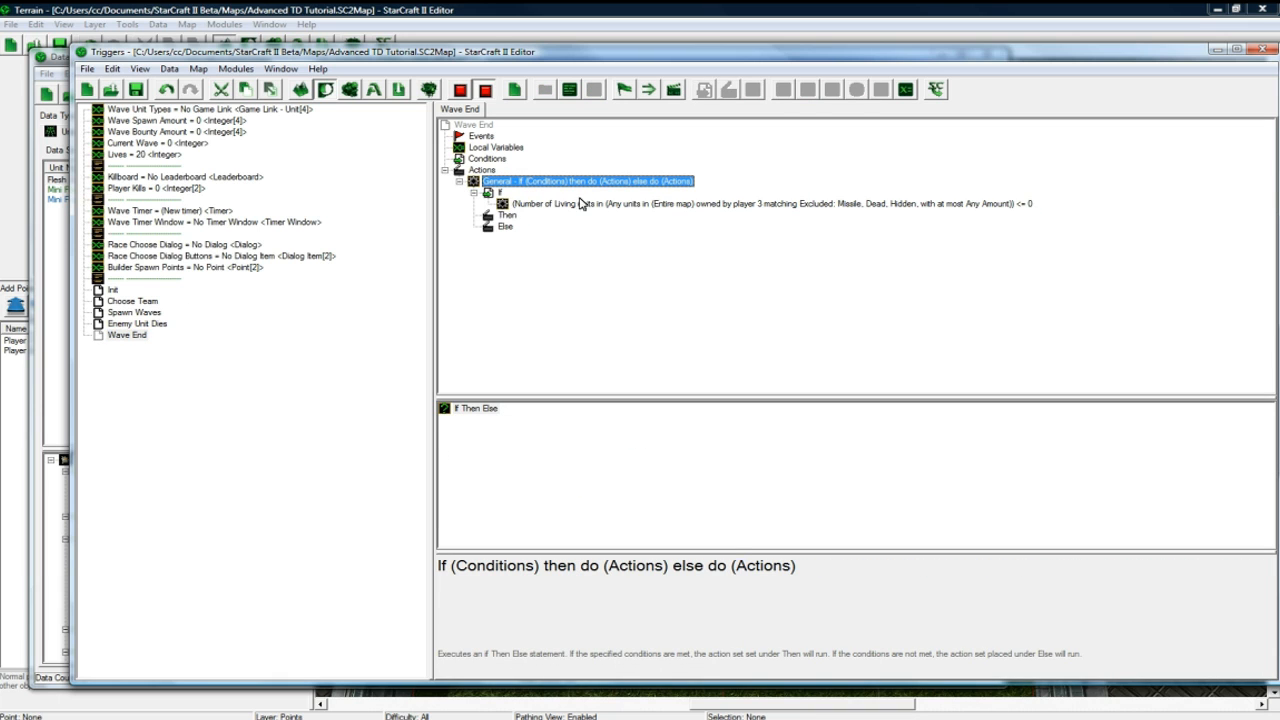
click(138, 324)
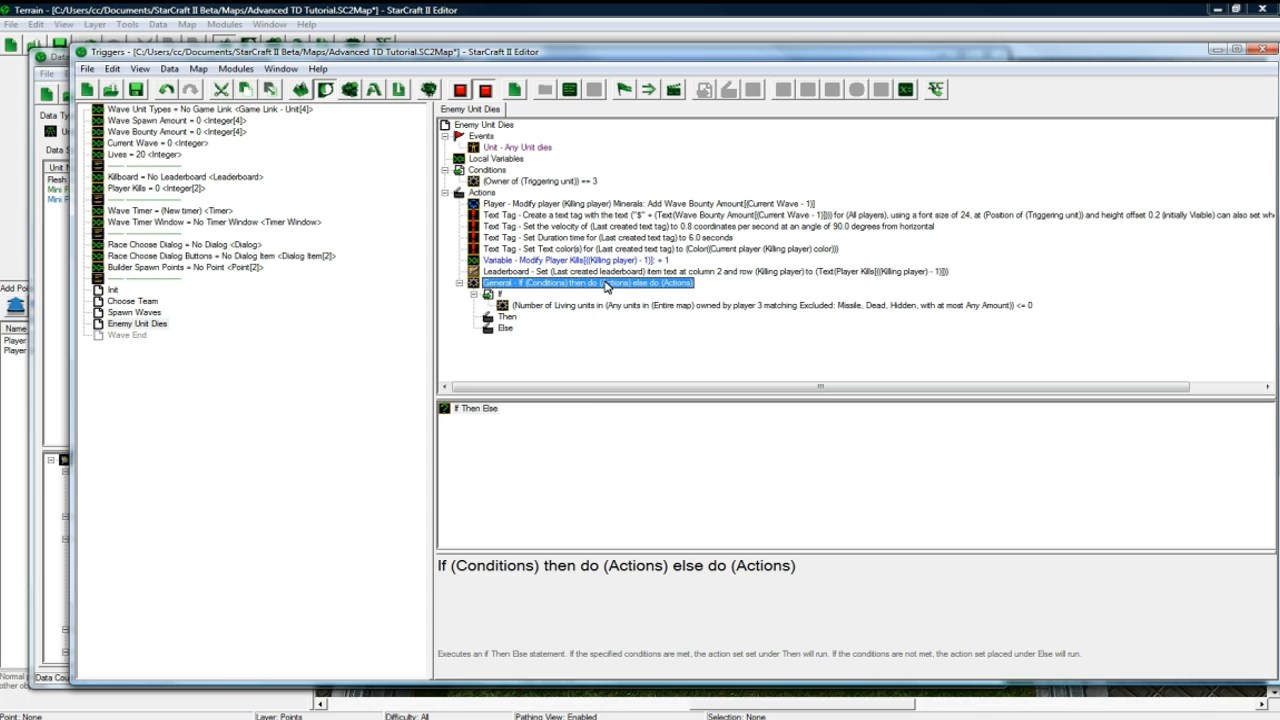
click(128, 336)
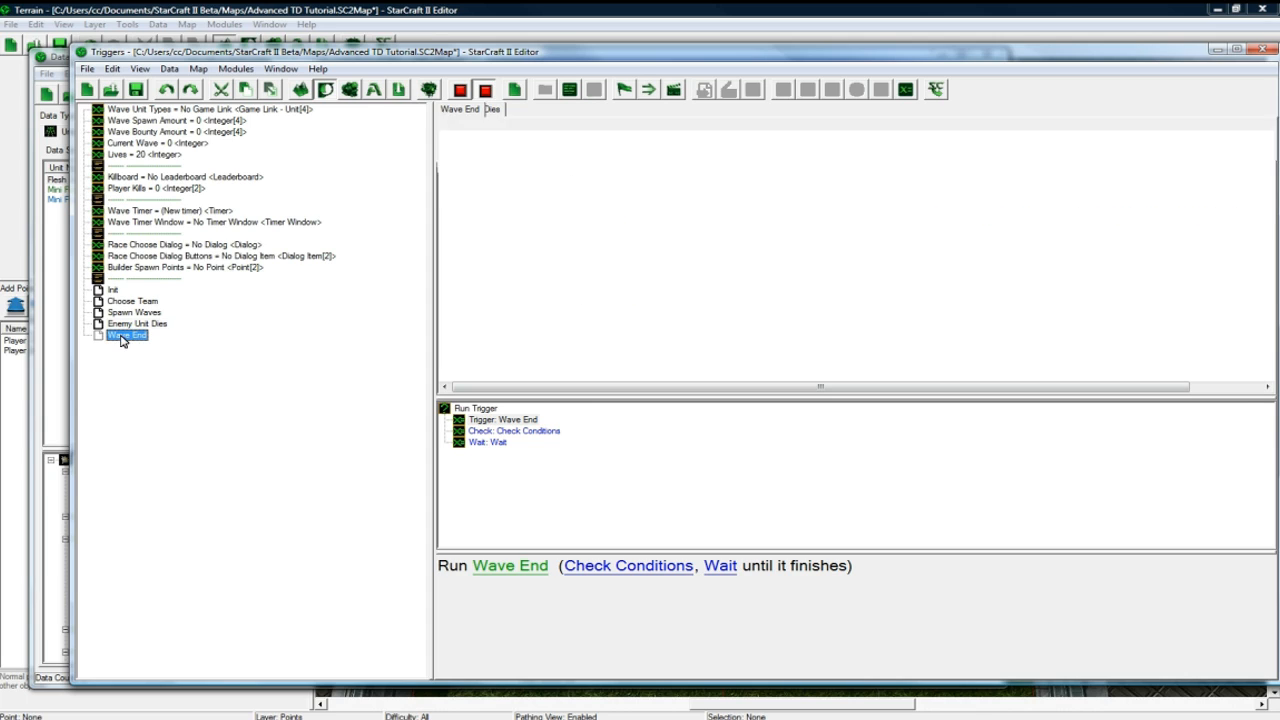
click(128, 336)
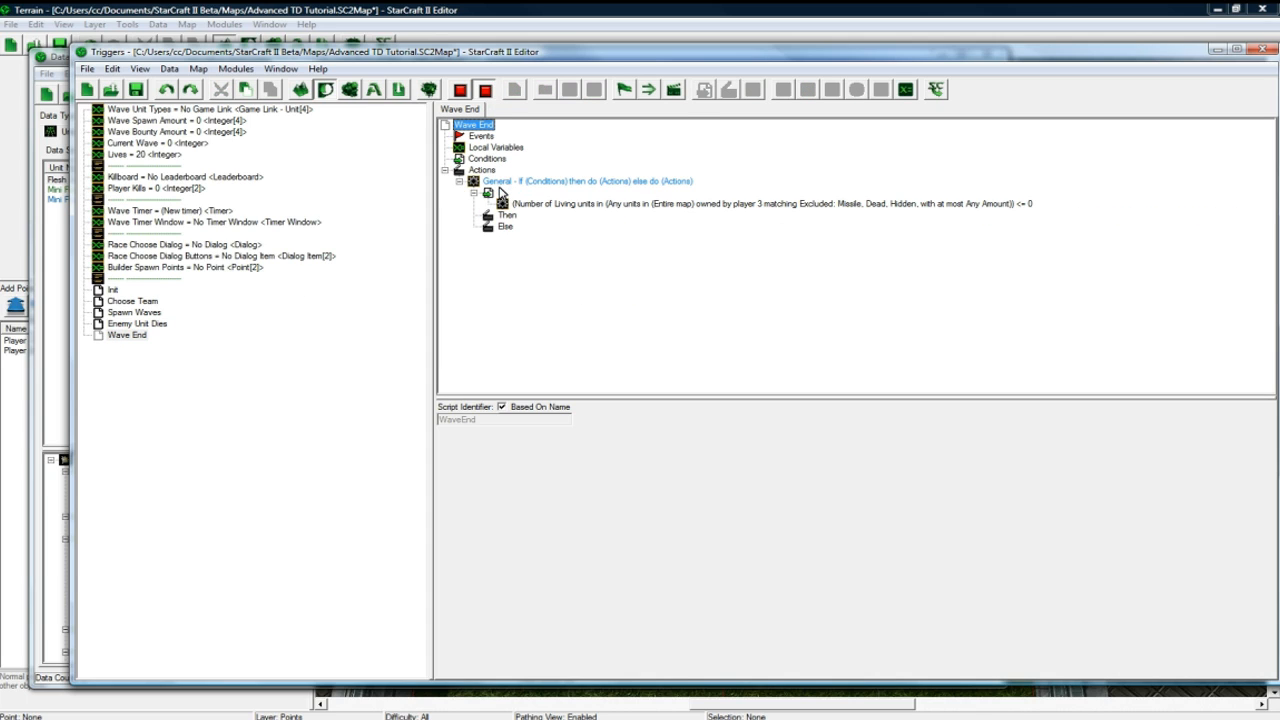
mouse_move(508, 188)
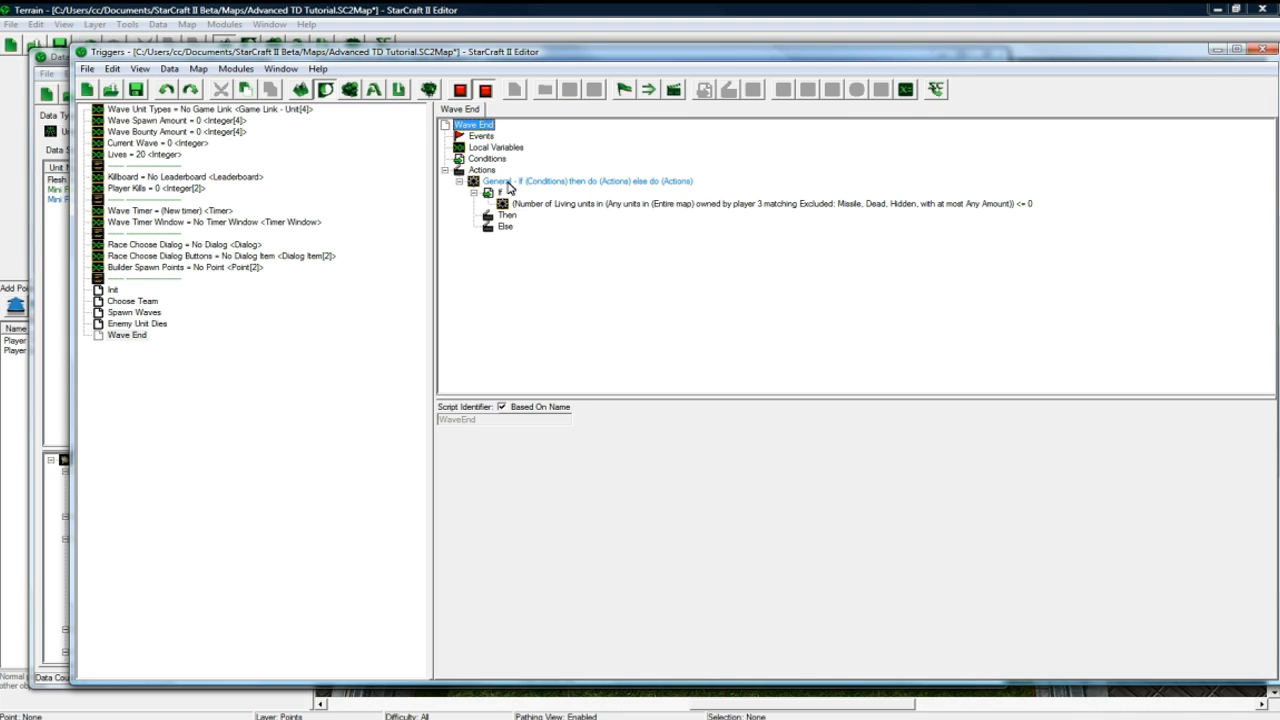
click(584, 180)
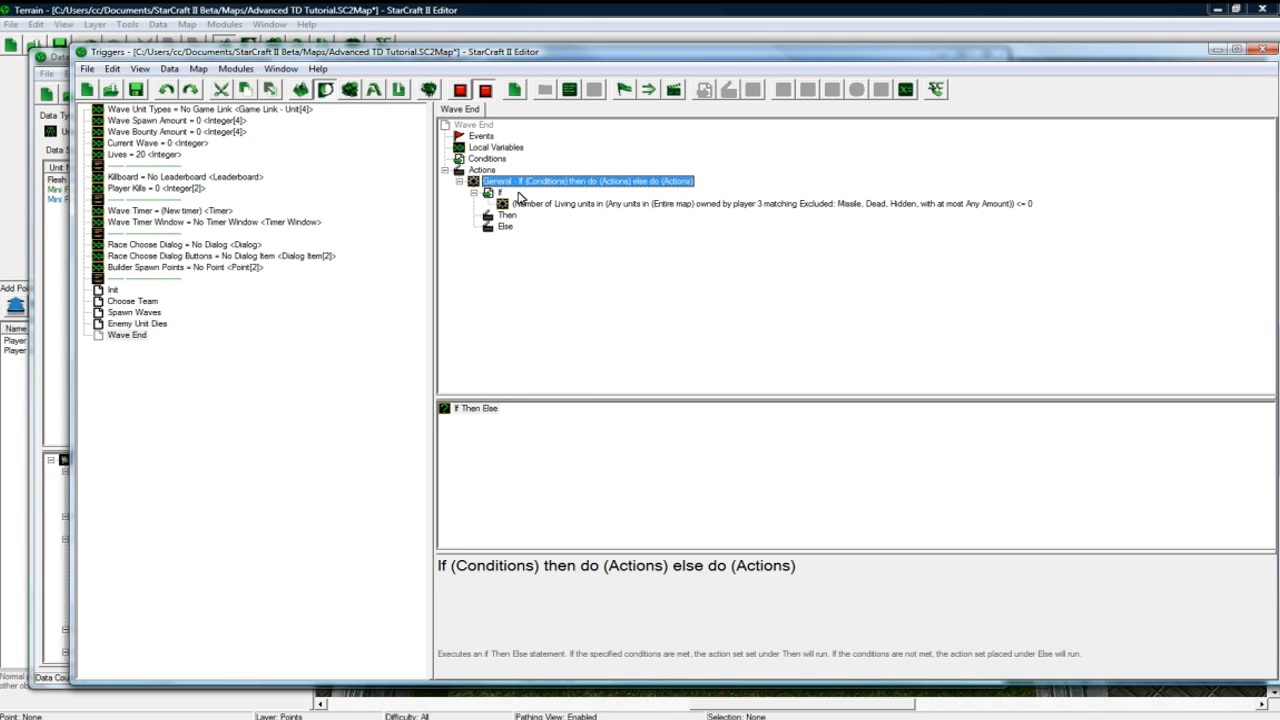
click(128, 336)
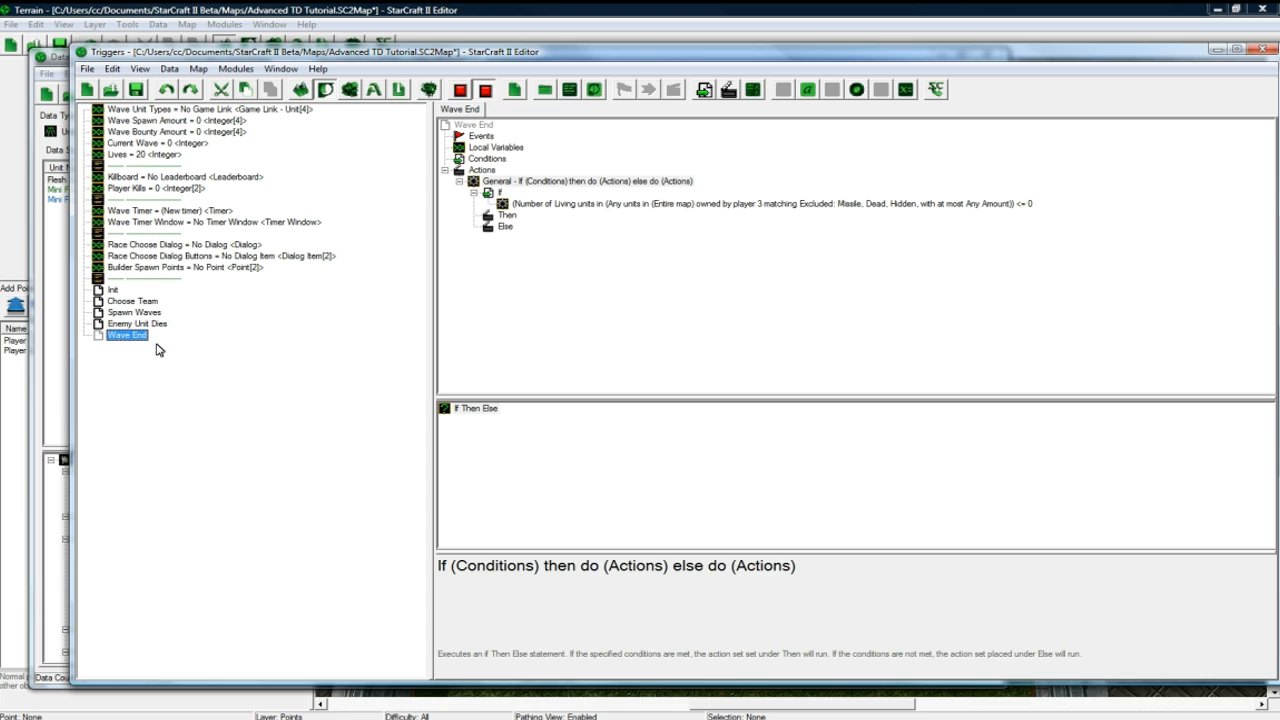
mouse_move(608, 272)
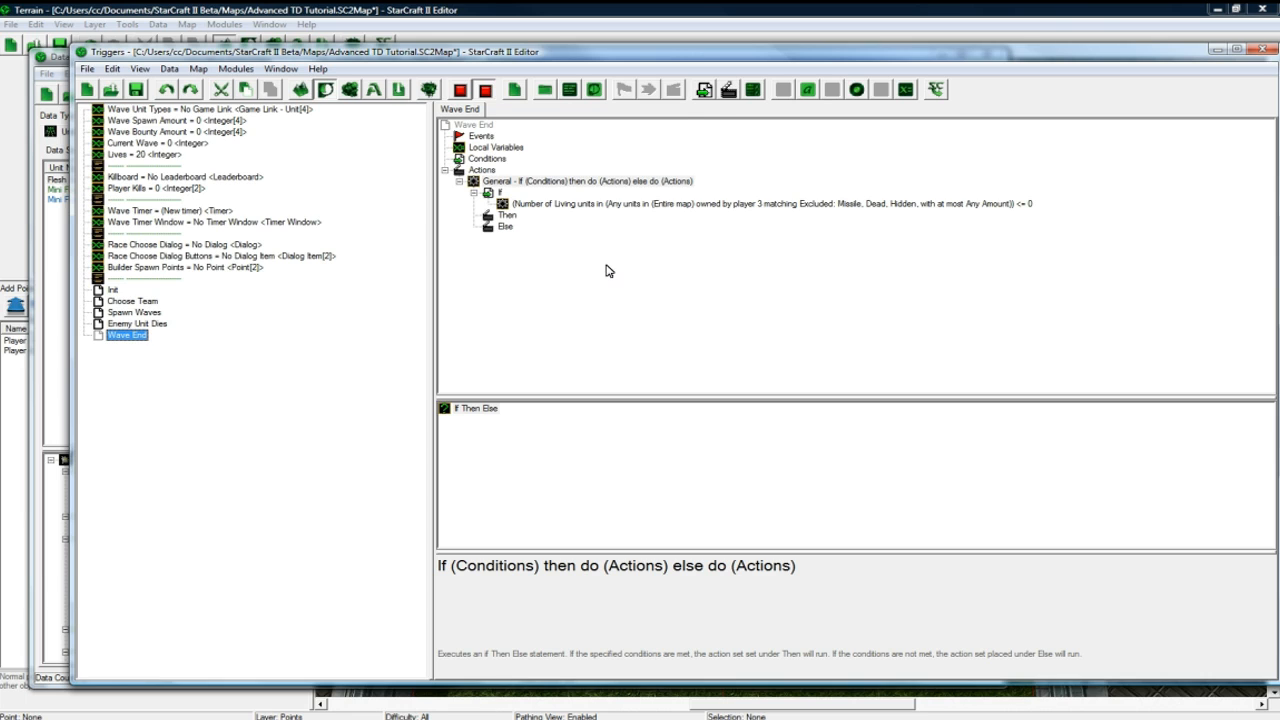
mouse_move(538, 336)
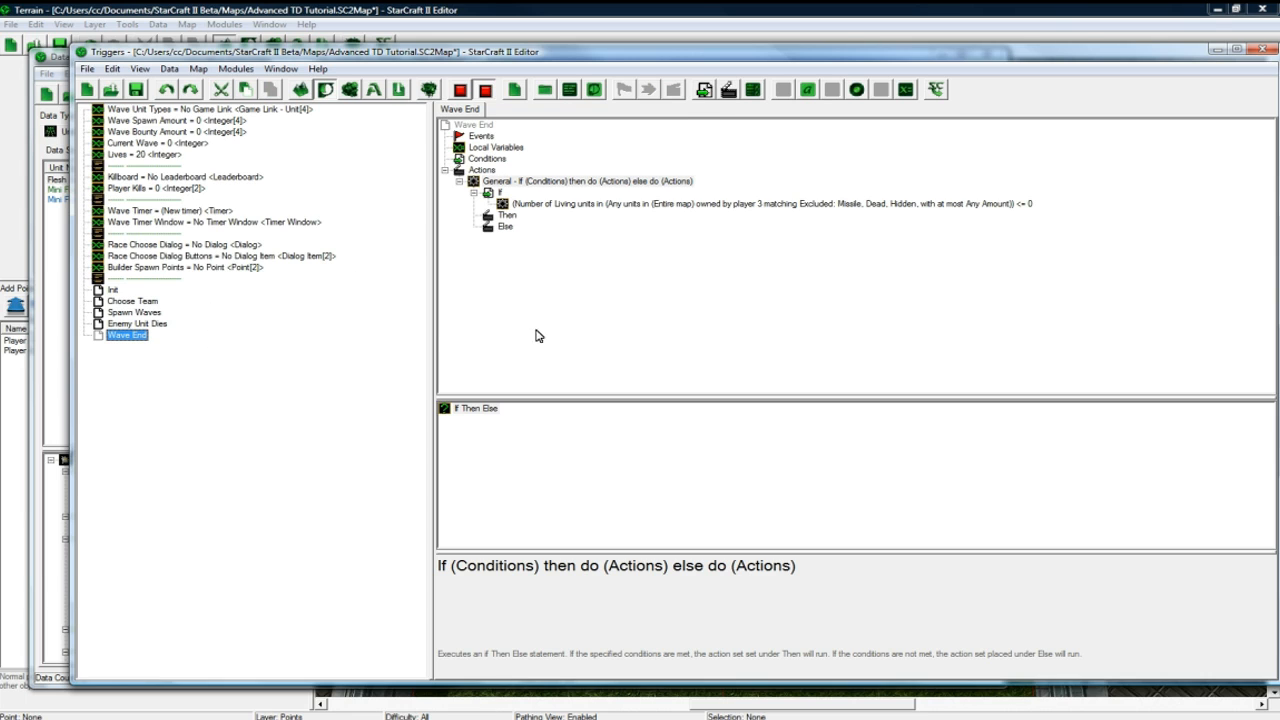
click(136, 324)
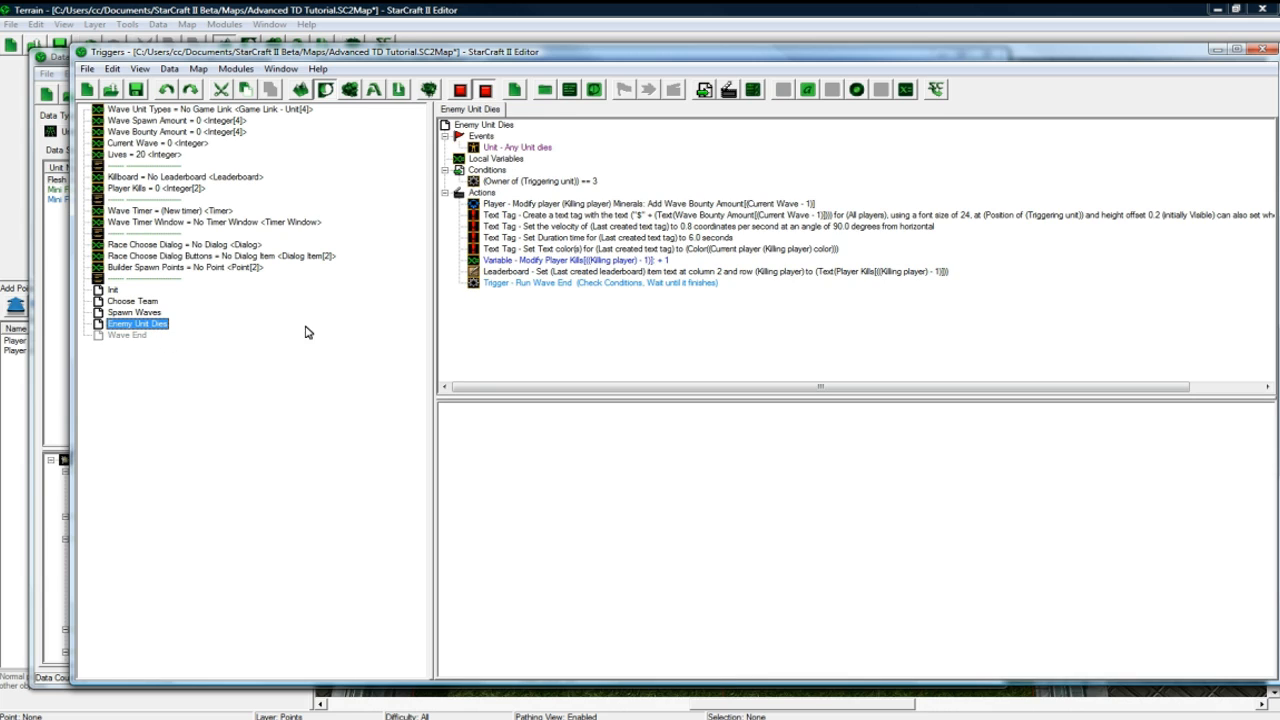
click(128, 334)
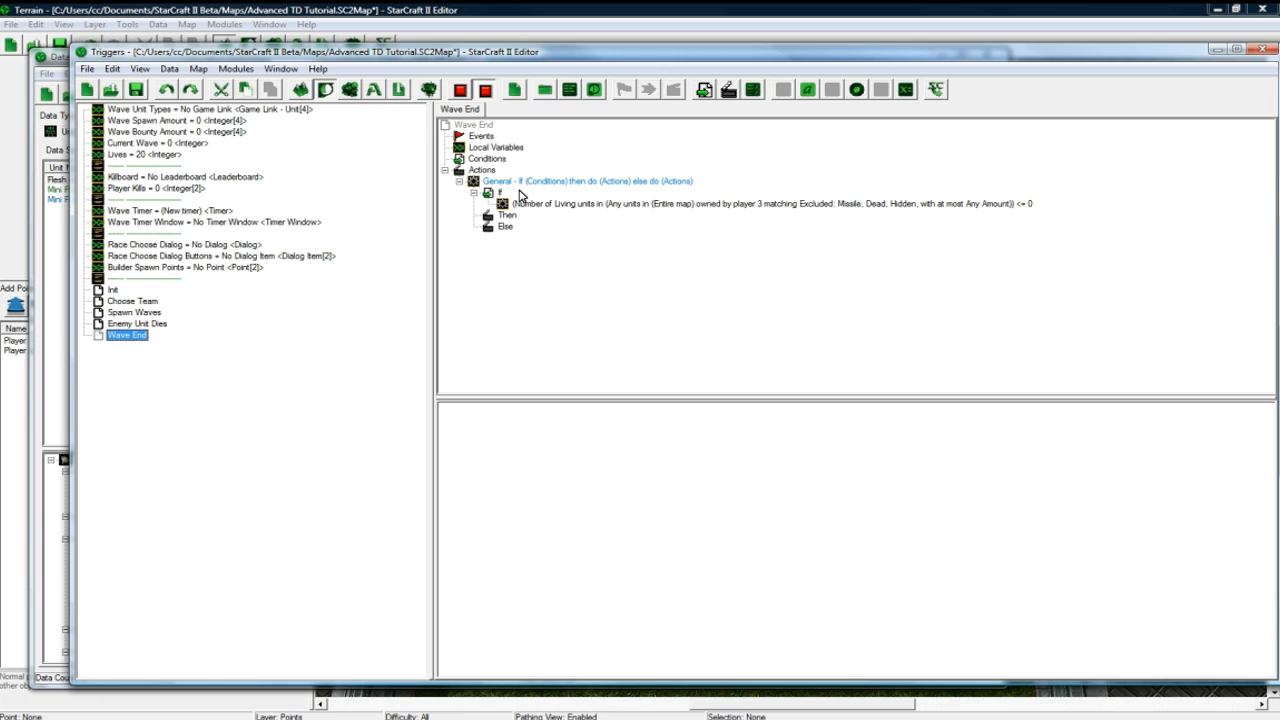
mouse_move(508, 204)
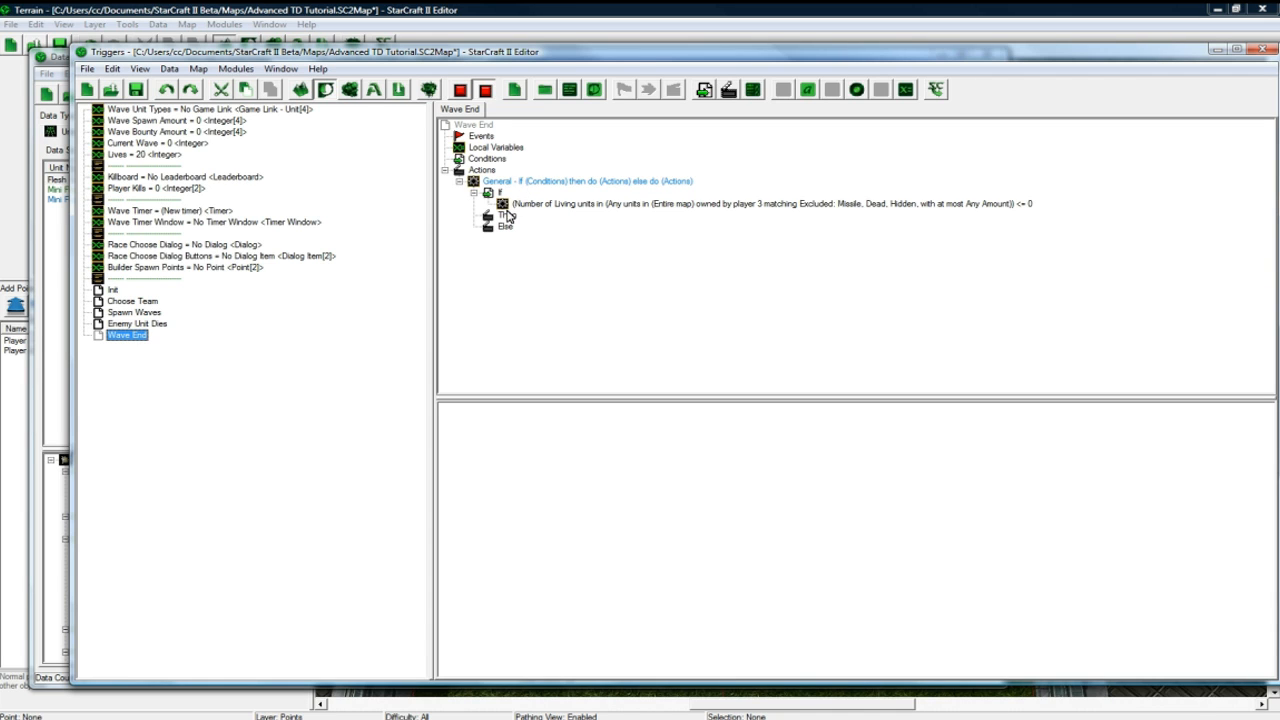
- Add a nested If Then Else action under the Then branch of Wave End
right_click(496, 216)
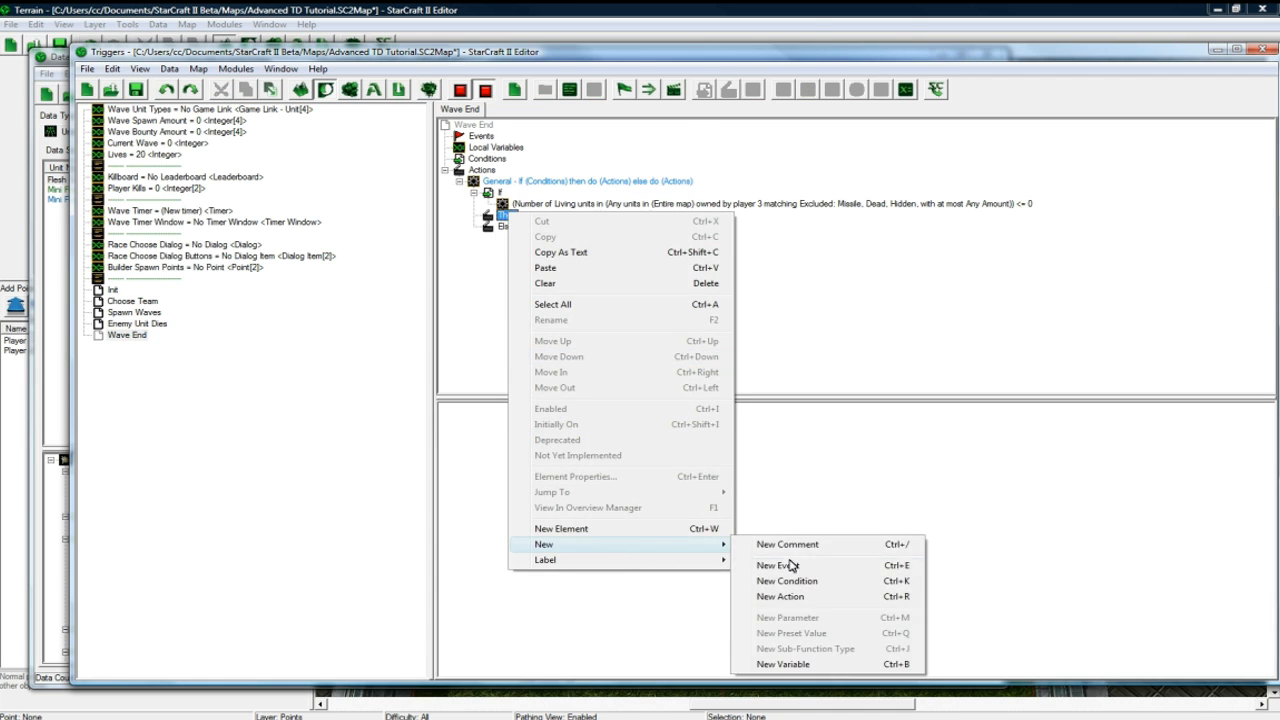
click(780, 596)
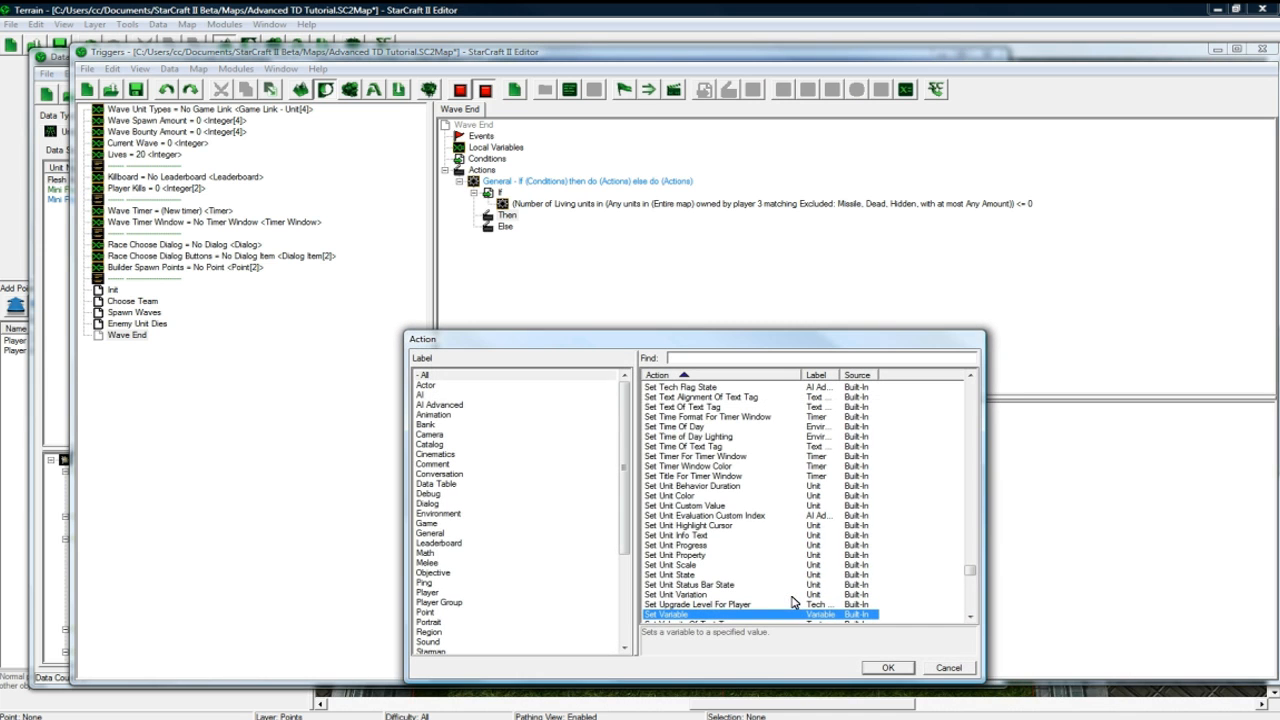
click(430, 532)
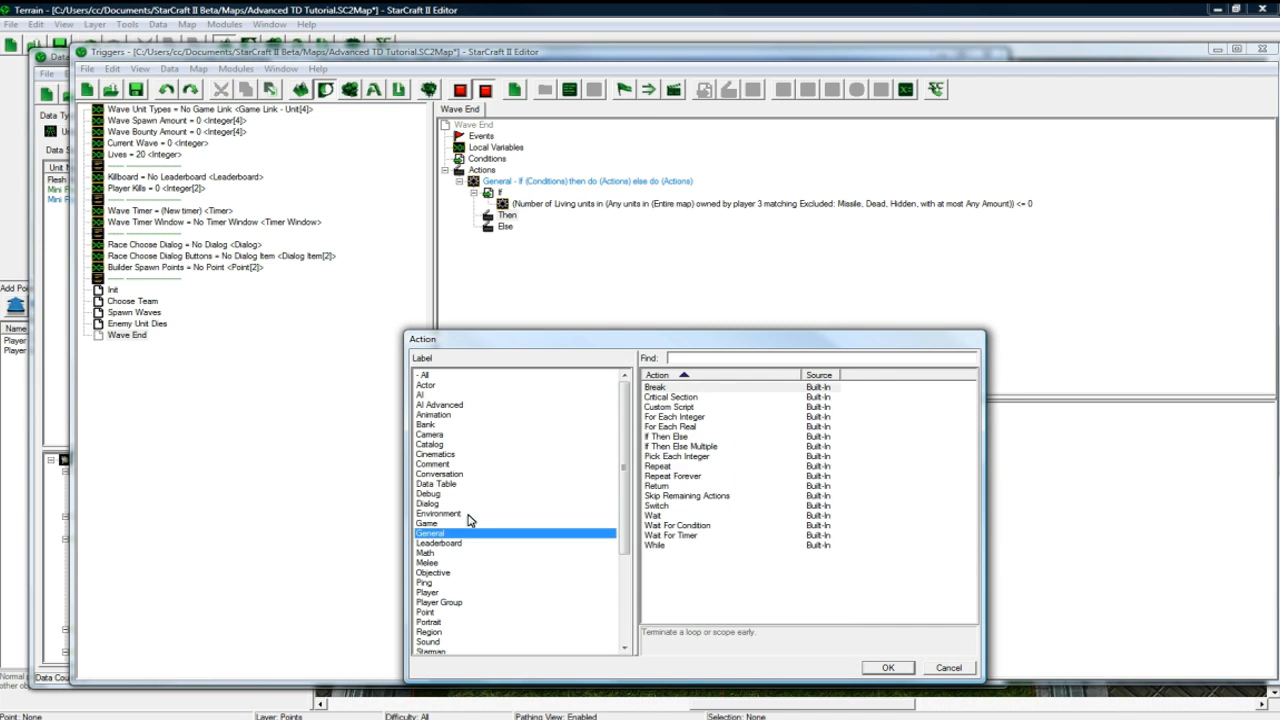
click(886, 668)
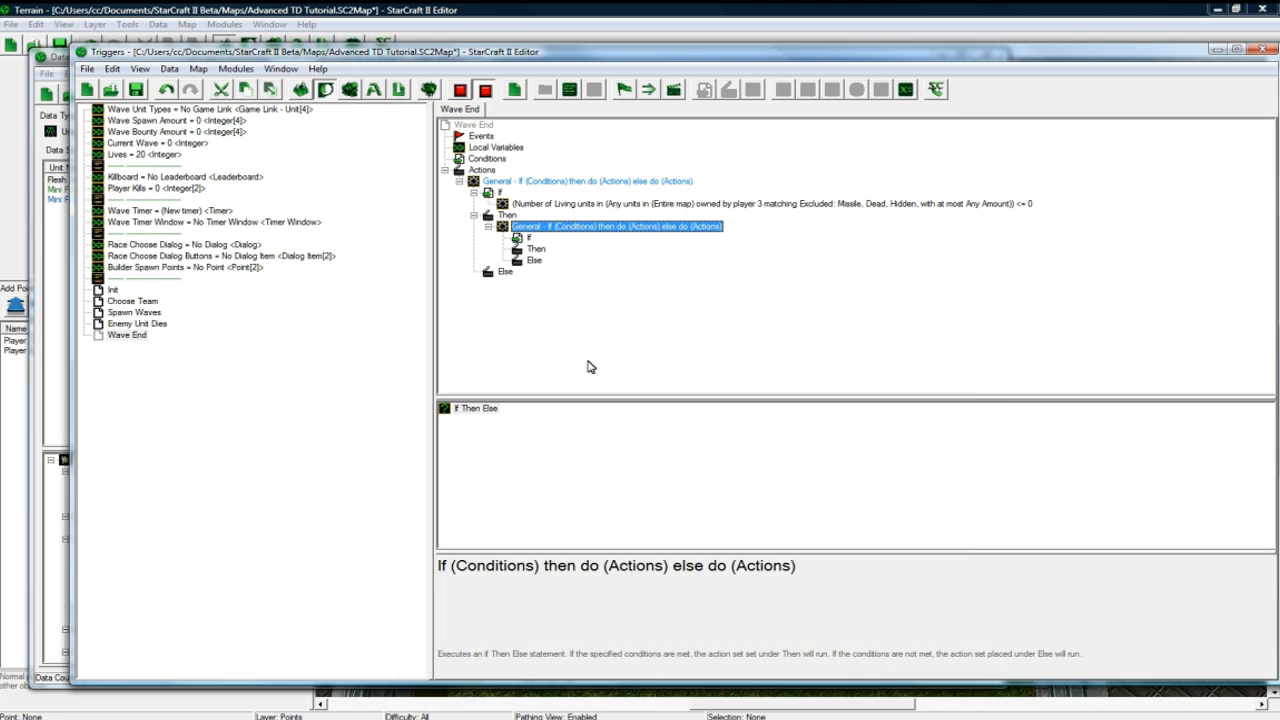
- Give the nested If a Comparison condition Current Wave == 4
right_click(600, 226)
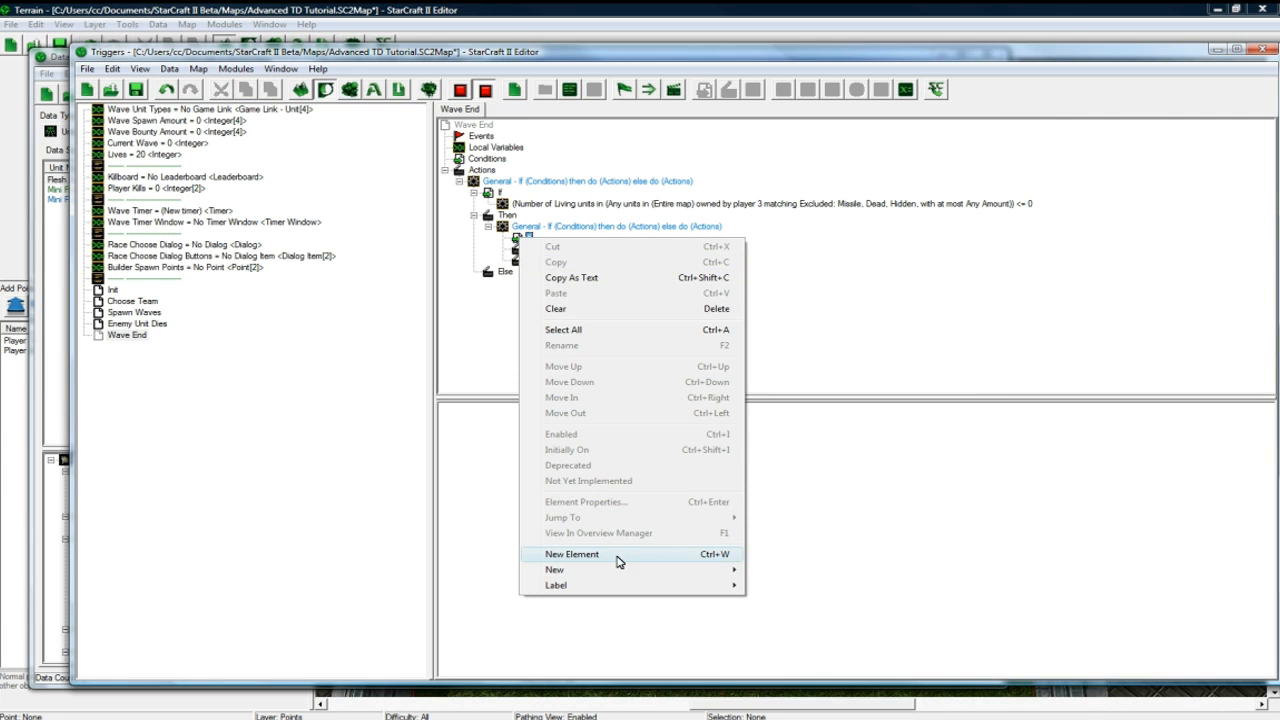
click(572, 554)
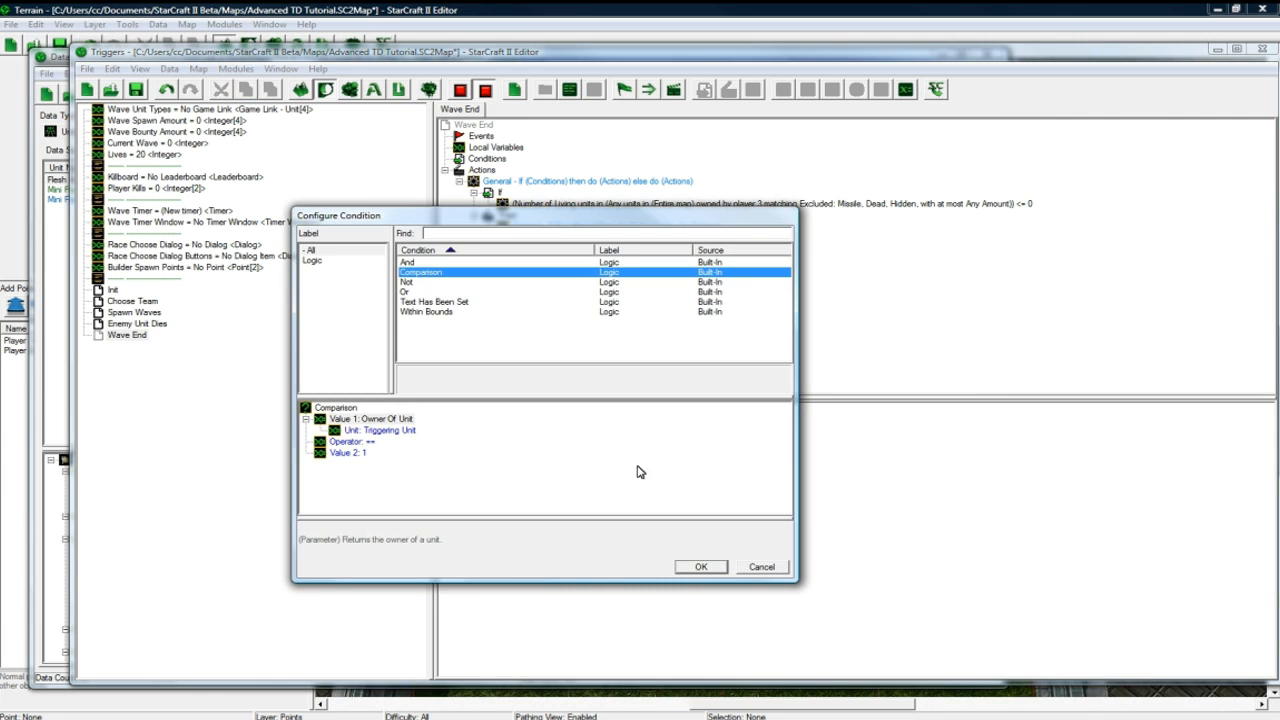
click(700, 566)
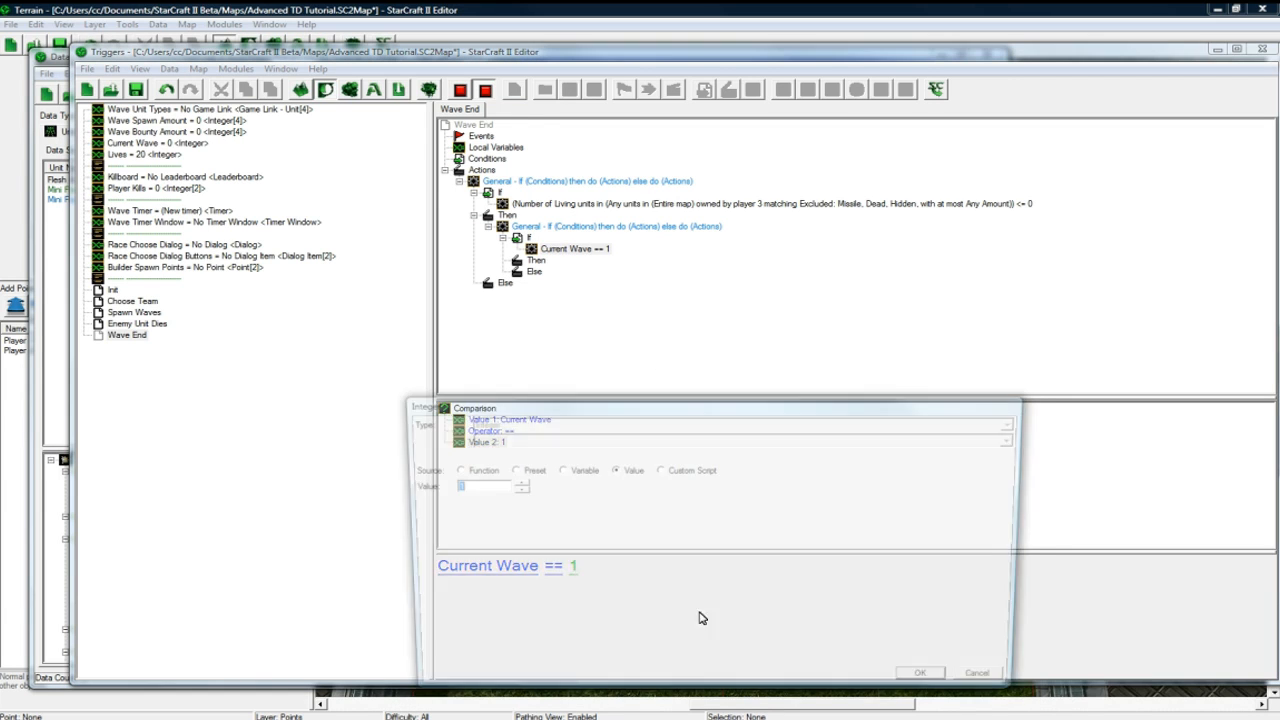
click(918, 672)
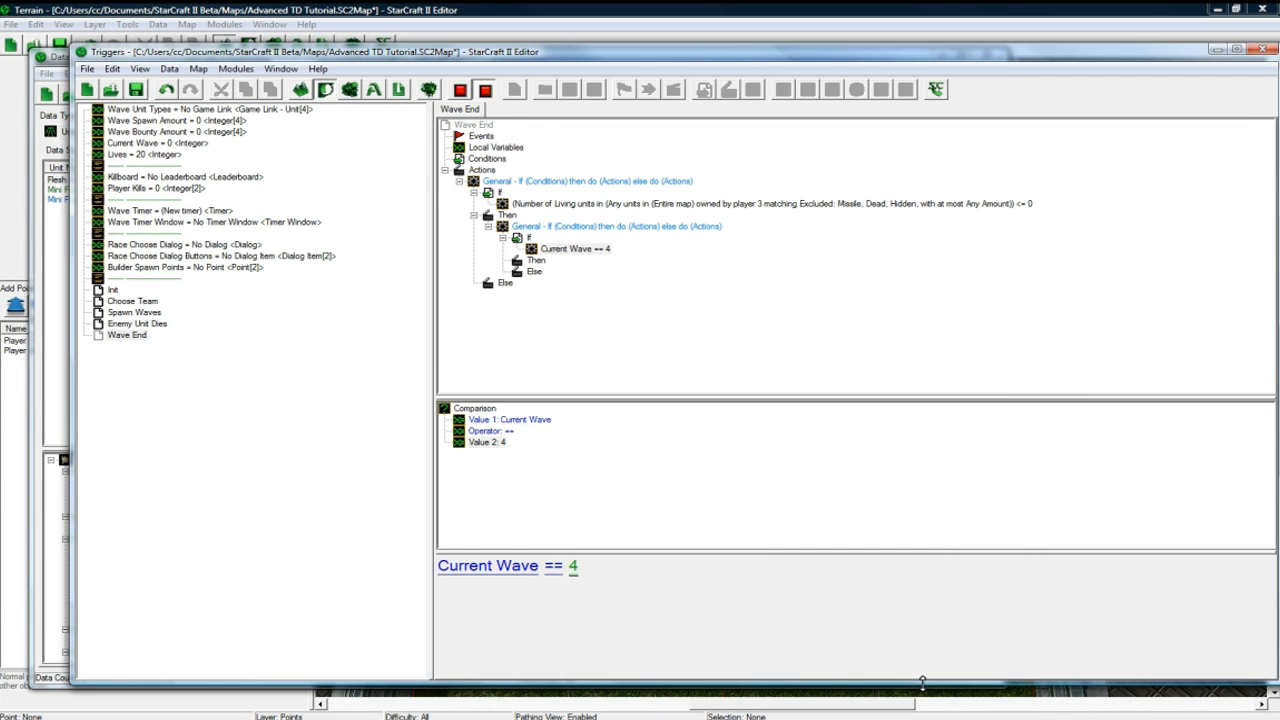
- Add an End Game For Player action under the nested Then branch for victory
click(536, 260)
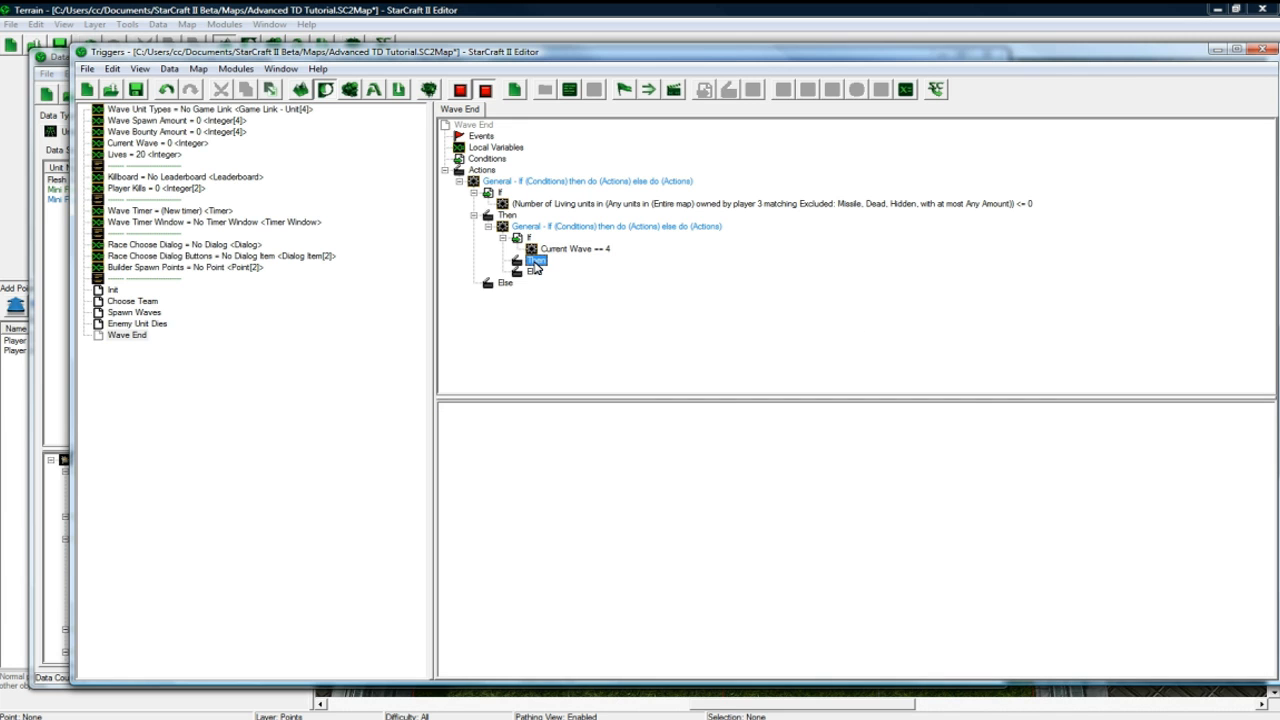
double_click(536, 260)
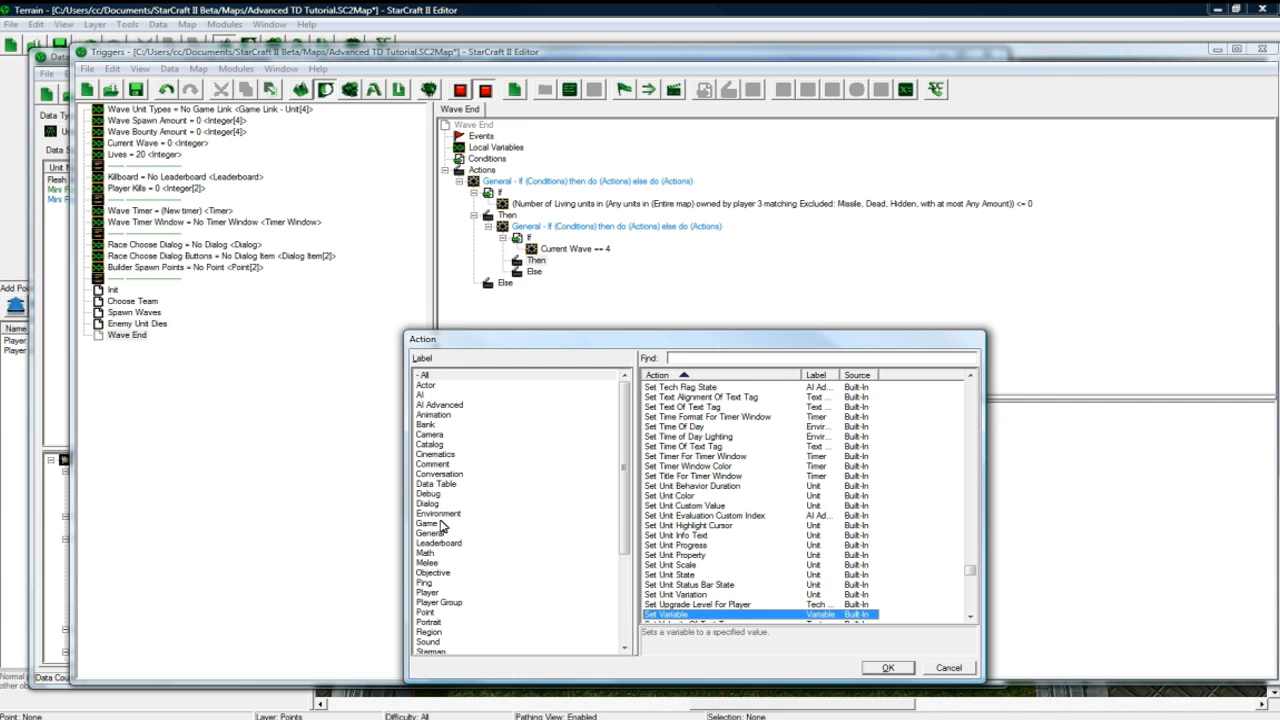
click(428, 524)
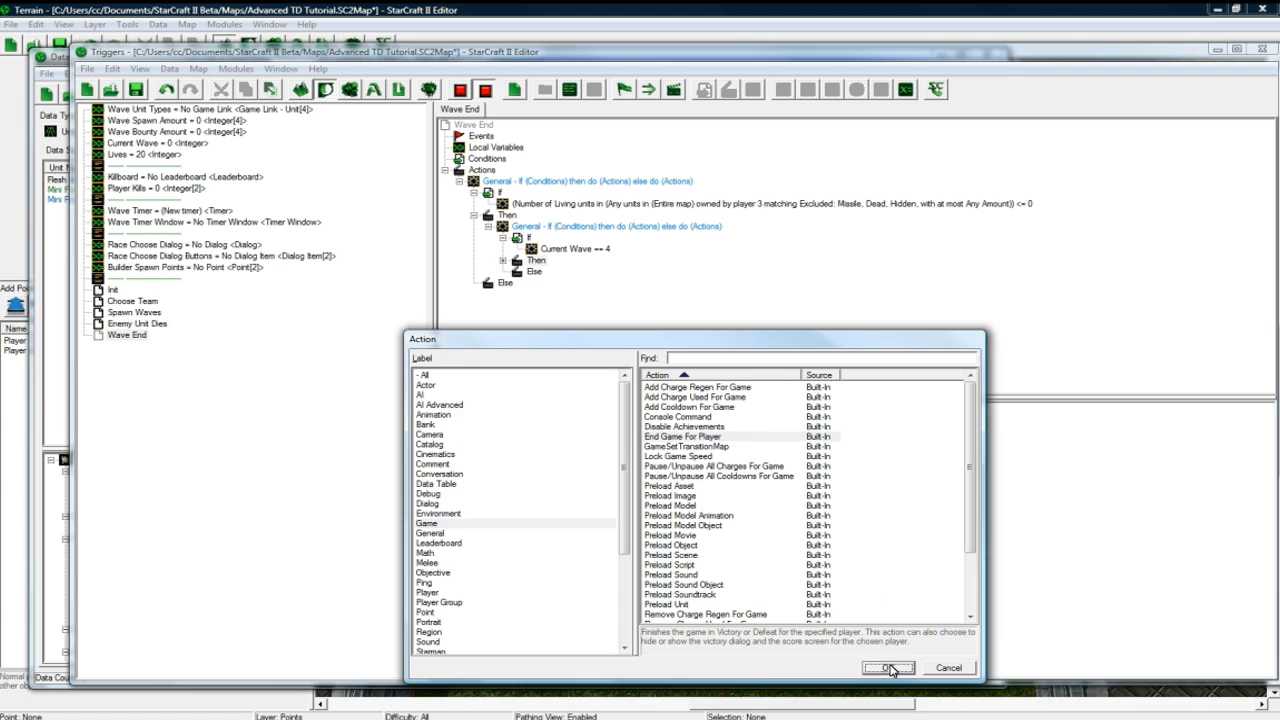
click(888, 668)
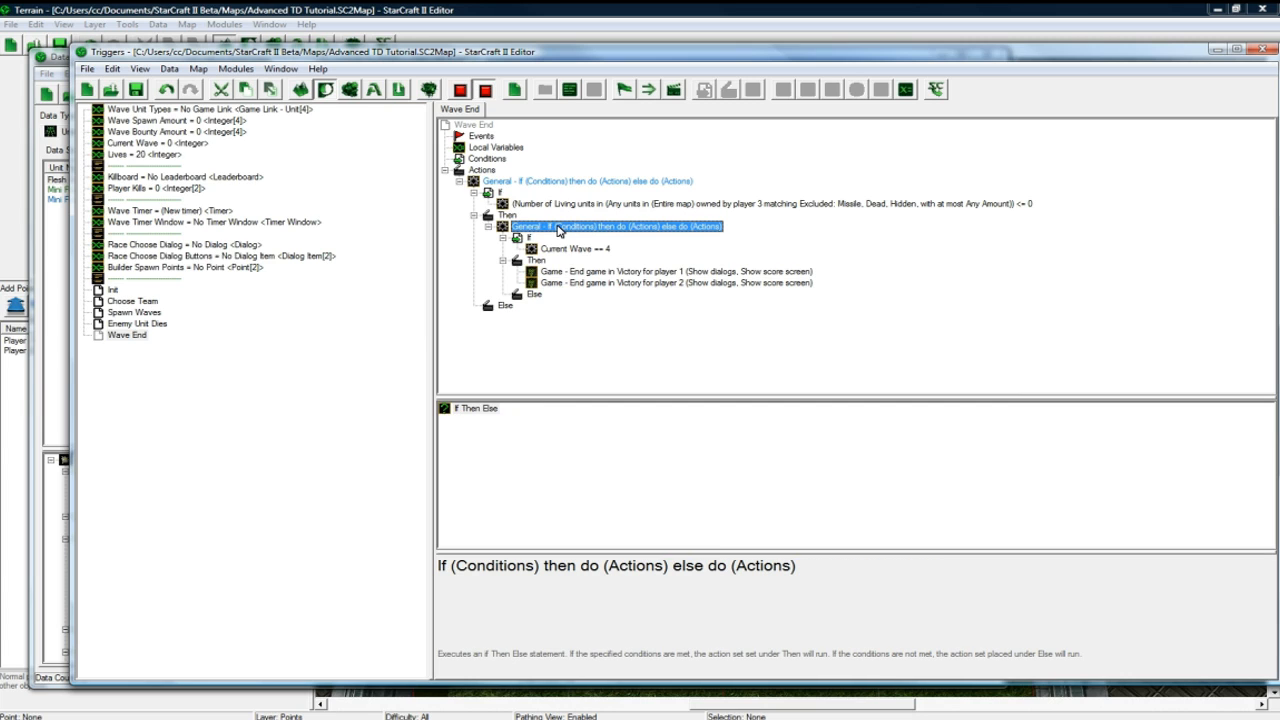
mouse_move(584, 232)
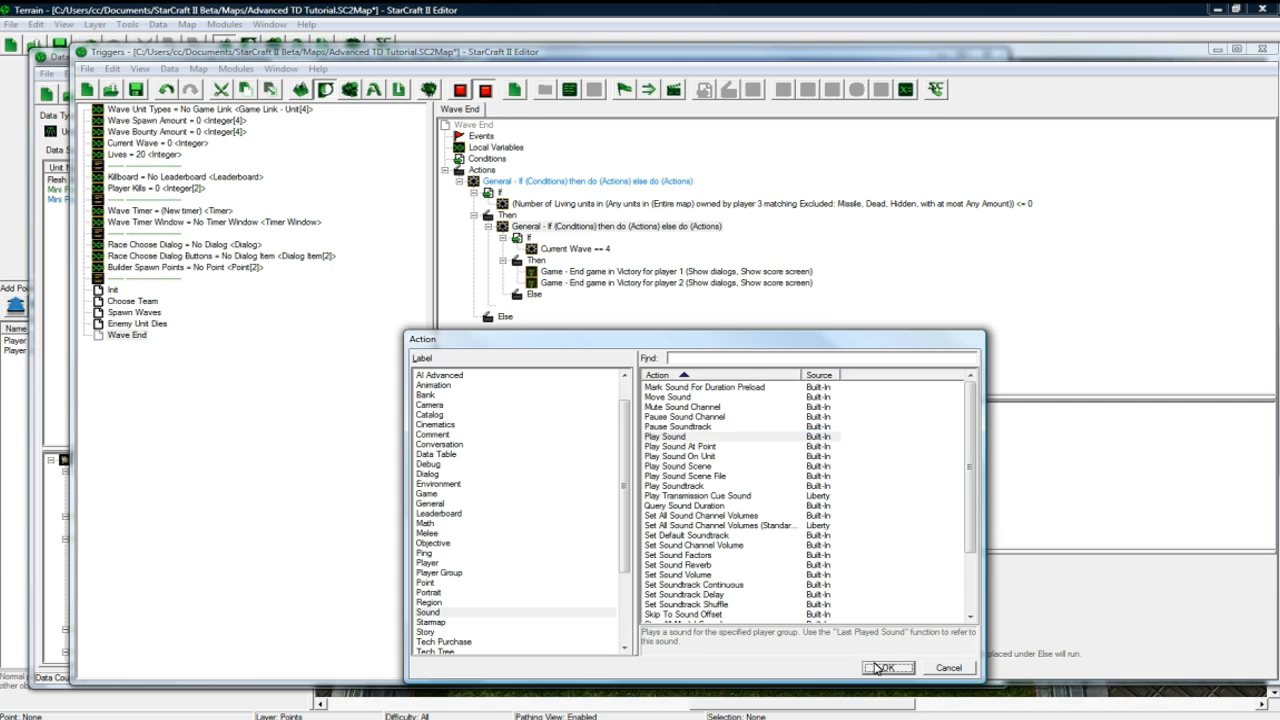
- Add a Play Sound action for all players after the wave 4 check and verify its position
click(888, 668)
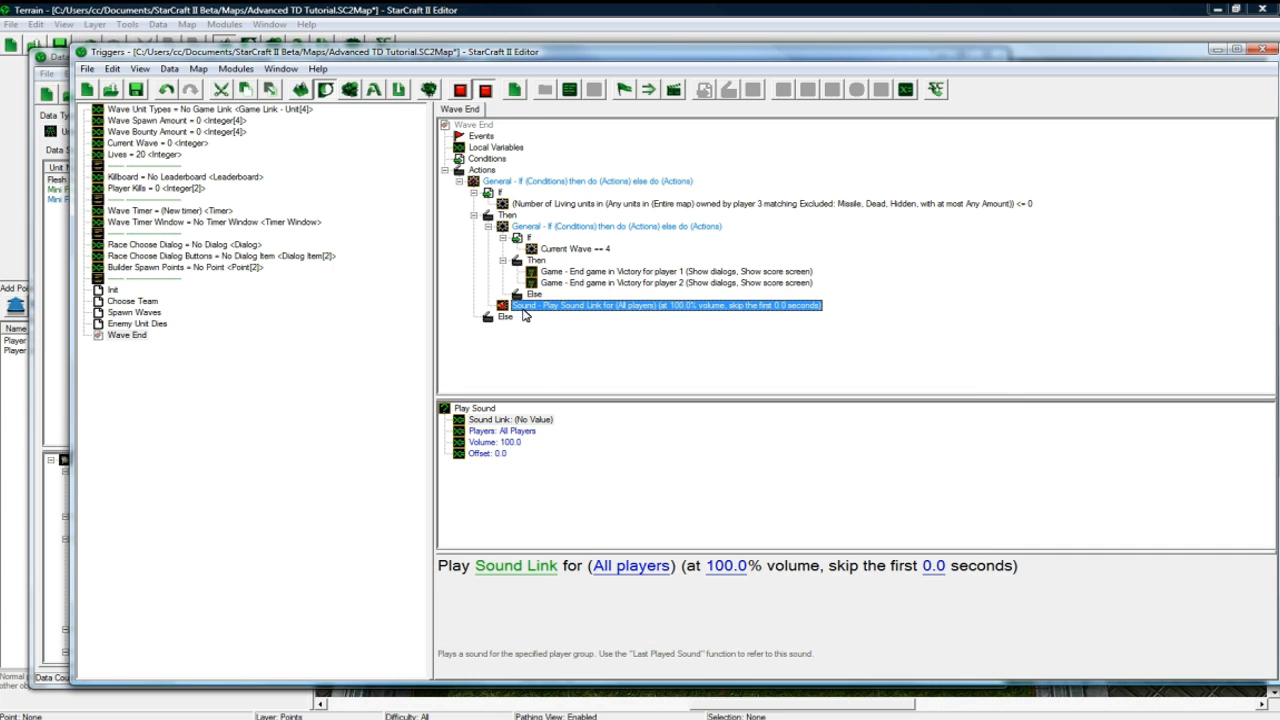
mouse_move(560, 326)
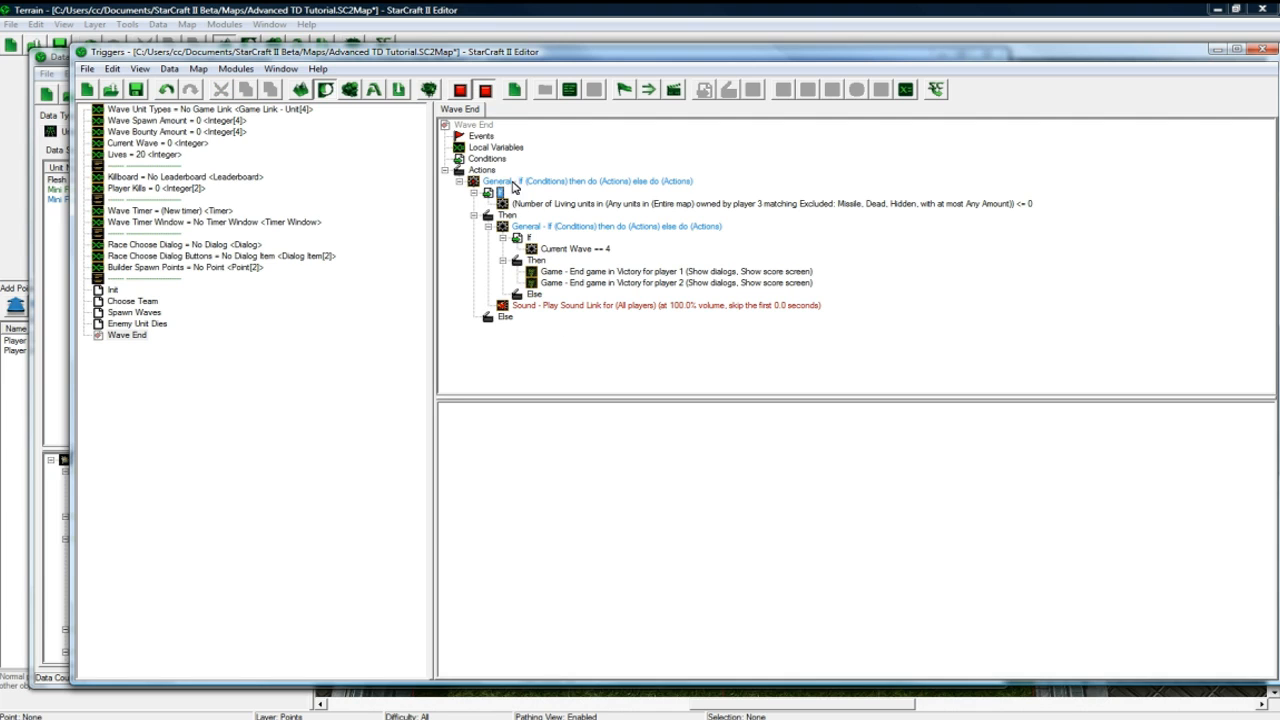
click(616, 224)
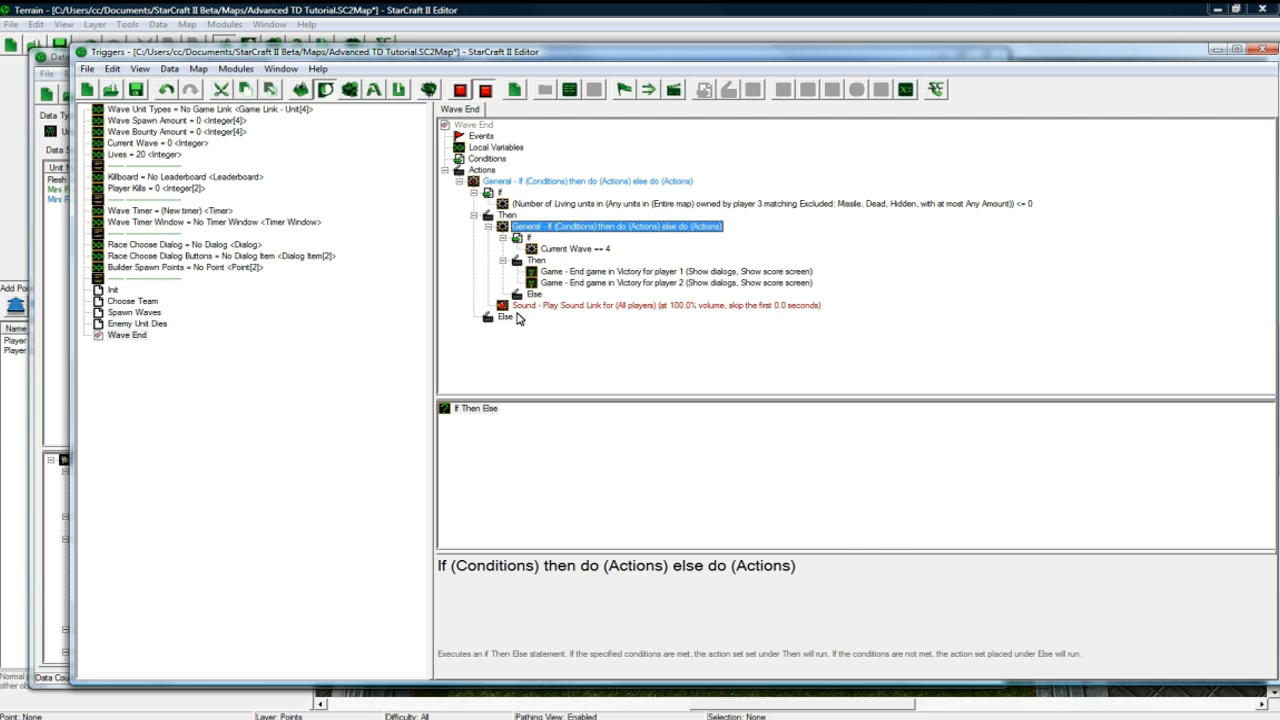
click(664, 304)
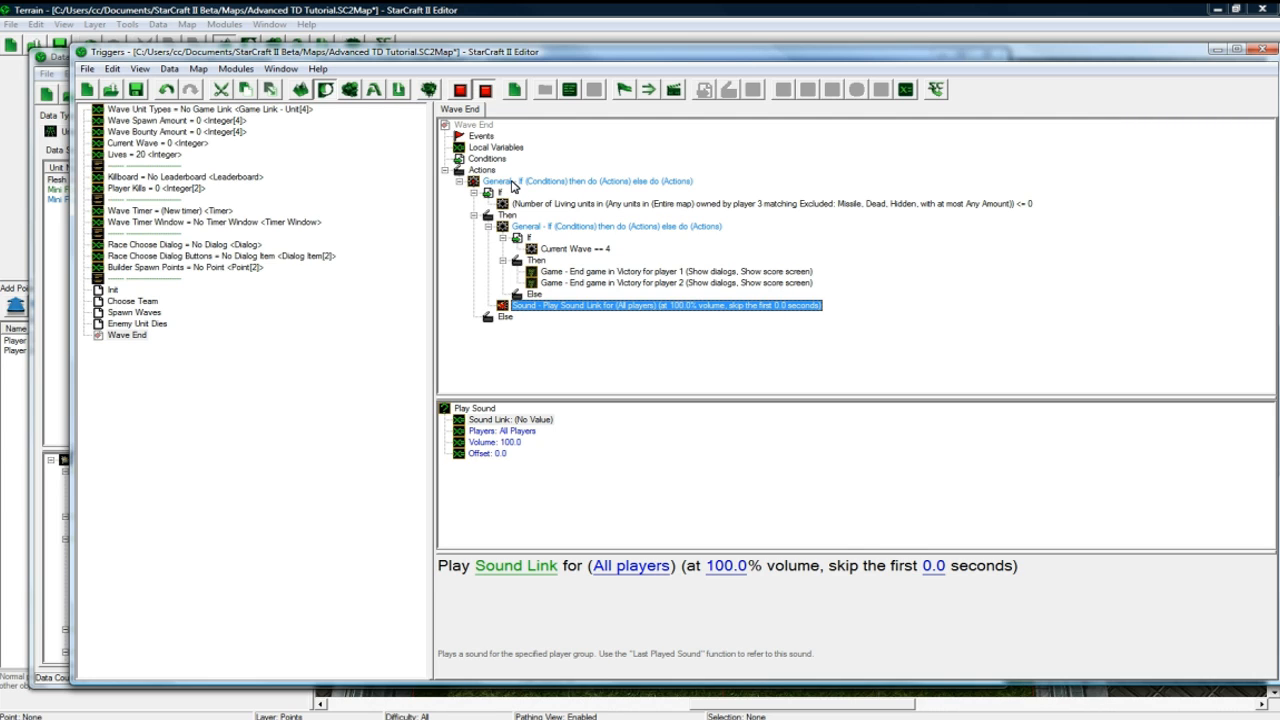
click(500, 192)
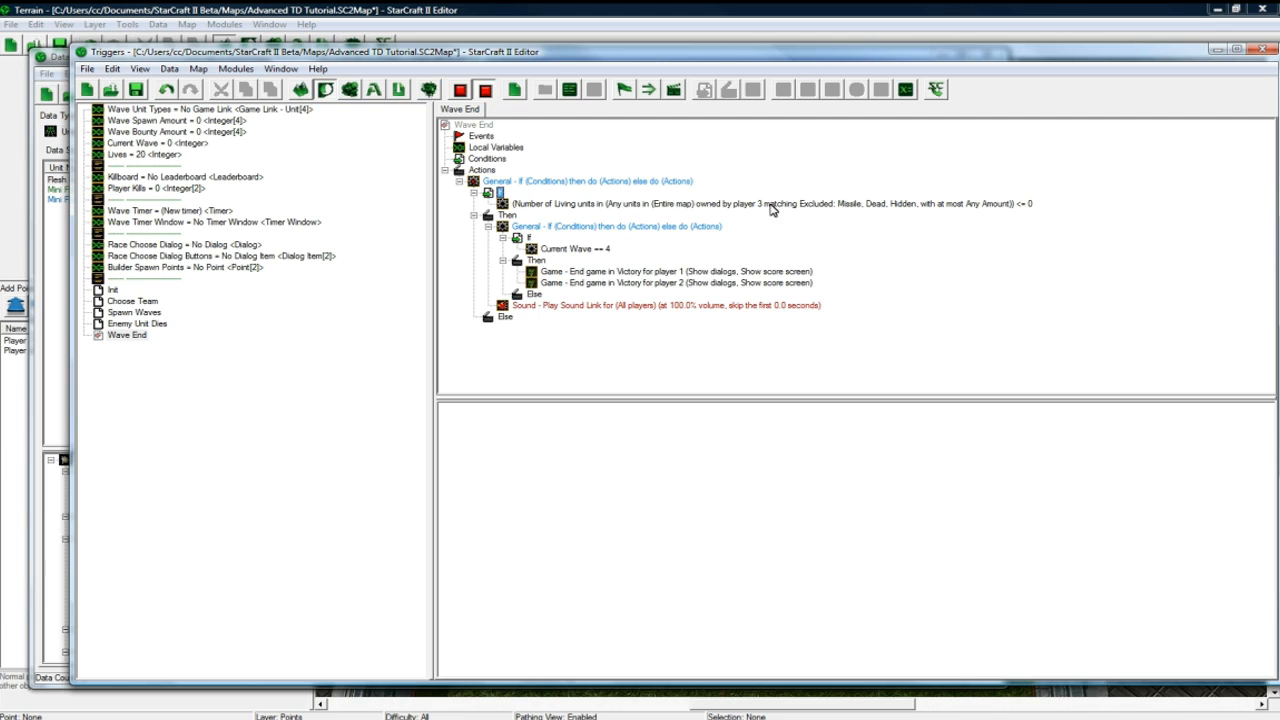
mouse_move(548, 254)
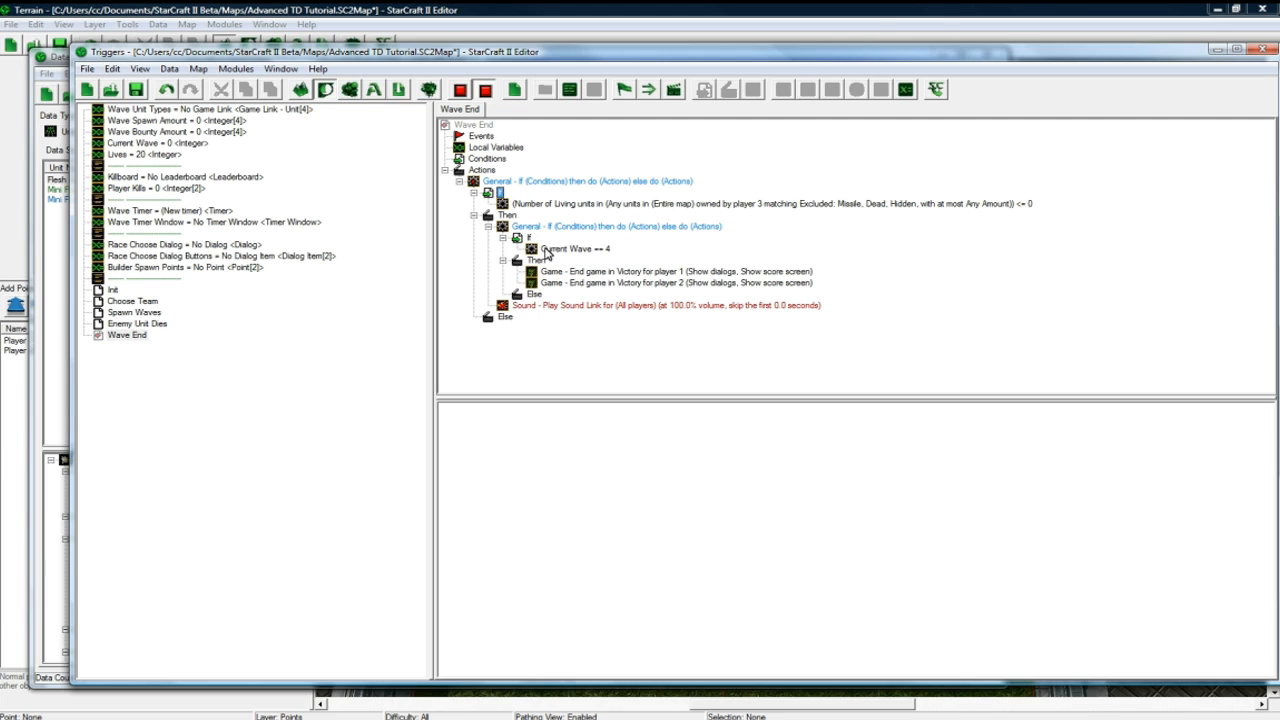
click(616, 224)
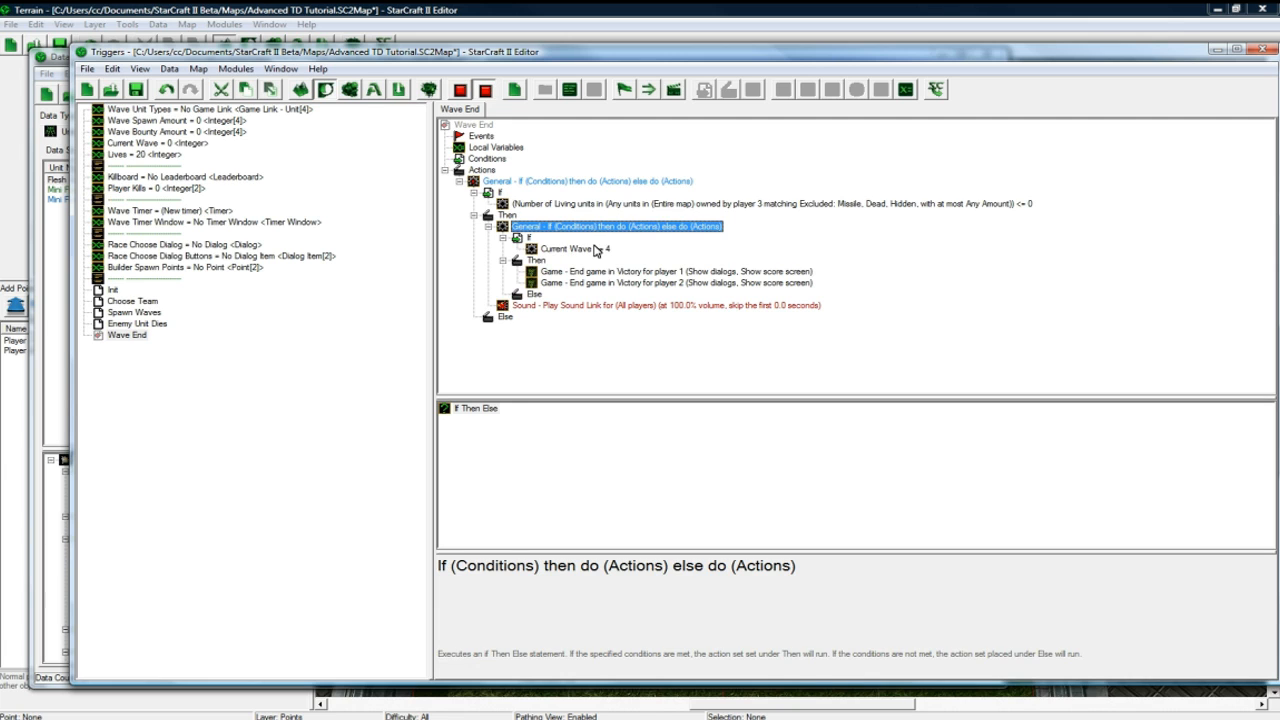
click(660, 282)
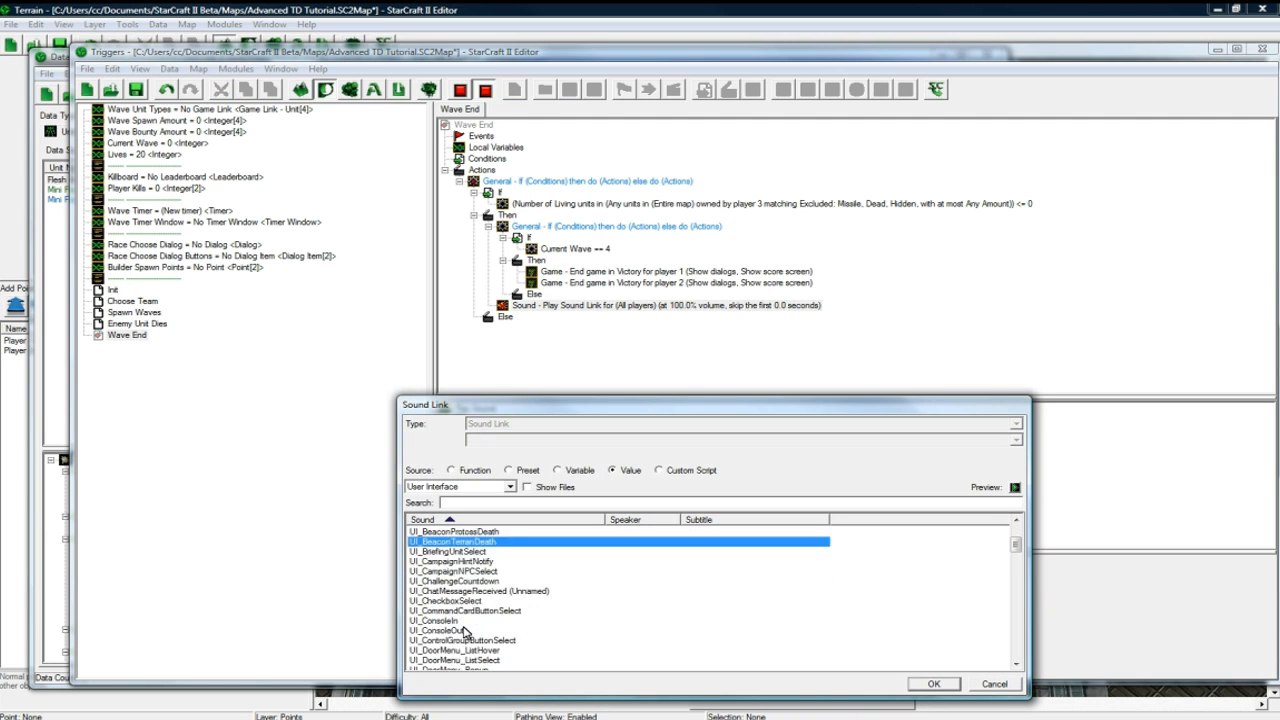
- Set the play-sound action's Sound Link to UI_TerranSecret
scroll(down, 3)
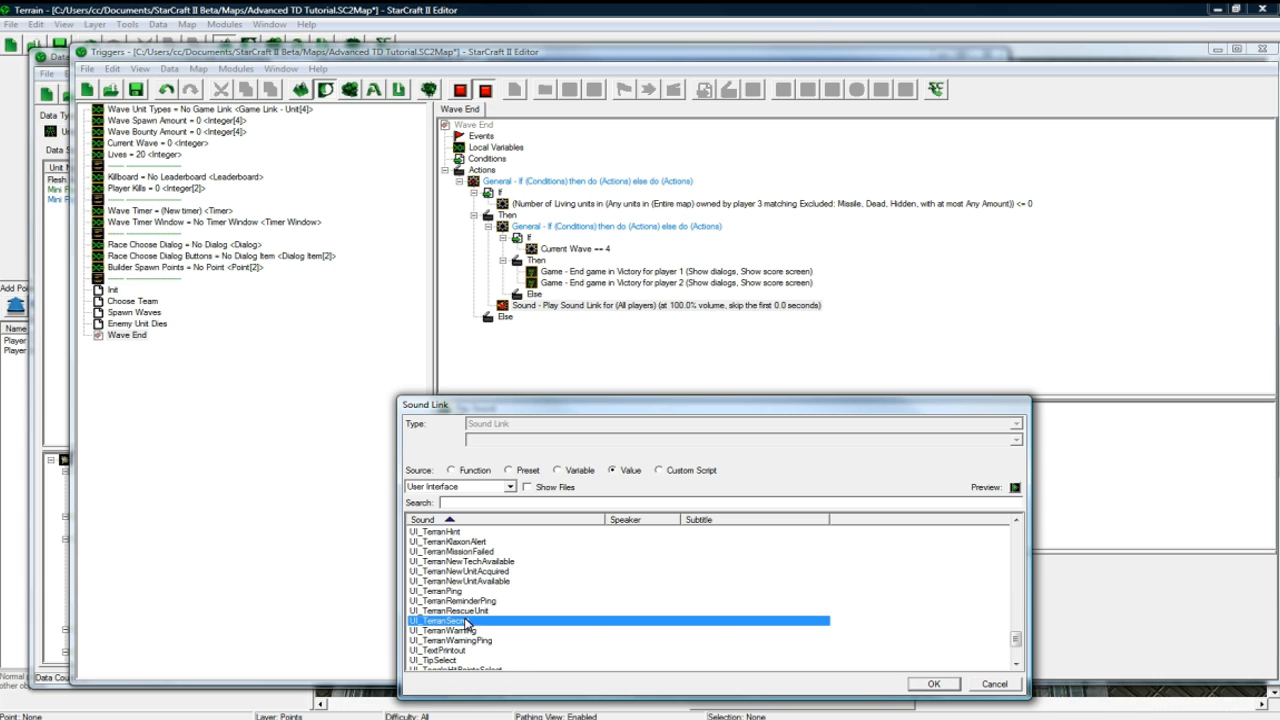
click(932, 684)
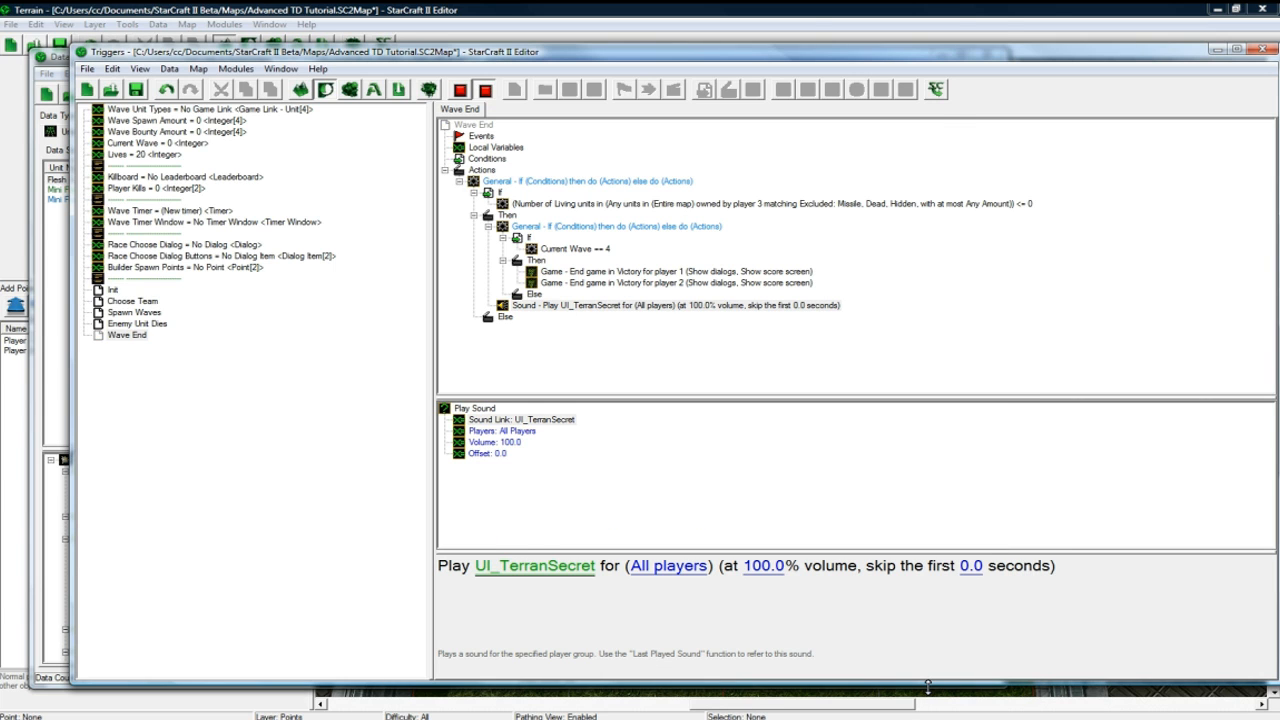
mouse_move(680, 588)
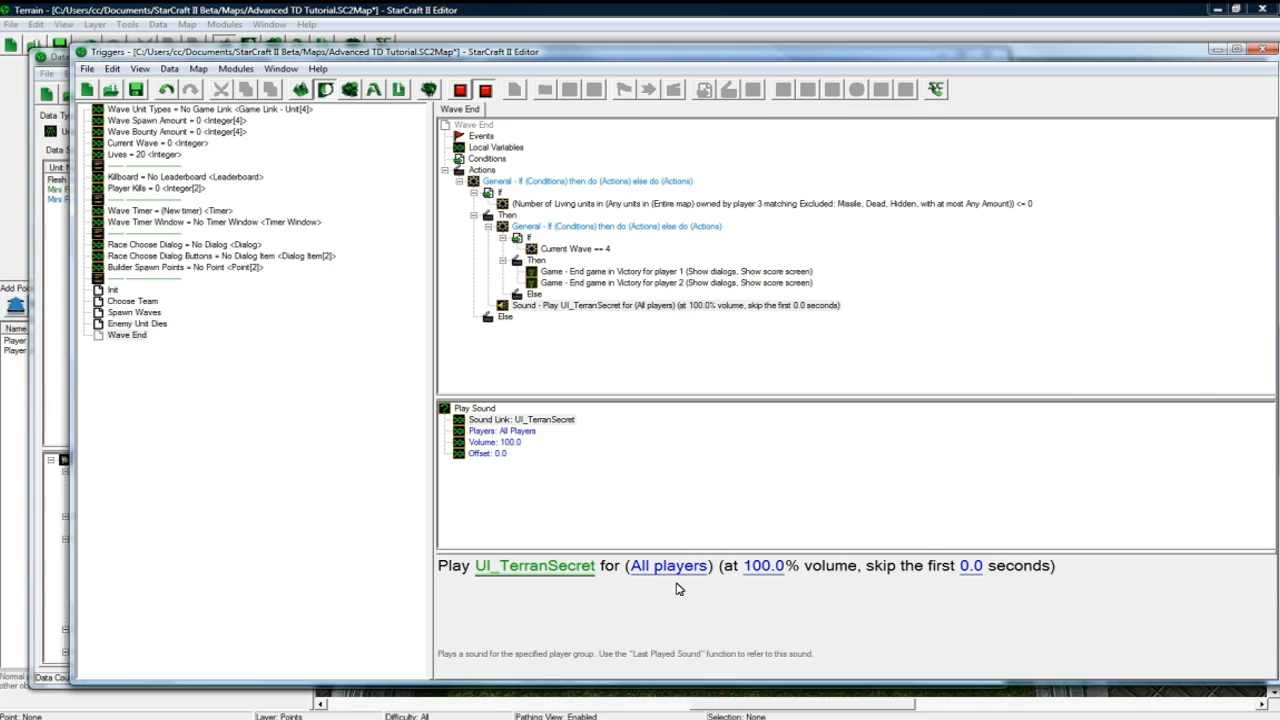
mouse_move(560, 348)
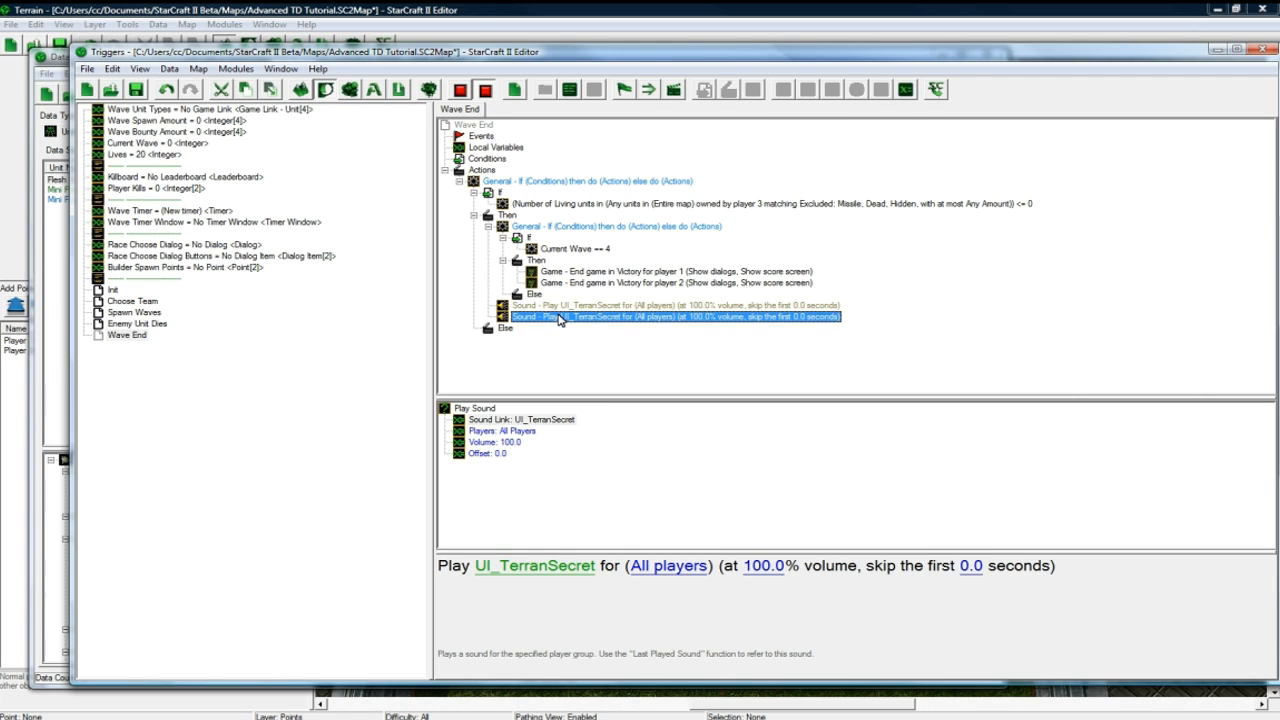
- Replace the duplicated sound action with Clear Directive Messages for all players
double_click(670, 316)
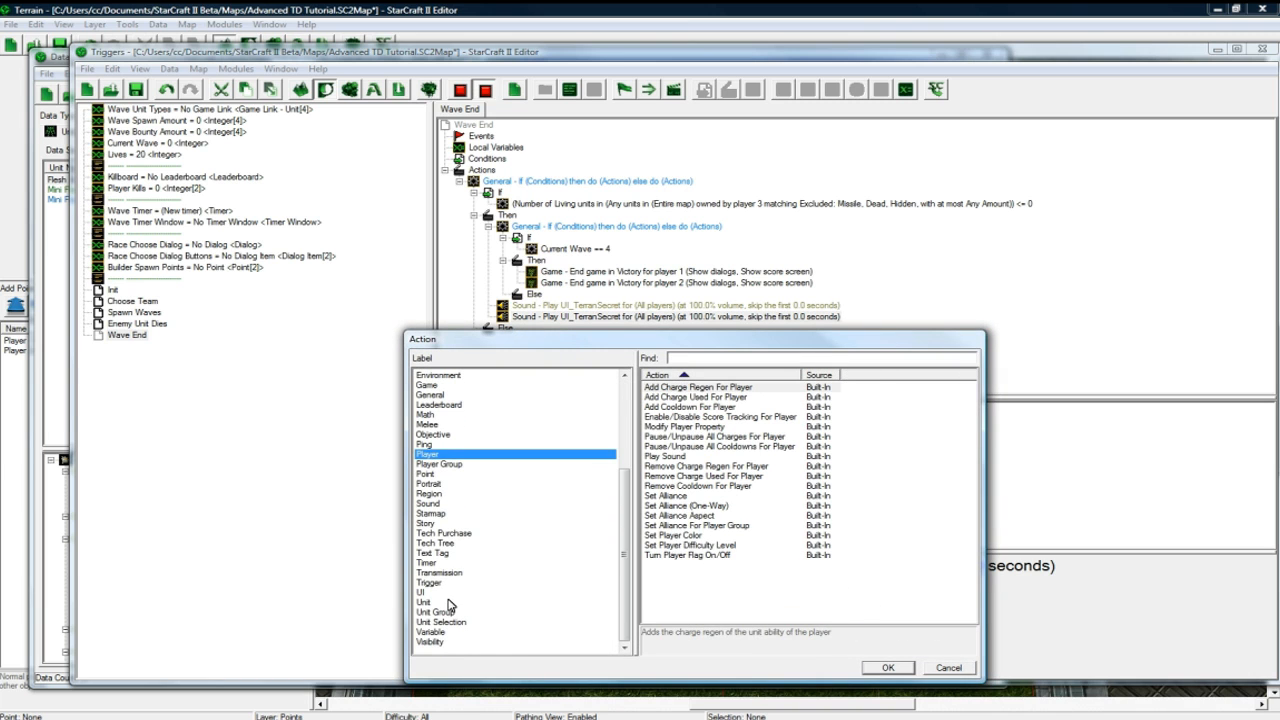
click(420, 592)
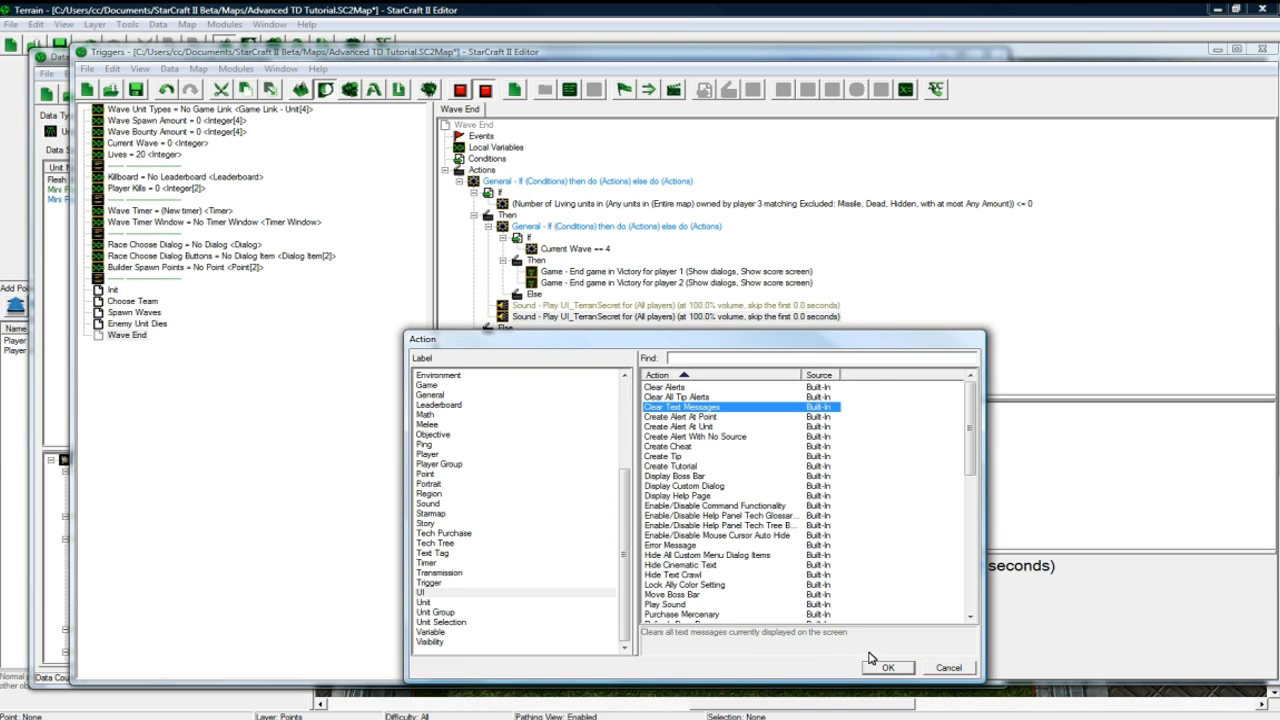
click(886, 668)
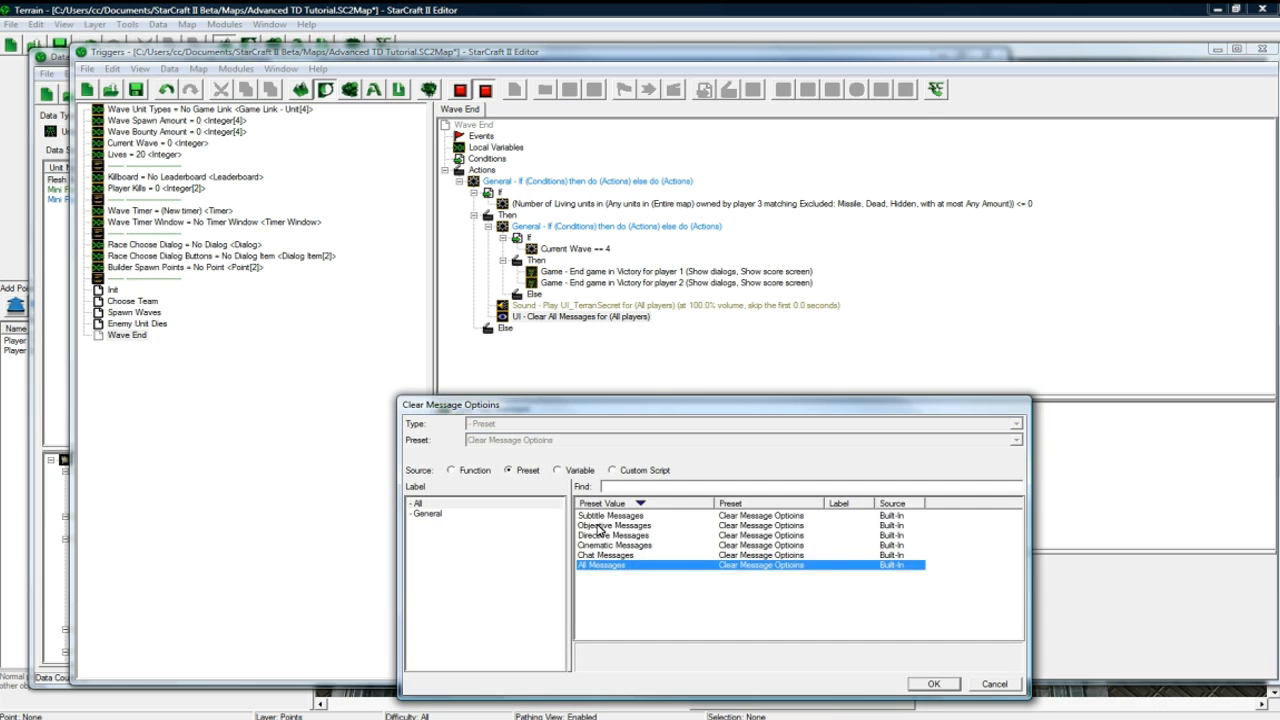
click(614, 536)
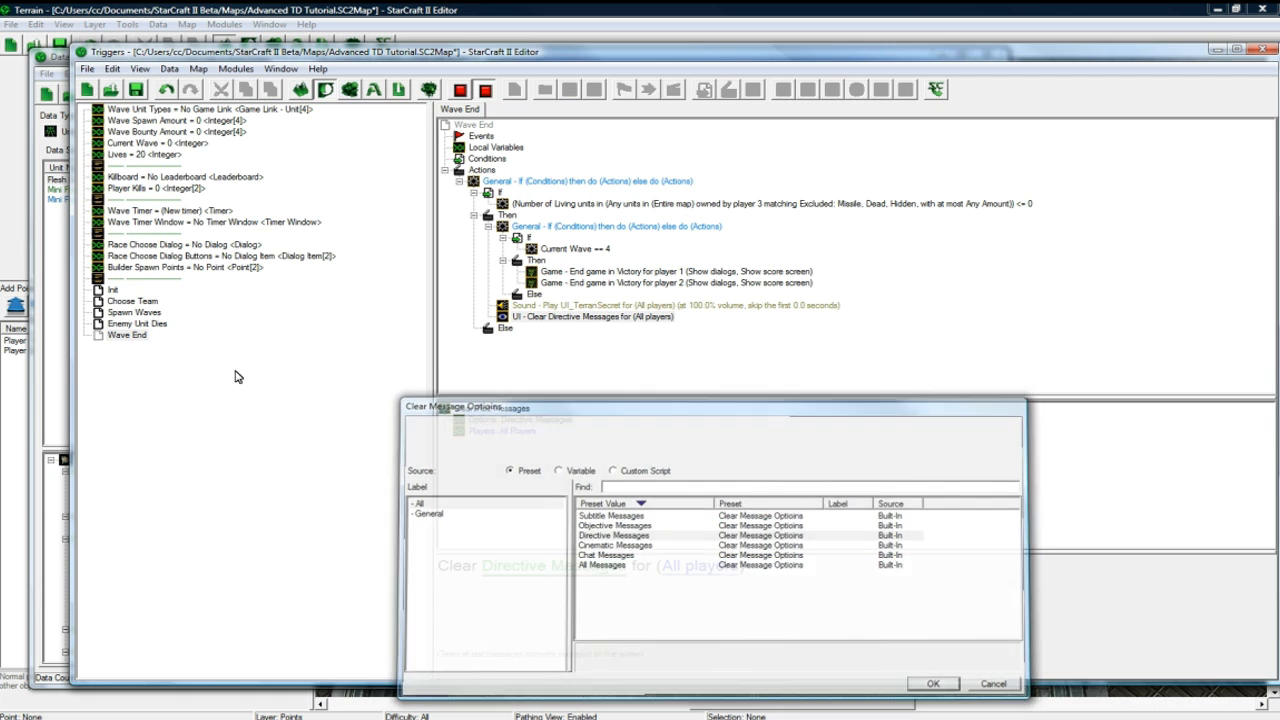
click(932, 684)
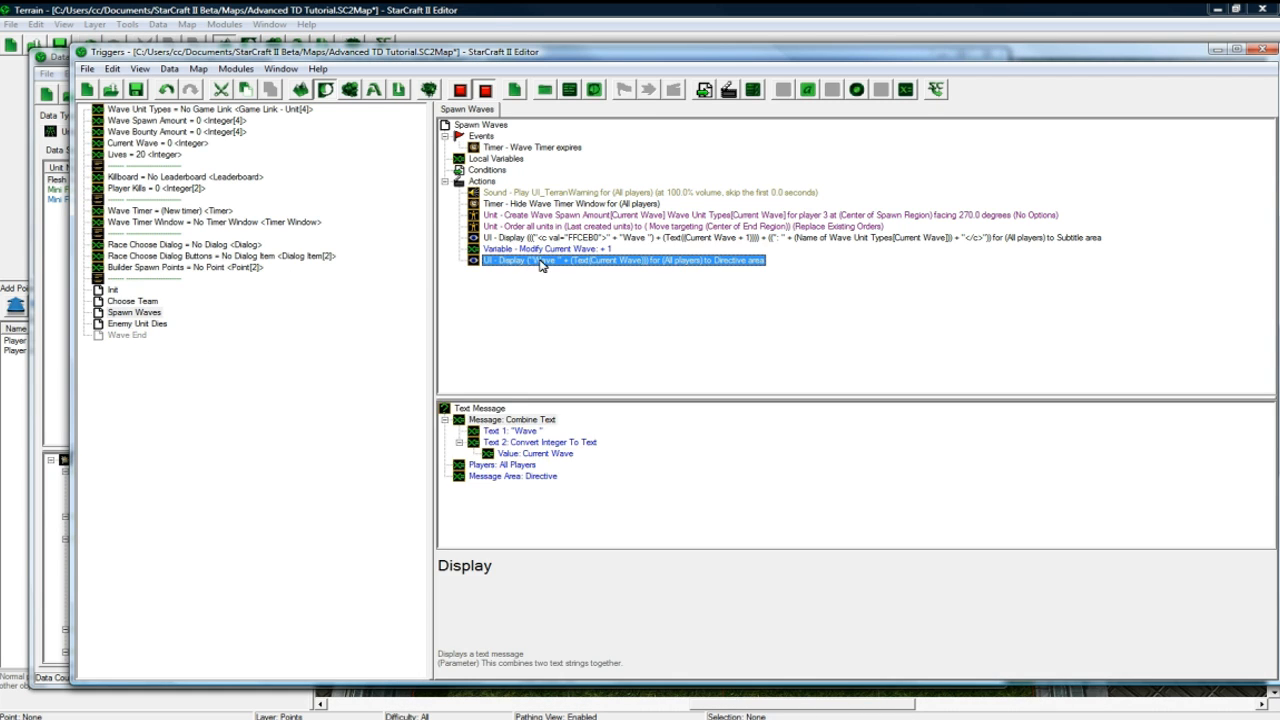
click(128, 334)
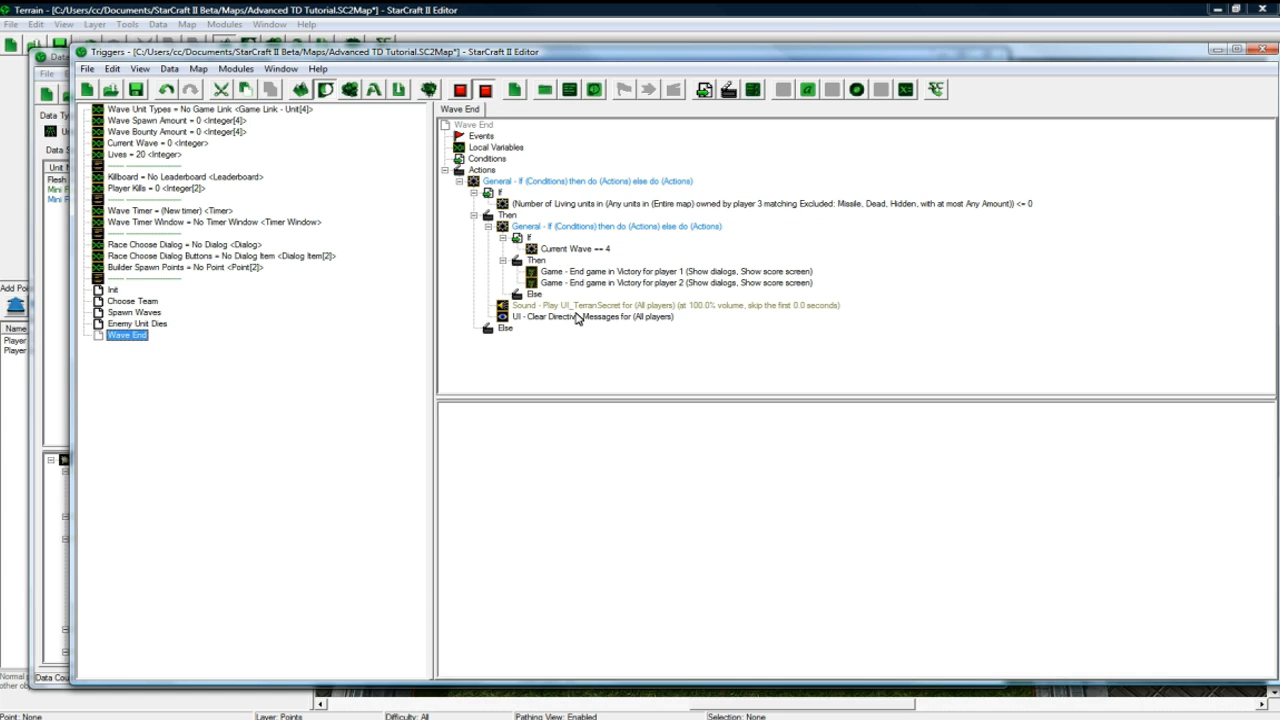
click(592, 316)
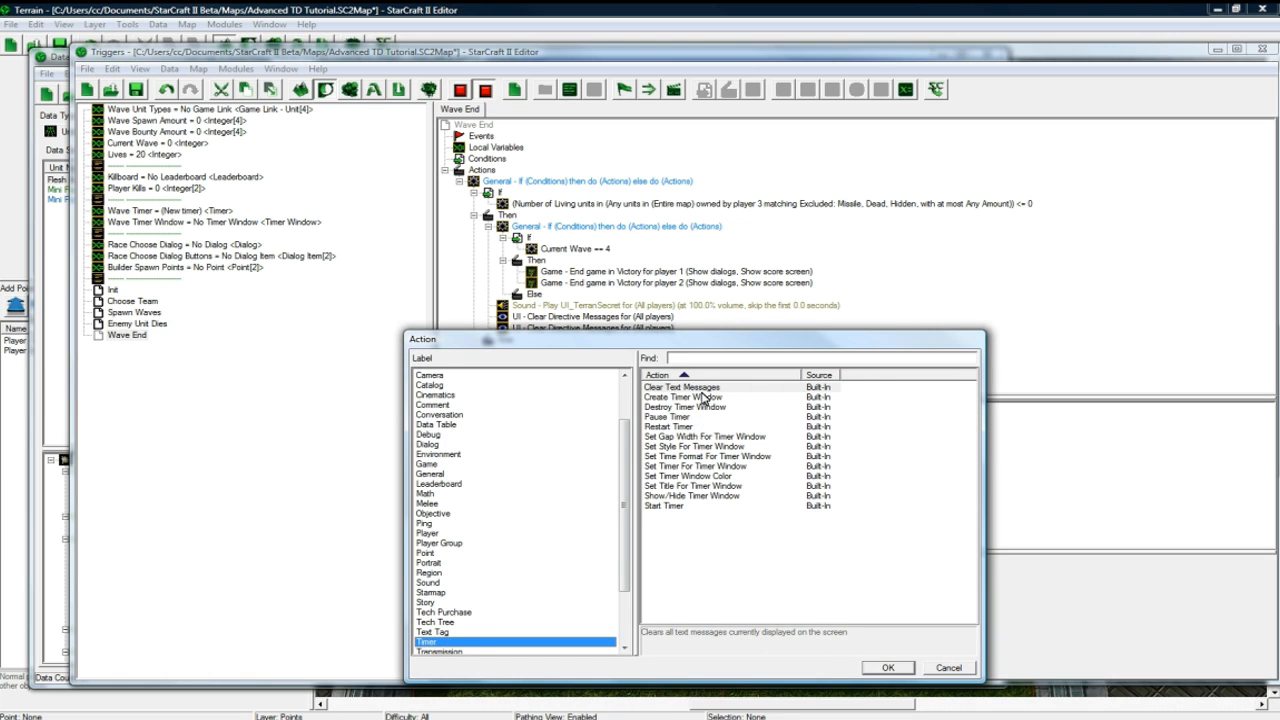
- Add a Restart Timer action set to Wave Timer after the clear-messages action
click(886, 668)
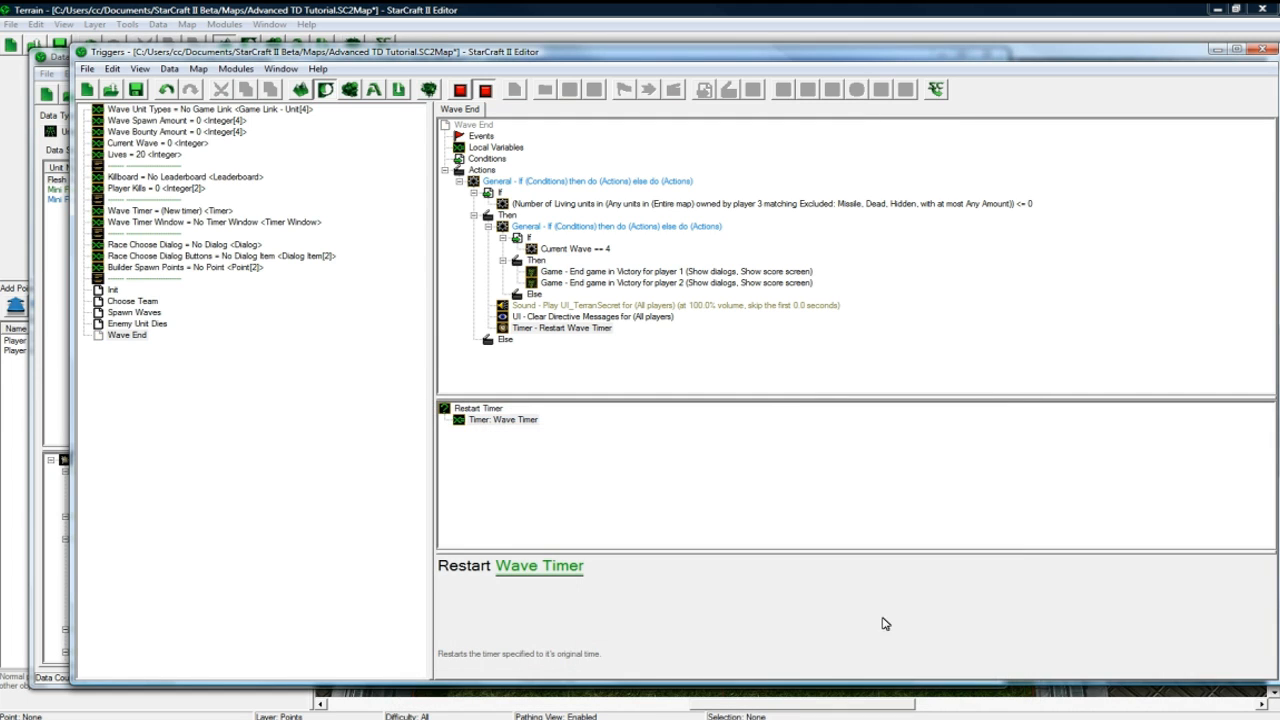
mouse_move(616, 368)
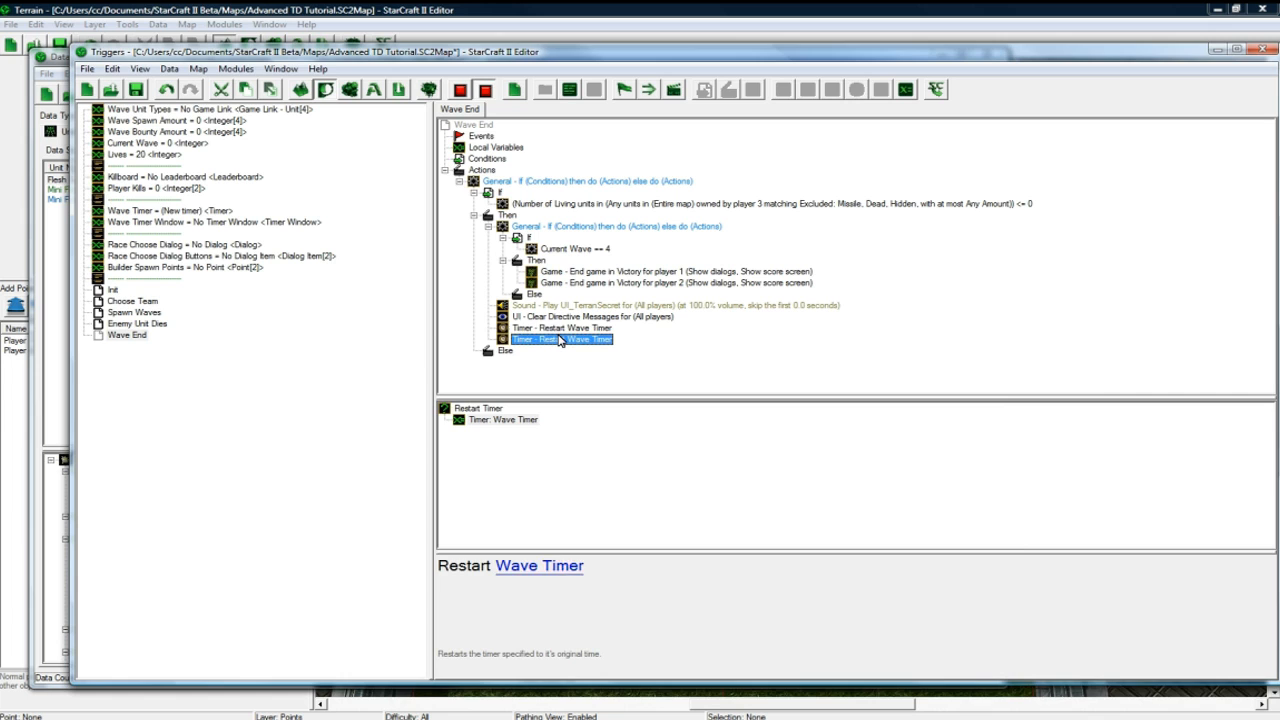
double_click(560, 340)
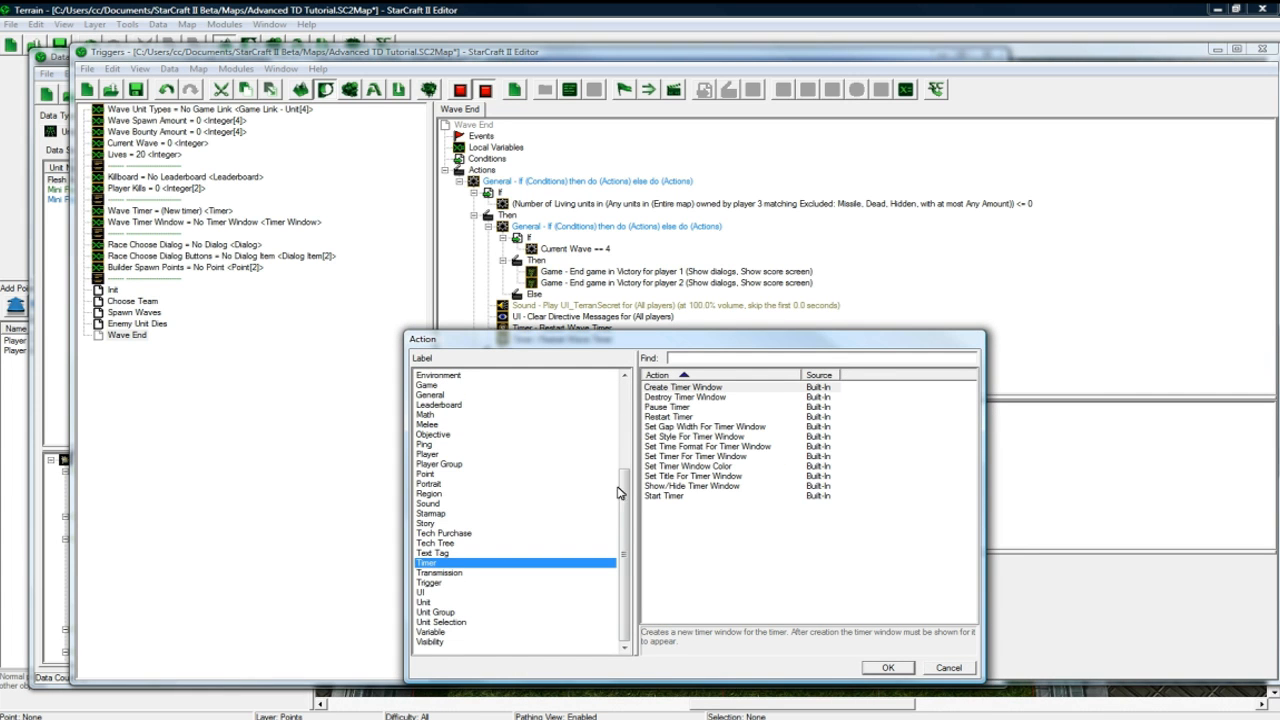
- Add Set Title For Timer Window with a Combine Text title starting with "Wave "
click(688, 466)
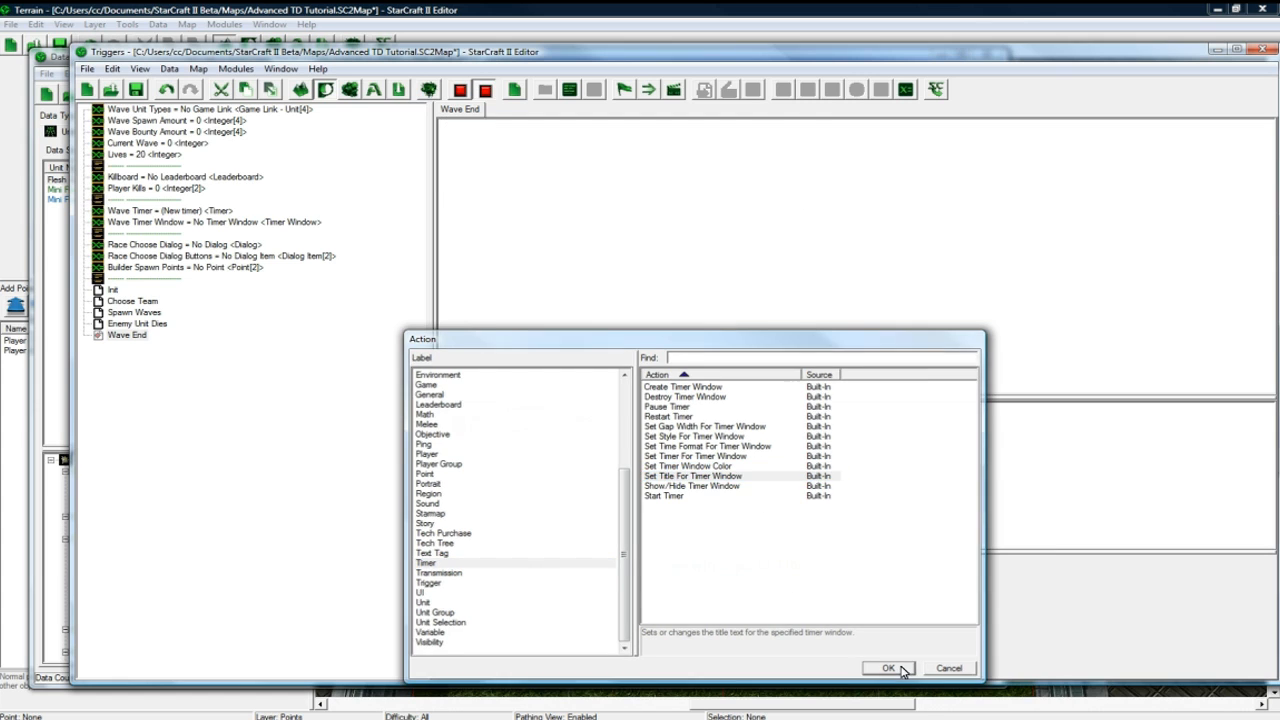
click(888, 668)
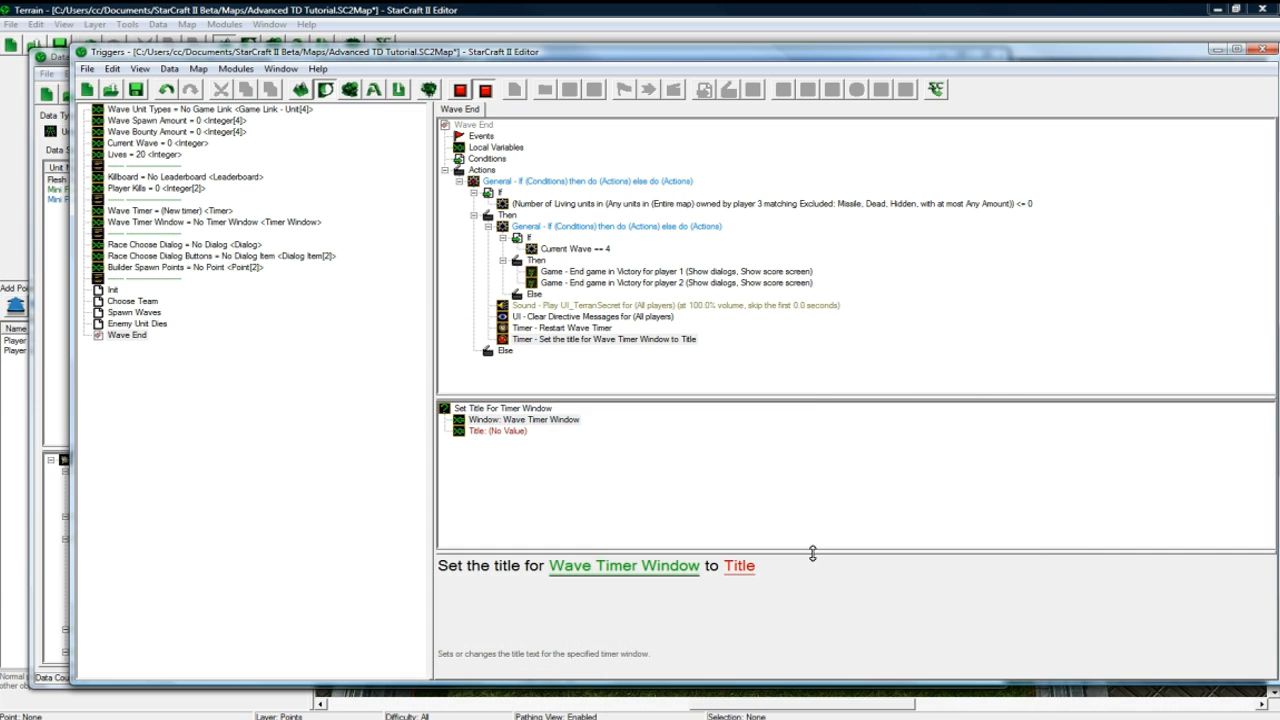
click(736, 564)
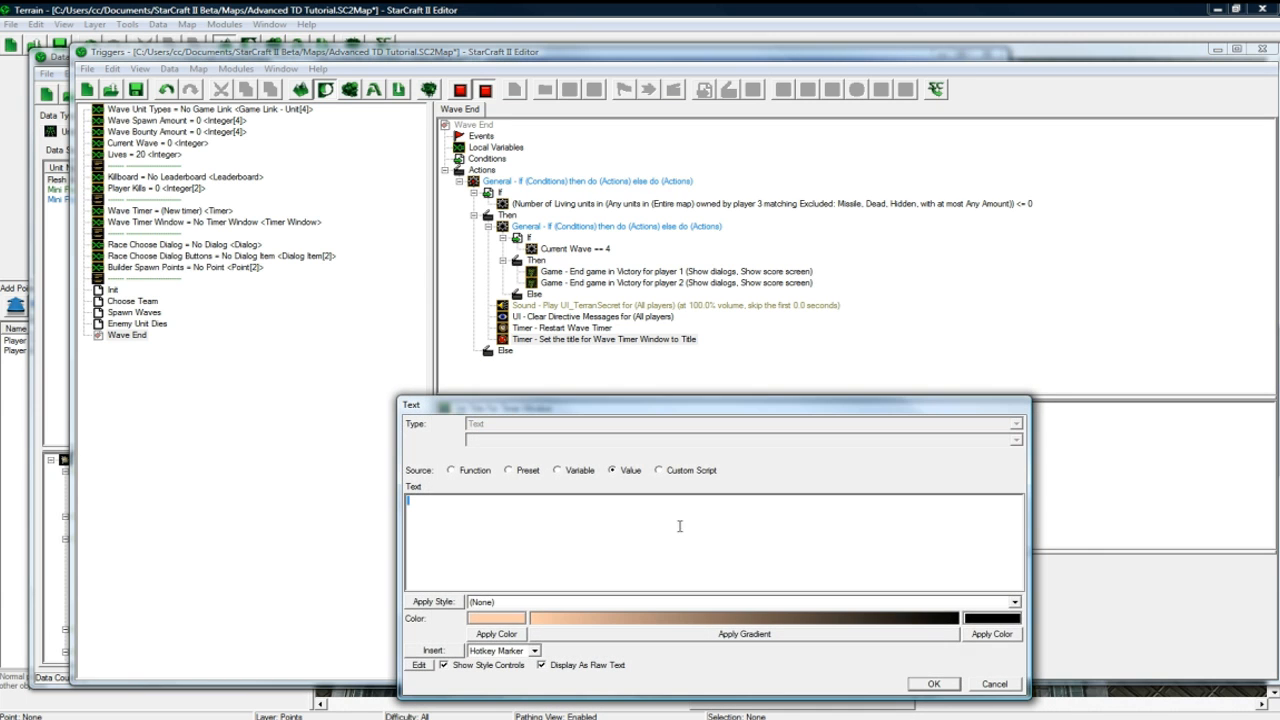
click(452, 470)
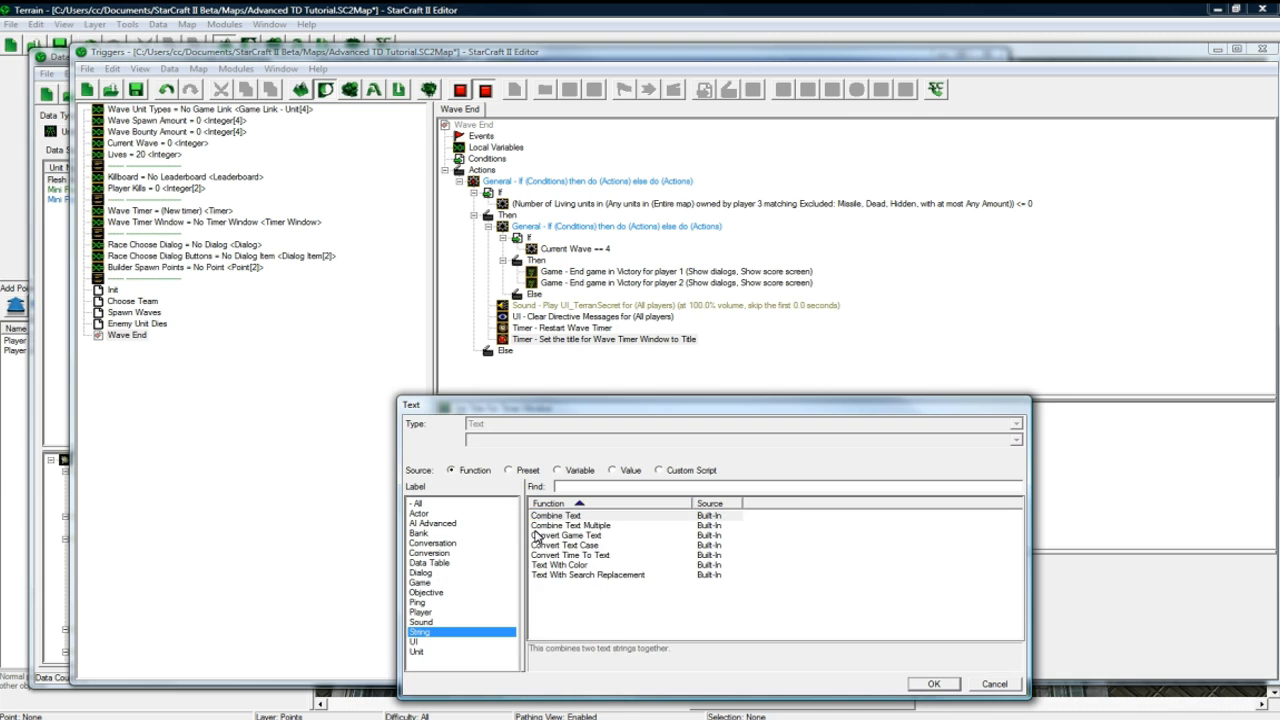
click(932, 684)
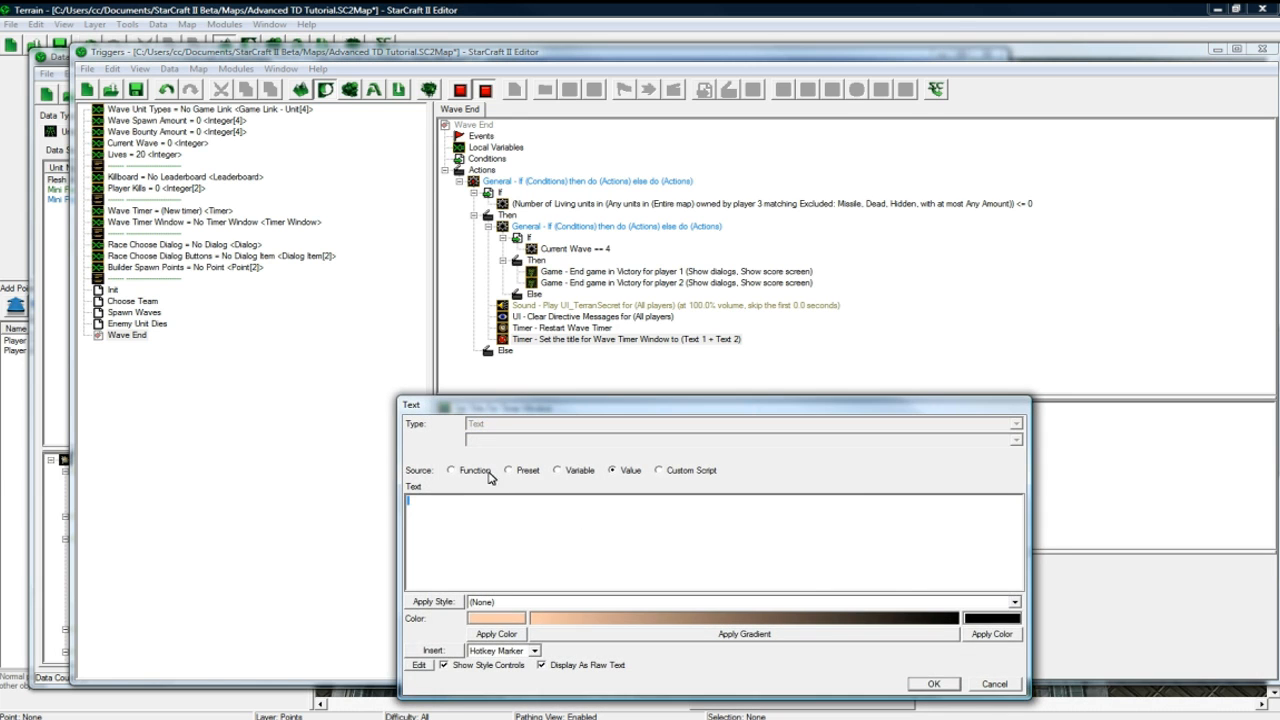
click(452, 470)
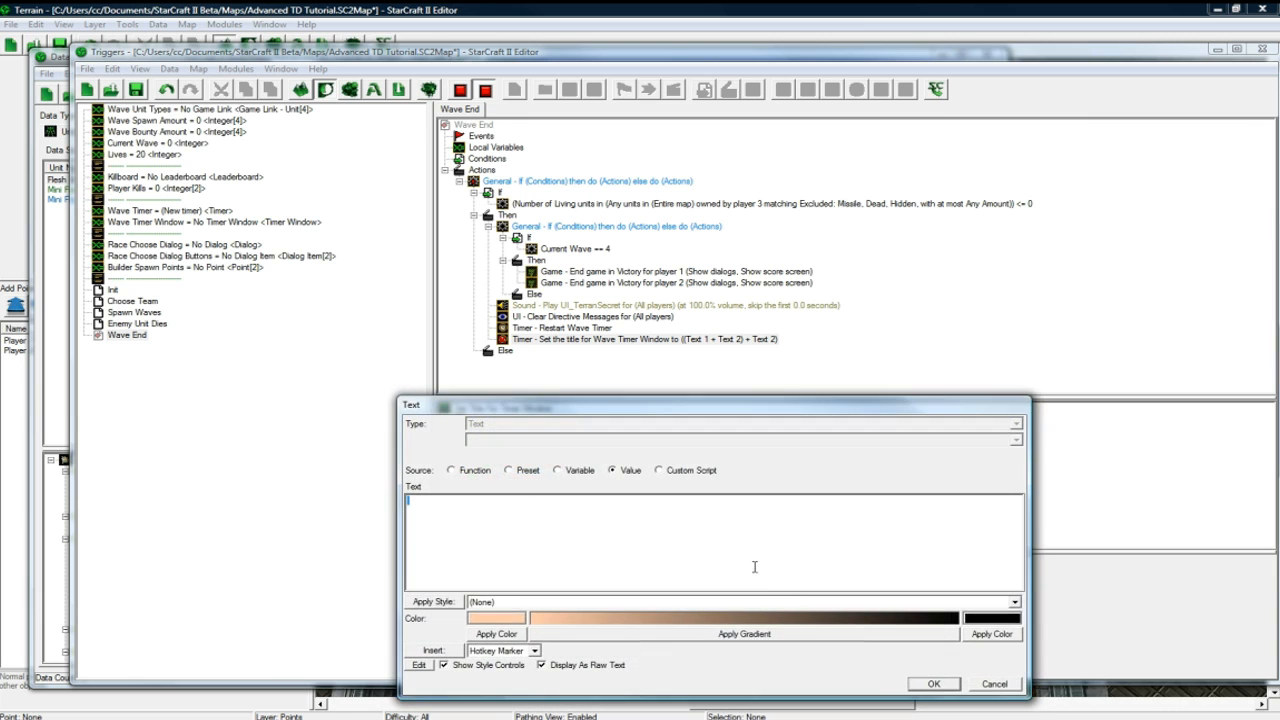
click(932, 684)
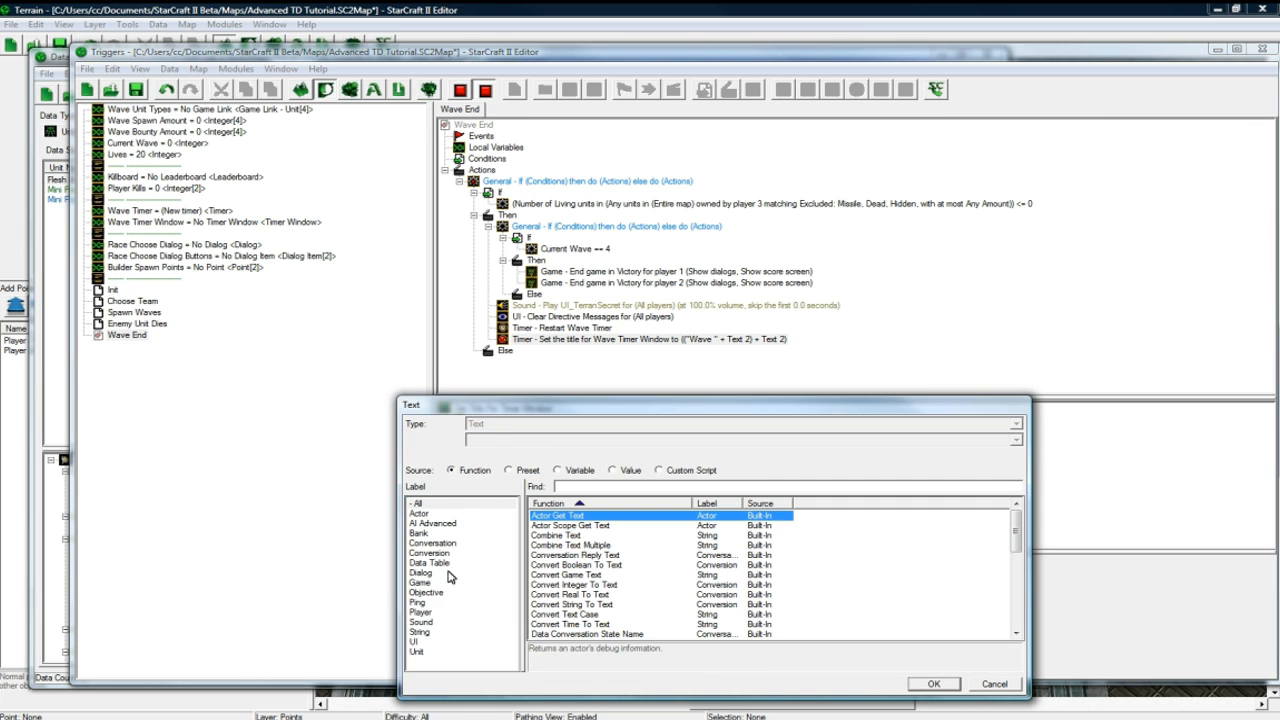
- Complete the title with Convert Integer To Text(Current Wave + 1) followed by " in"
click(430, 552)
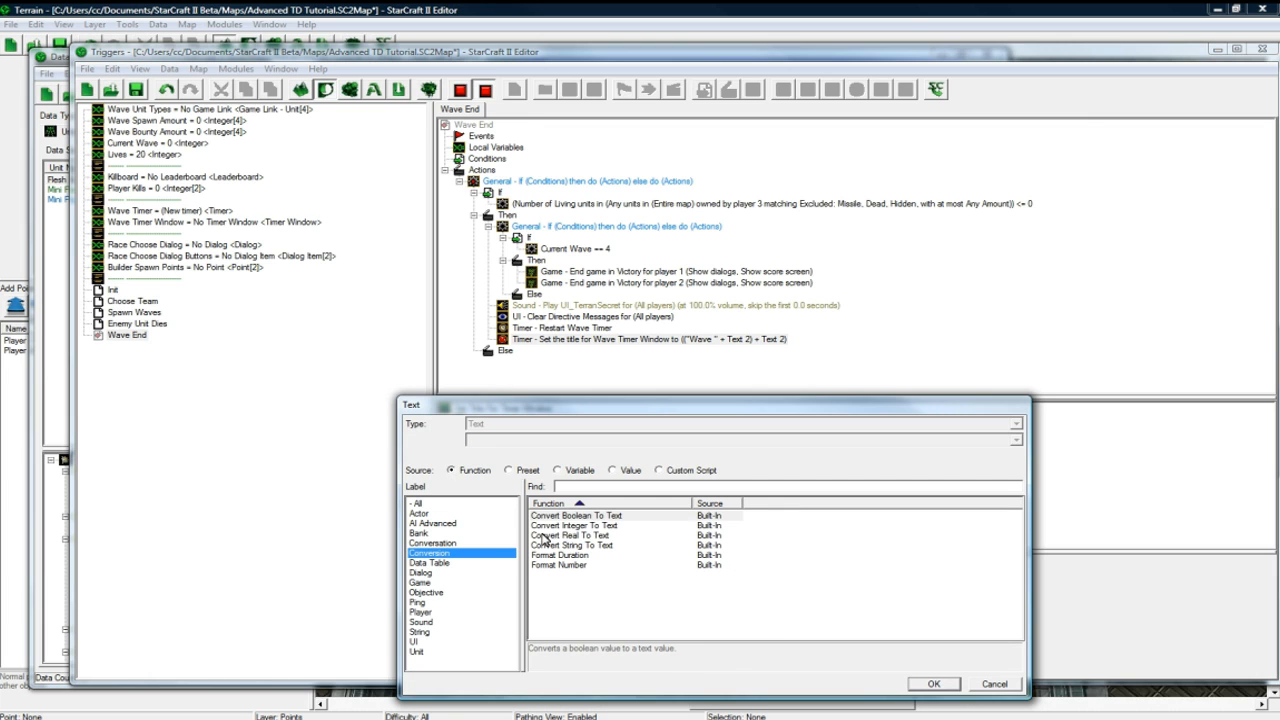
click(932, 684)
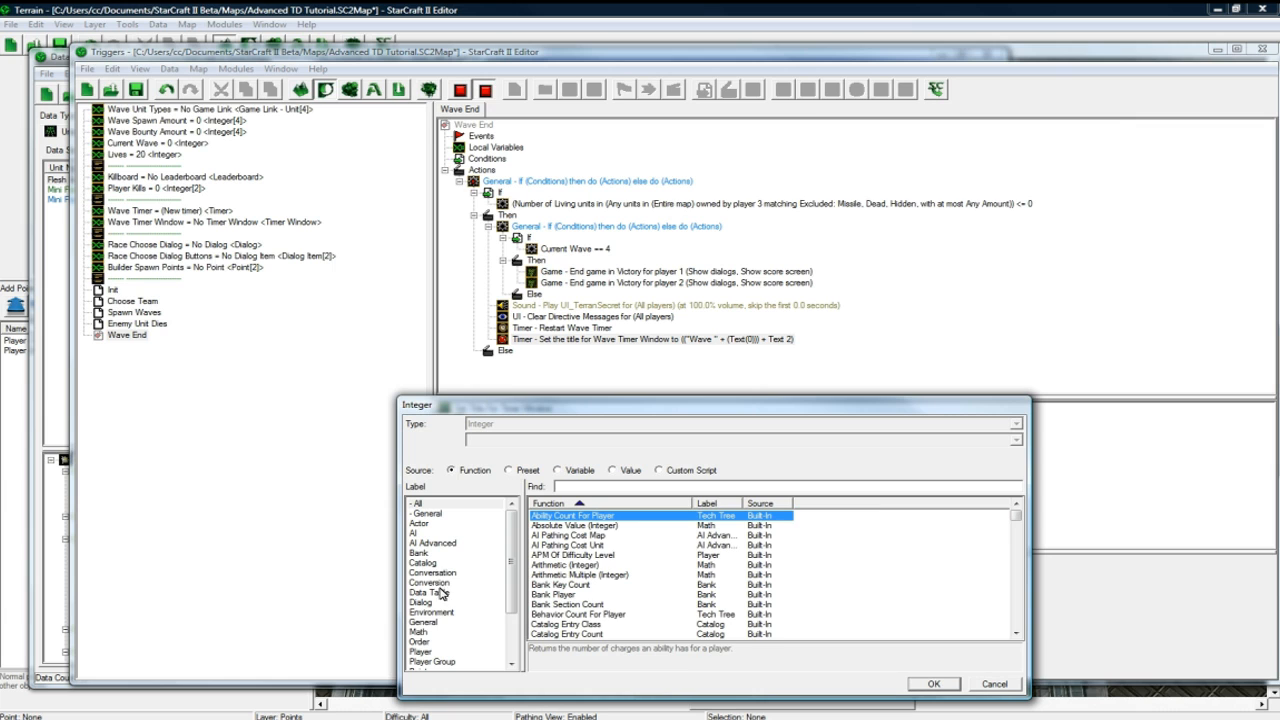
click(418, 632)
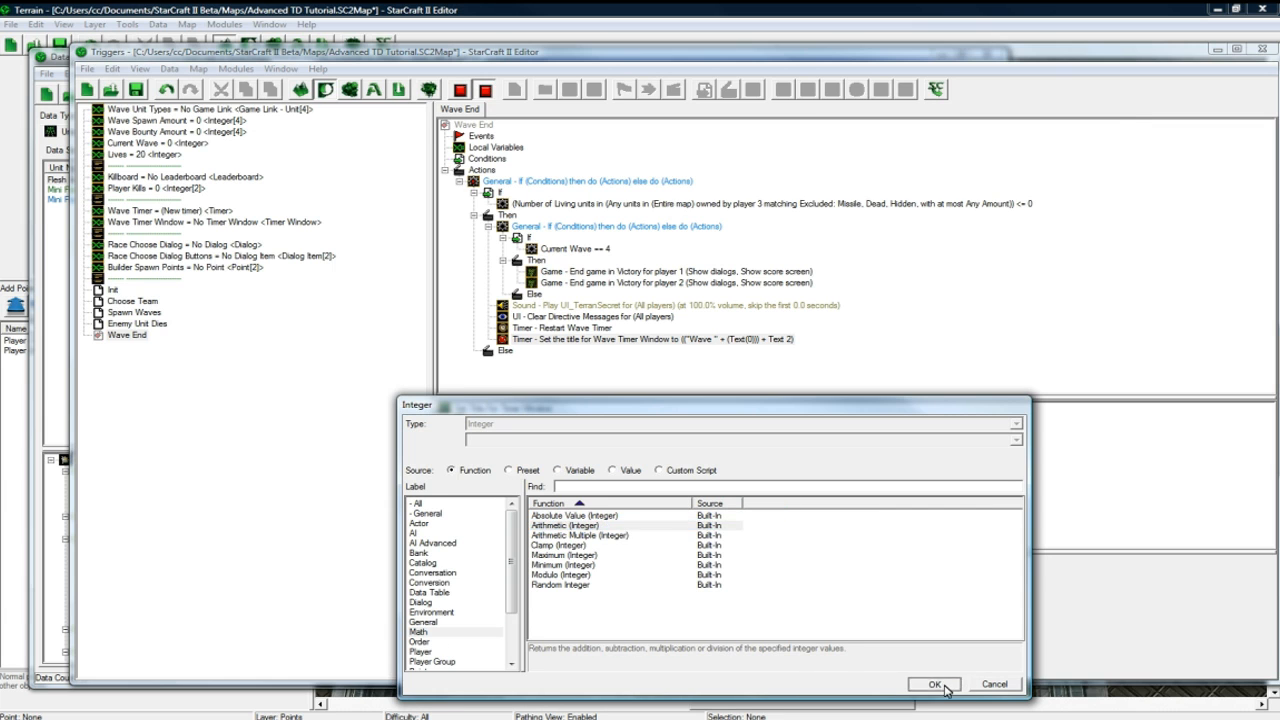
click(610, 470)
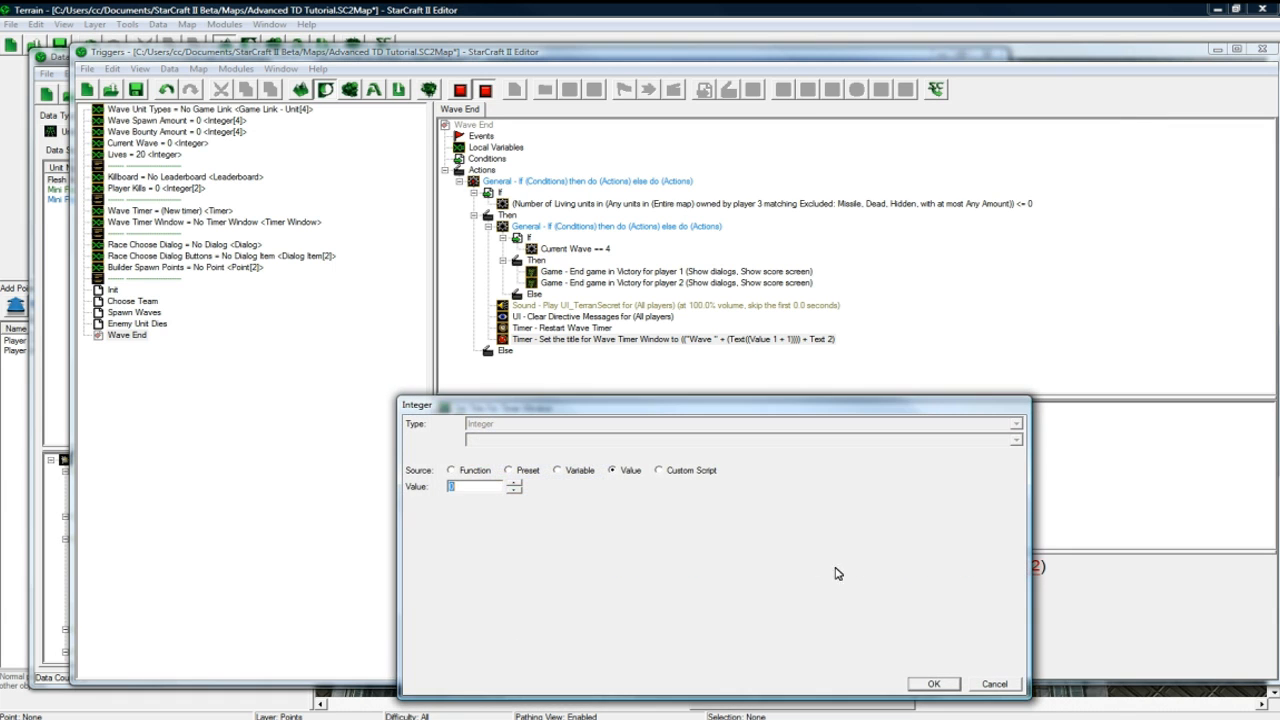
click(558, 470)
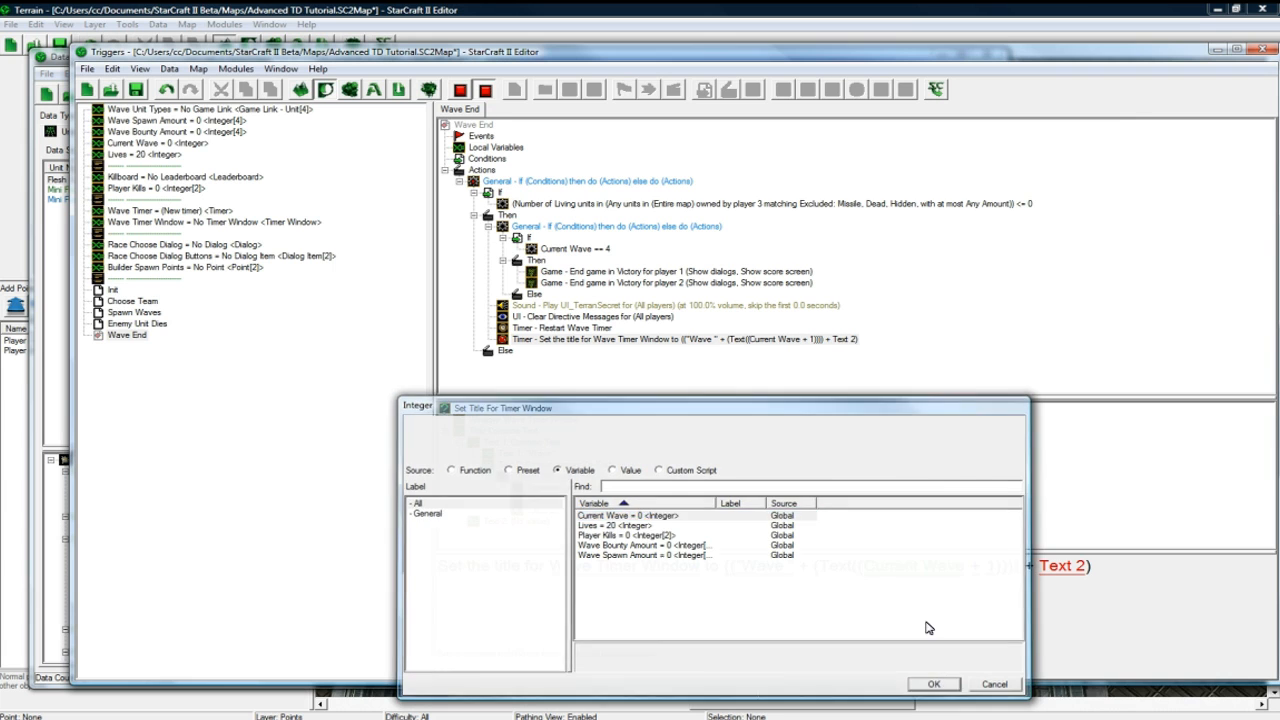
click(612, 470)
text(in)
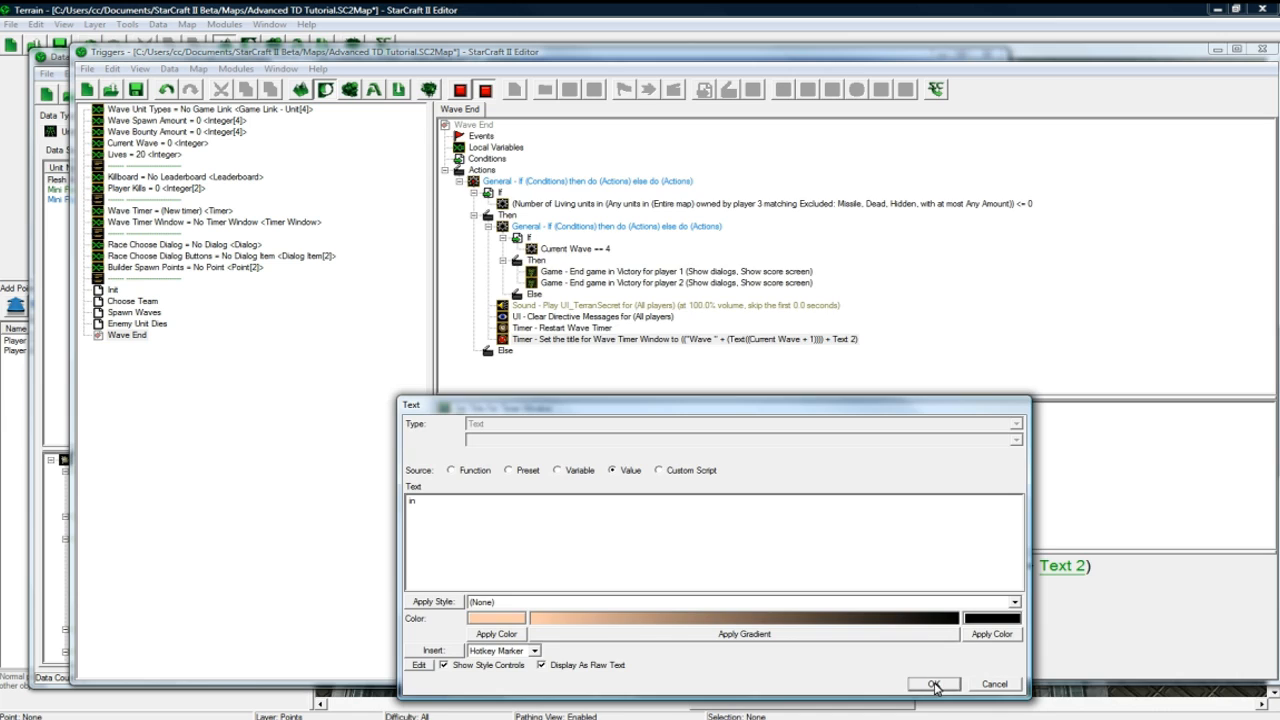
click(932, 684)
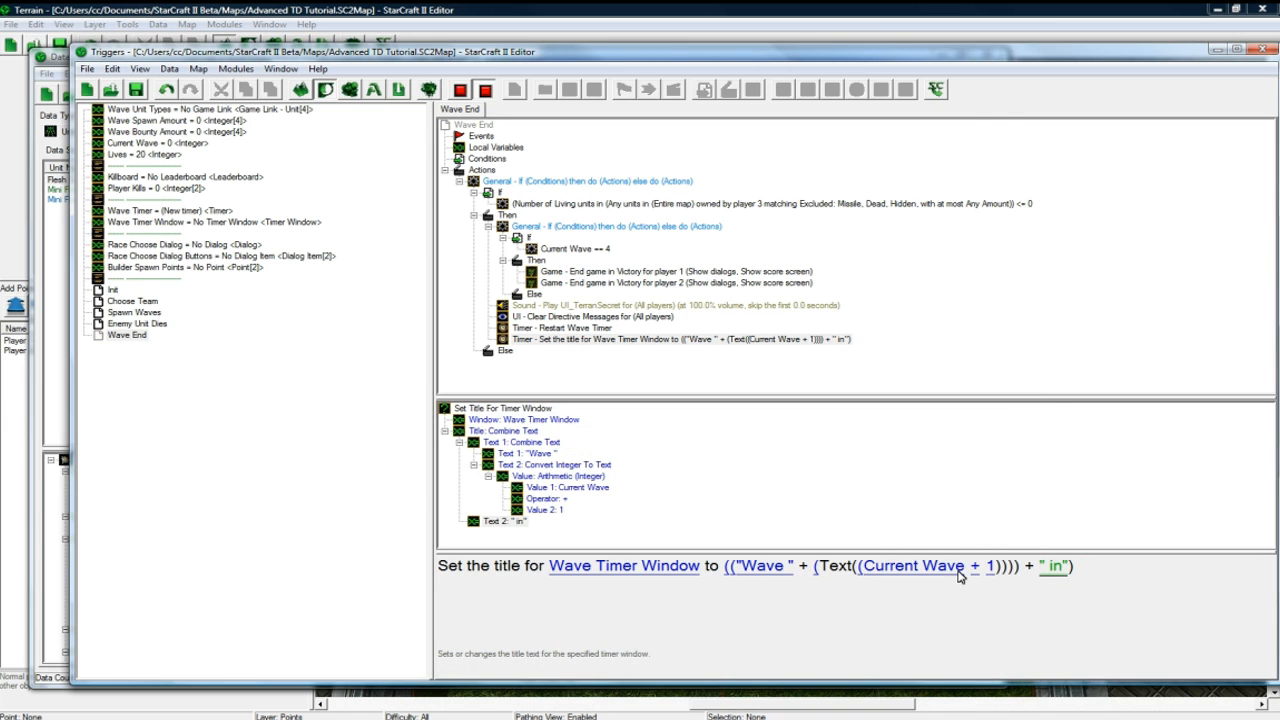
mouse_move(604, 344)
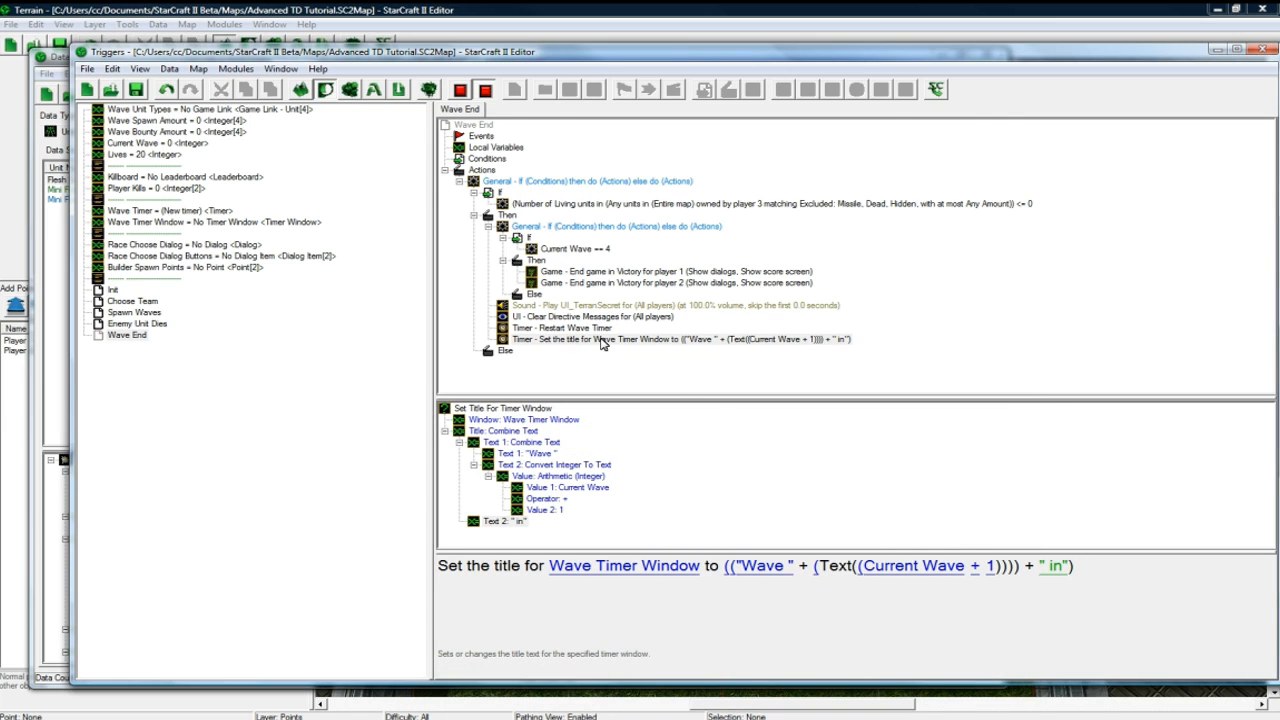
double_click(680, 340)
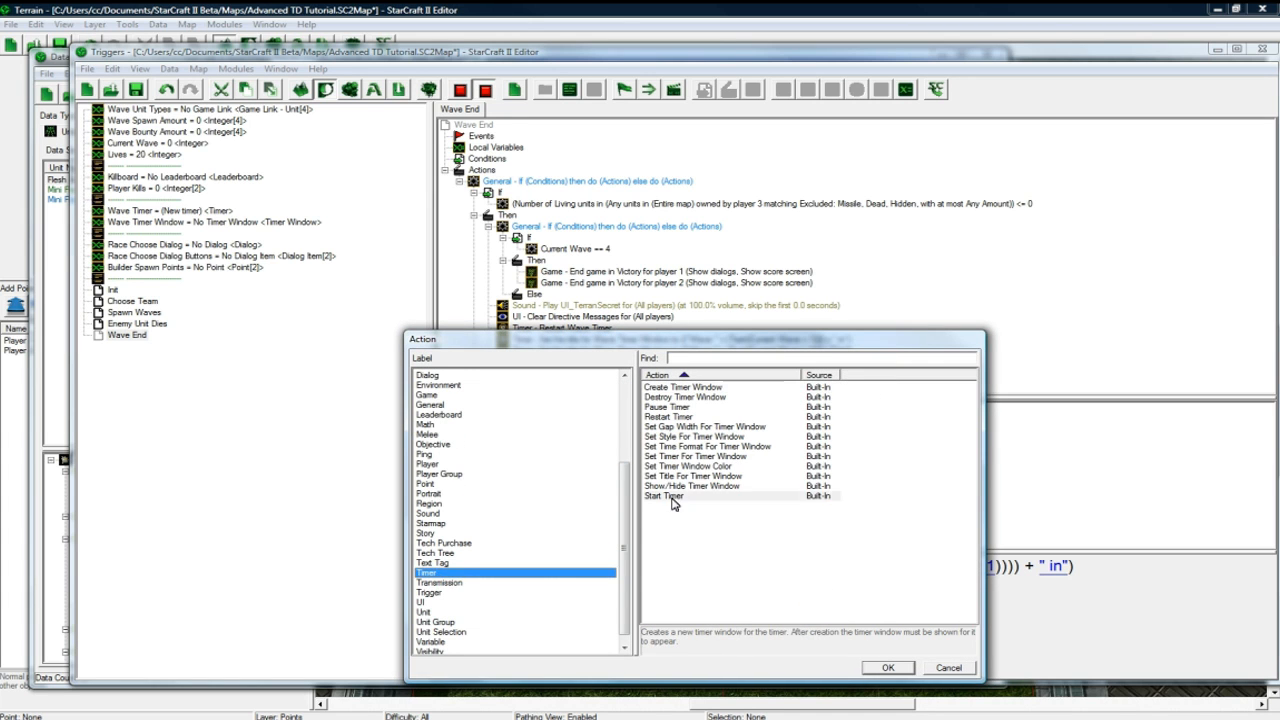
- Add a Show/Hide Timer Window action showing the Wave Timer Window to all players
click(886, 668)
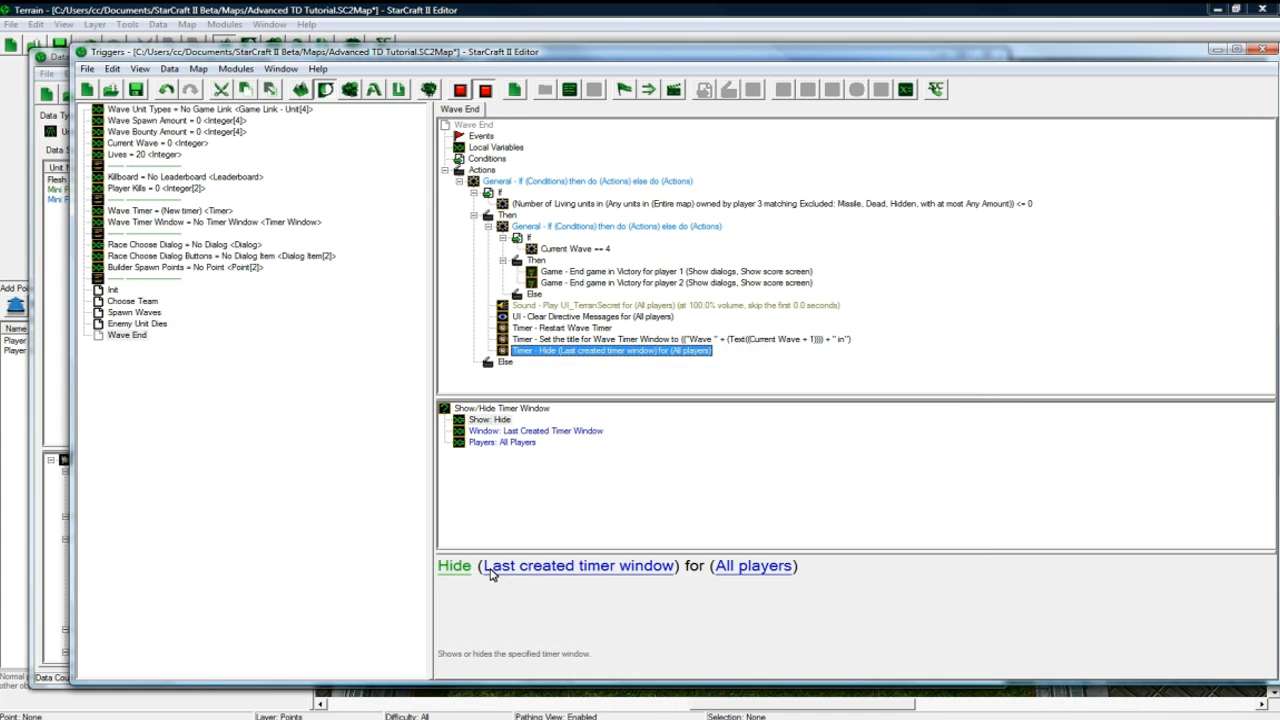
click(454, 566)
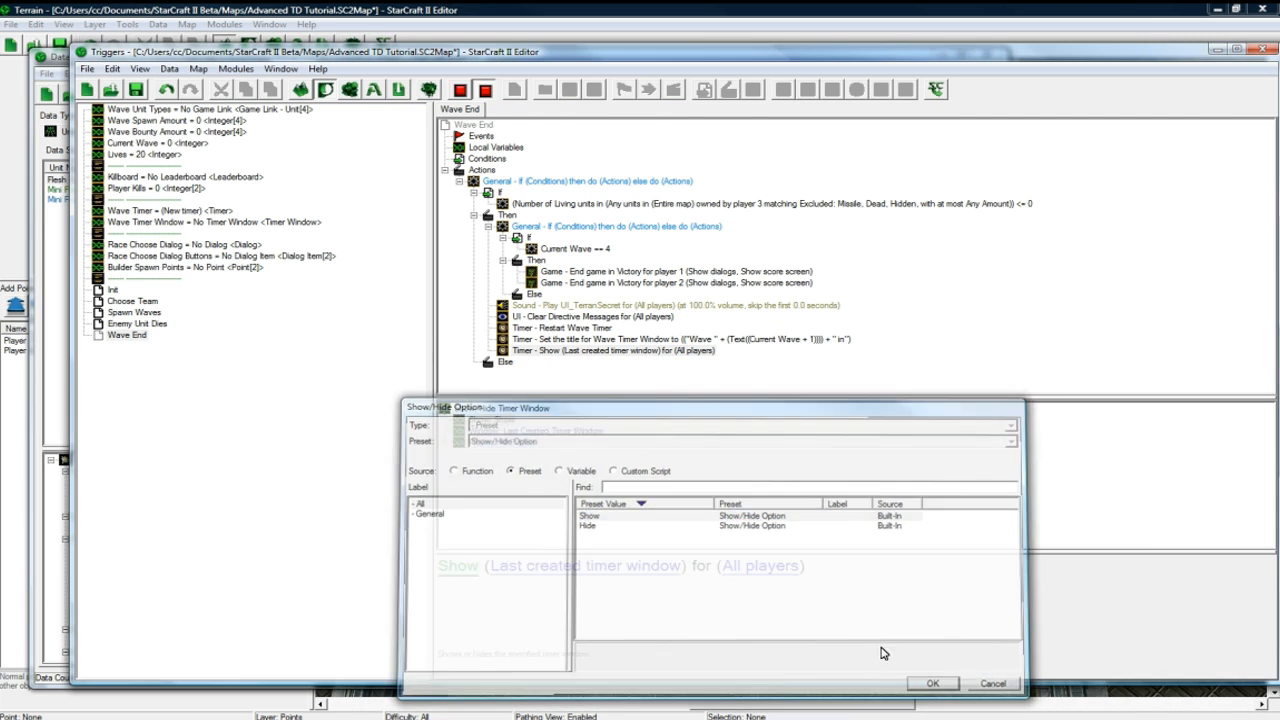
click(558, 470)
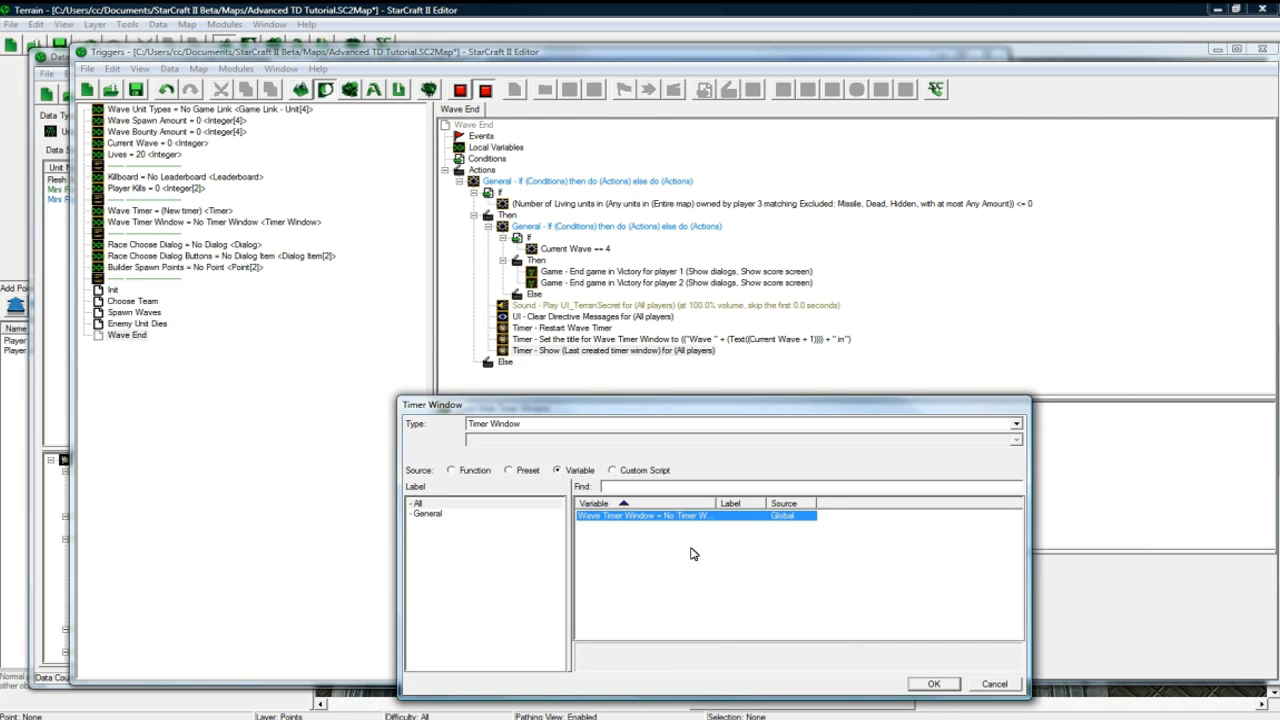
click(932, 684)
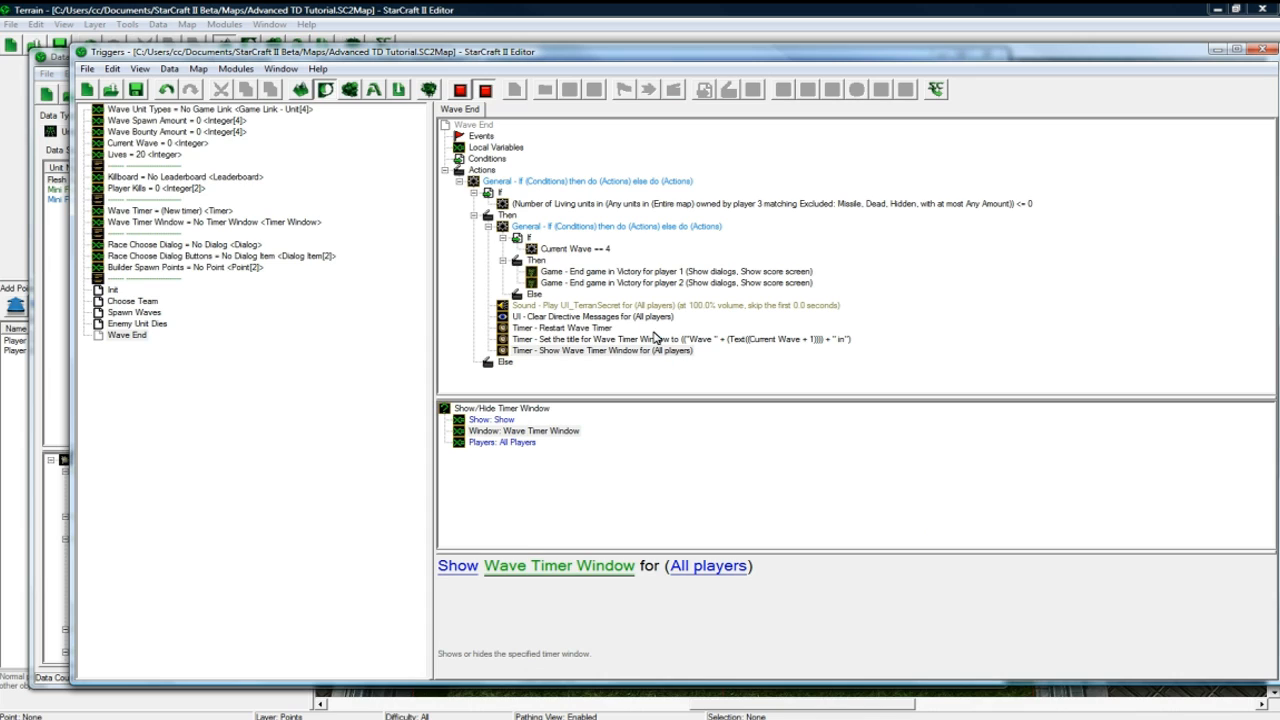
mouse_move(638, 360)
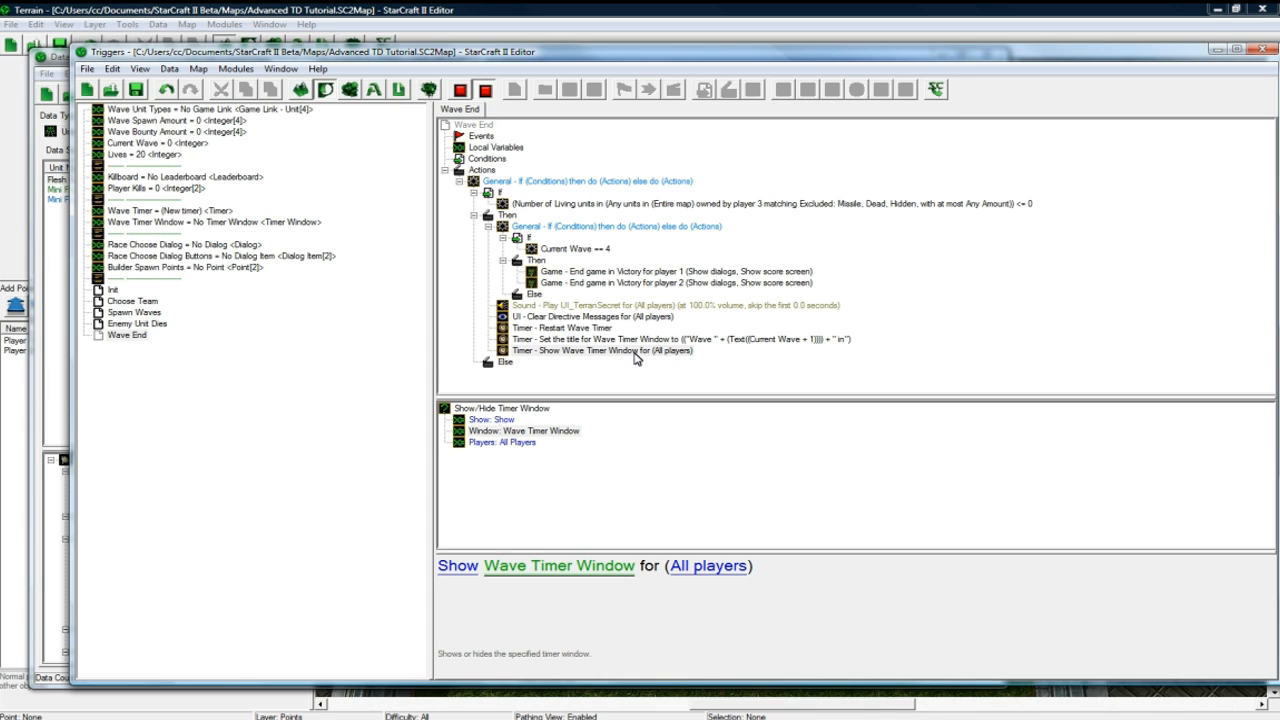
mouse_move(620, 358)
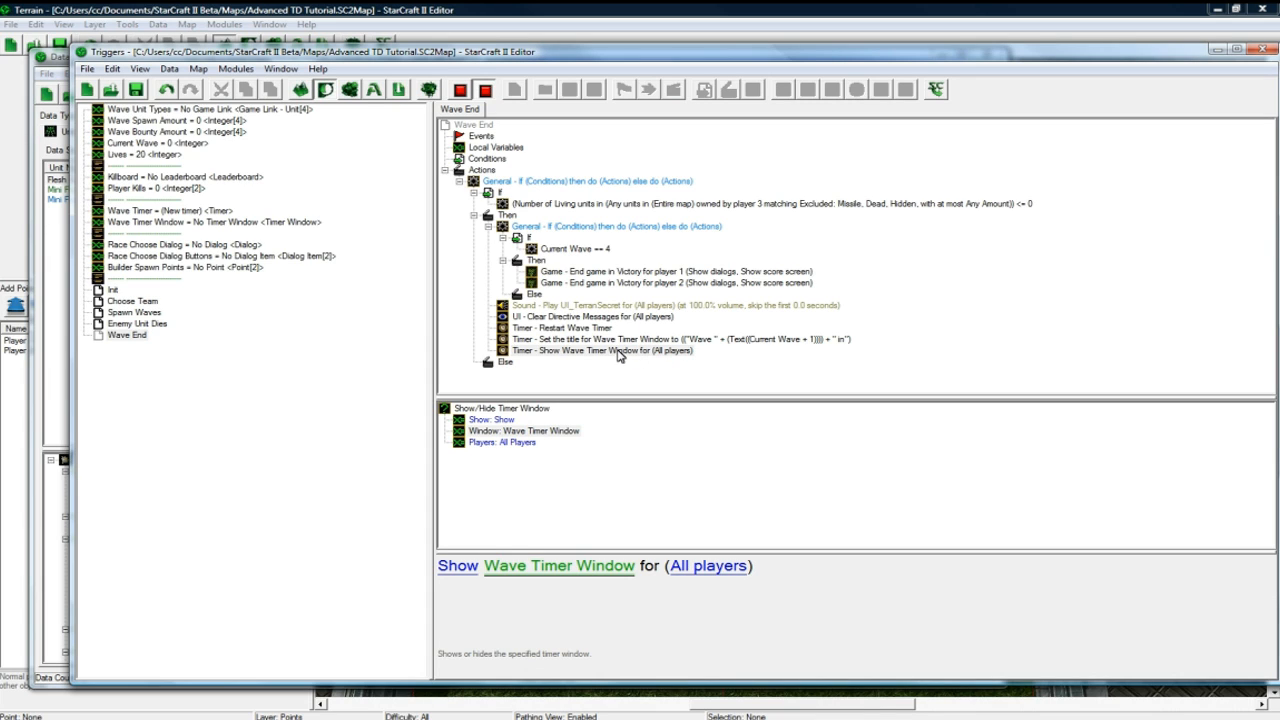